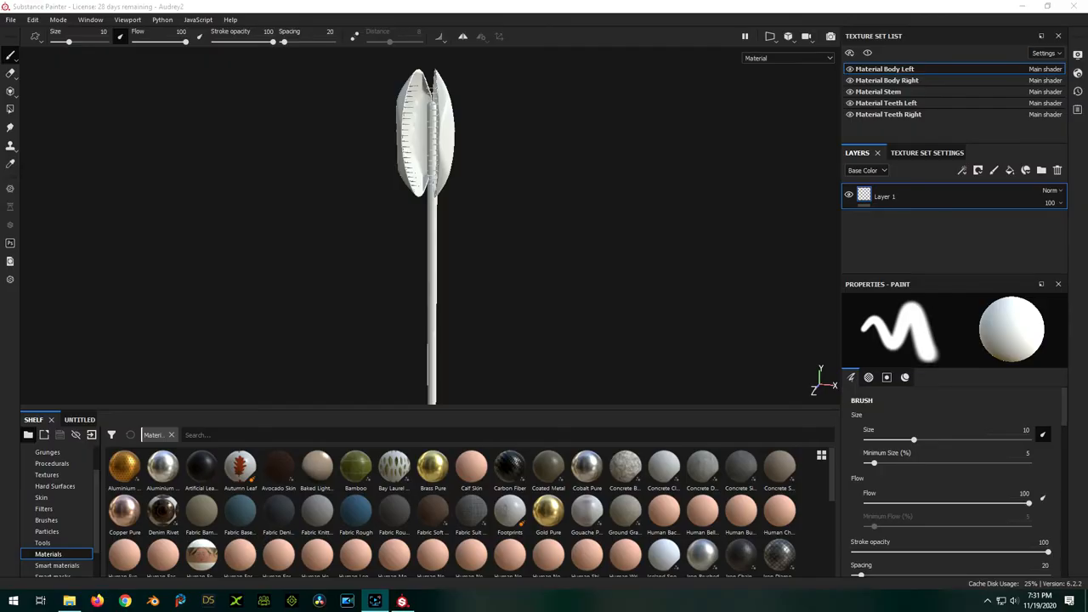
pyautogui.moveTo(610, 187)
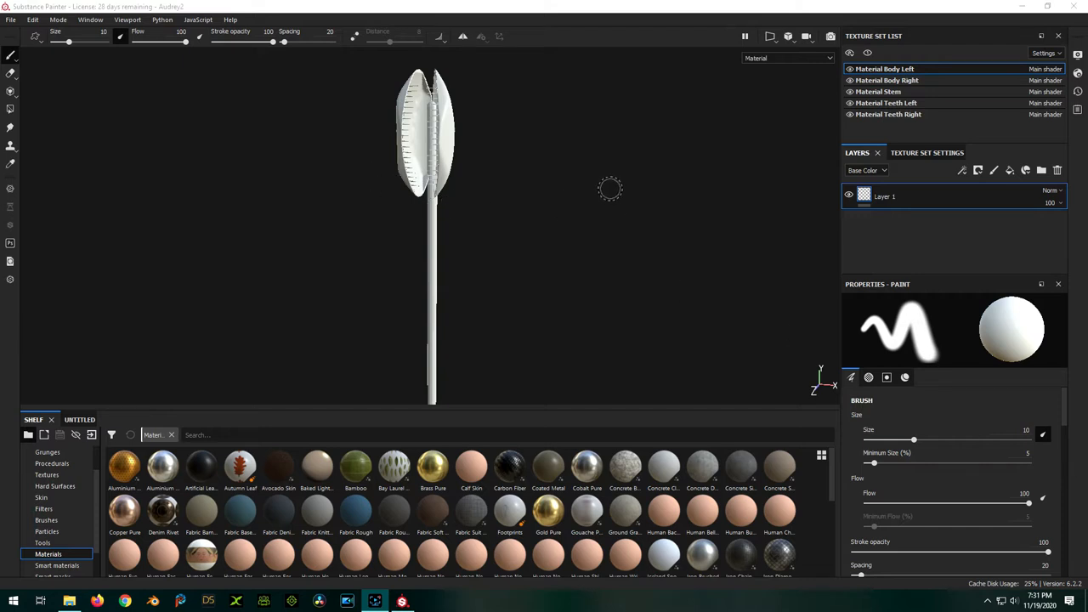
pyautogui.moveTo(520, 89)
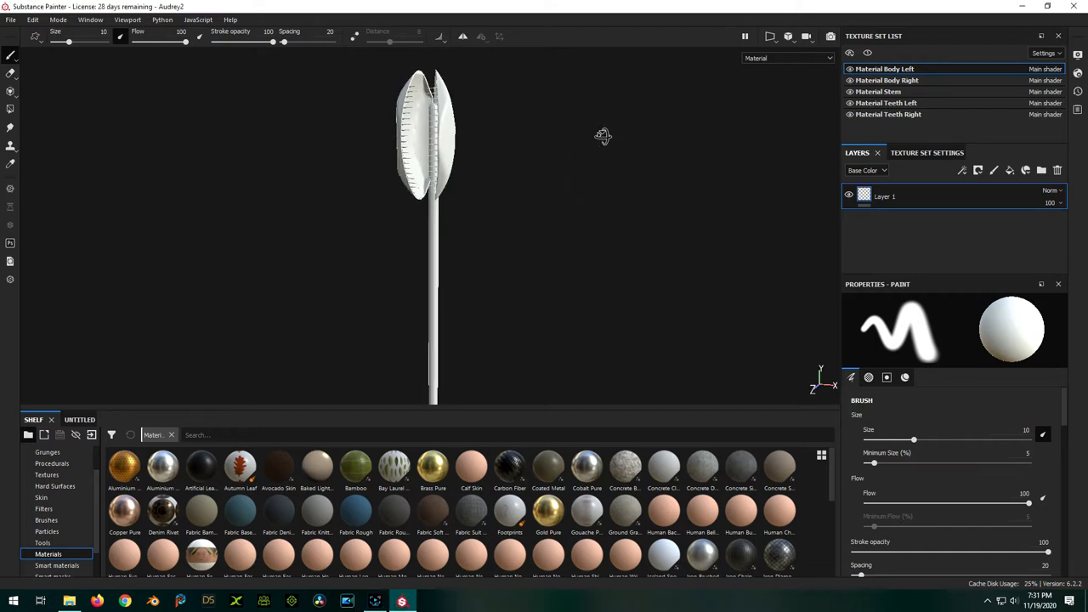
# Orbit the flytrap model to inspect it from the side and the head
pyautogui.moveTo(602, 136); pyautogui.dragTo(132, 170)
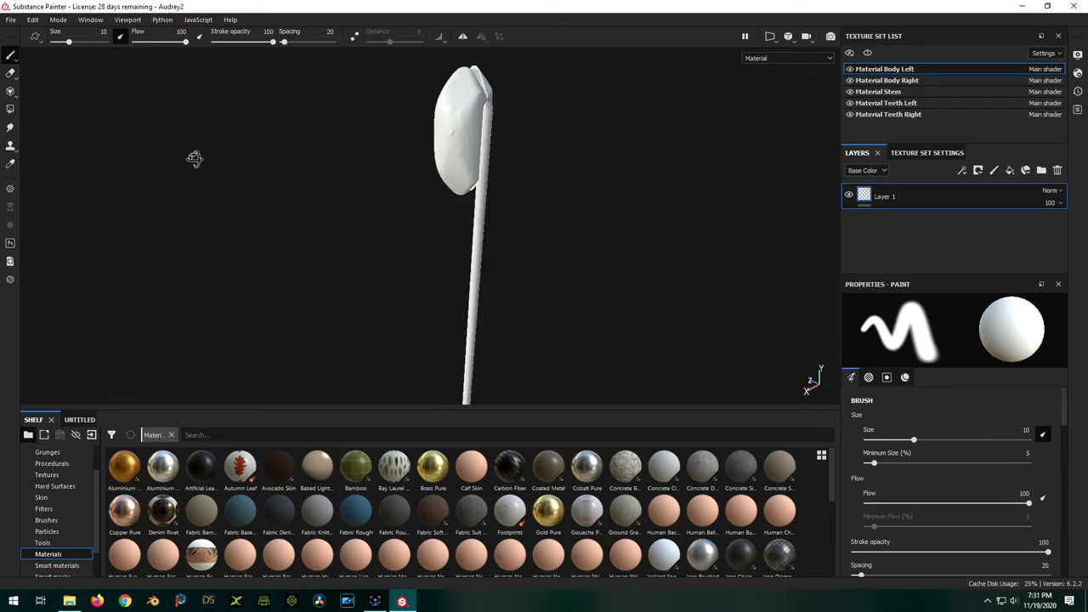
pyautogui.moveTo(194, 160)
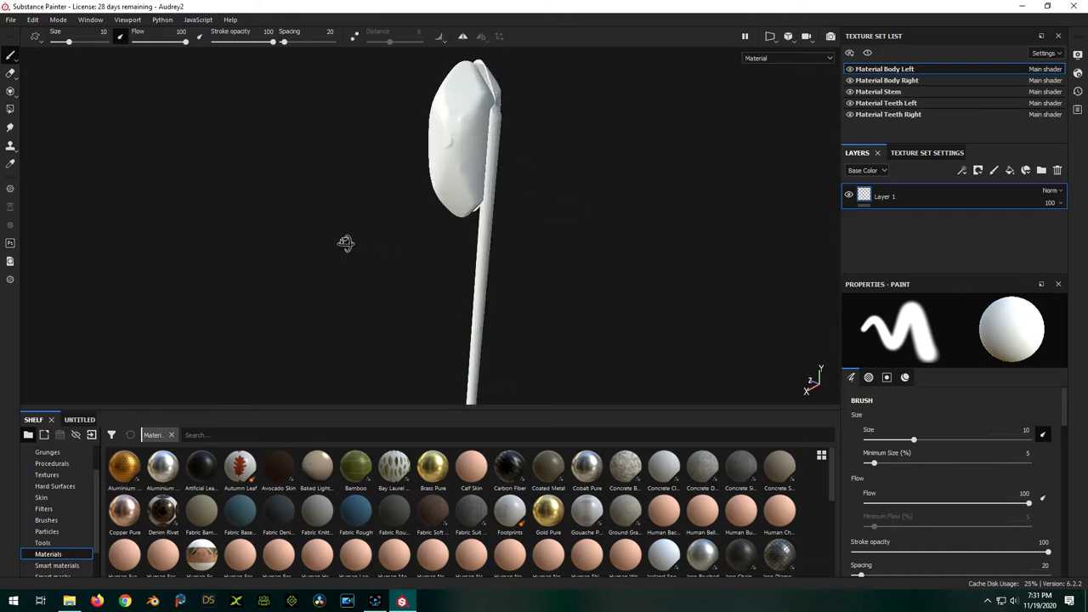
pyautogui.moveTo(347, 245); pyautogui.dragTo(560, 242)
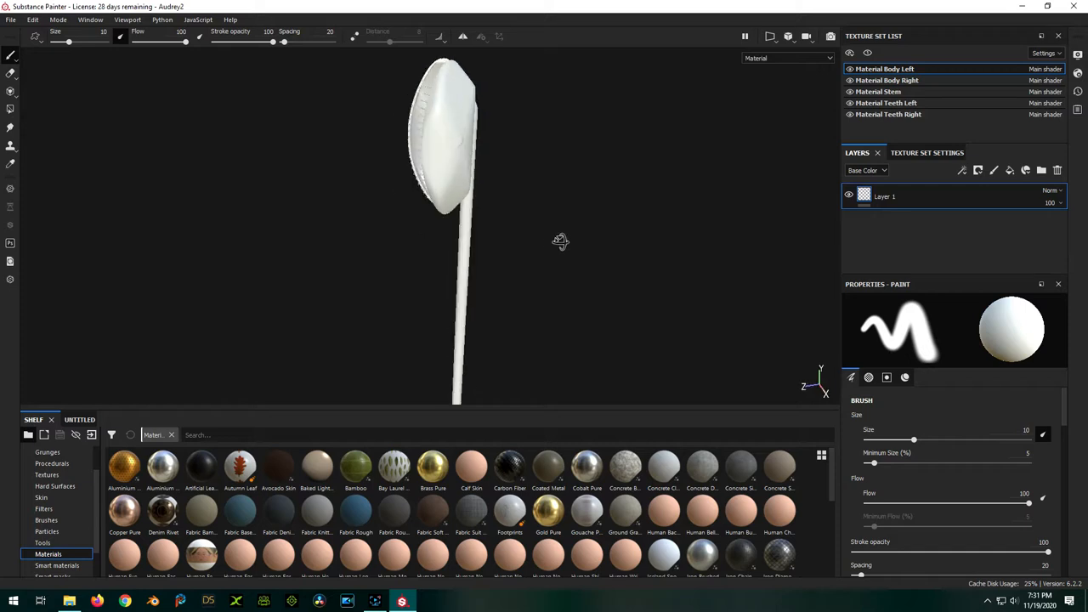
pyautogui.moveTo(561, 241); pyautogui.dragTo(462, 224)
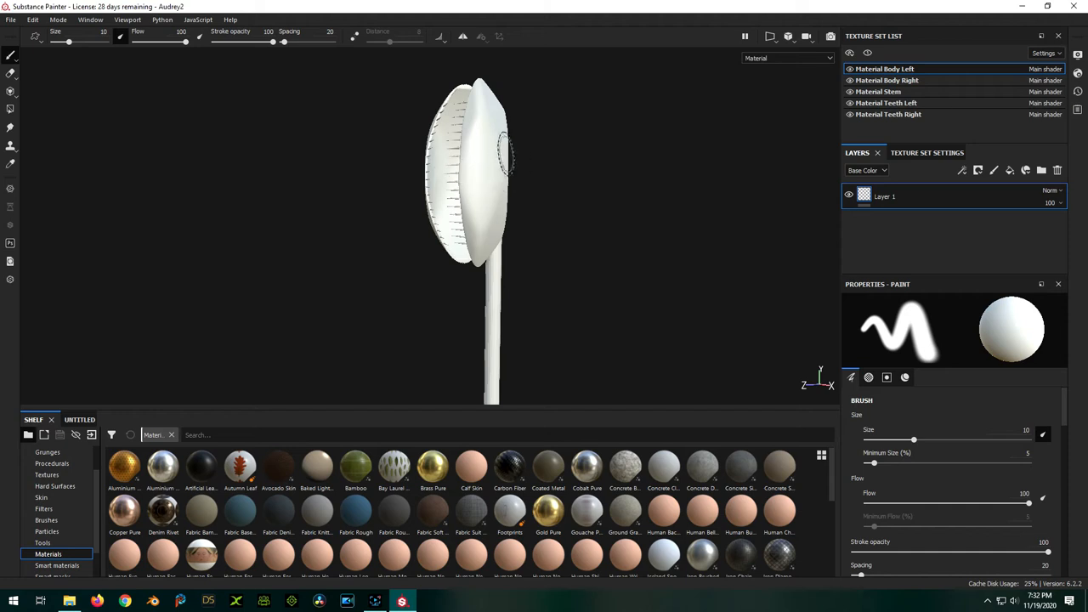
pyautogui.moveTo(663, 156)
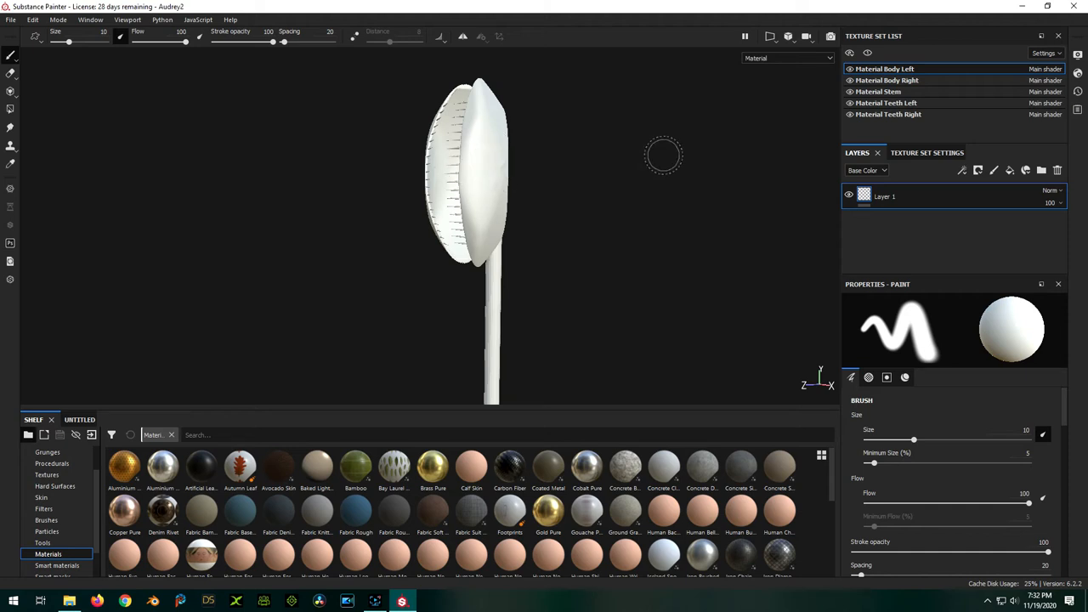
pyautogui.moveTo(754, 109)
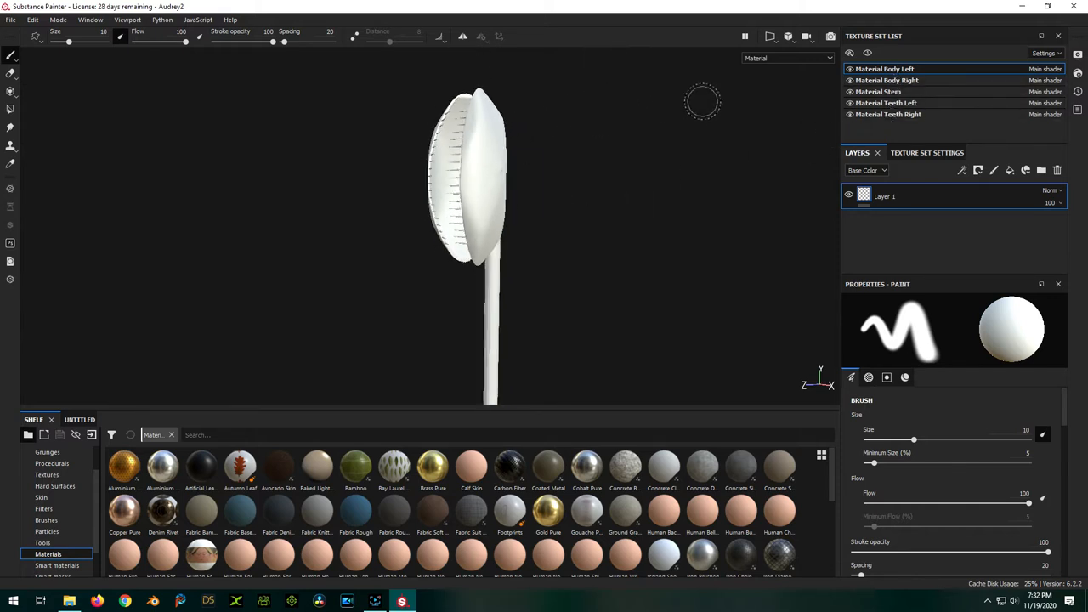
# Switch to the 3D/2D side-by-side view and review the stem, left teeth and right teeth UV layouts
pyautogui.click(768, 35)
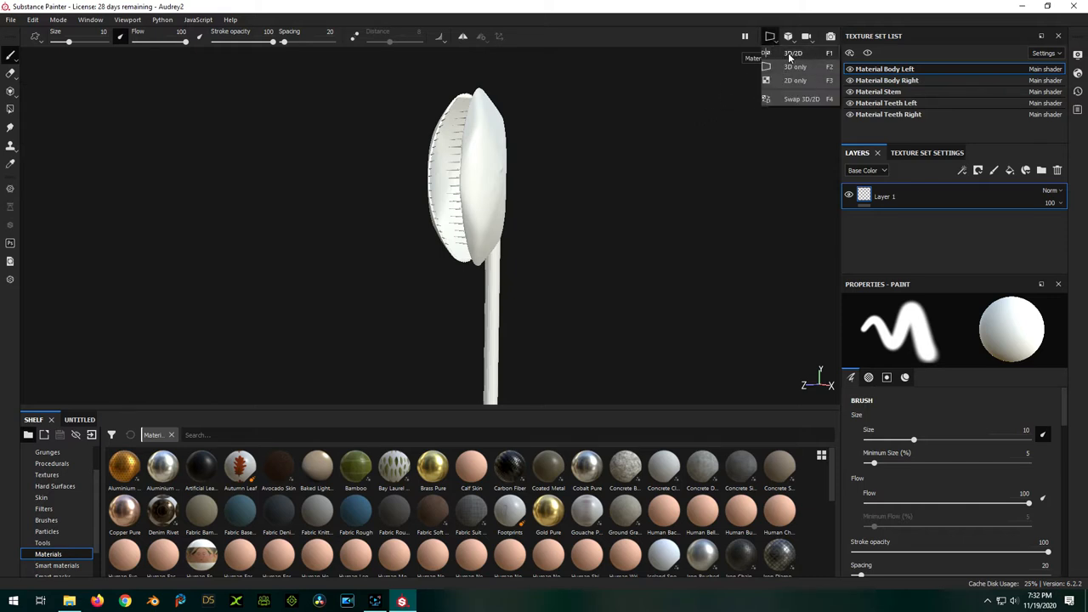
pyautogui.click(792, 53)
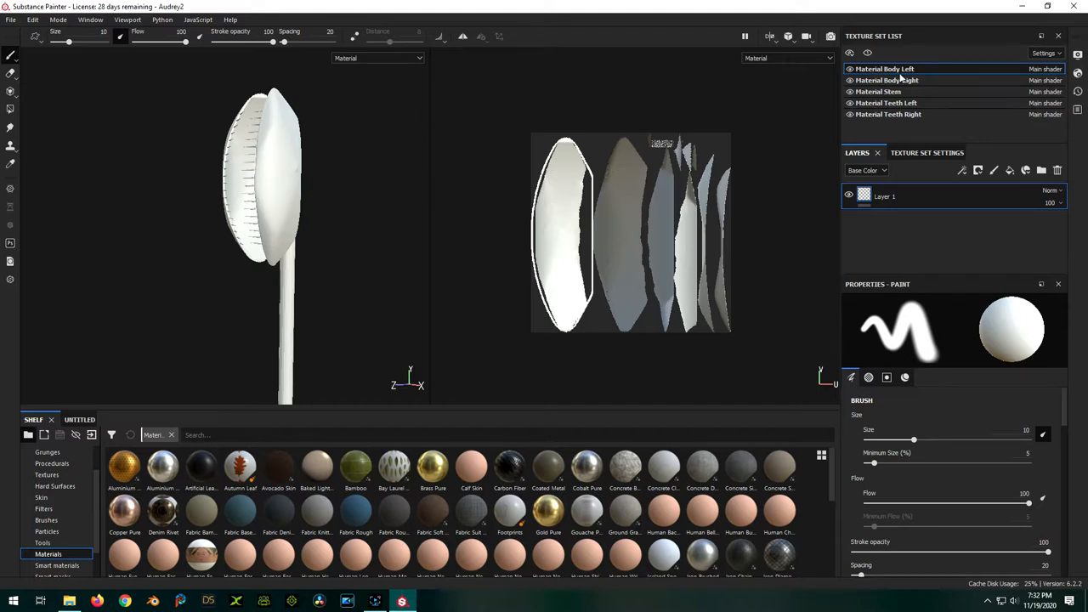
pyautogui.moveTo(461, 199)
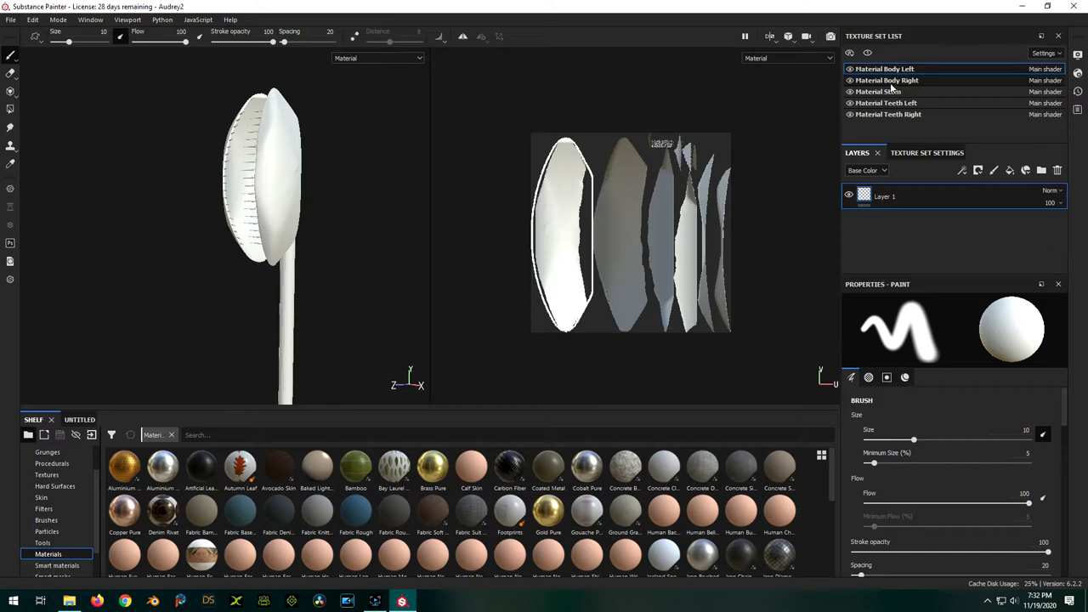
pyautogui.click(877, 91)
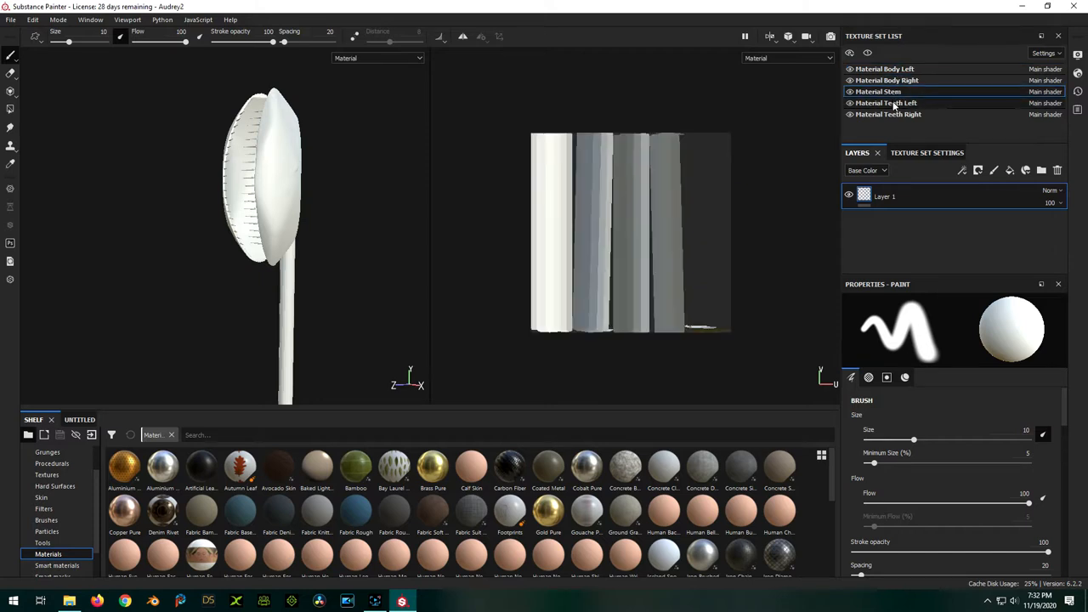
pyautogui.click(885, 104)
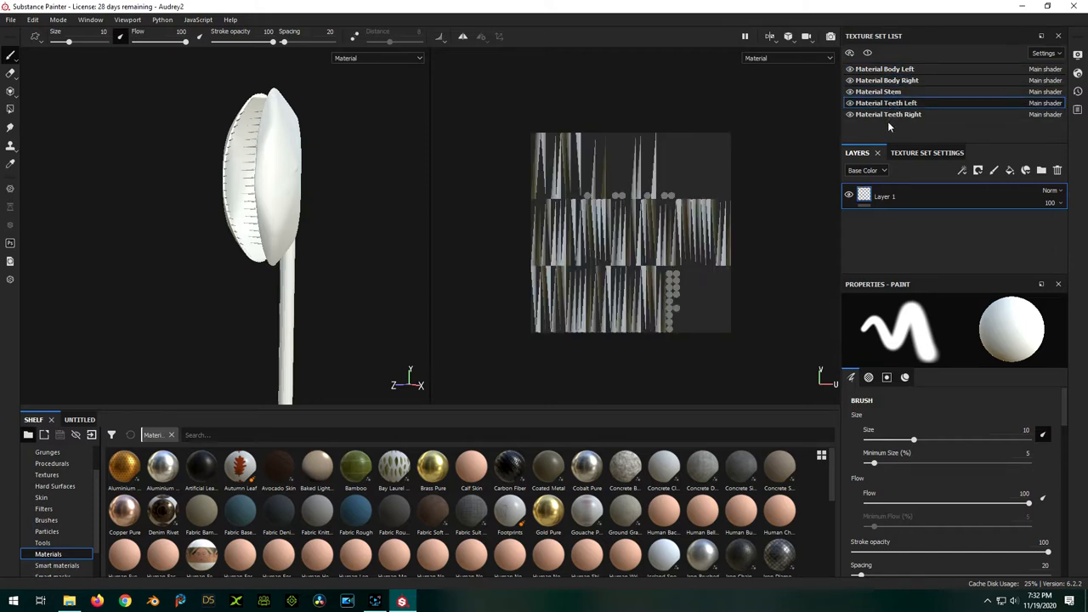
pyautogui.click(887, 114)
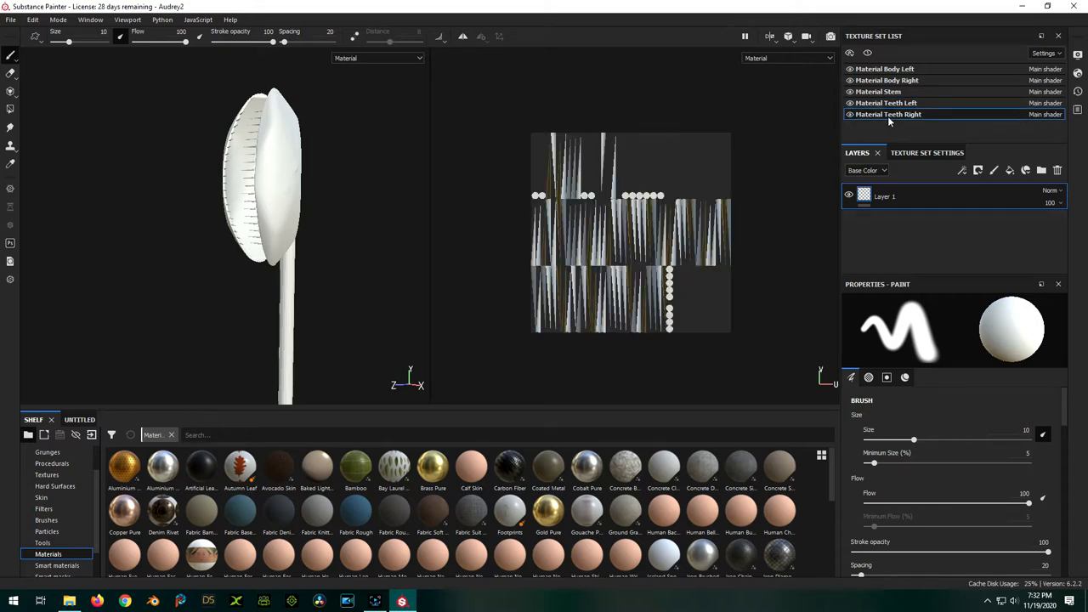
pyautogui.moveTo(804, 209)
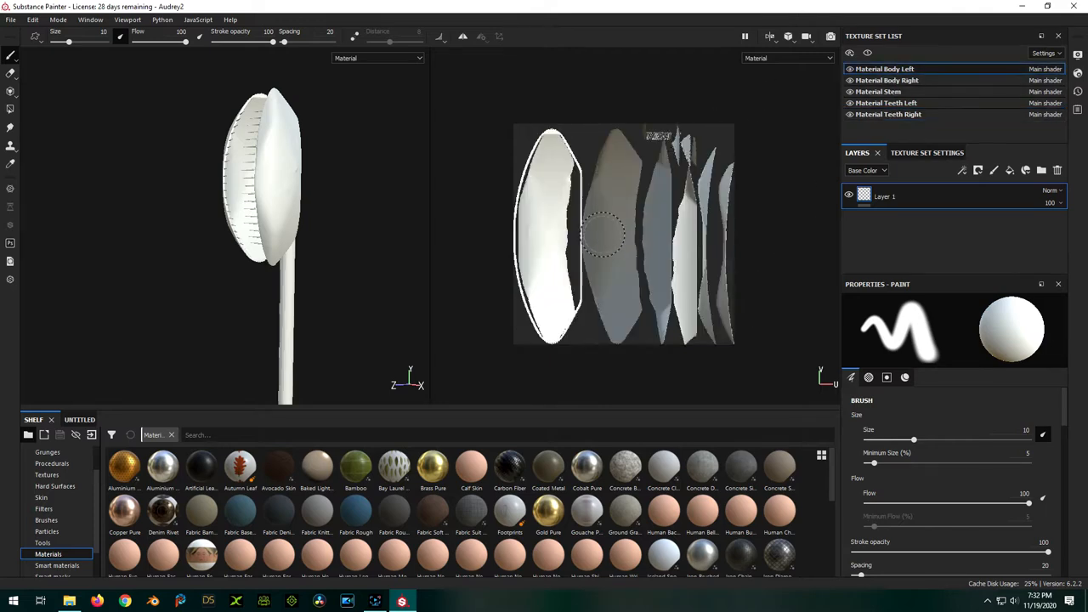
# Brush Carbon Fiber patches onto the left body half in the 3D and 2D views
pyautogui.click(509, 467)
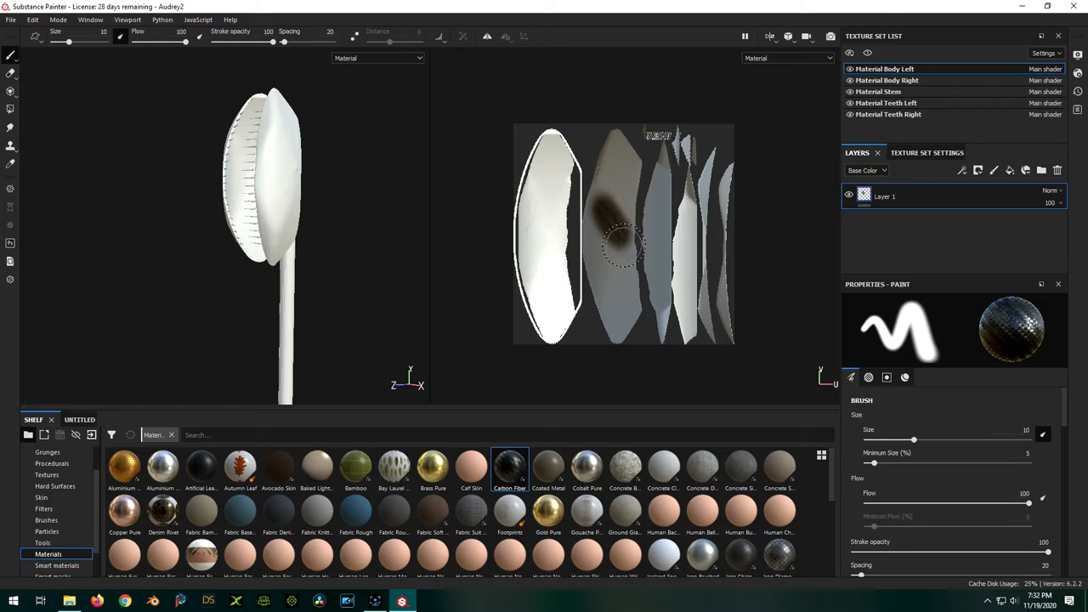
pyautogui.moveTo(112, 292)
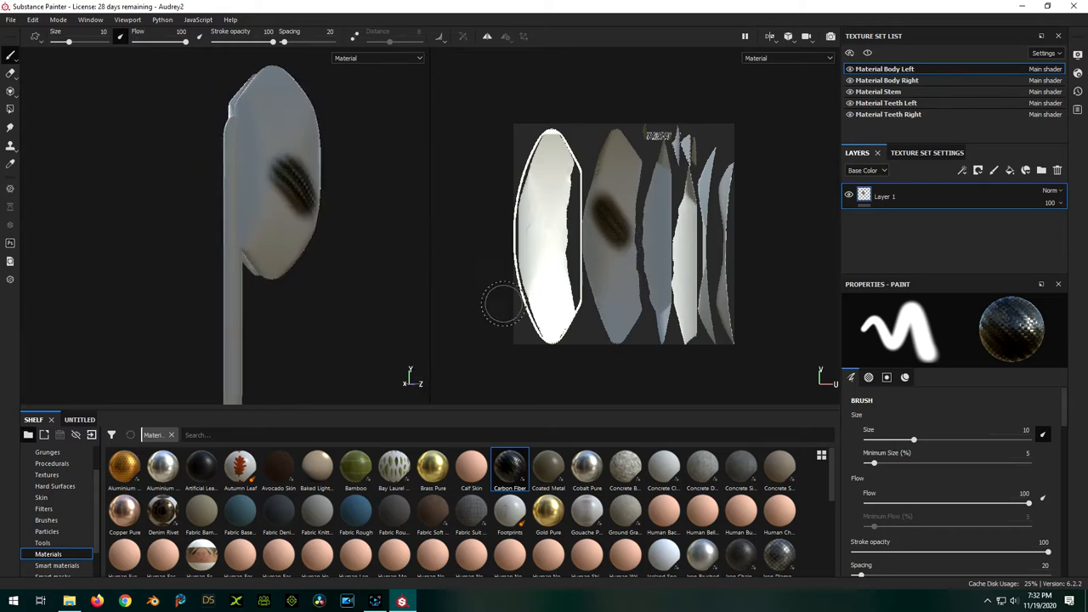
pyautogui.moveTo(501, 302); pyautogui.dragTo(357, 251)
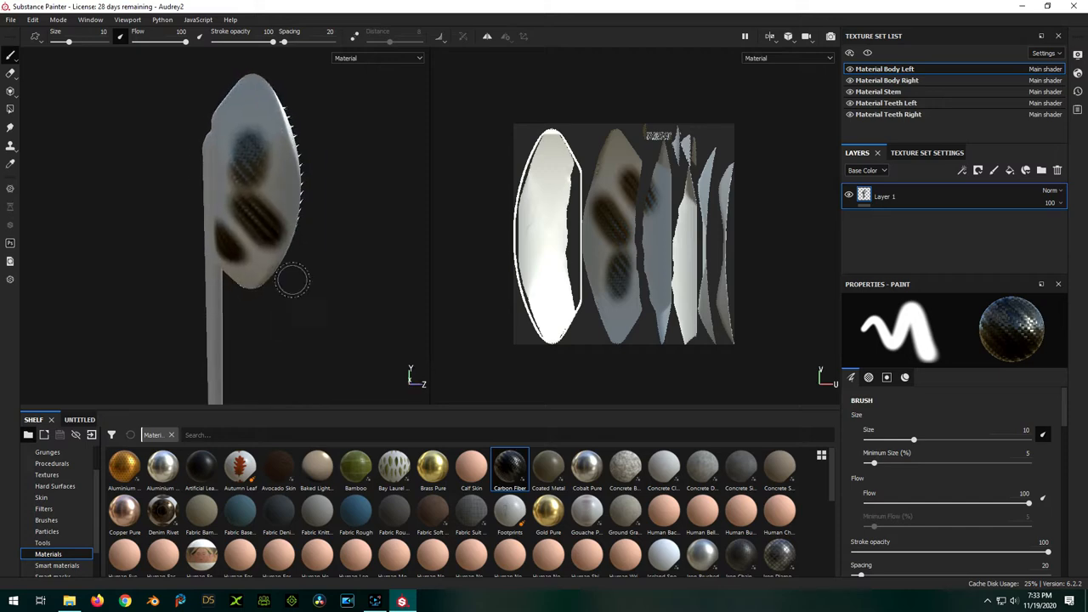
pyautogui.moveTo(292, 281); pyautogui.dragTo(337, 289)
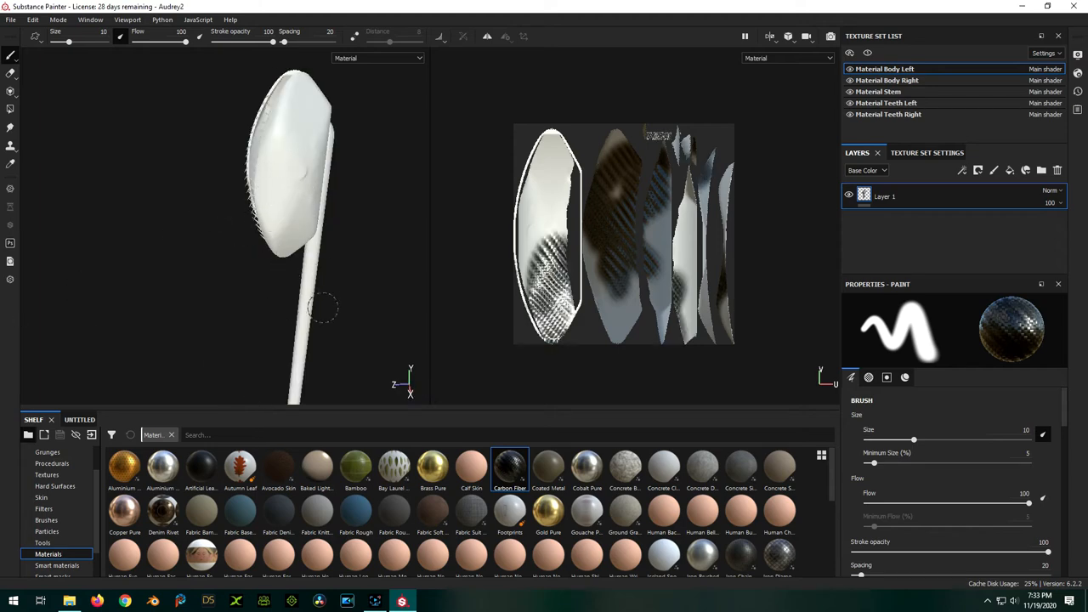
pyautogui.moveTo(298, 238); pyautogui.dragTo(348, 247)
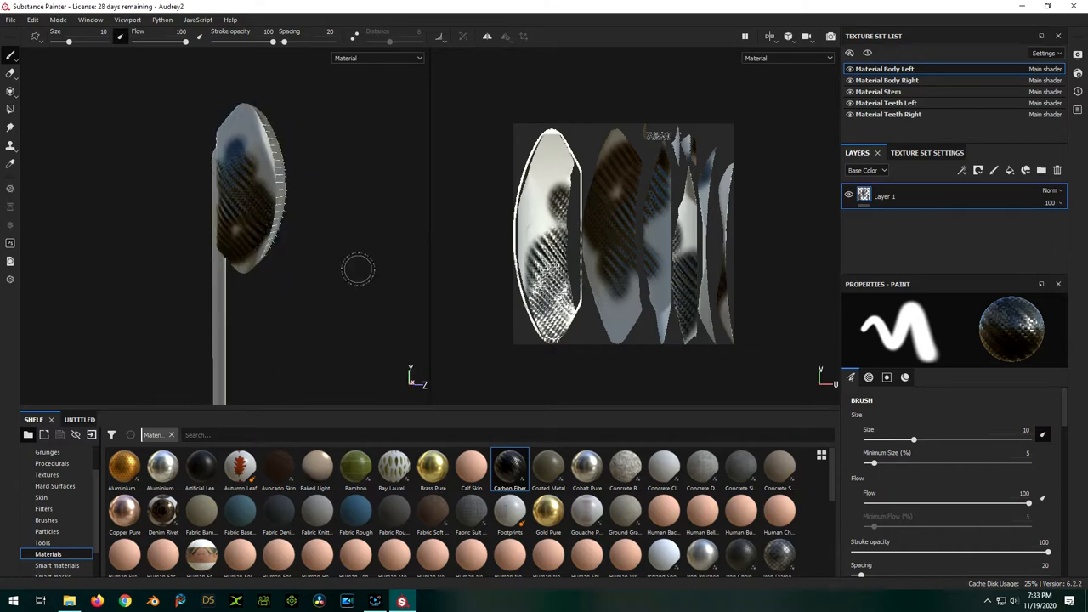
pyautogui.click(769, 36)
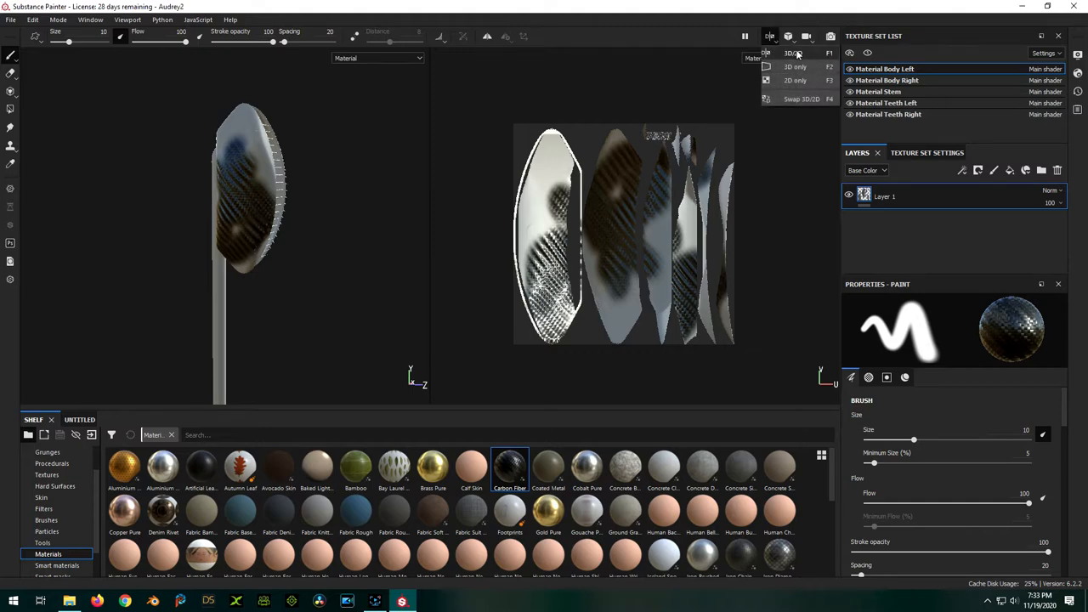
pyautogui.click(768, 36)
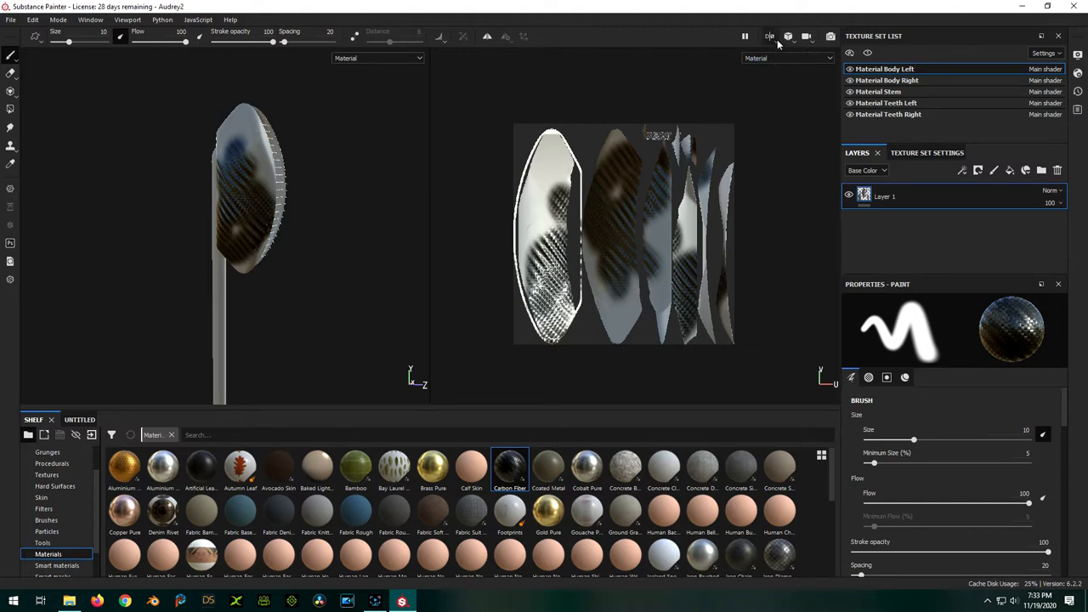
# Return to the 3D-only view and brush a Carbon Fiber patch onto the right body half
pyautogui.click(768, 38)
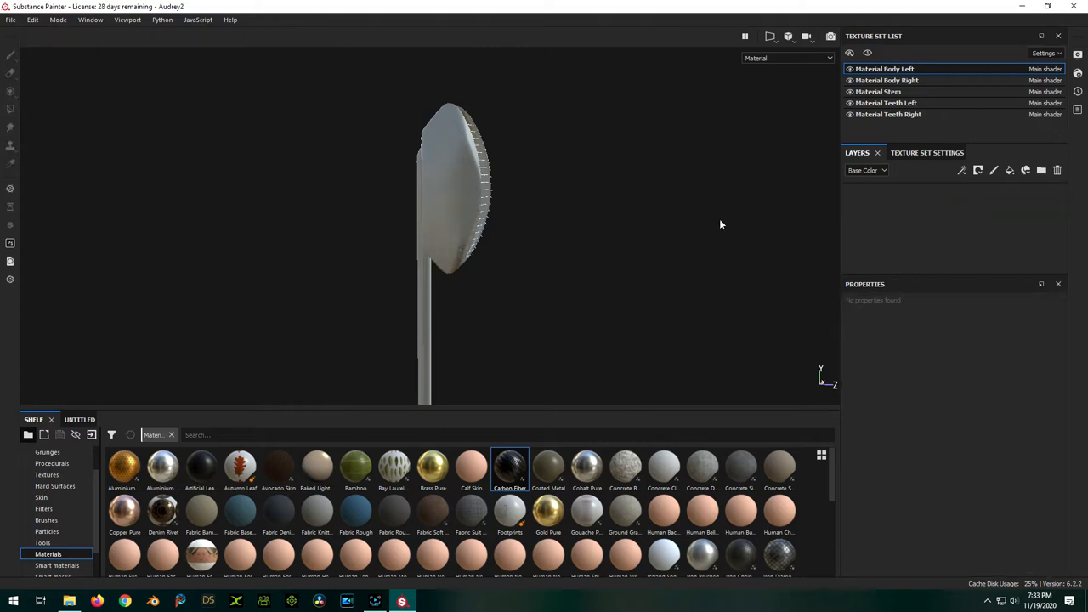
pyautogui.moveTo(666, 212)
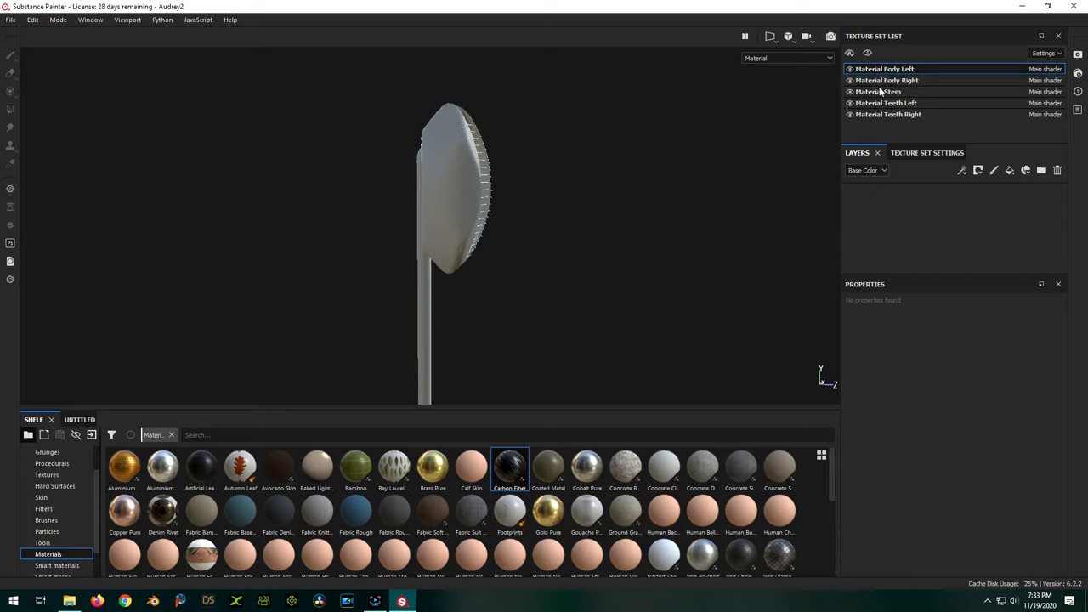
pyautogui.moveTo(508, 203)
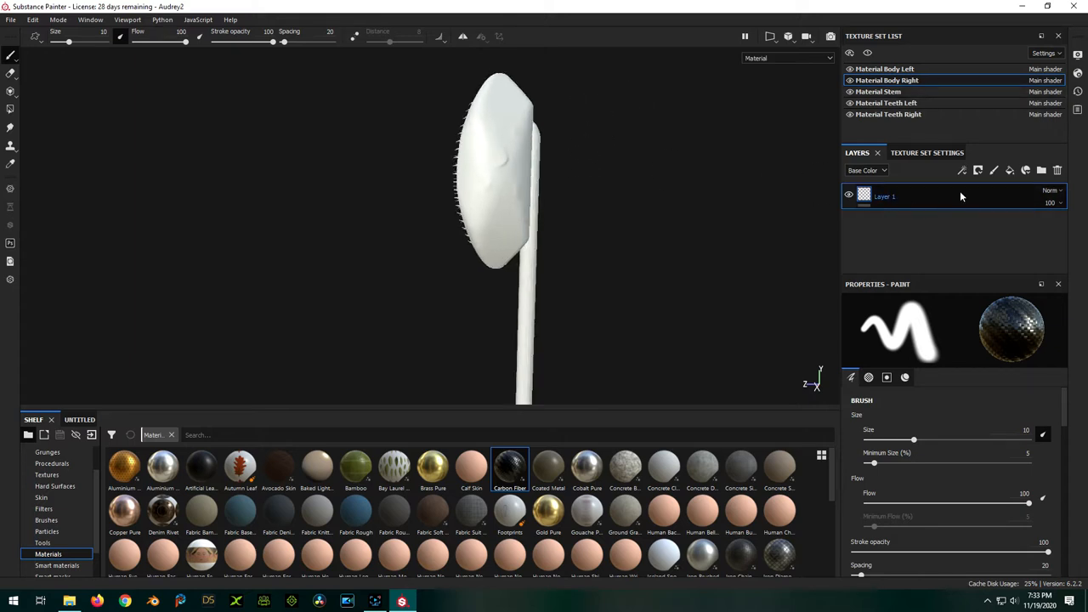
pyautogui.moveTo(993, 170)
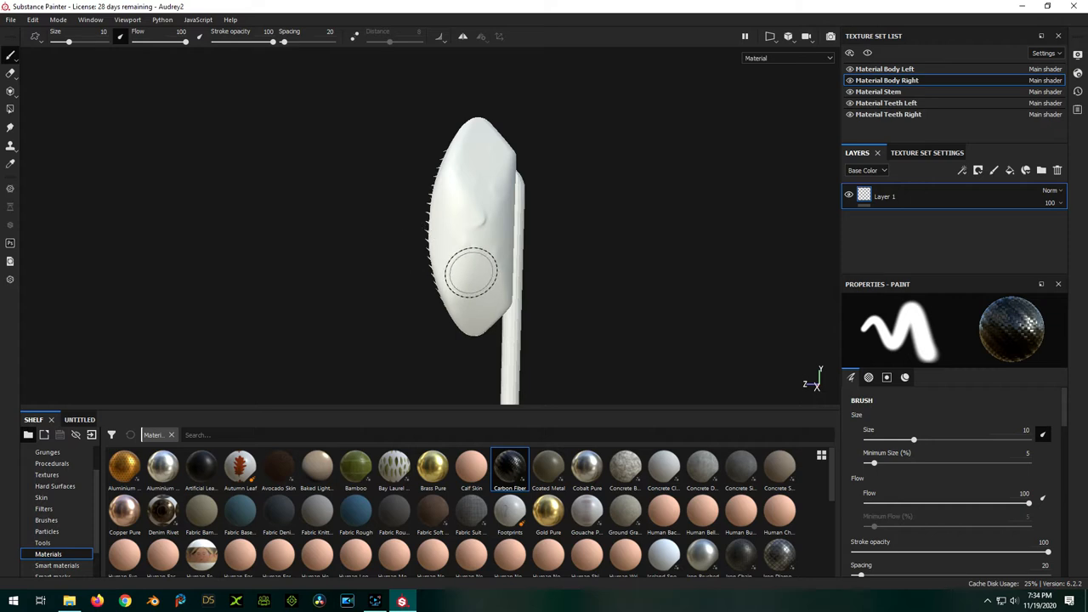
pyautogui.click(473, 272)
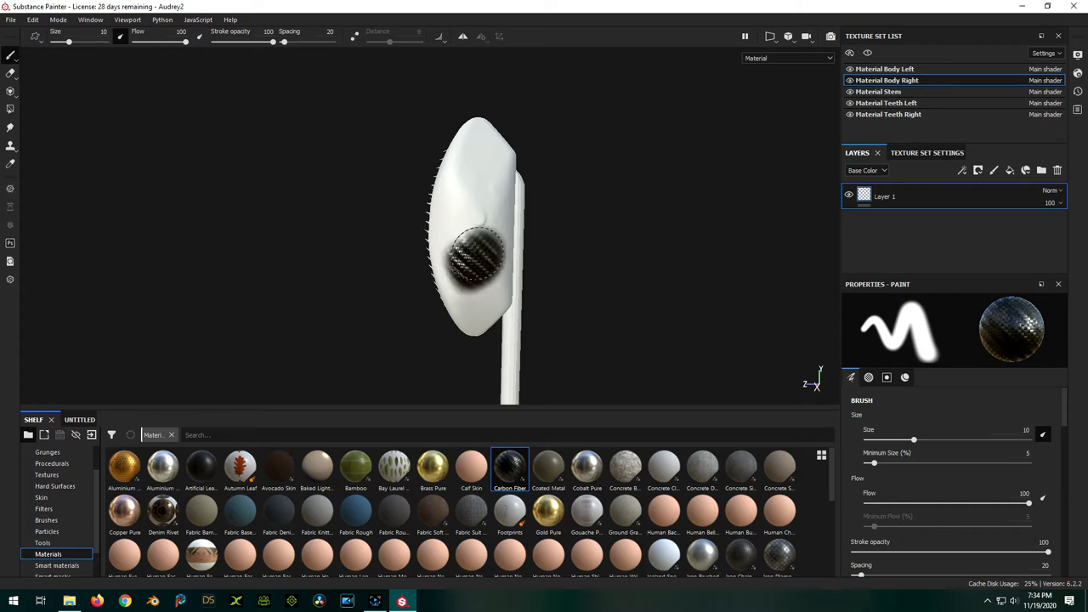
pyautogui.moveTo(476, 255); pyautogui.dragTo(458, 230)
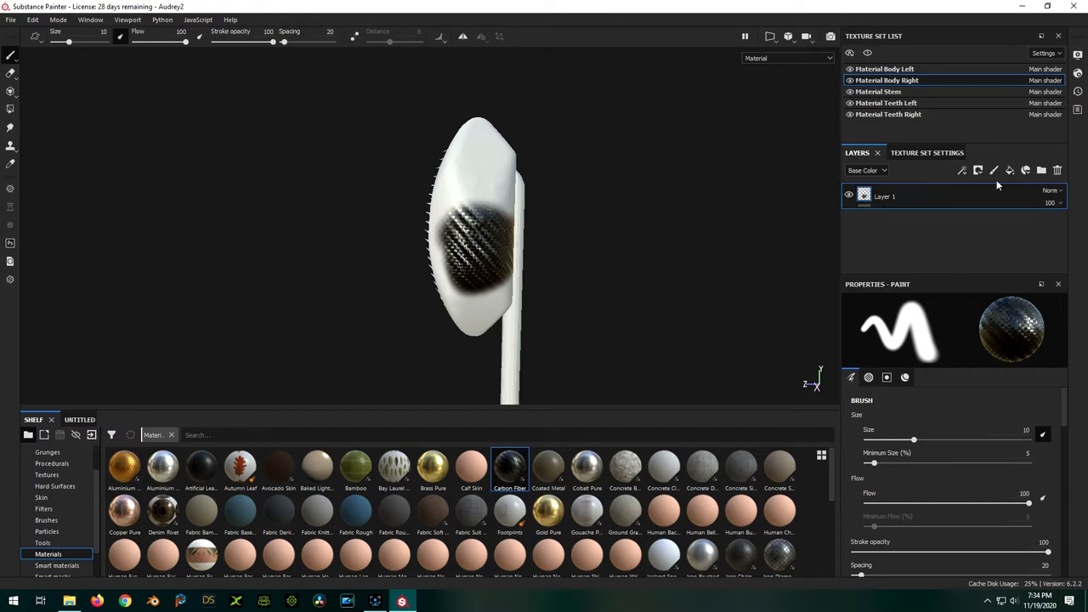
pyautogui.moveTo(1009, 171)
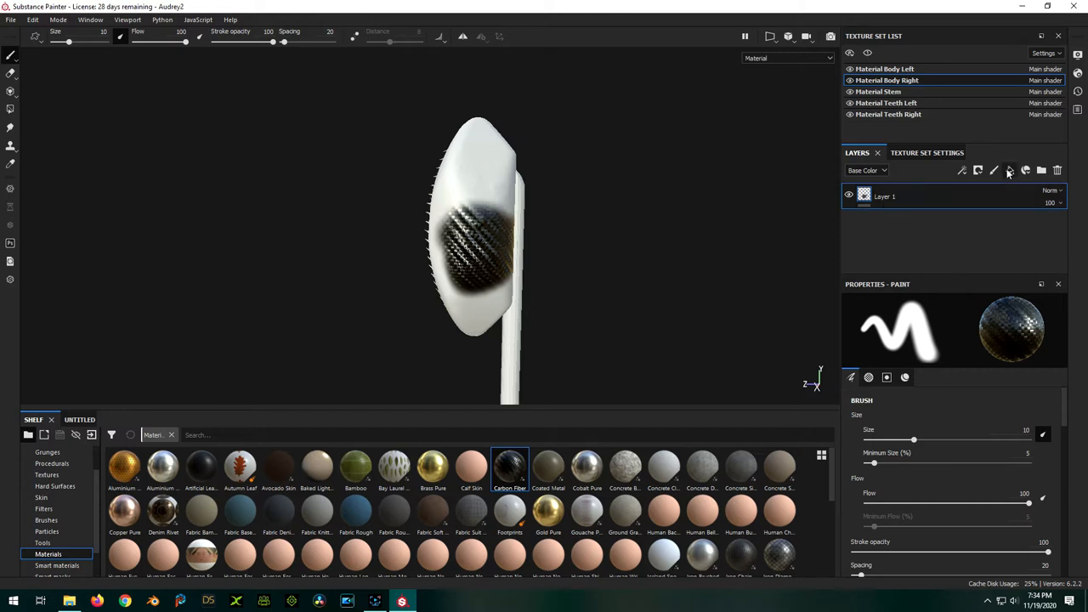
# Add a paint layer, check the brush alpha and colour options, and pick the blue Fabric Rough material
pyautogui.click(1009, 170)
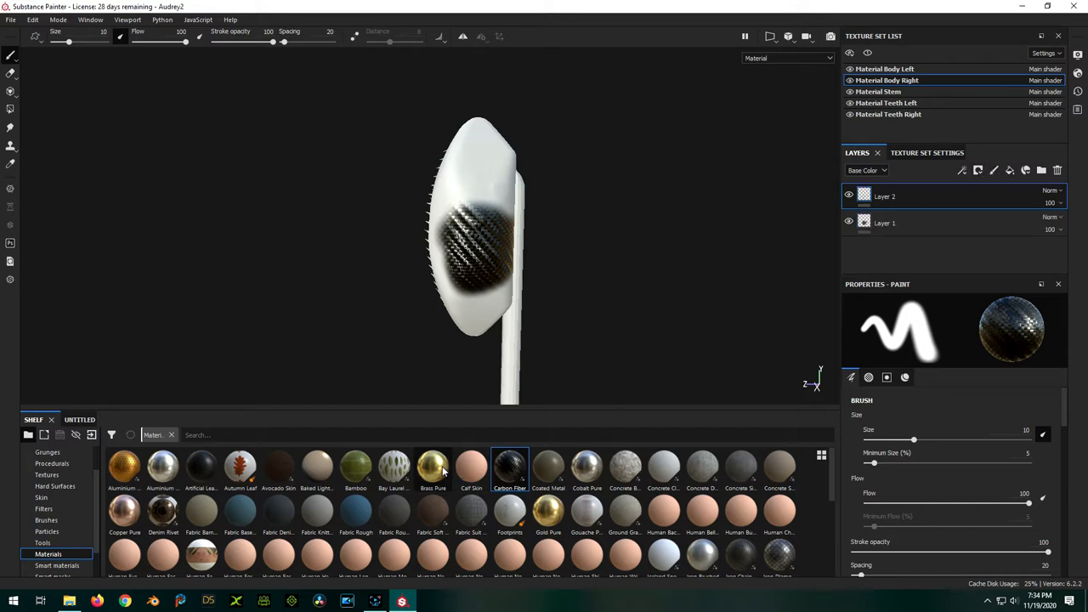
pyautogui.click(432, 467)
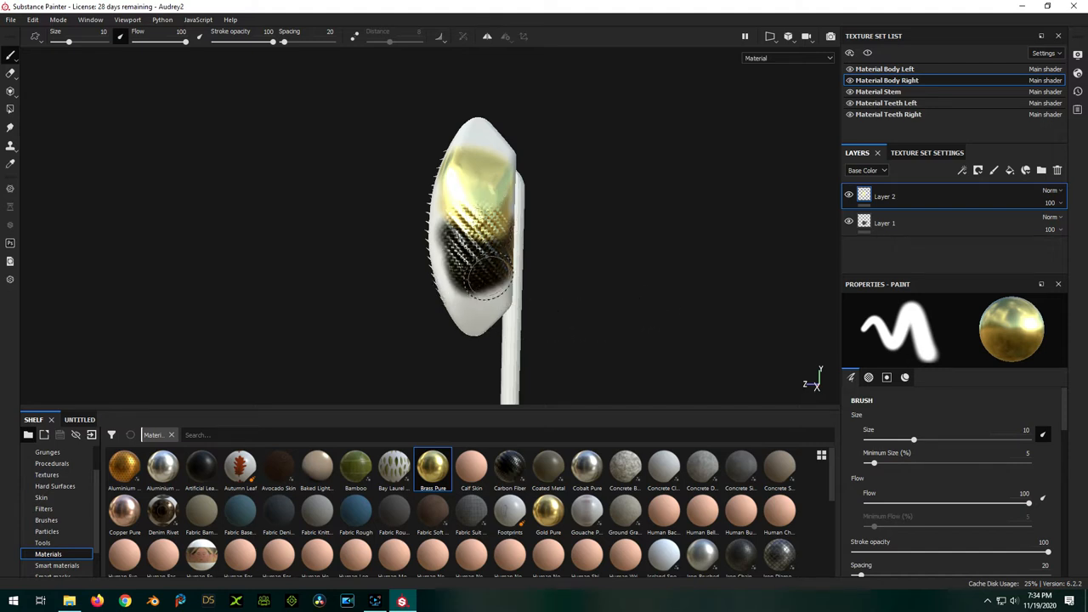
pyautogui.click(884, 222)
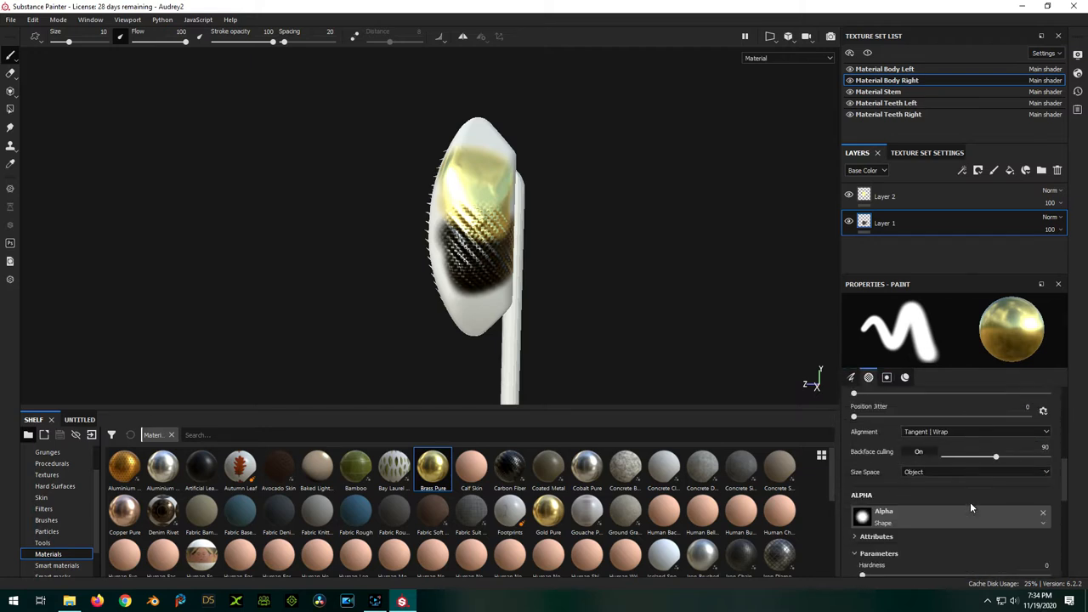
pyautogui.click(887, 377)
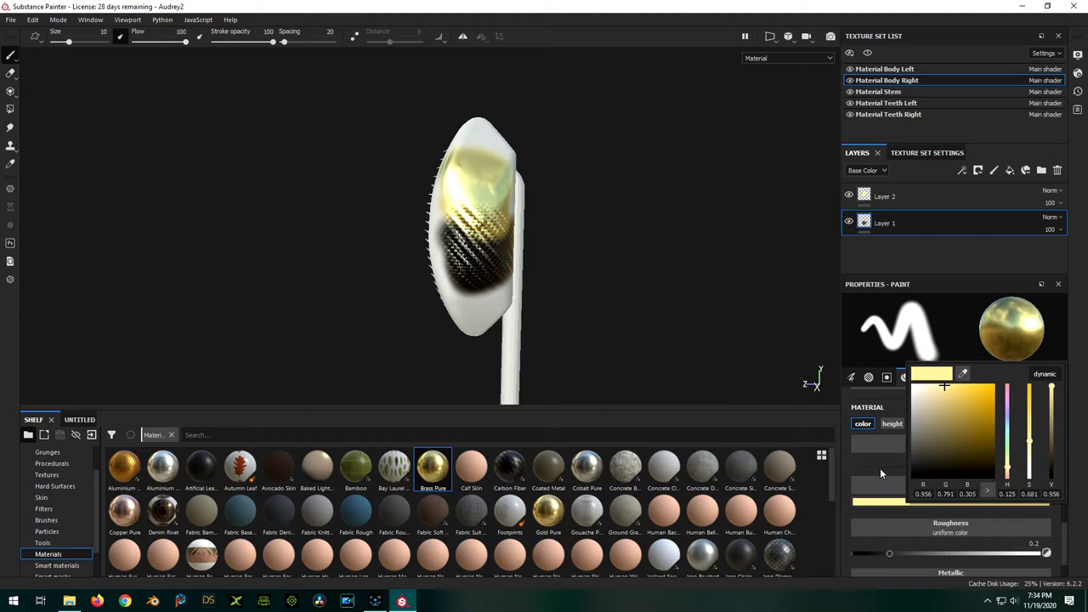
pyautogui.click(887, 378)
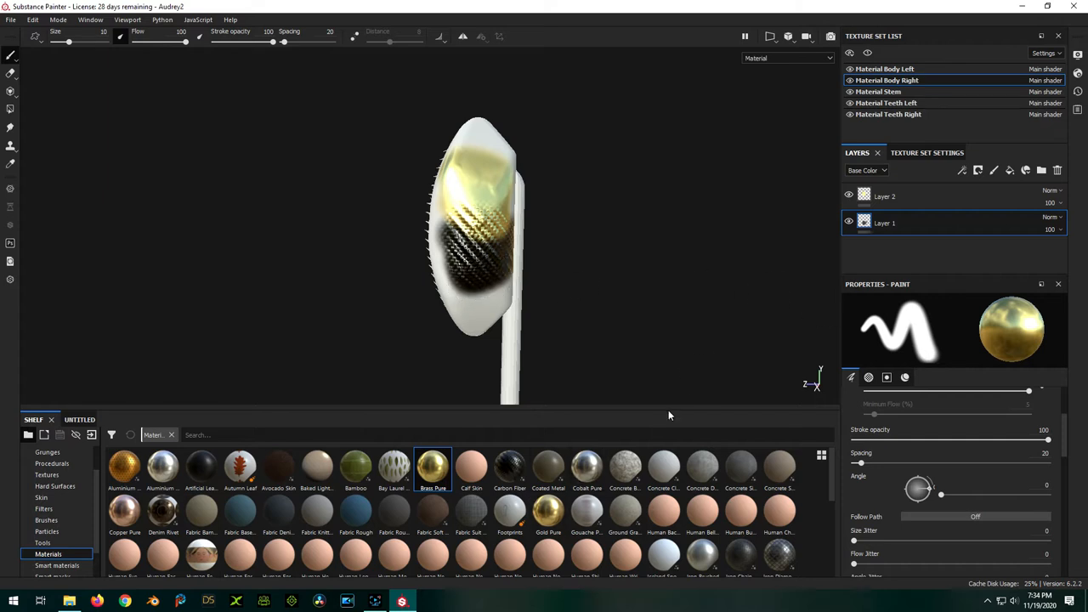
pyautogui.moveTo(435, 510)
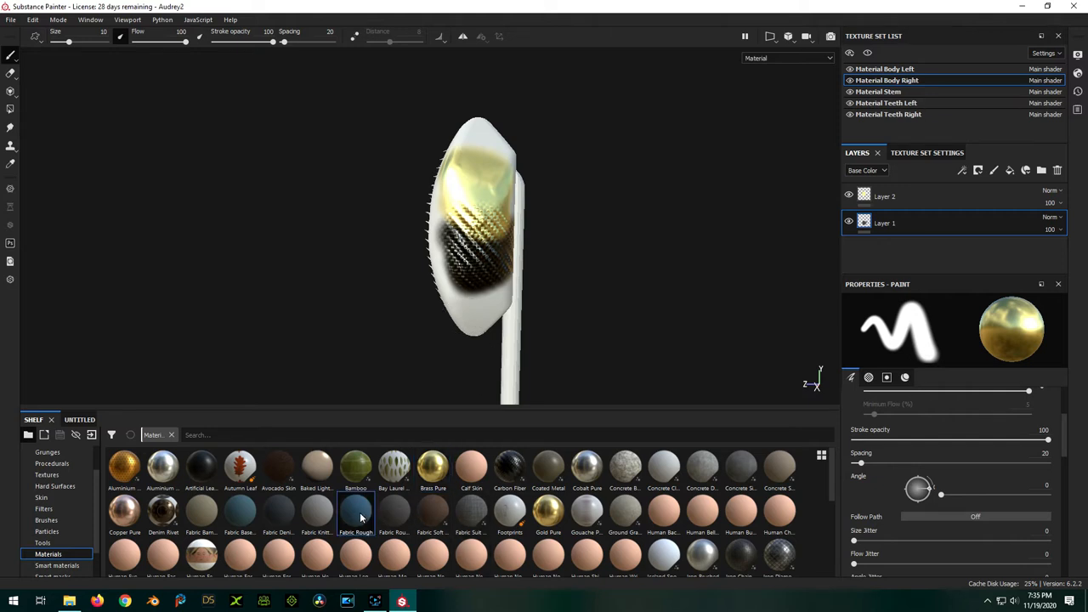
pyautogui.click(355, 510)
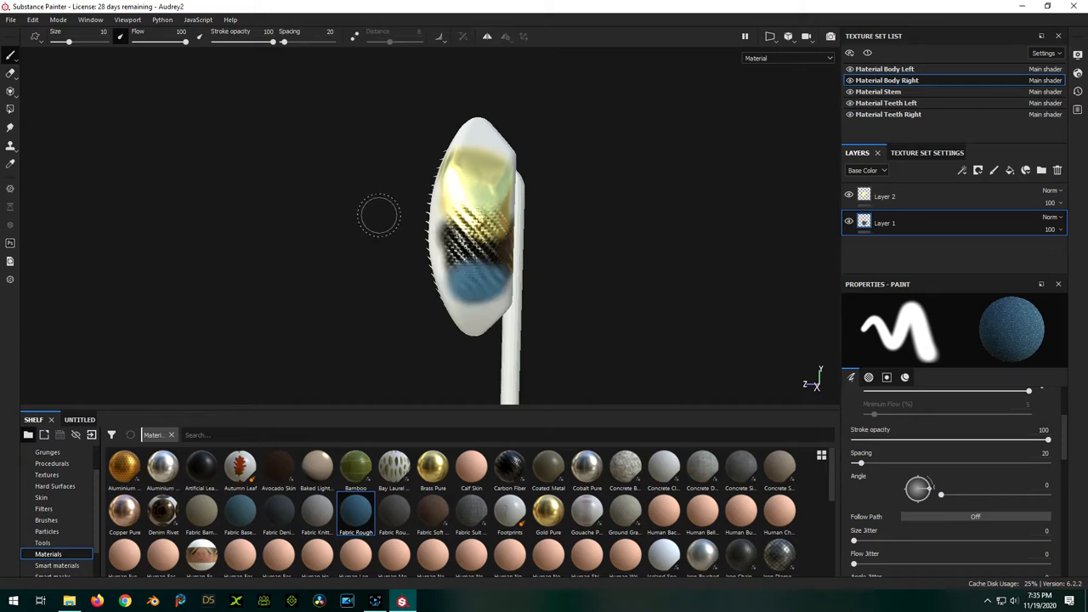
pyautogui.scroll(-3)
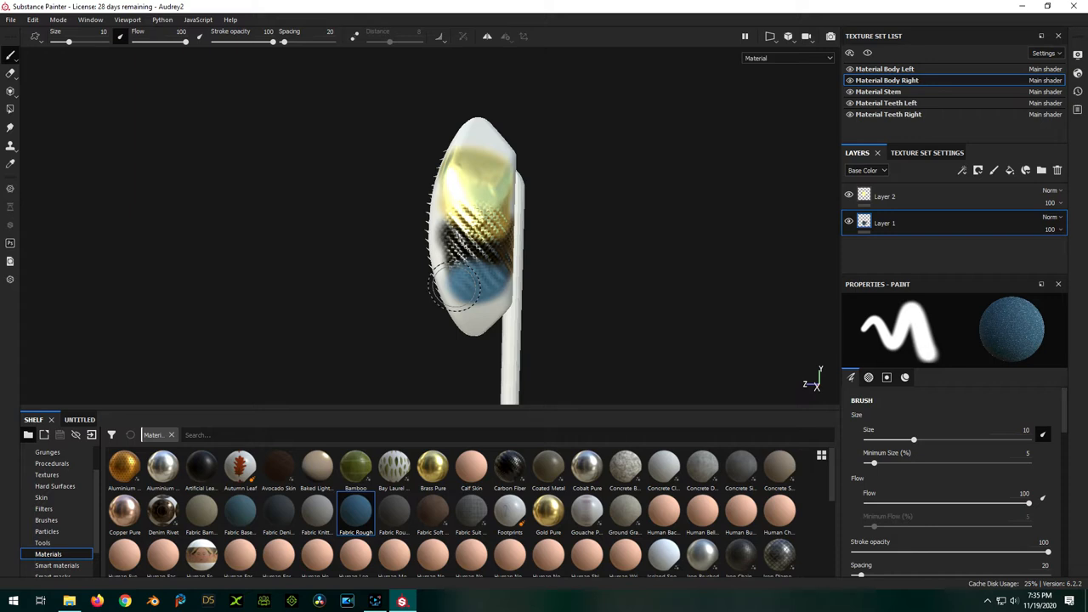
pyautogui.moveTo(472, 269)
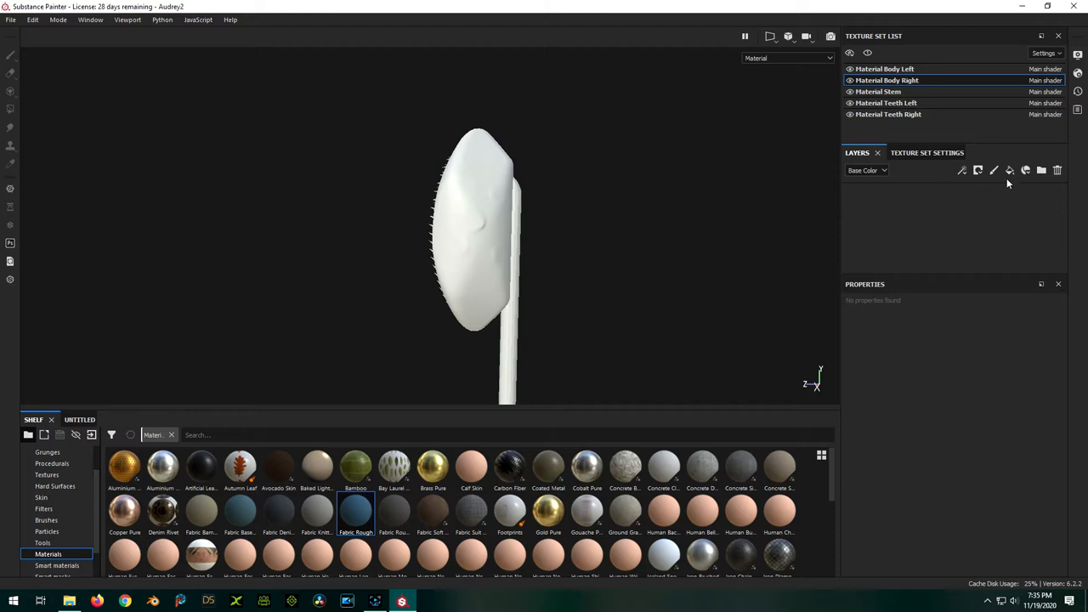
pyautogui.moveTo(1009, 170)
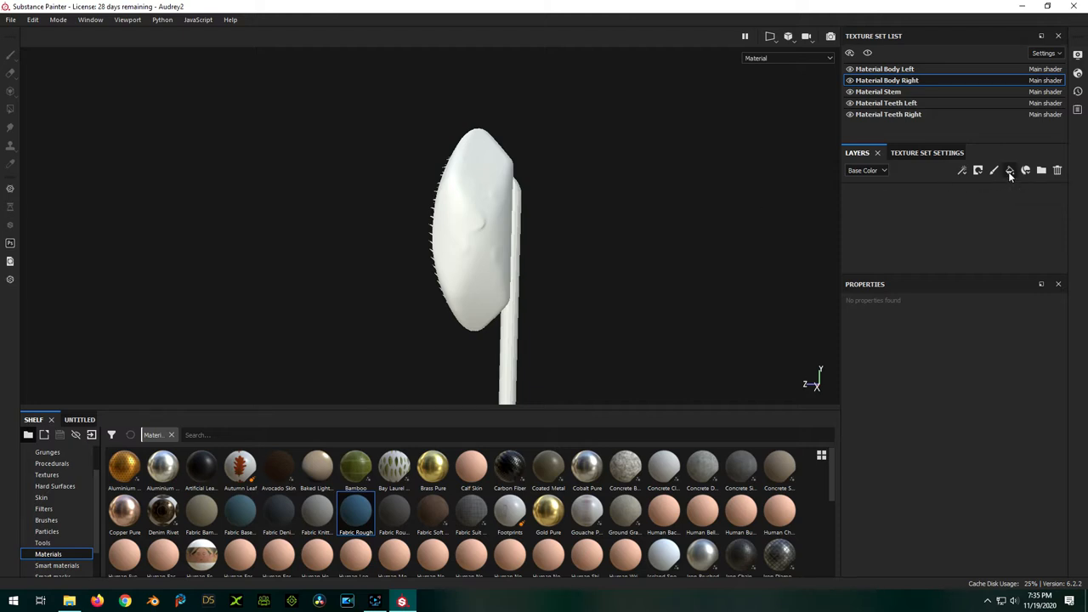
# Add a Carbon Fiber fill layer and raise its UV Scale to about 6 for a finer weave
pyautogui.click(1009, 170)
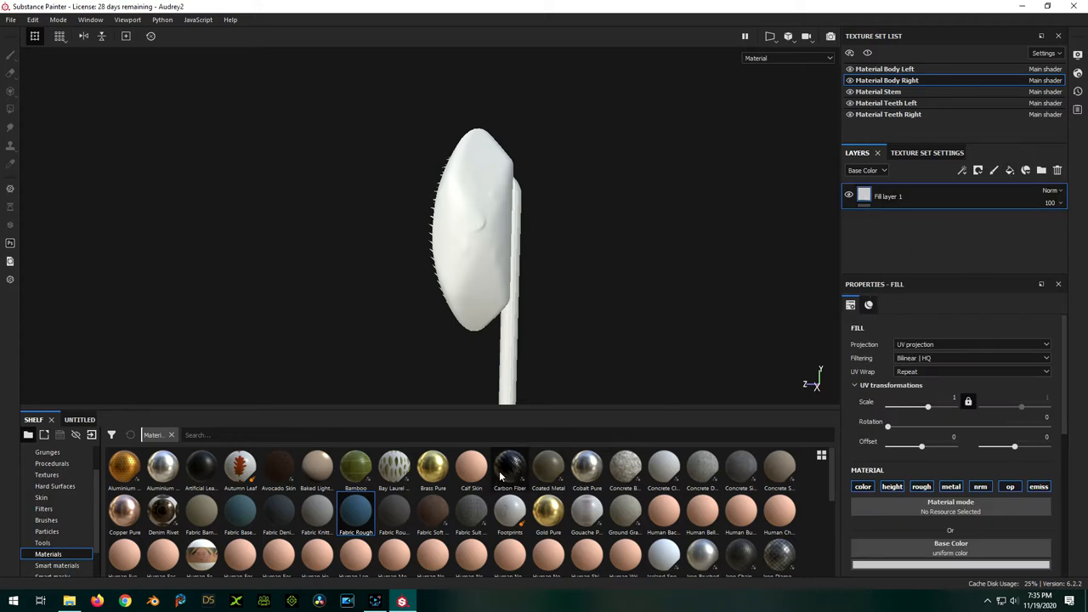
pyautogui.doubleClick(510, 466)
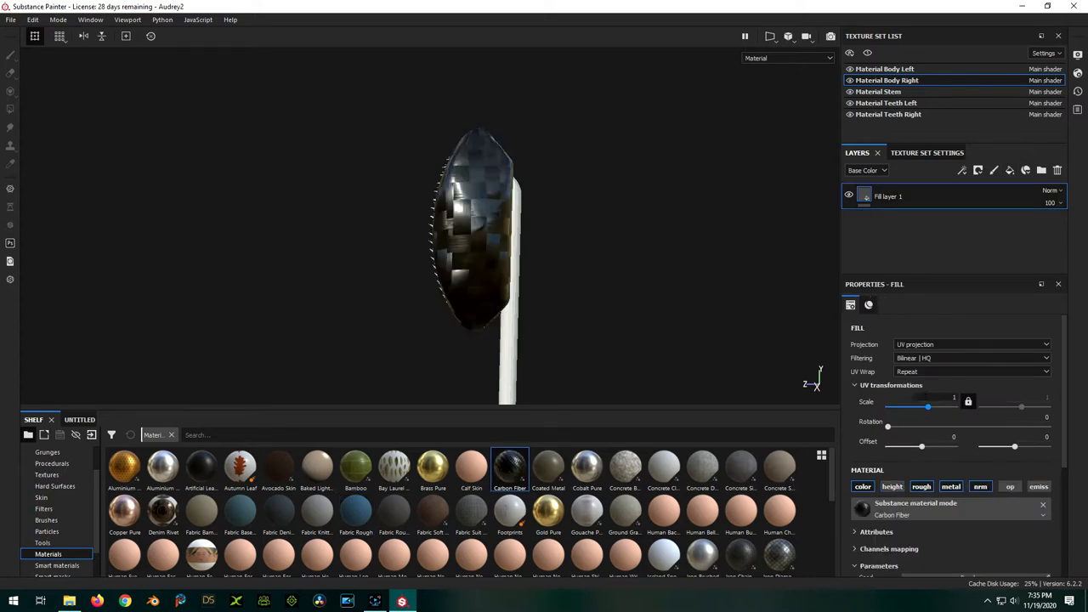
pyautogui.moveTo(928, 408); pyautogui.dragTo(928, 407)
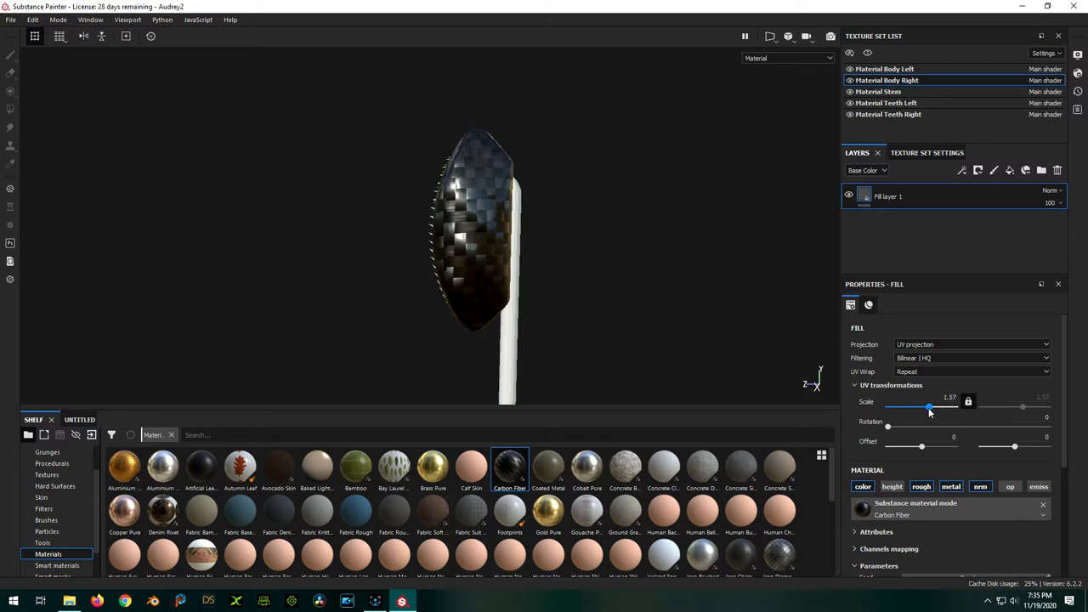
pyautogui.moveTo(928, 408); pyautogui.dragTo(931, 408)
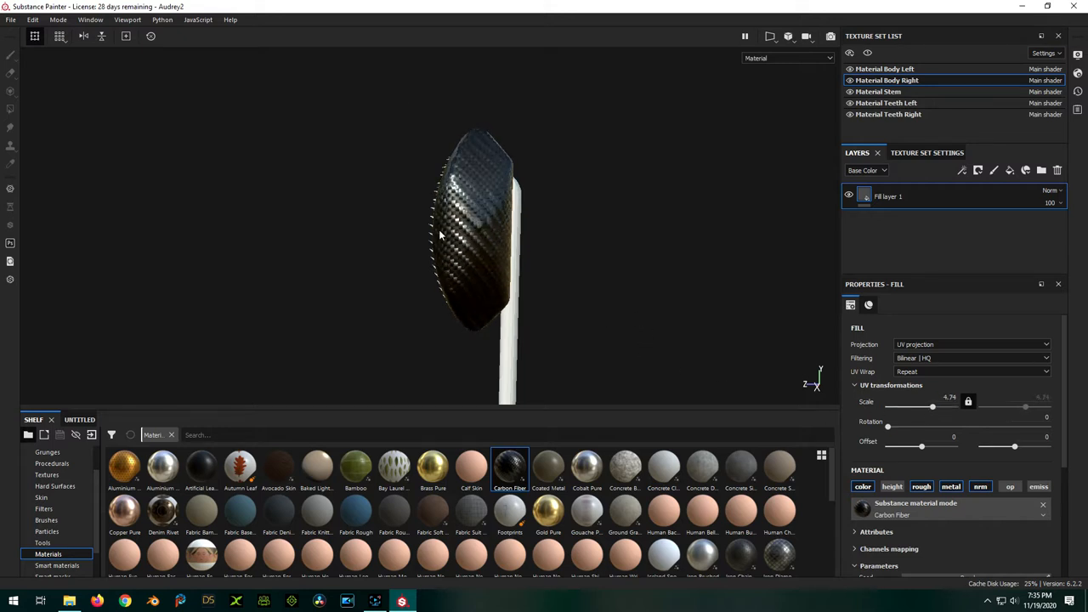
pyautogui.moveTo(406, 245)
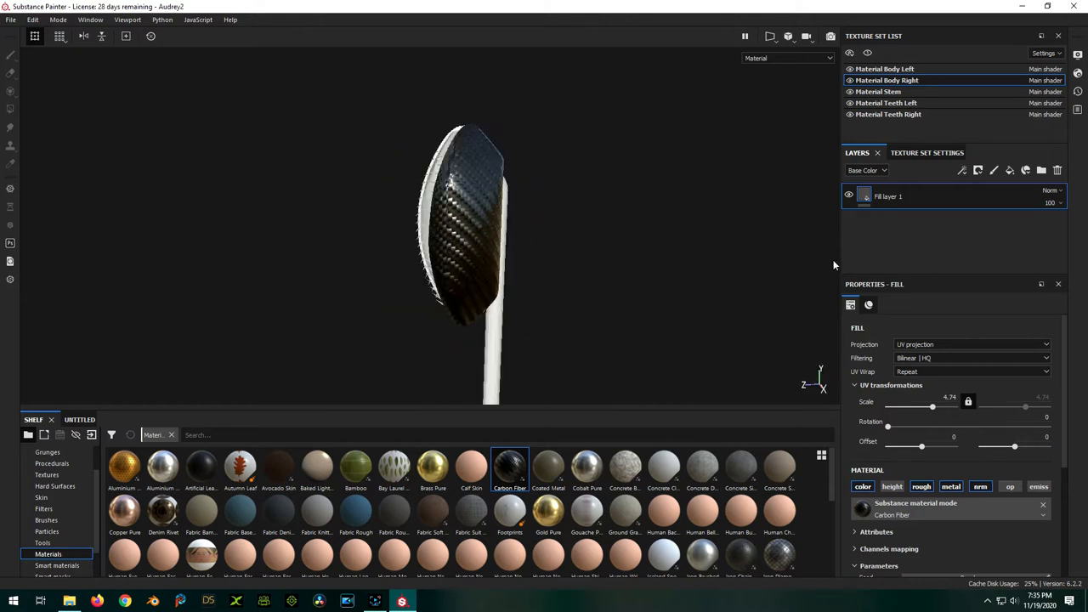
# Add a black mask to Fill layer 1 so the carbon fiber is hidden
pyautogui.rightClick(887, 197)
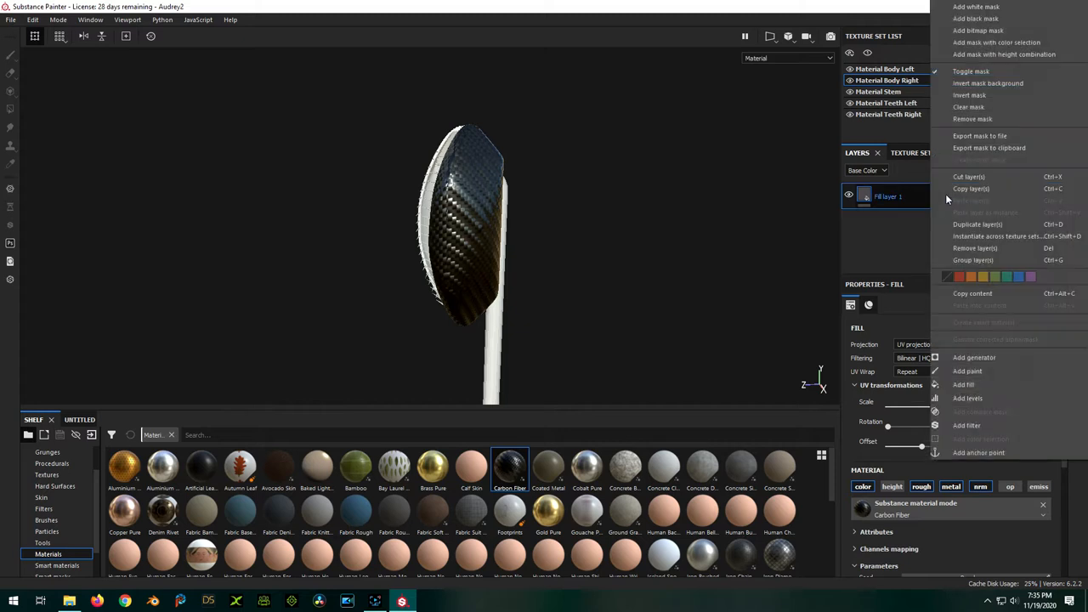
pyautogui.moveTo(975, 17)
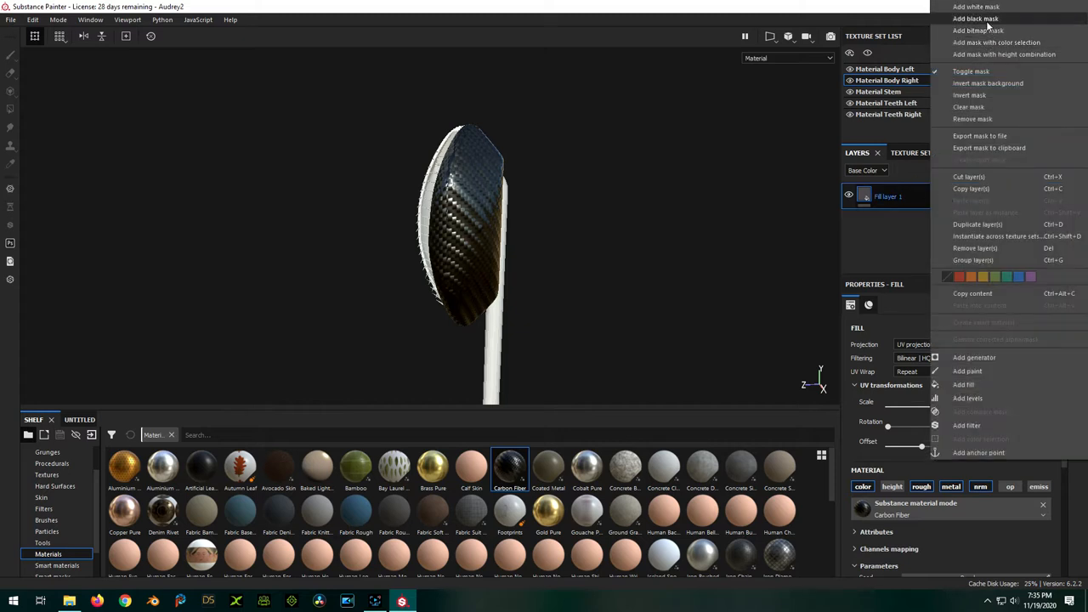
pyautogui.click(976, 17)
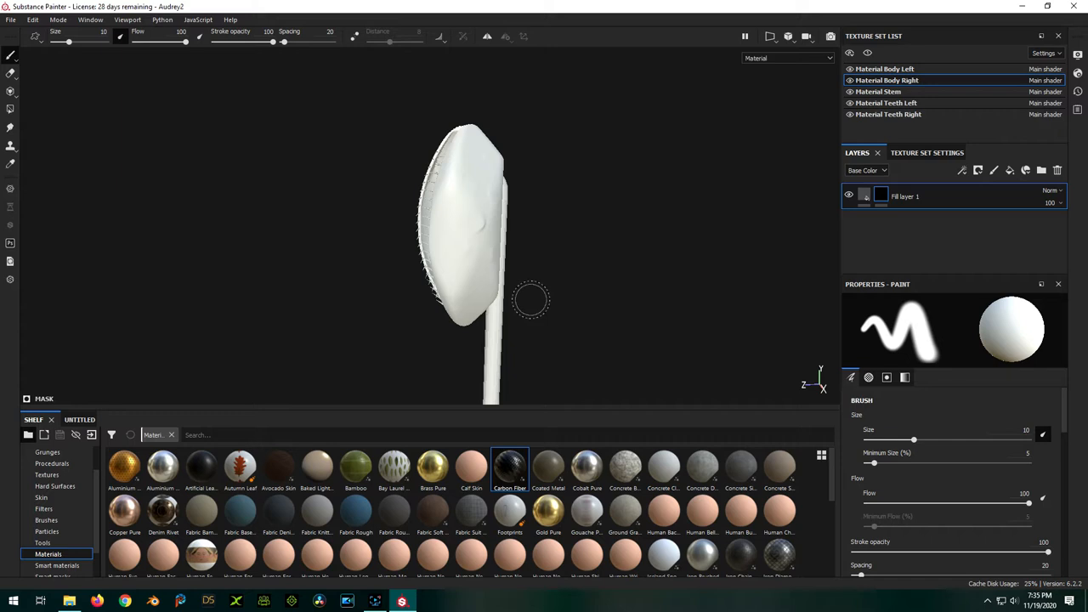
pyautogui.moveTo(911, 340)
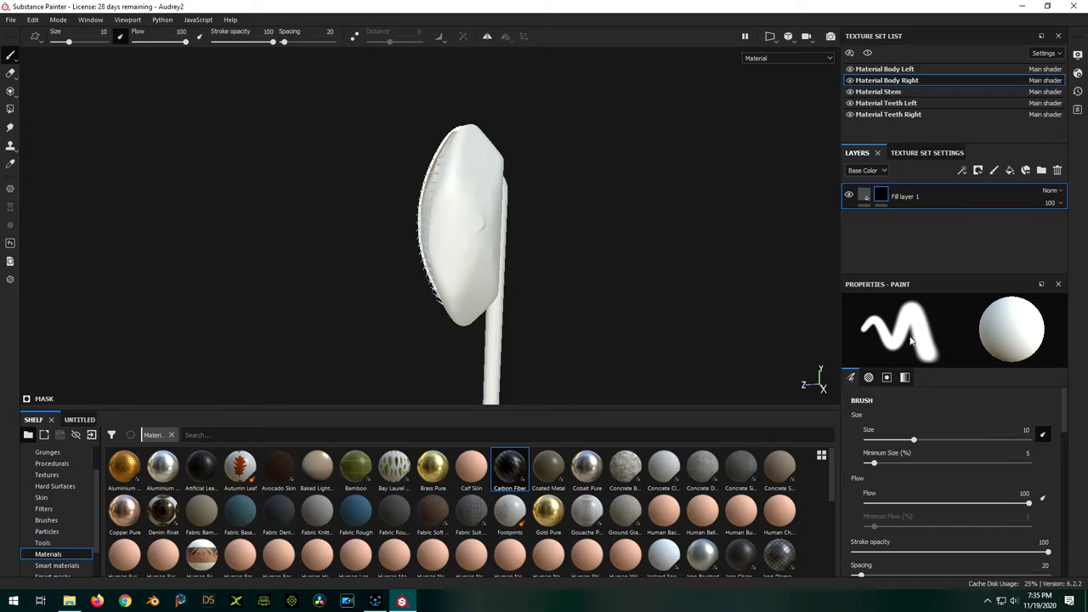
pyautogui.moveTo(926, 363)
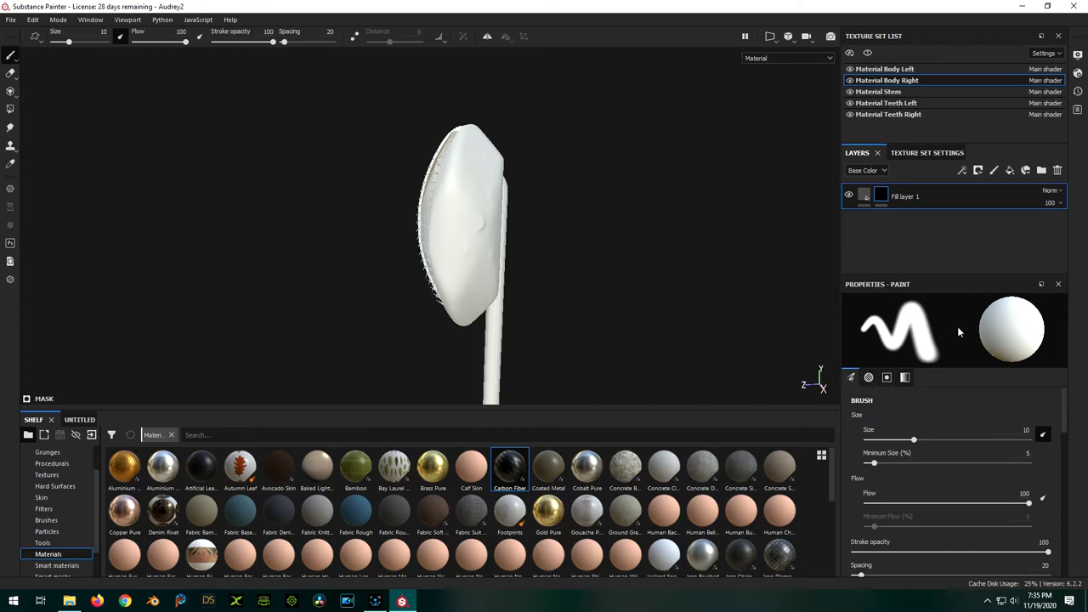
pyautogui.scroll(-3)
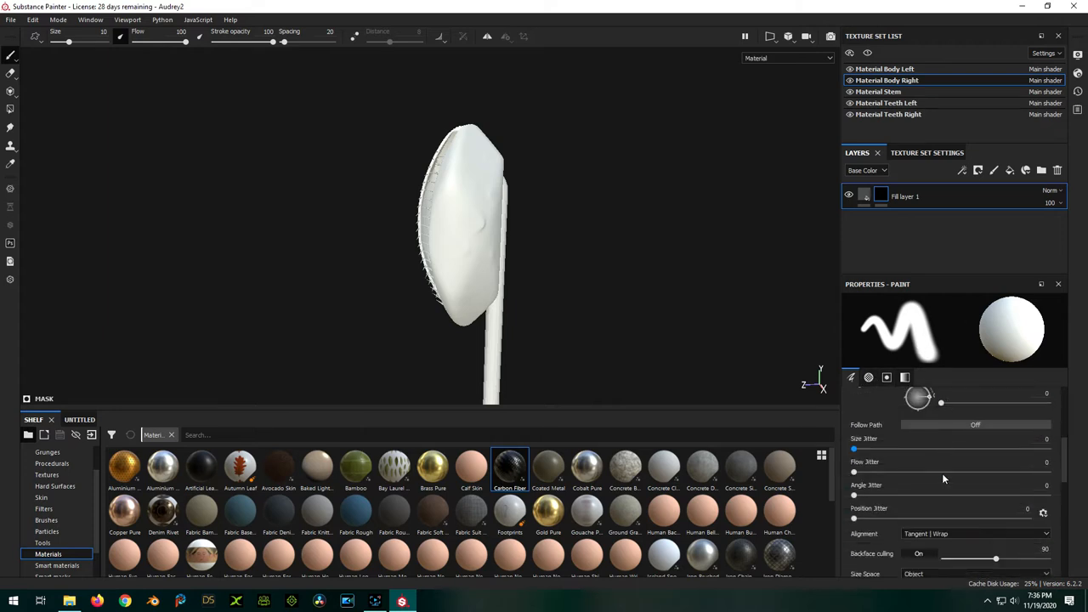
pyautogui.scroll(3)
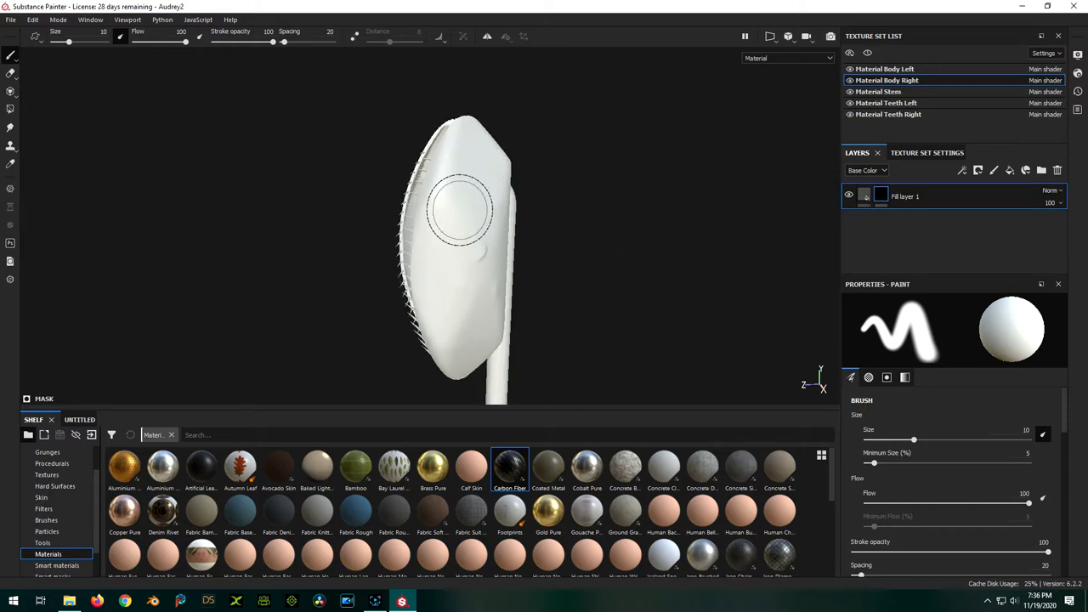
pyautogui.moveTo(462, 229)
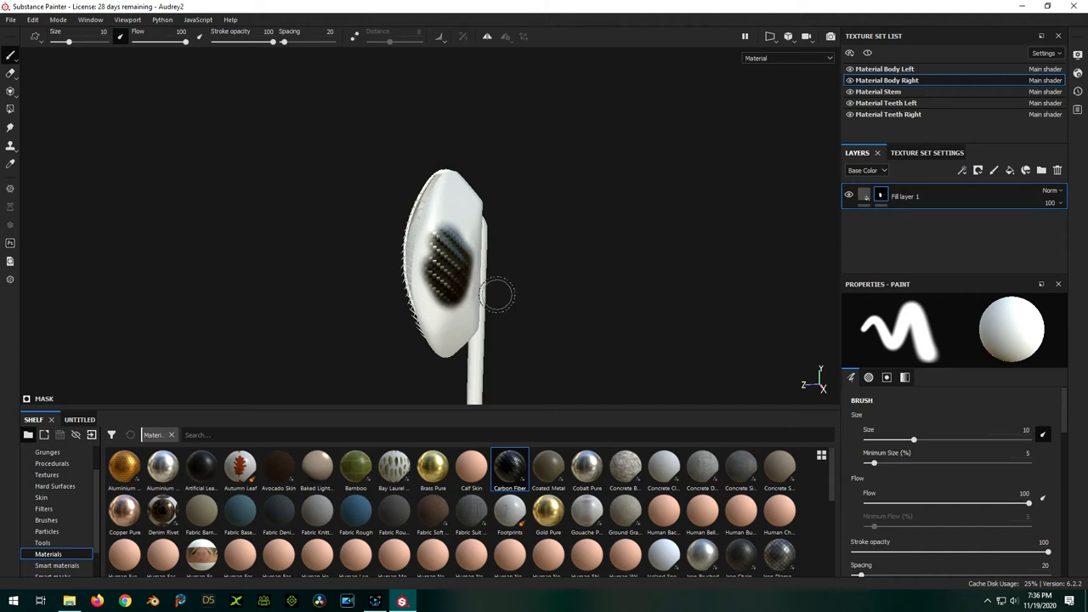
pyautogui.moveTo(587, 466)
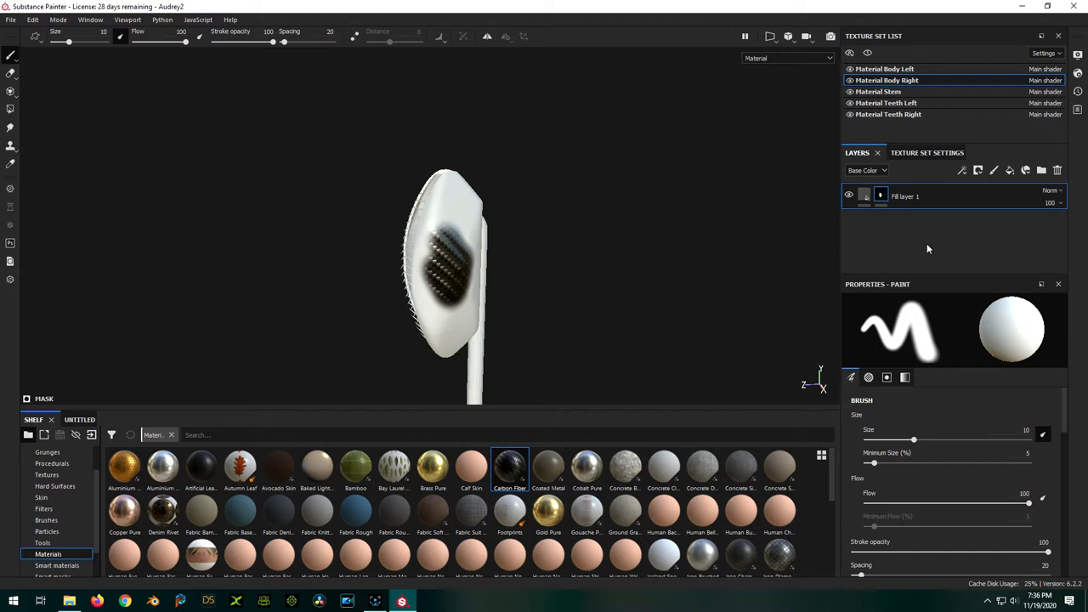
pyautogui.moveTo(995, 170)
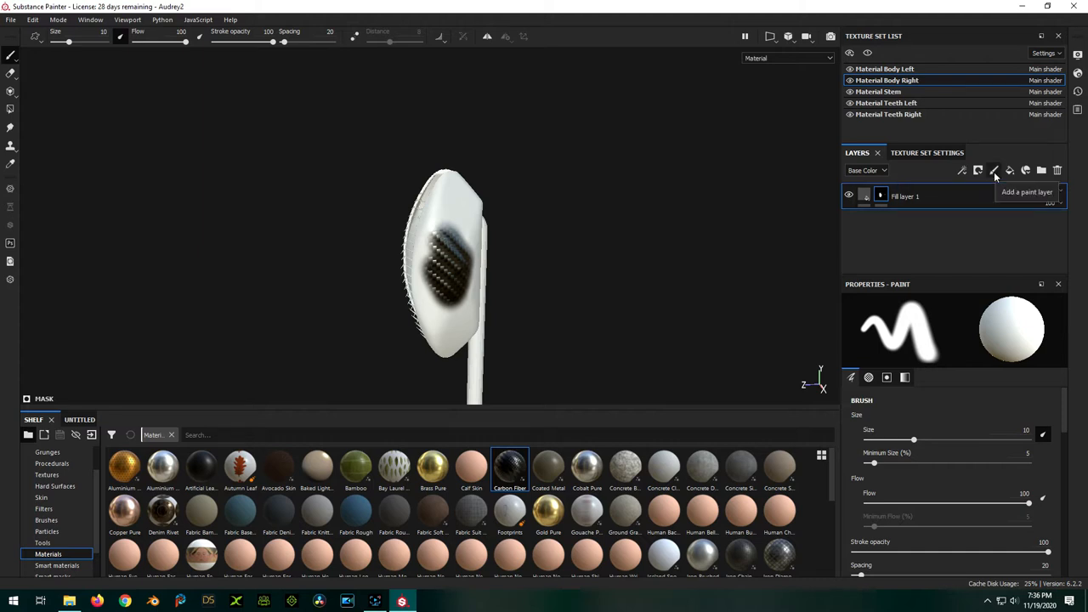
# Add a paint layer above the fill and set up the brush for a Brass Pure accent
pyautogui.click(992, 170)
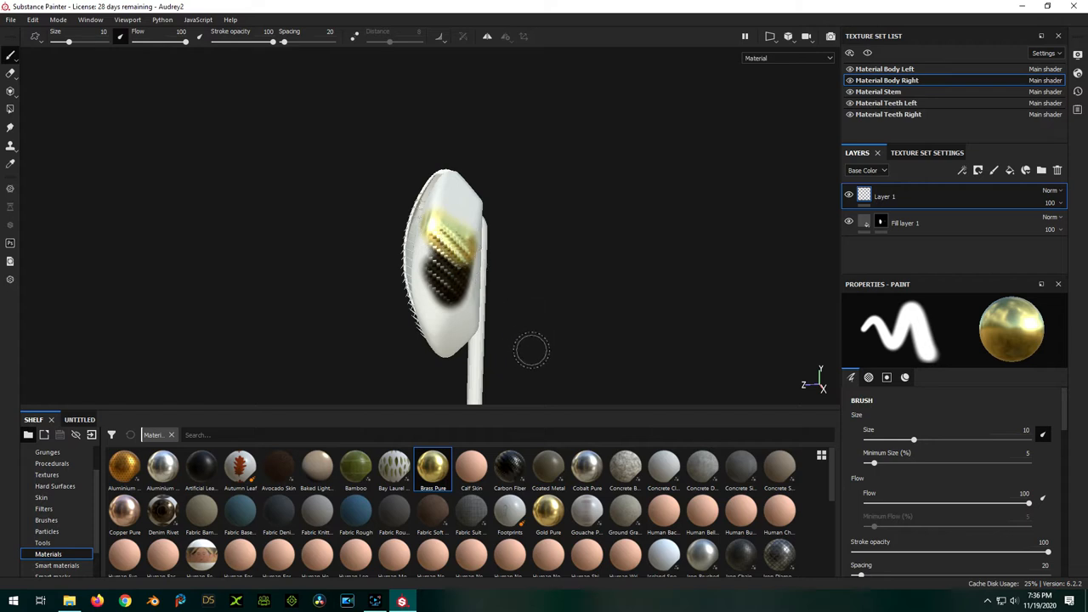
pyautogui.moveTo(537, 340)
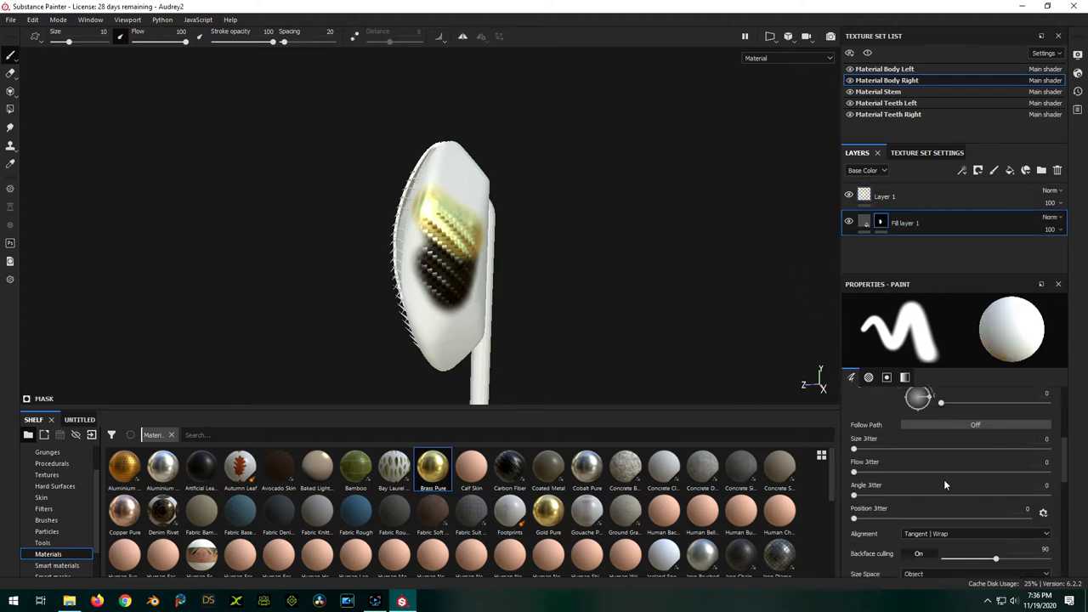
pyautogui.click(850, 378)
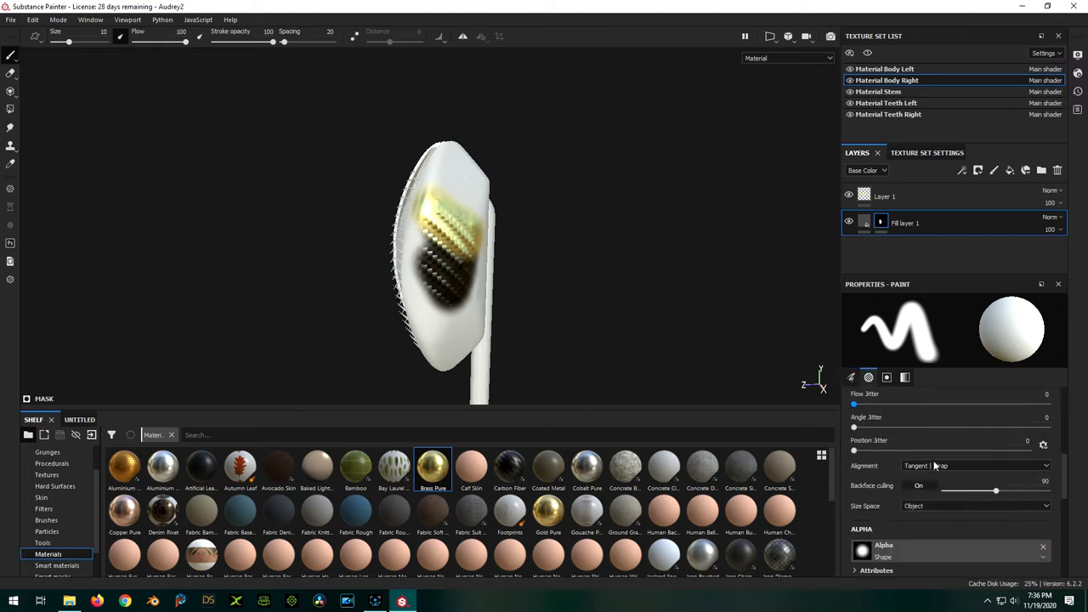
pyautogui.click(887, 377)
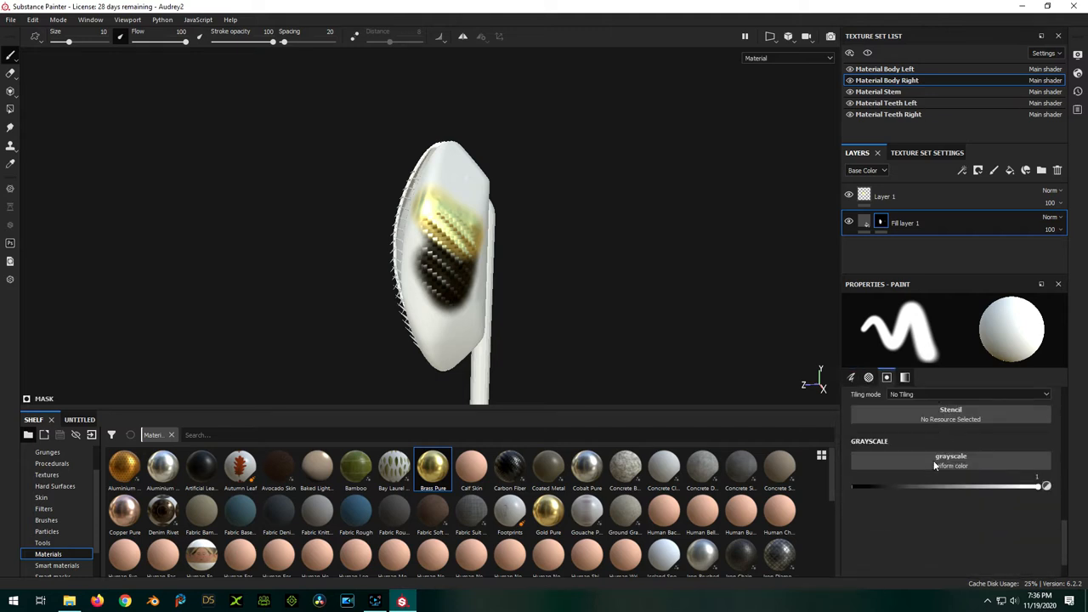
pyautogui.click(850, 378)
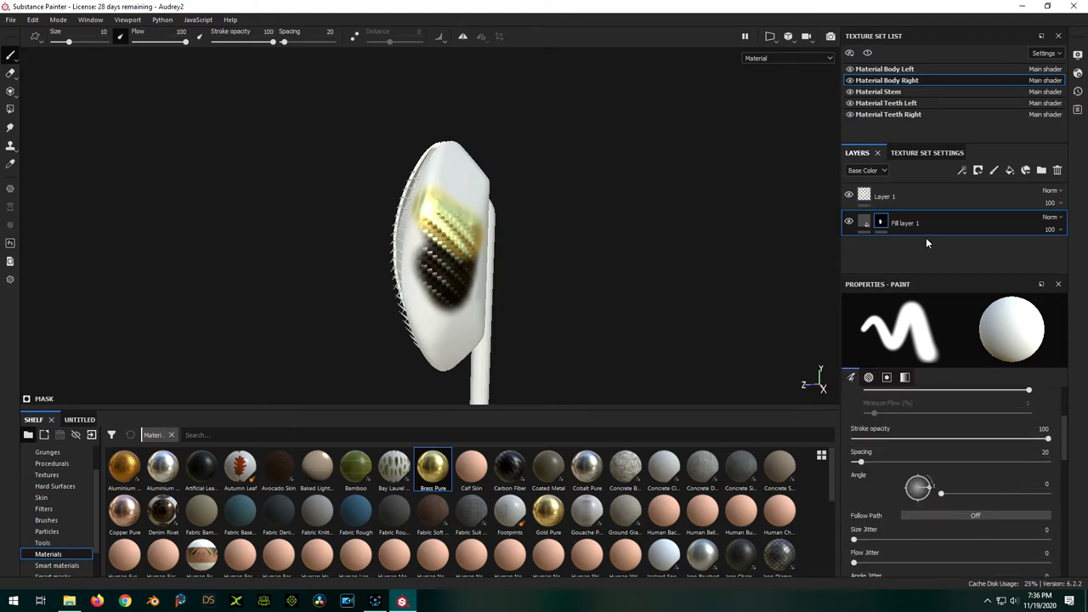
# Tint the carbon fiber fill's Color 1 red and check the result around the body half
pyautogui.click(904, 223)
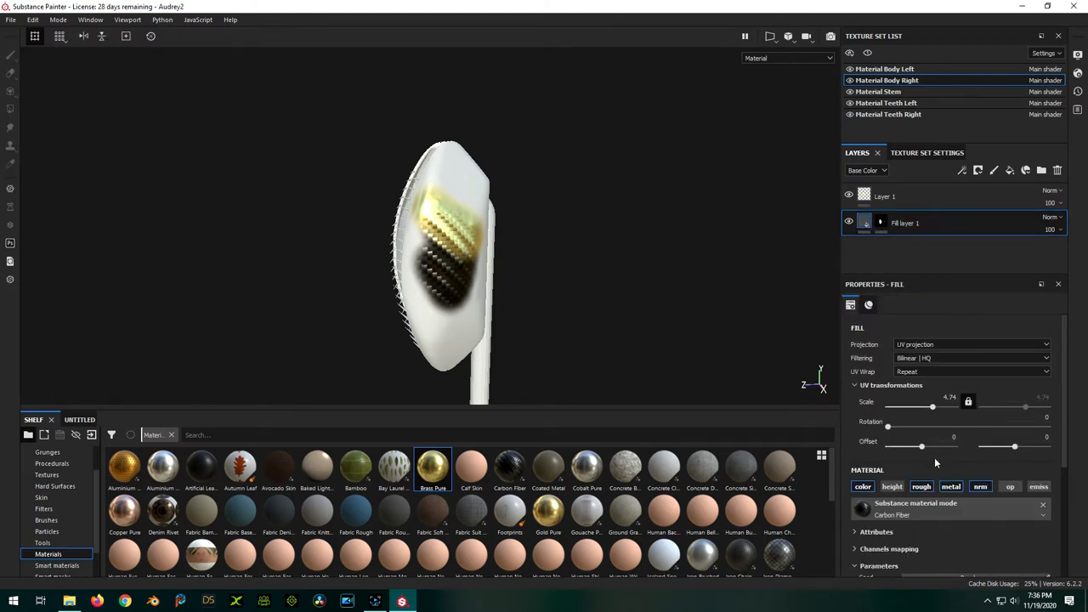
pyautogui.scroll(-3)
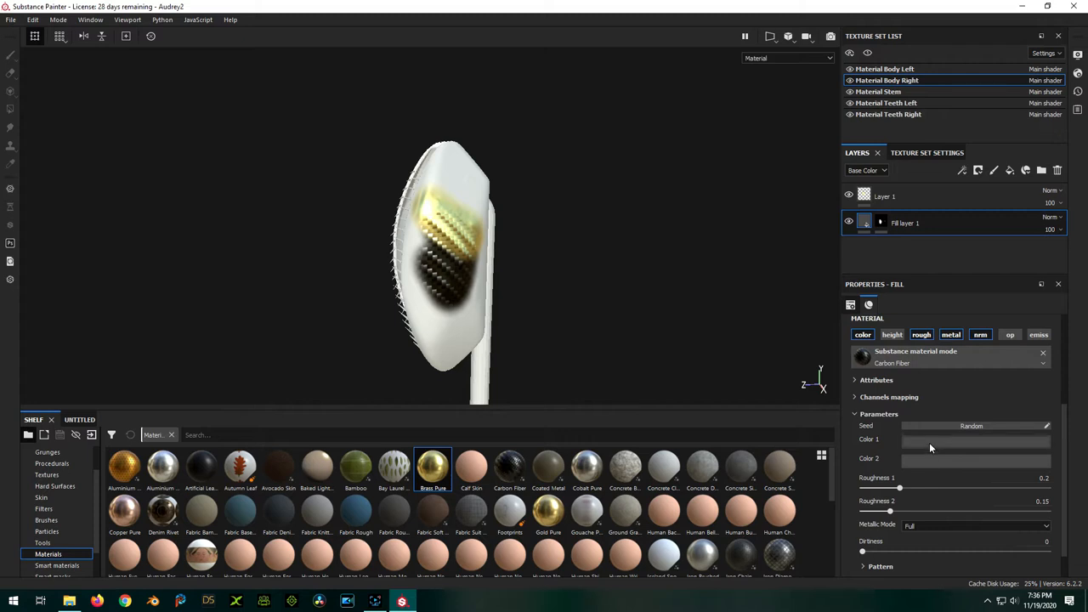
pyautogui.click(975, 442)
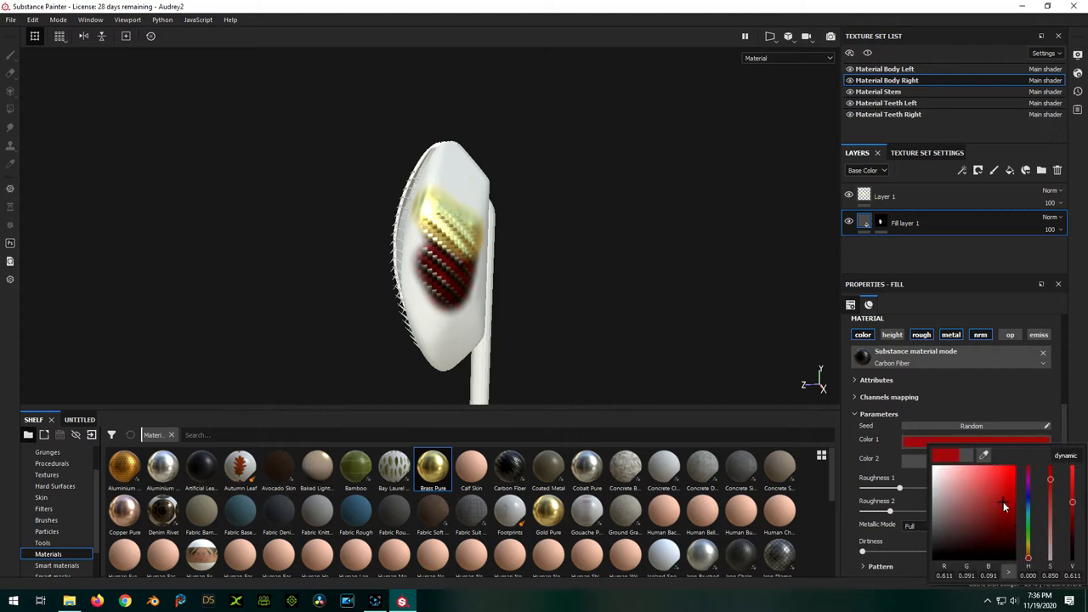
pyautogui.click(1003, 514)
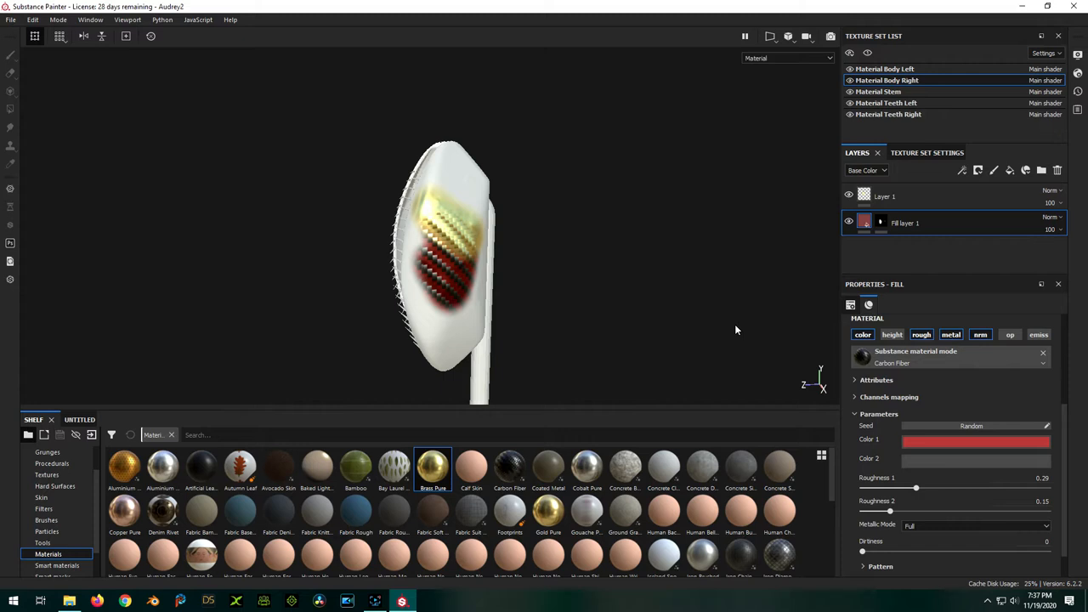
pyautogui.moveTo(637, 276)
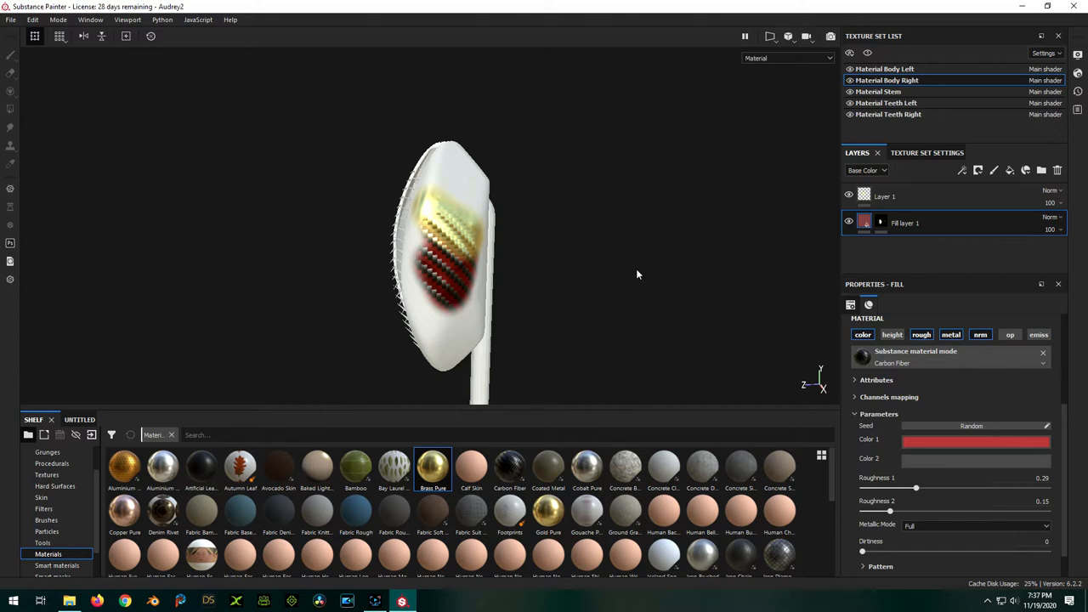
pyautogui.moveTo(704, 337)
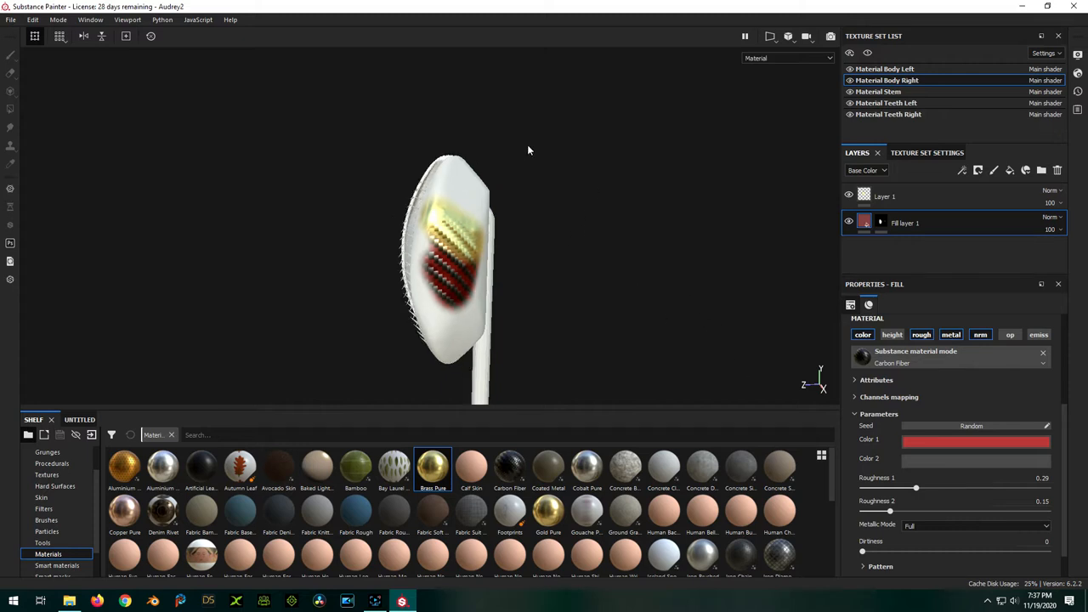
pyautogui.moveTo(527, 150); pyautogui.dragTo(582, 350)
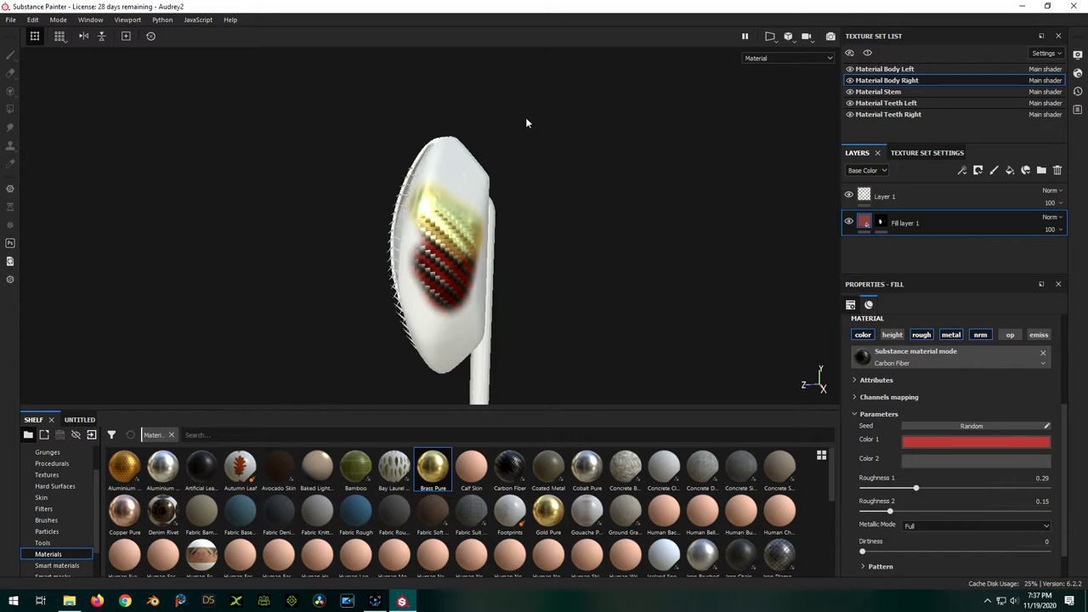
pyautogui.click(904, 223)
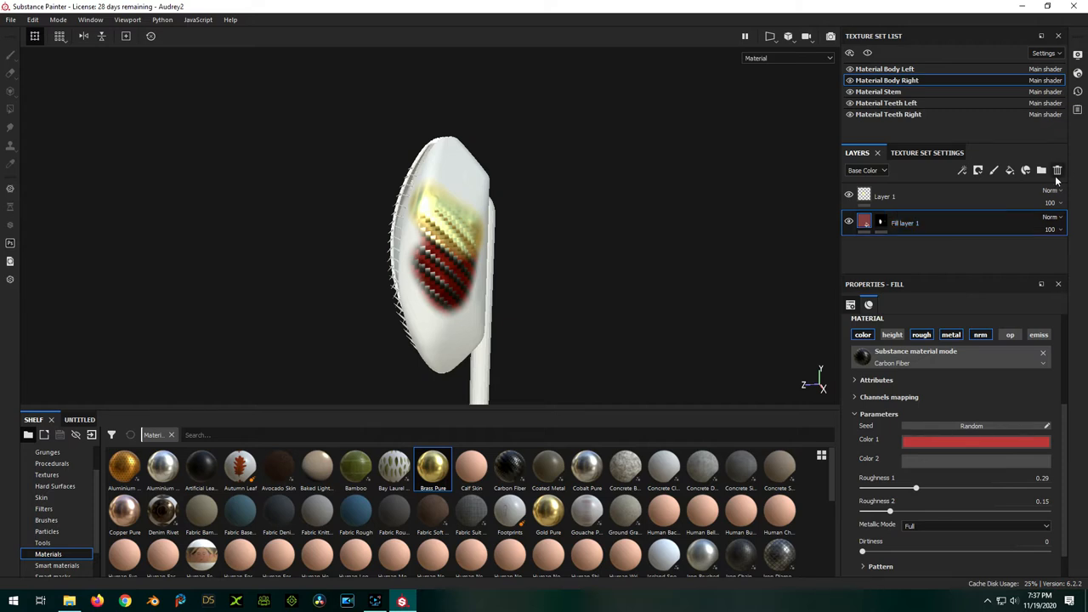
# Delete the existing layers and add Underwater Biofoul as a fill layer on the right body half
pyautogui.click(1057, 170)
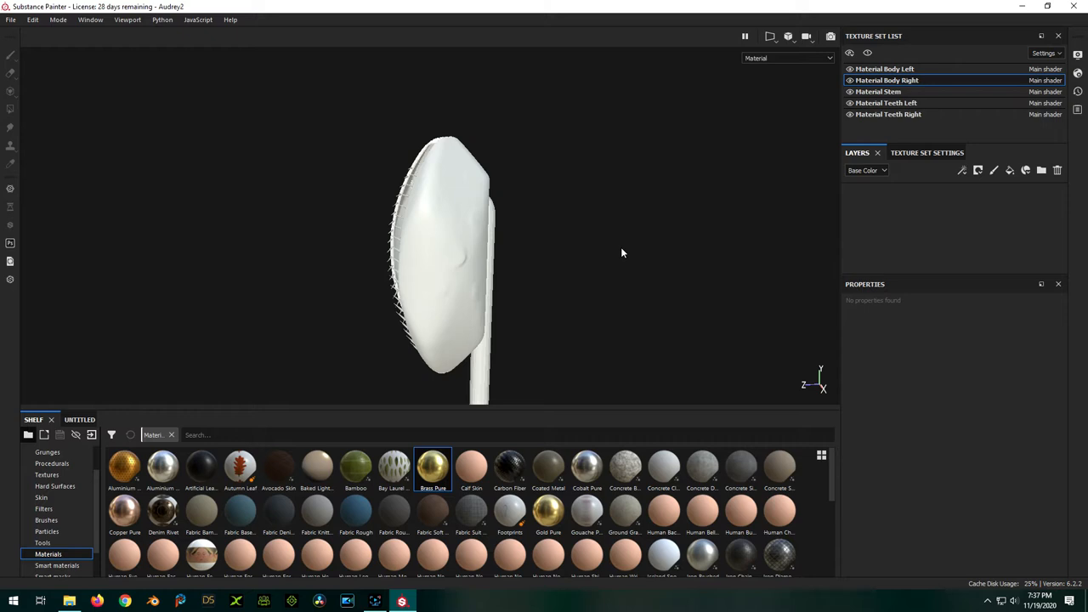
pyautogui.moveTo(377, 309)
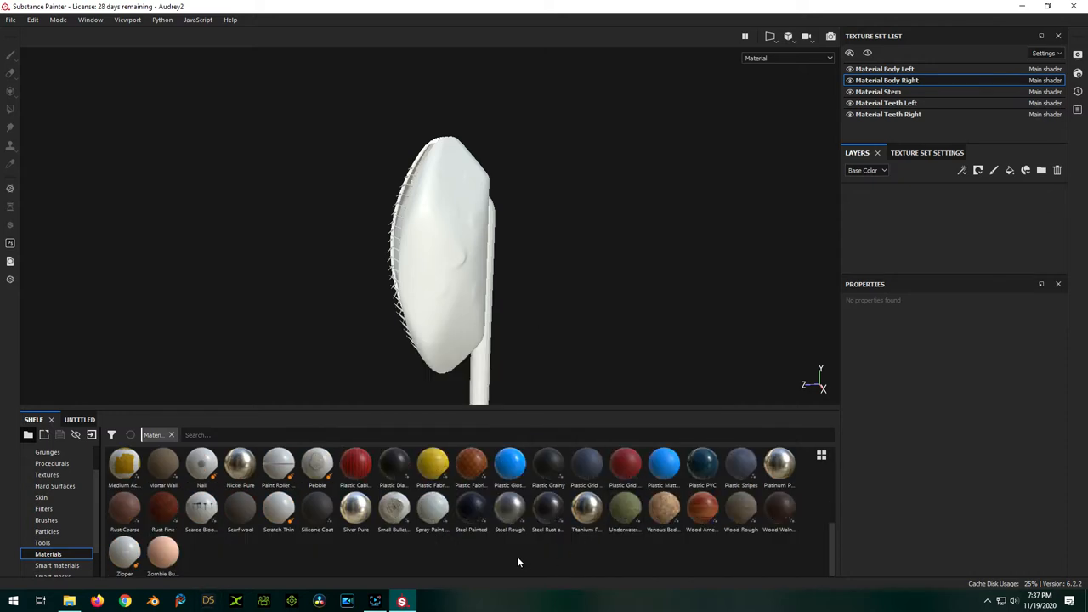
pyautogui.moveTo(626, 510)
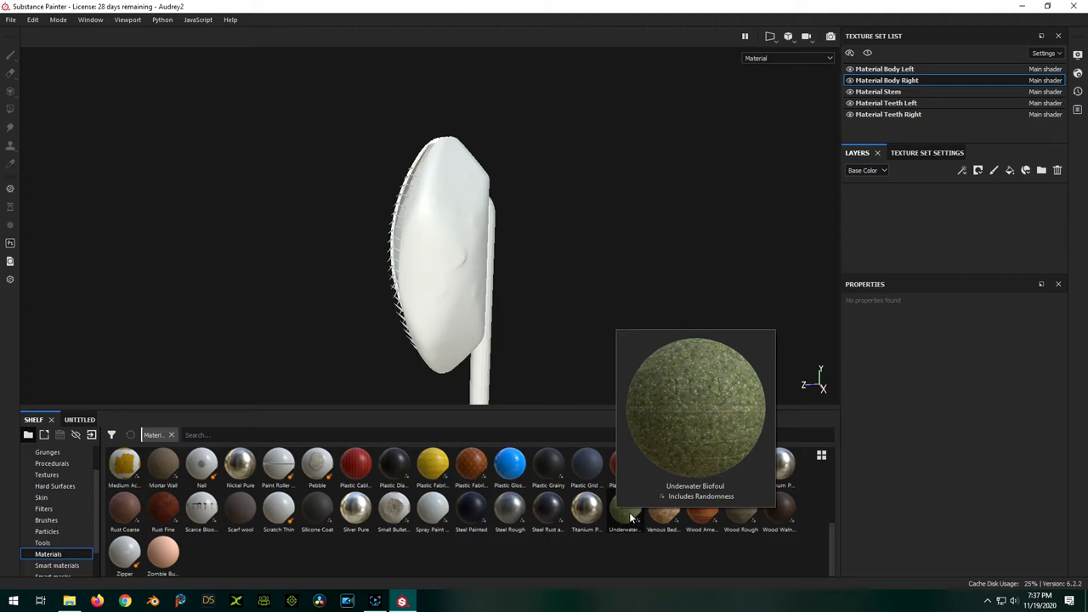
pyautogui.moveTo(625, 506); pyautogui.dragTo(904, 246)
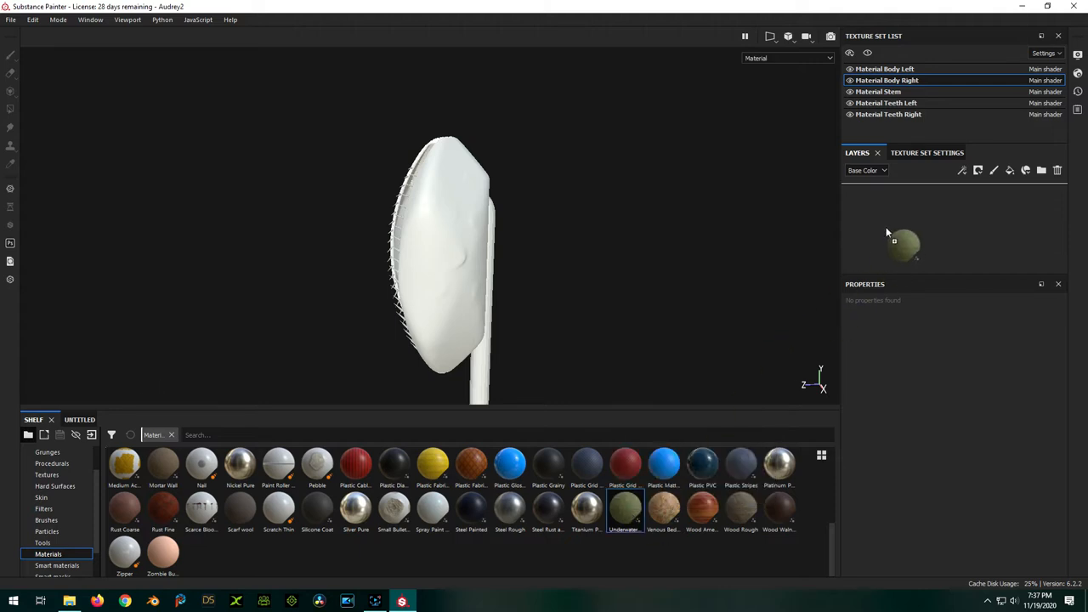
pyautogui.doubleClick(624, 506)
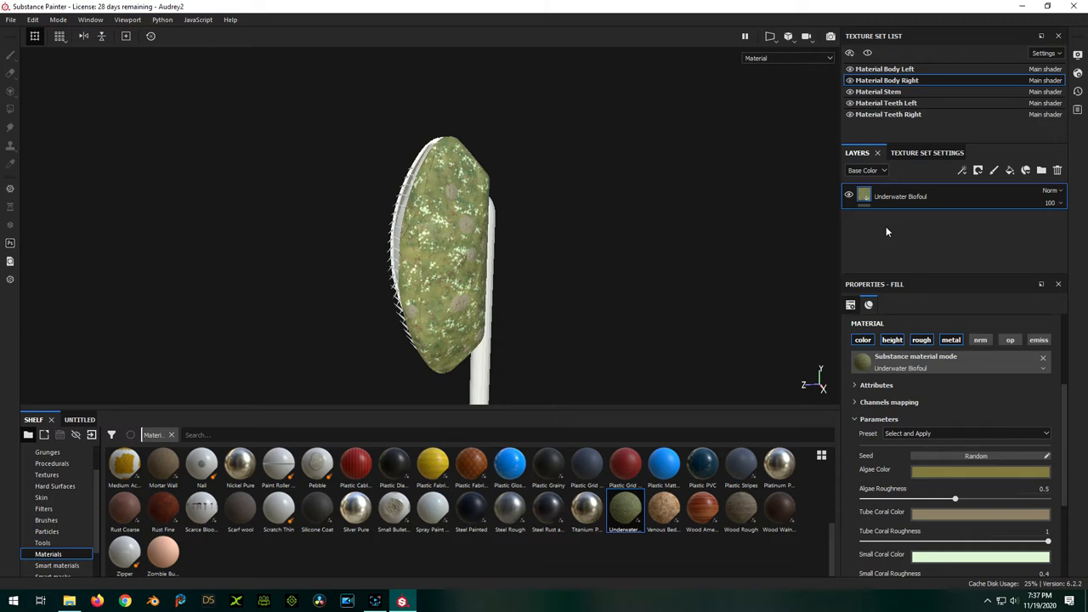
pyautogui.moveTo(561, 296)
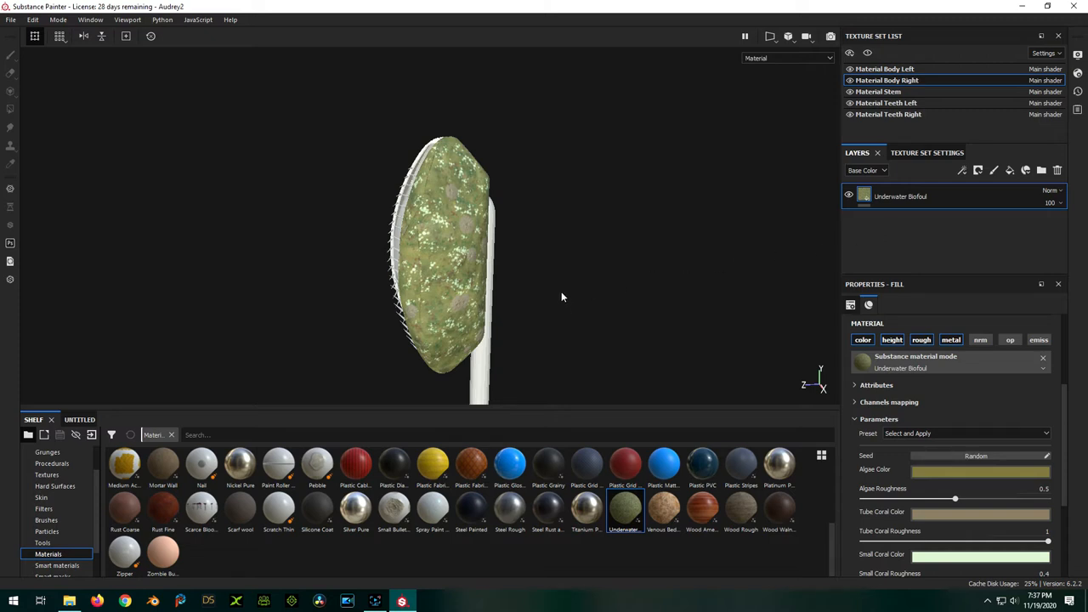
pyautogui.moveTo(561, 297); pyautogui.dragTo(646, 274)
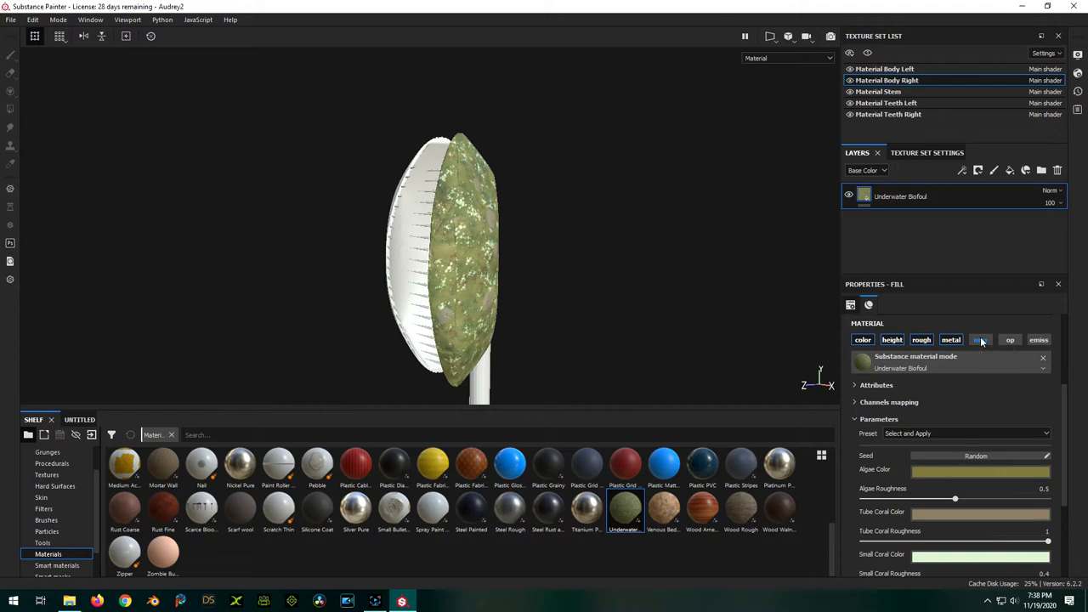
pyautogui.click(979, 340)
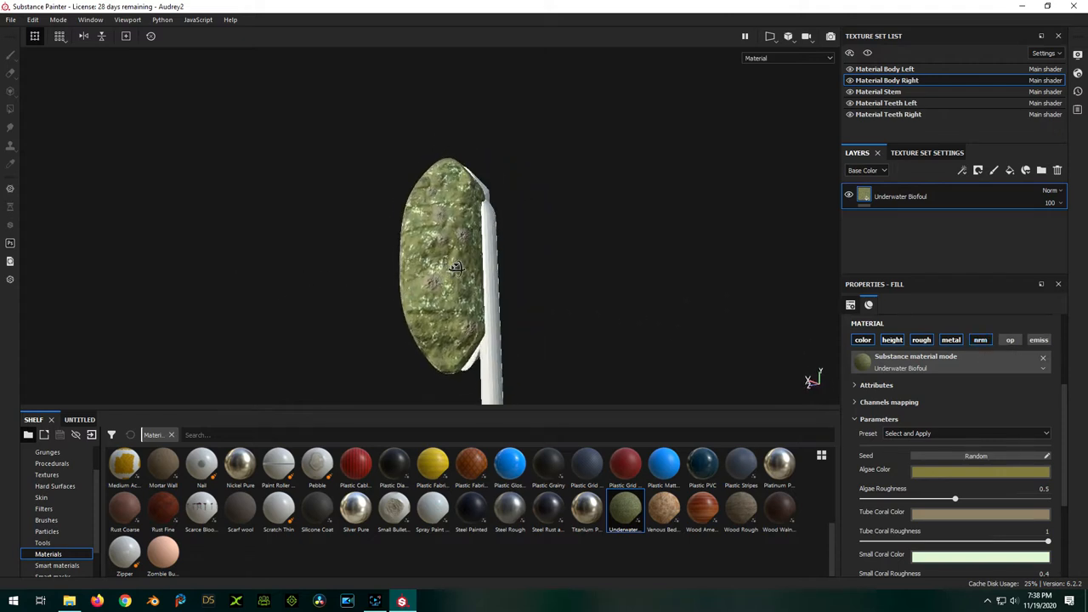
pyautogui.moveTo(456, 268); pyautogui.dragTo(710, 287)
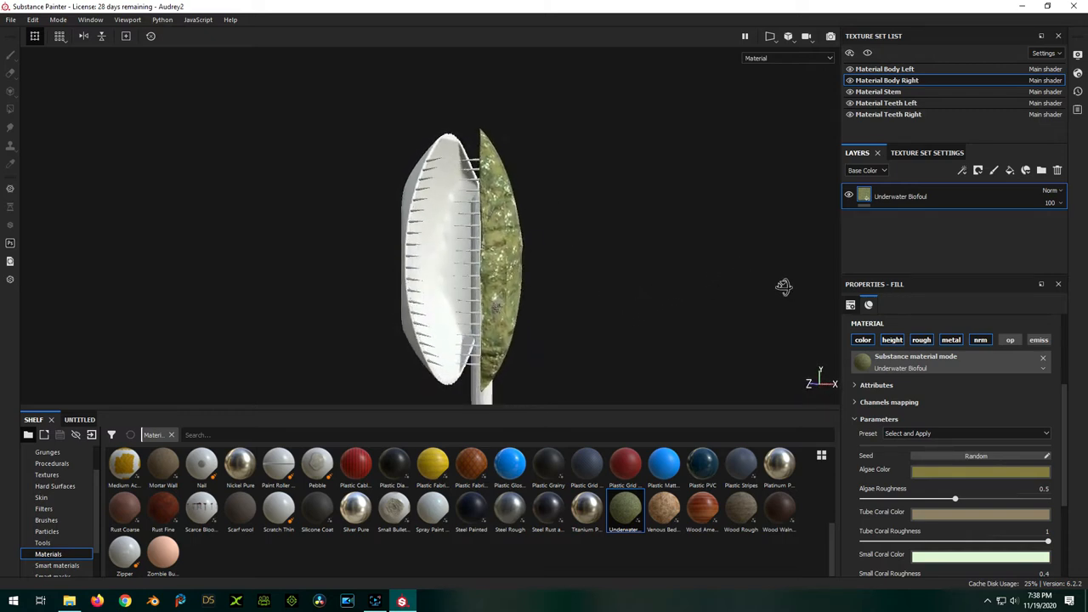
pyautogui.moveTo(782, 286); pyautogui.dragTo(503, 173)
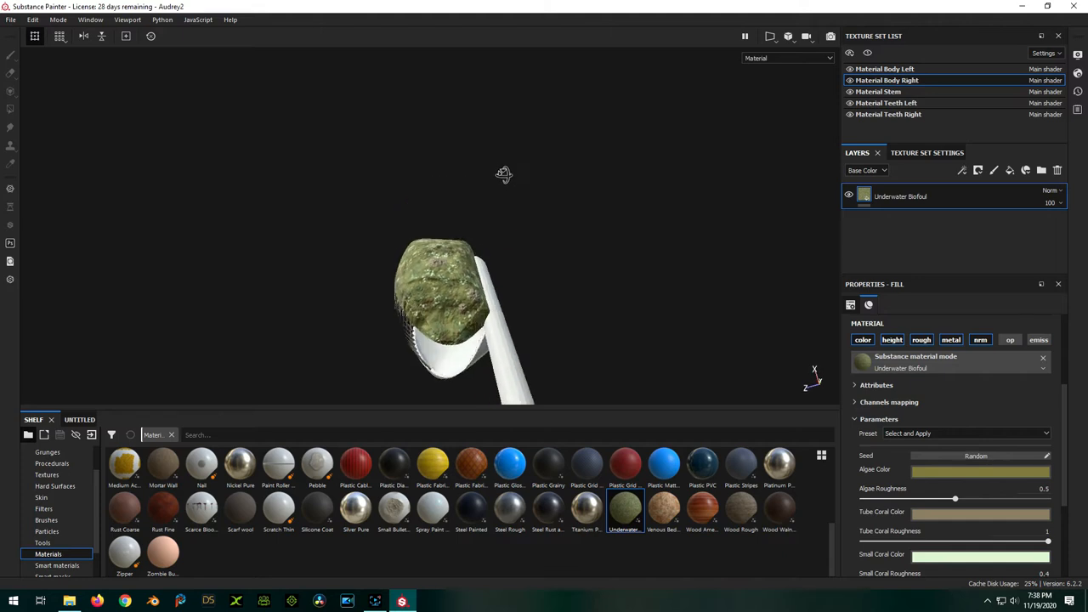
pyautogui.moveTo(503, 173); pyautogui.dragTo(686, 228)
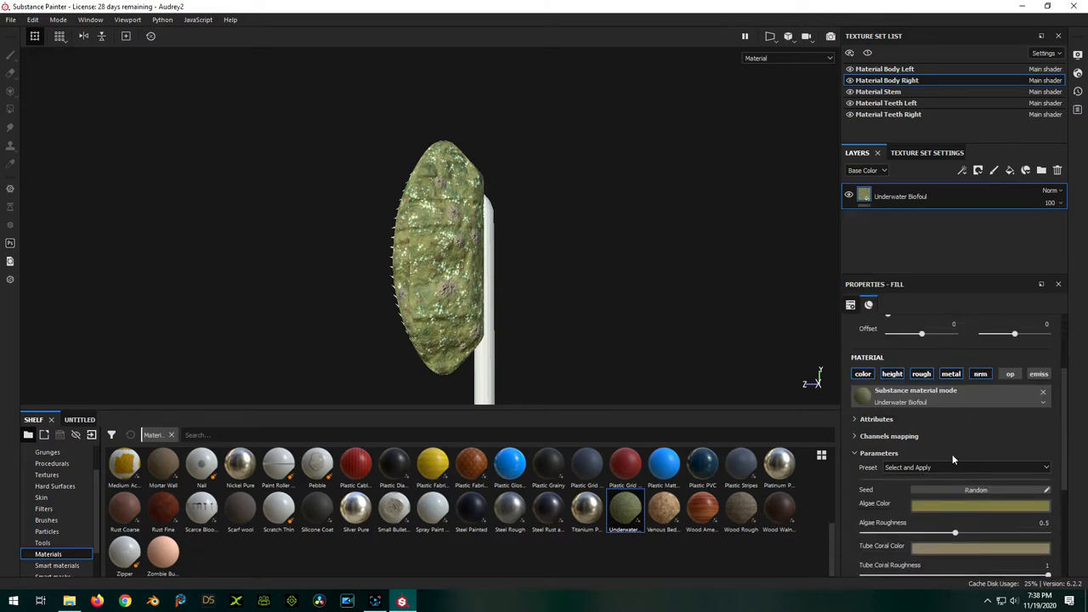
pyautogui.click(850, 305)
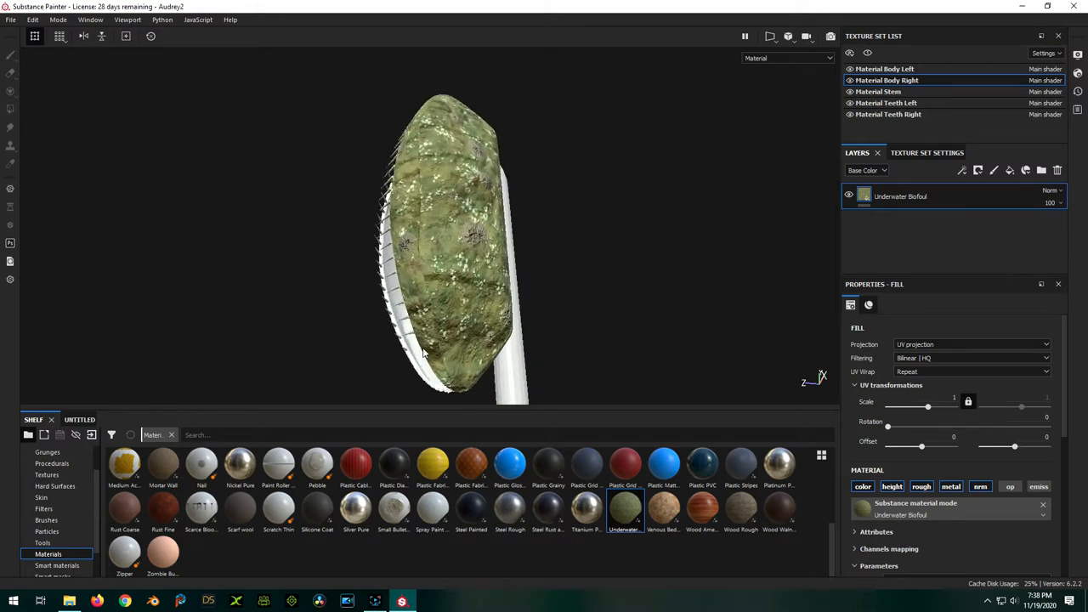
pyautogui.moveTo(429, 227)
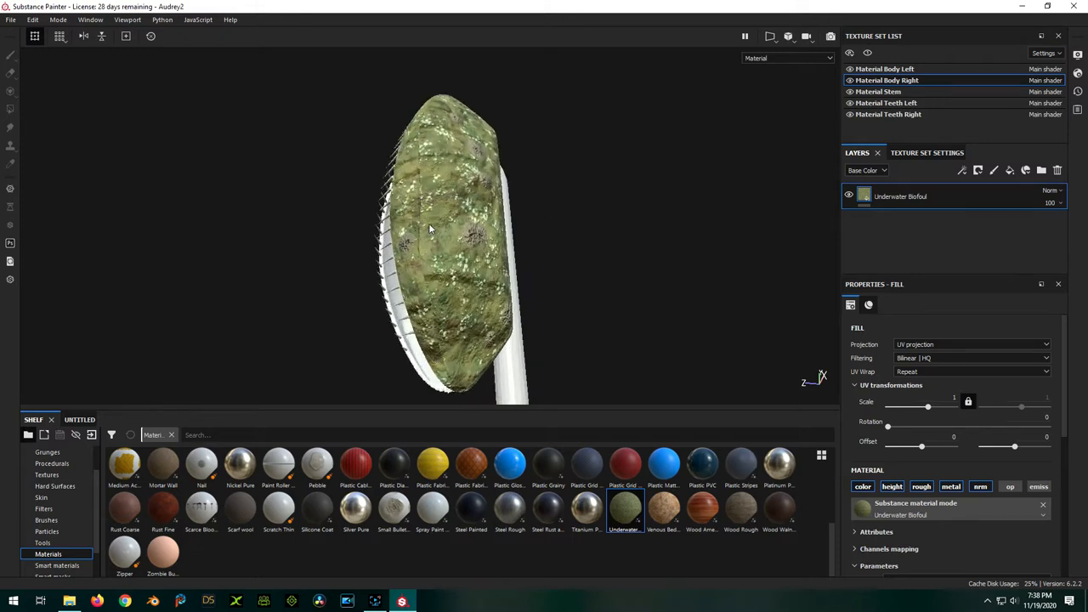
pyautogui.moveTo(429, 230); pyautogui.dragTo(439, 238)
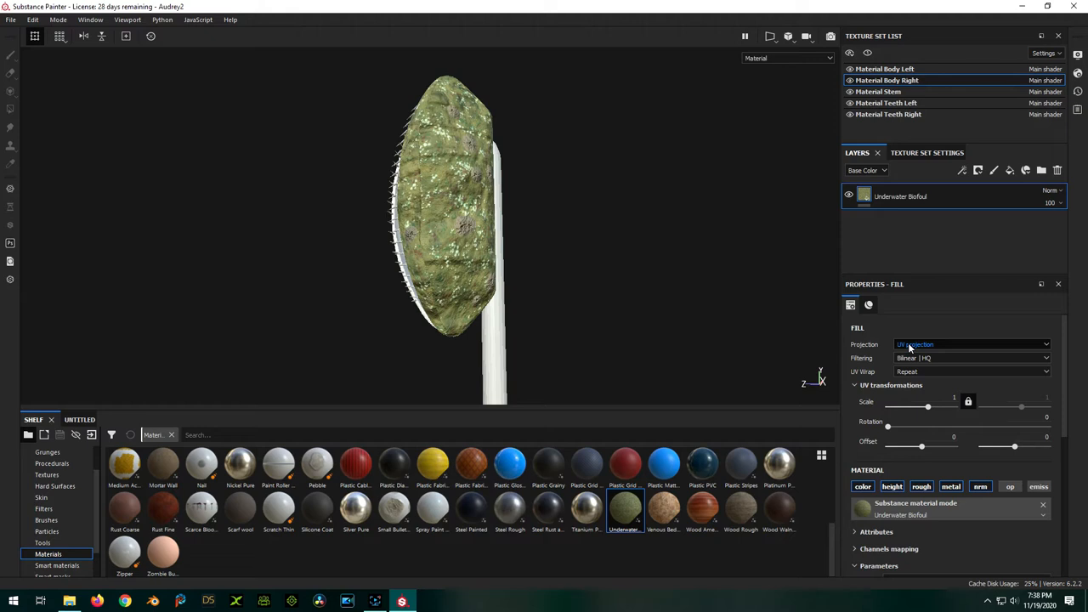
# Set the biofoul fill's Projection to Tri-planar and orbit to check the wrap
pyautogui.click(972, 343)
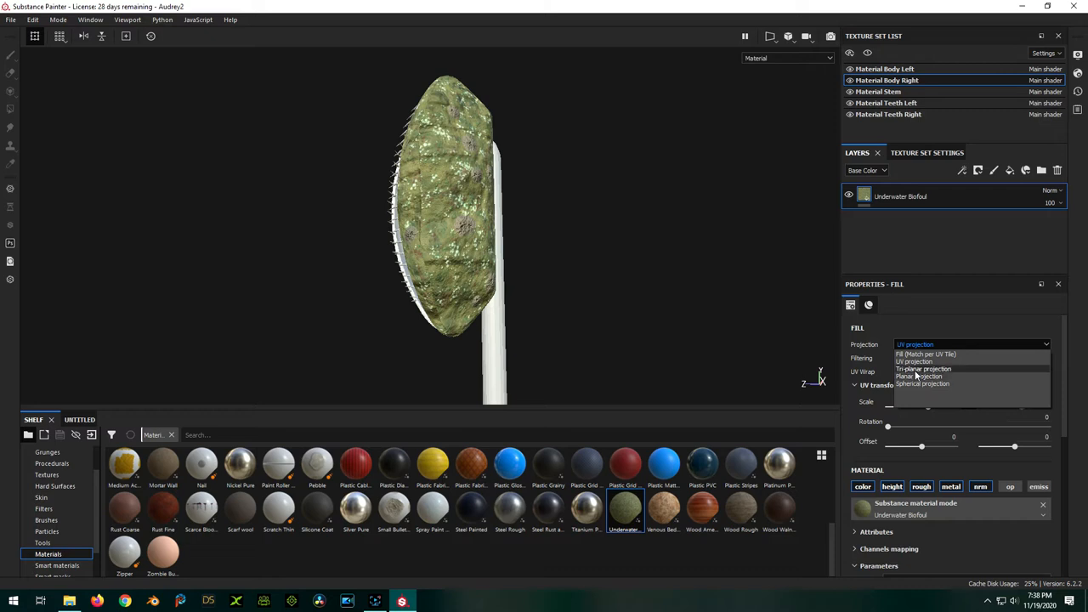
pyautogui.click(923, 367)
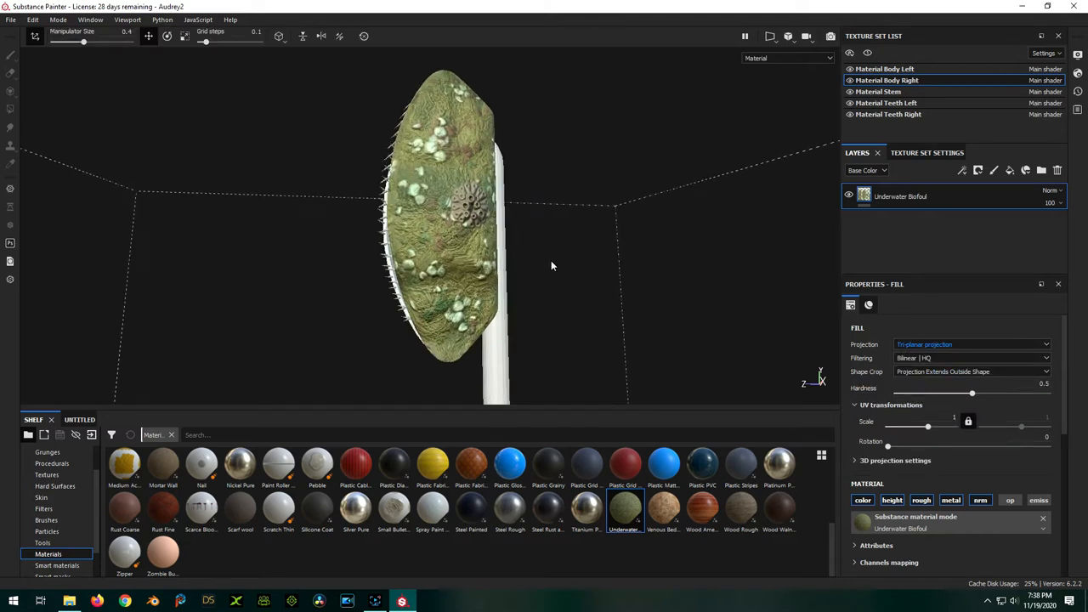
pyautogui.moveTo(553, 264); pyautogui.dragTo(547, 352)
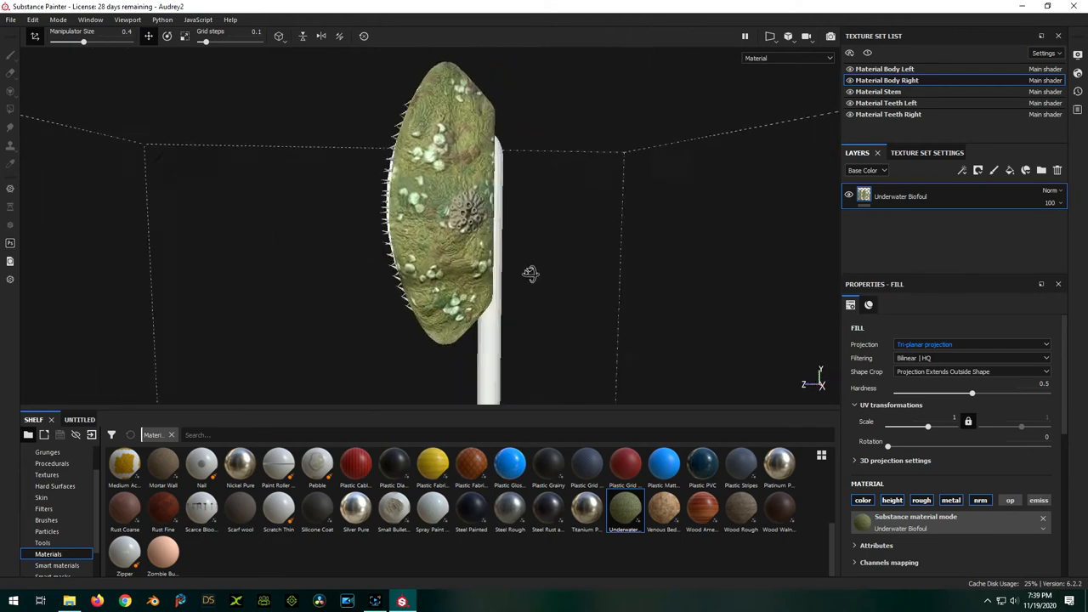
pyautogui.moveTo(530, 272); pyautogui.dragTo(595, 268)
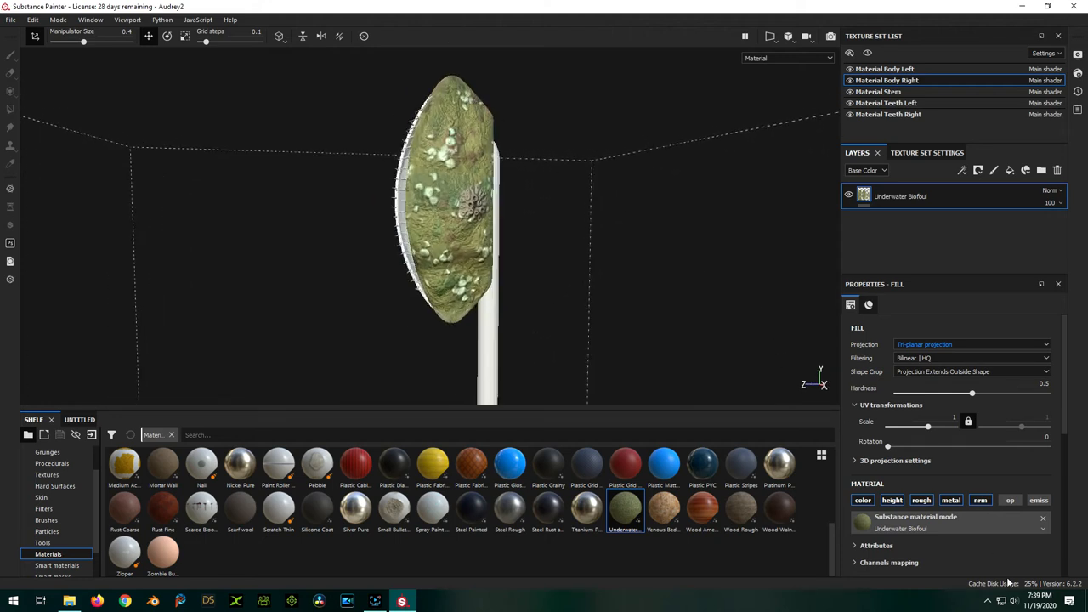
# Shift the biofoul fill's Algae Color toward green in the Parameters
pyautogui.scroll(-3)
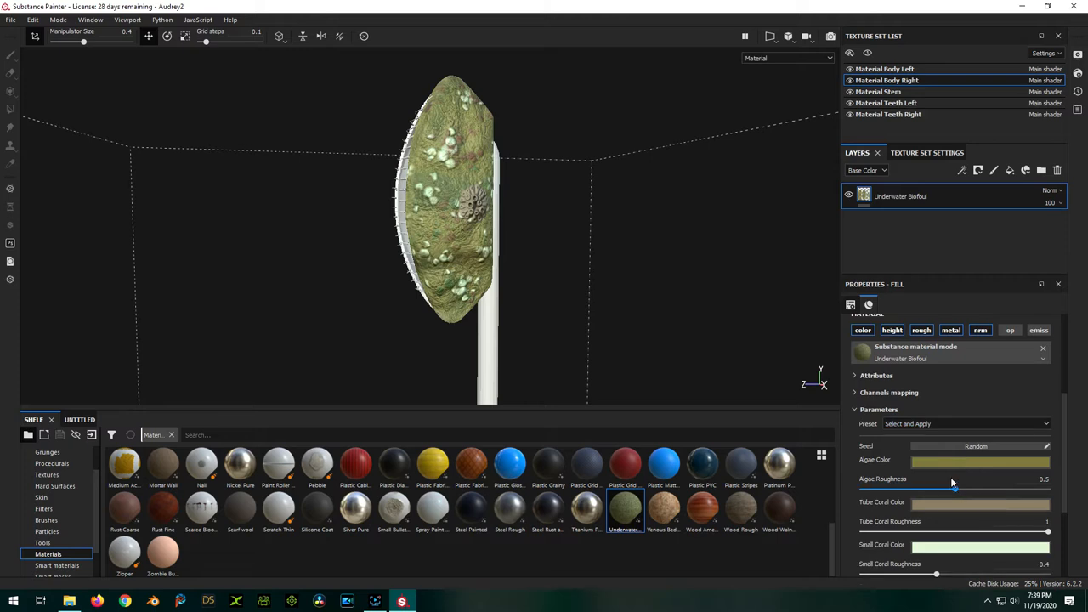
pyautogui.scroll(-3)
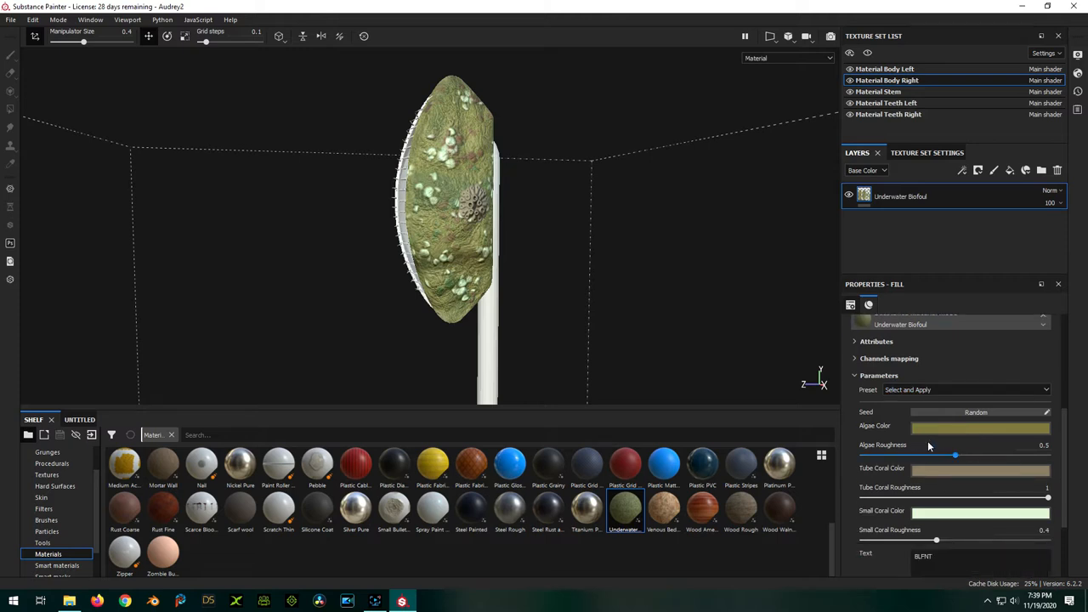
pyautogui.click(981, 425)
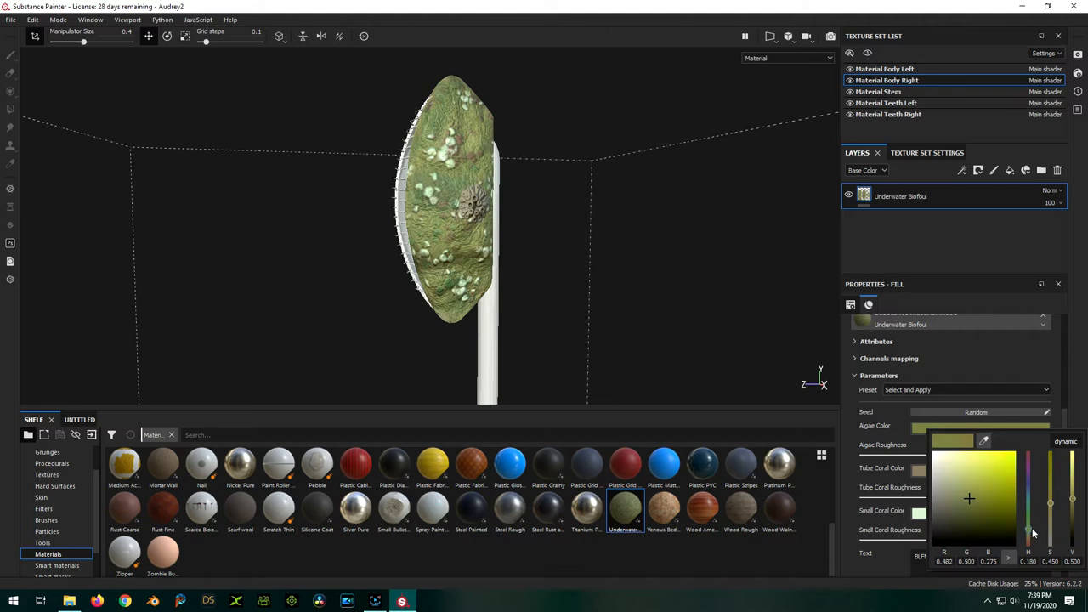
pyautogui.click(1028, 527)
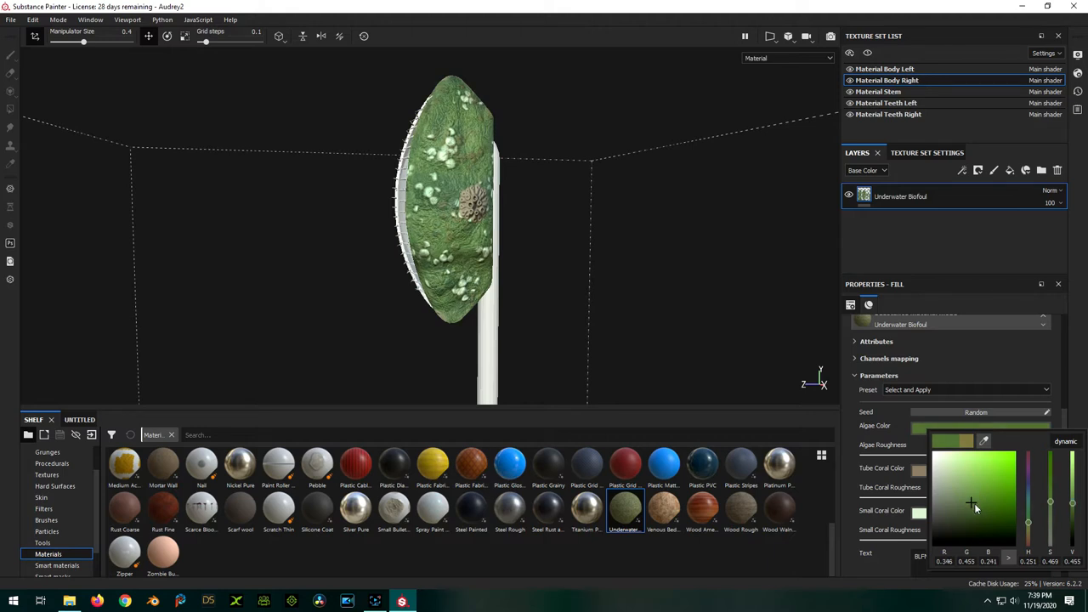
# Make the coral colour green as well, adjusting its brightness in the picker
pyautogui.click(992, 508)
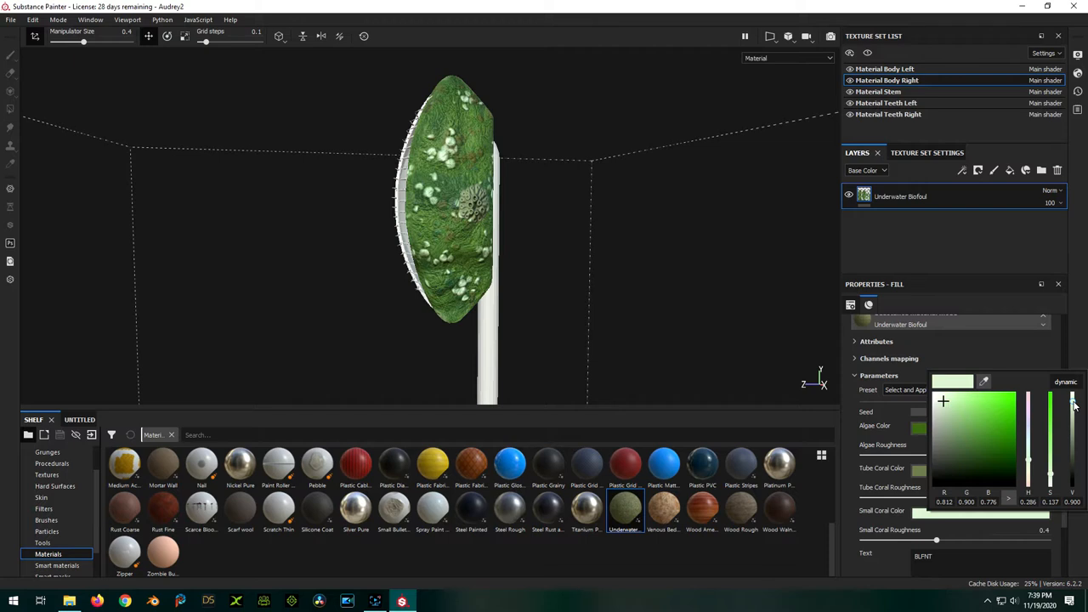
pyautogui.moveTo(1071, 399); pyautogui.dragTo(1071, 439)
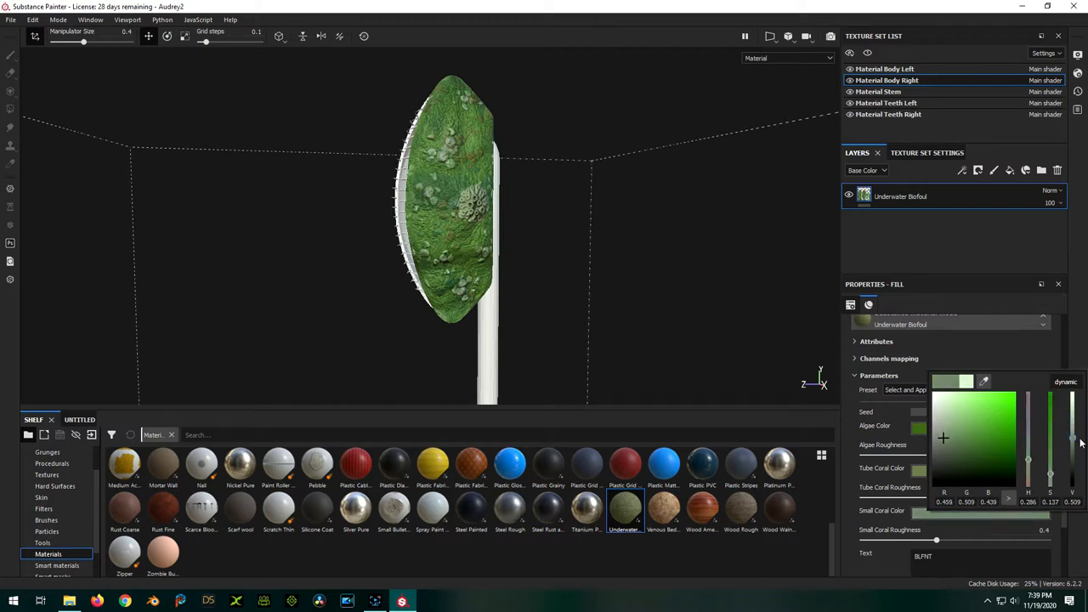
pyautogui.moveTo(1071, 442); pyautogui.dragTo(1077, 455)
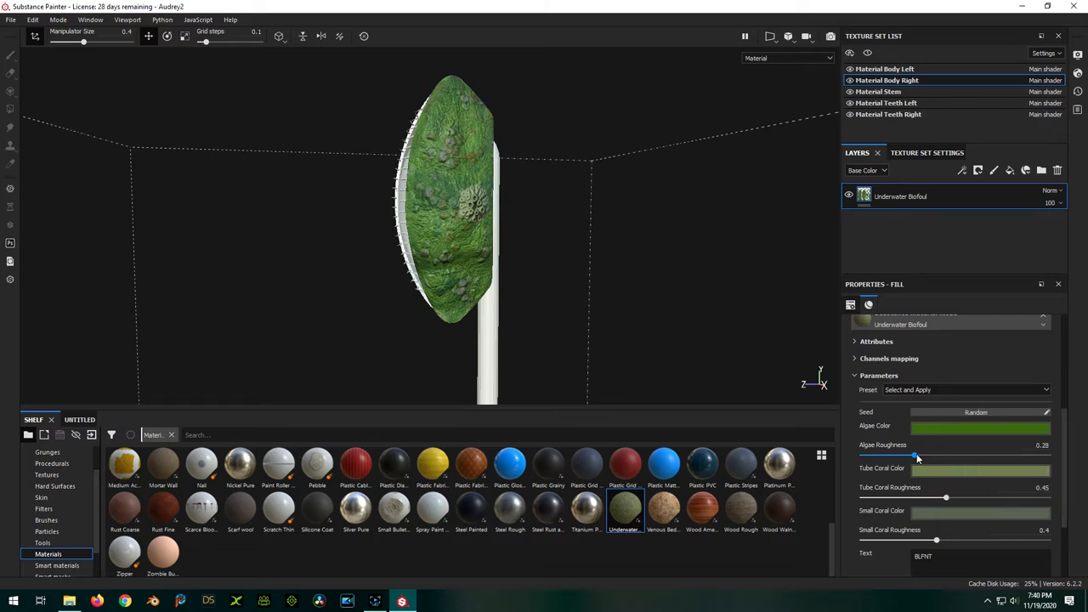
# Lower the Algae Roughness slider so the body half looks smoother and glossier
pyautogui.moveTo(916, 455); pyautogui.dragTo(877, 455)
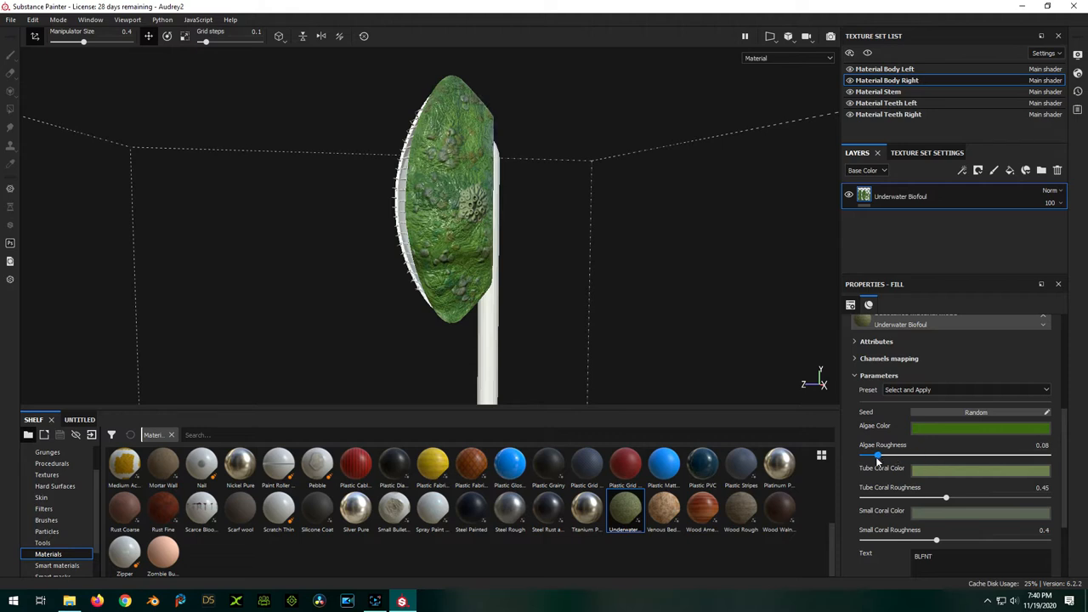
pyautogui.moveTo(876, 455); pyautogui.dragTo(891, 456)
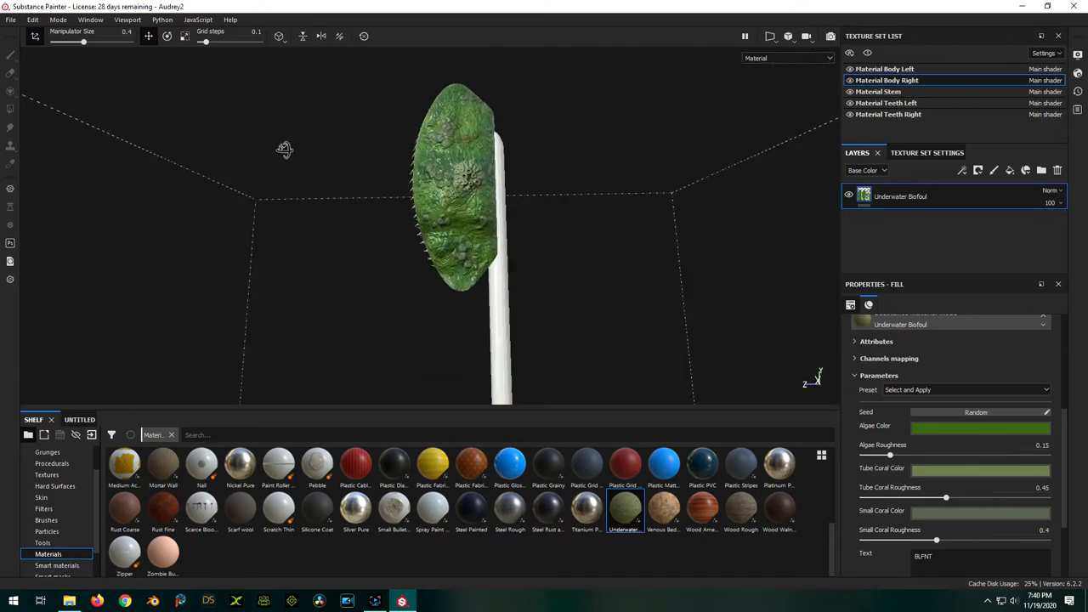
pyautogui.moveTo(286, 150); pyautogui.dragTo(612, 157)
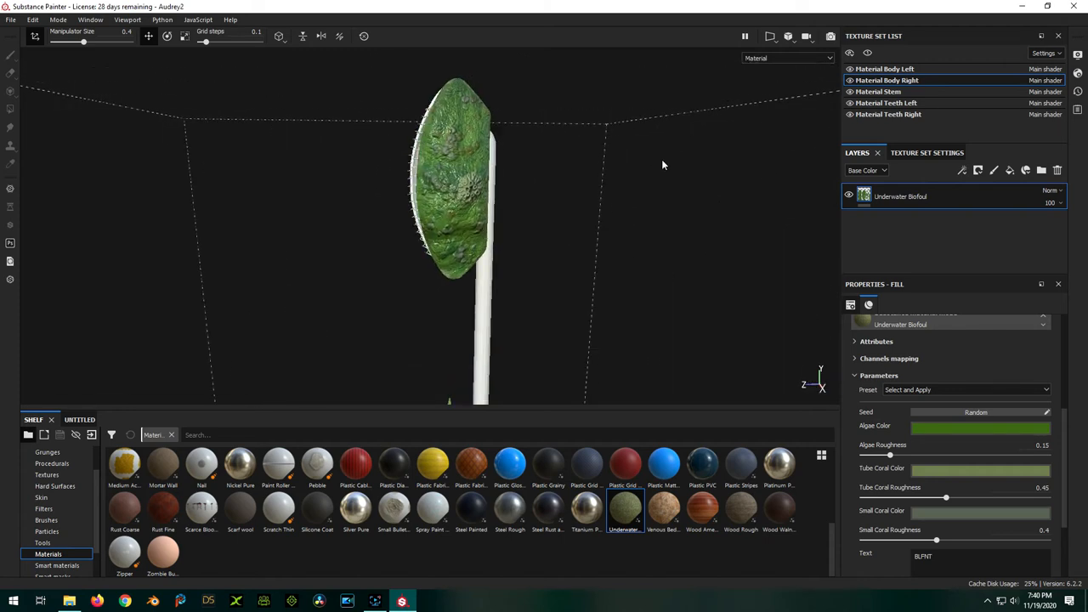
pyautogui.scroll(-3)
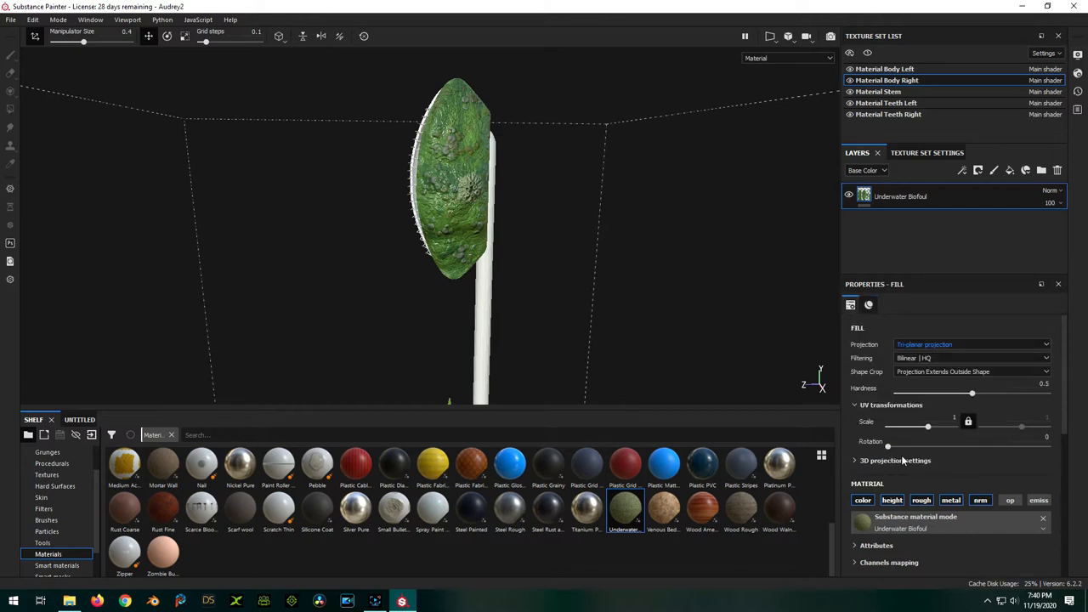
# Set the fill's UV Rotation to about 36 degrees and check the moss pattern
pyautogui.moveTo(887, 446); pyautogui.dragTo(901, 445)
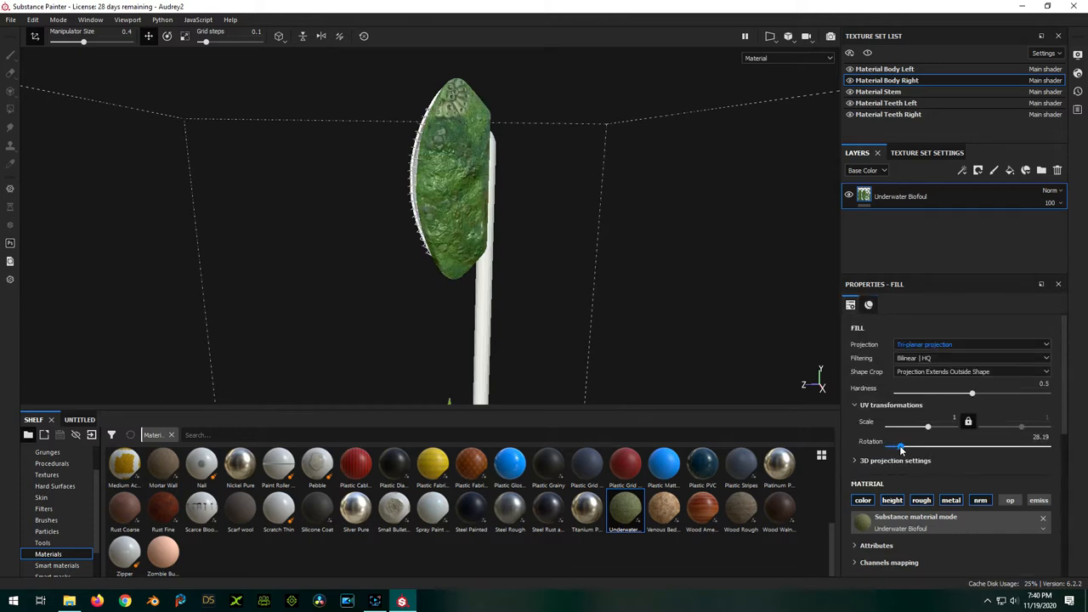
pyautogui.moveTo(898, 448); pyautogui.dragTo(908, 449)
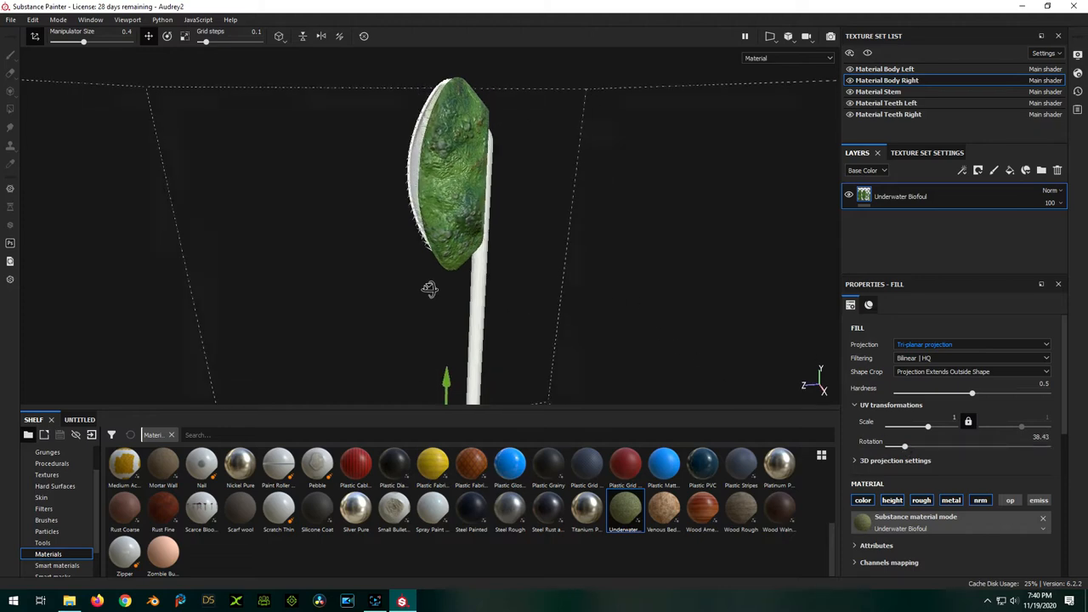
pyautogui.moveTo(429, 289); pyautogui.dragTo(320, 191)
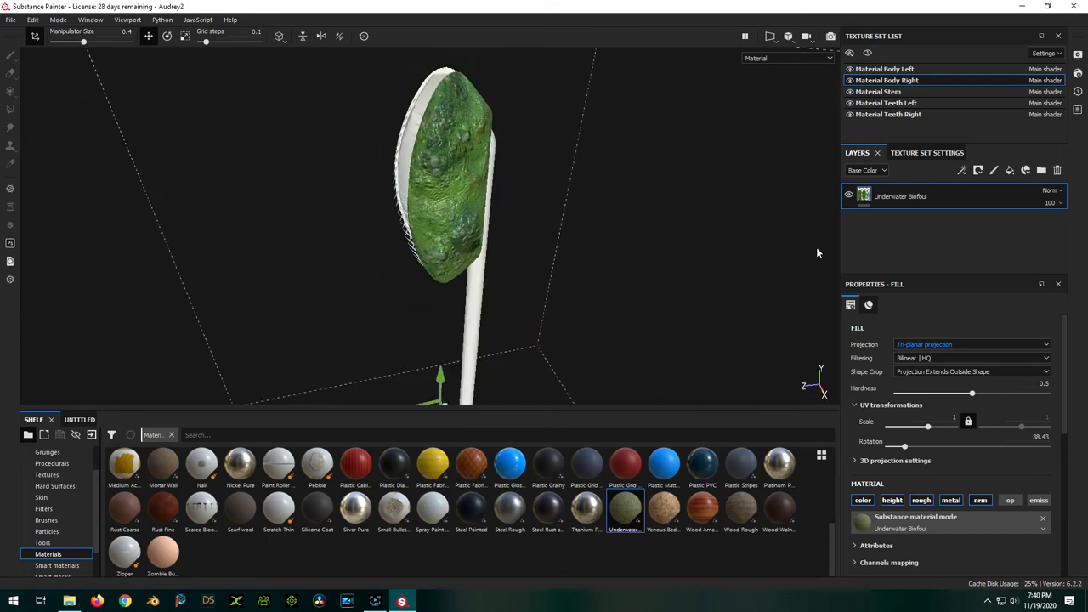
# Copy the Underwater Biofoul layer and paste it into the left half and stem texture sets
pyautogui.rightClick(901, 197)
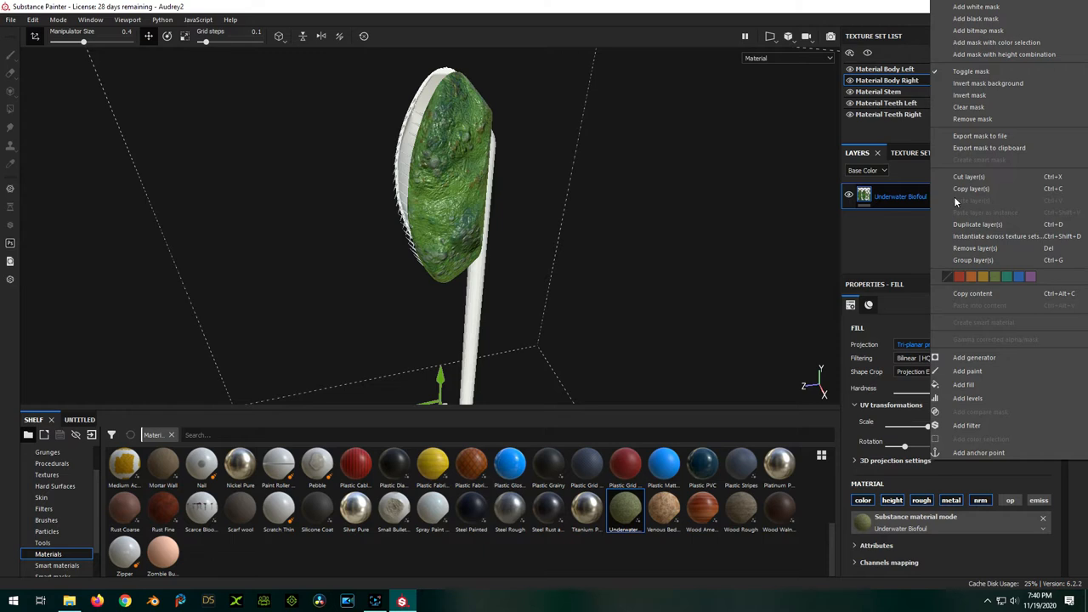
pyautogui.moveTo(968, 177)
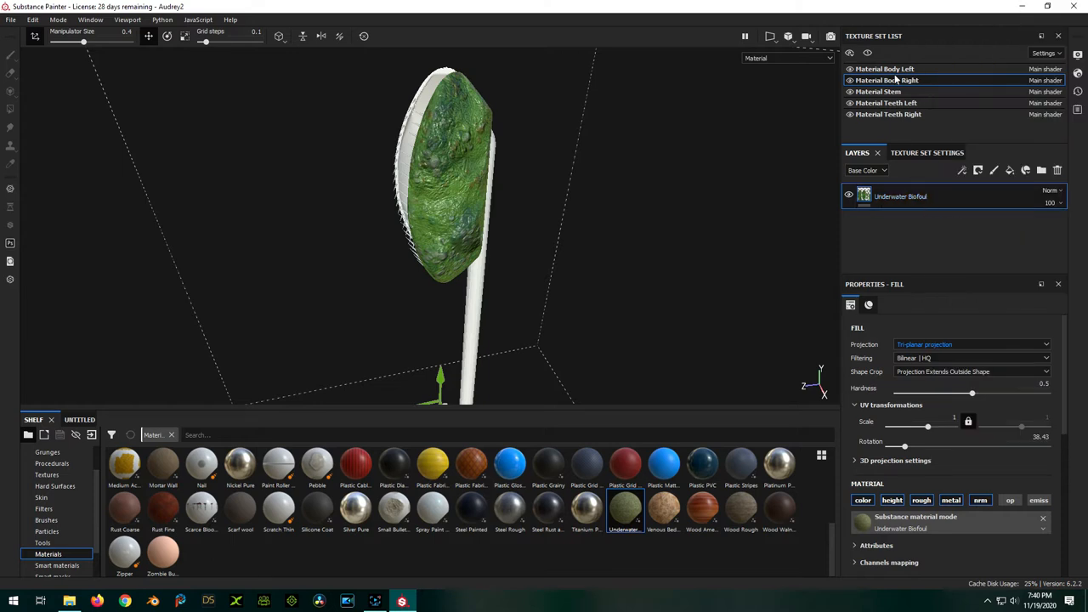
pyautogui.rightClick(951, 197)
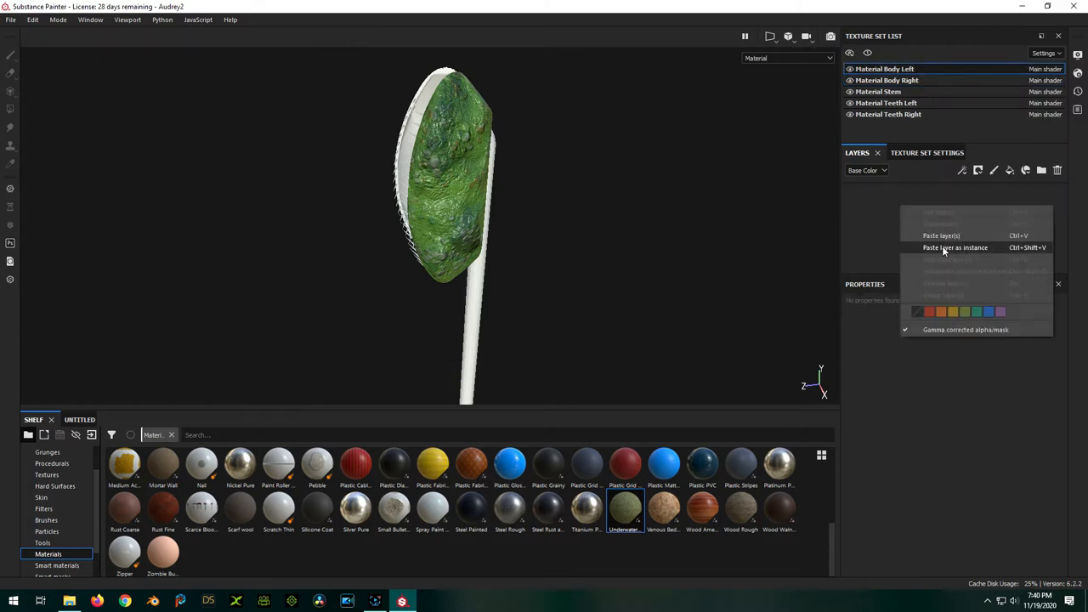
pyautogui.click(955, 248)
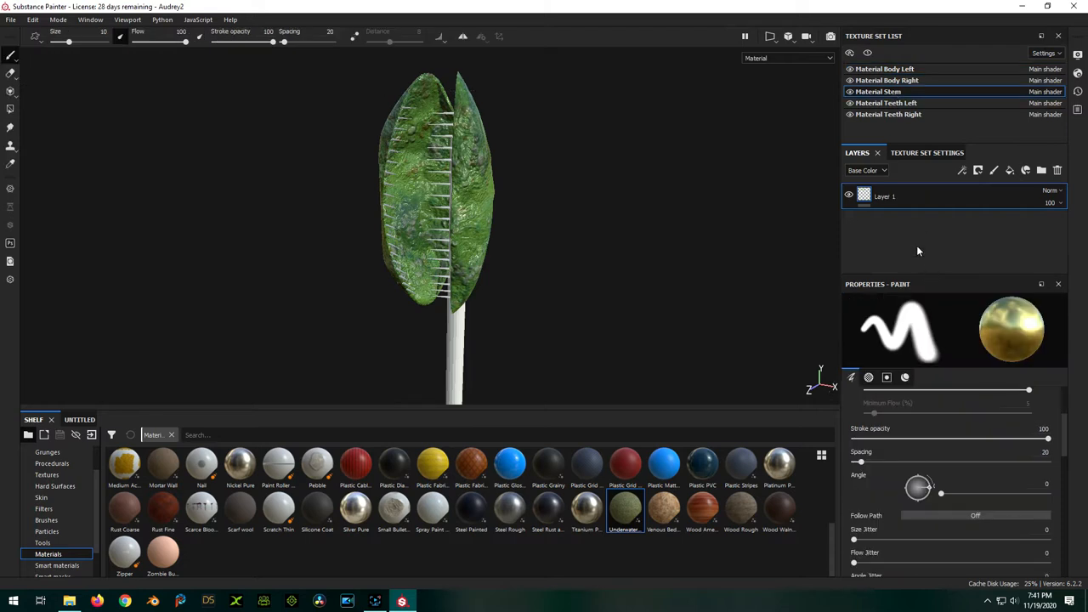
pyautogui.rightClick(918, 251)
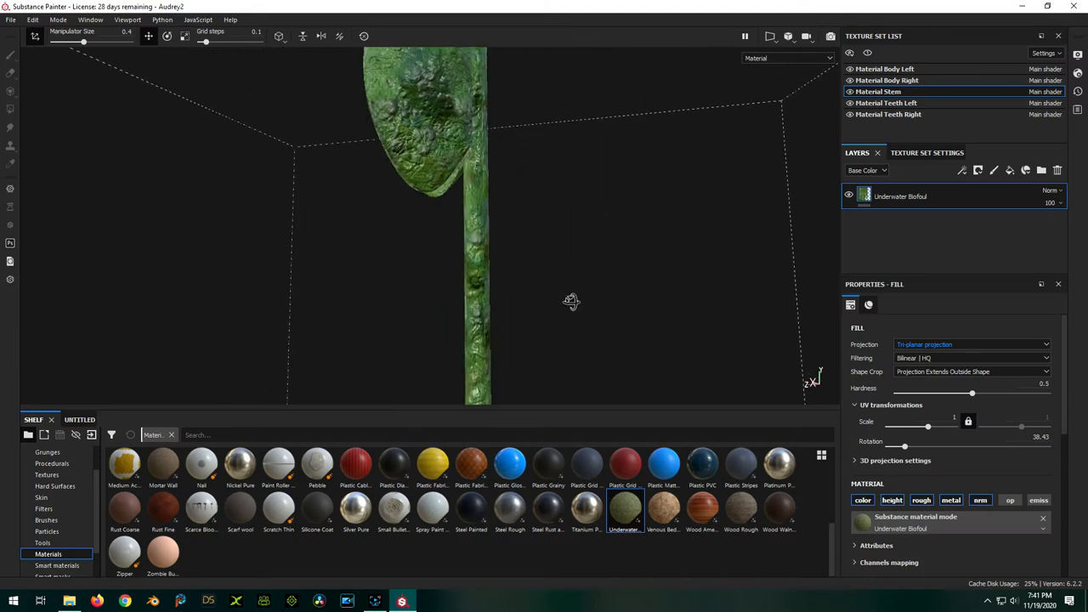
pyautogui.moveTo(571, 301); pyautogui.dragTo(356, 296)
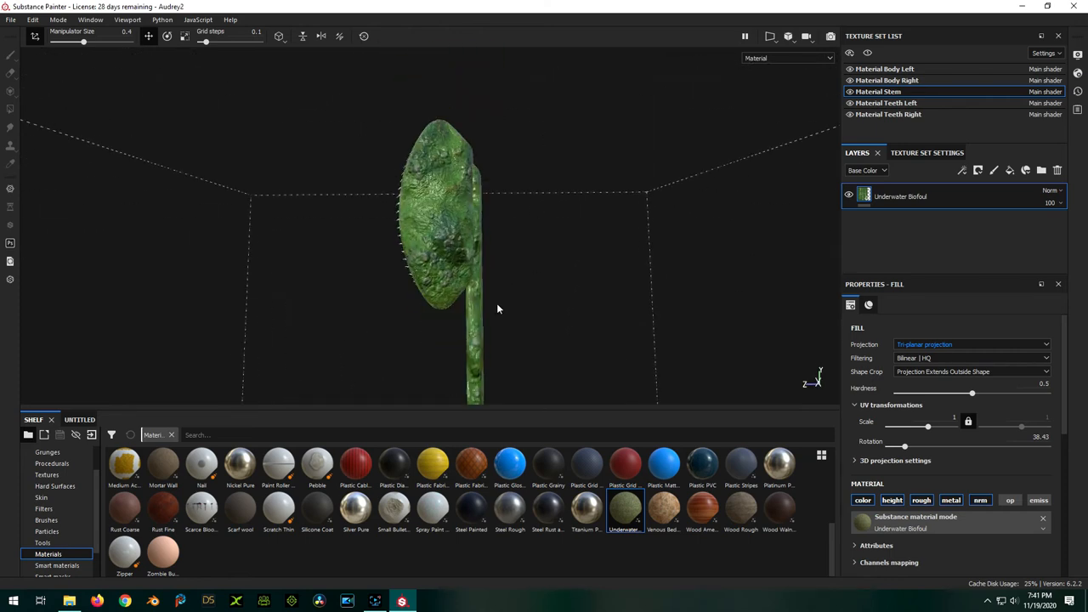
pyautogui.moveTo(496, 309); pyautogui.dragTo(602, 330)
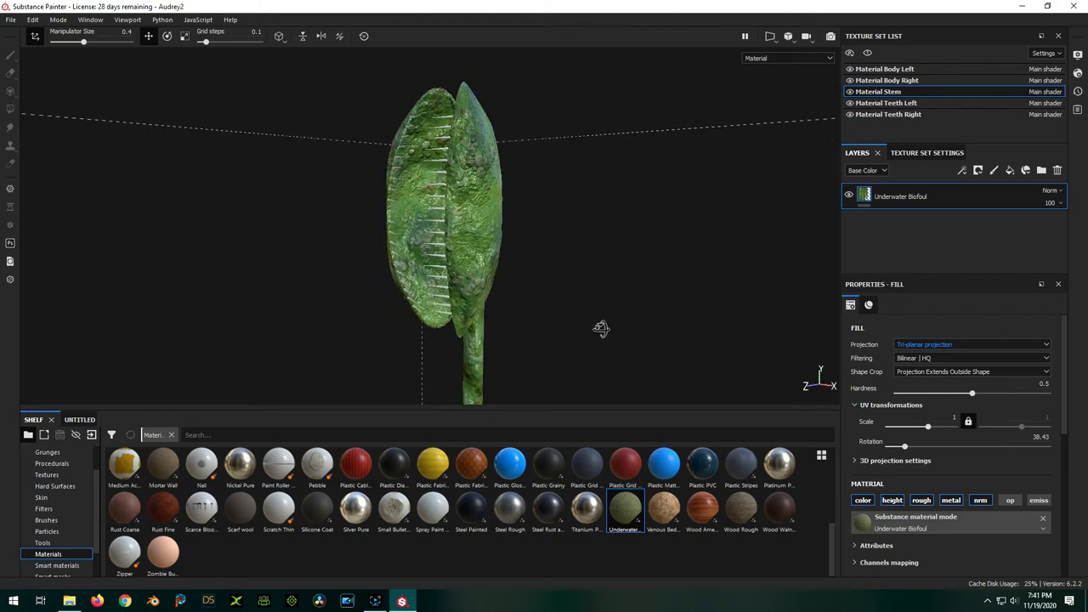
pyautogui.moveTo(602, 330); pyautogui.dragTo(741, 316)
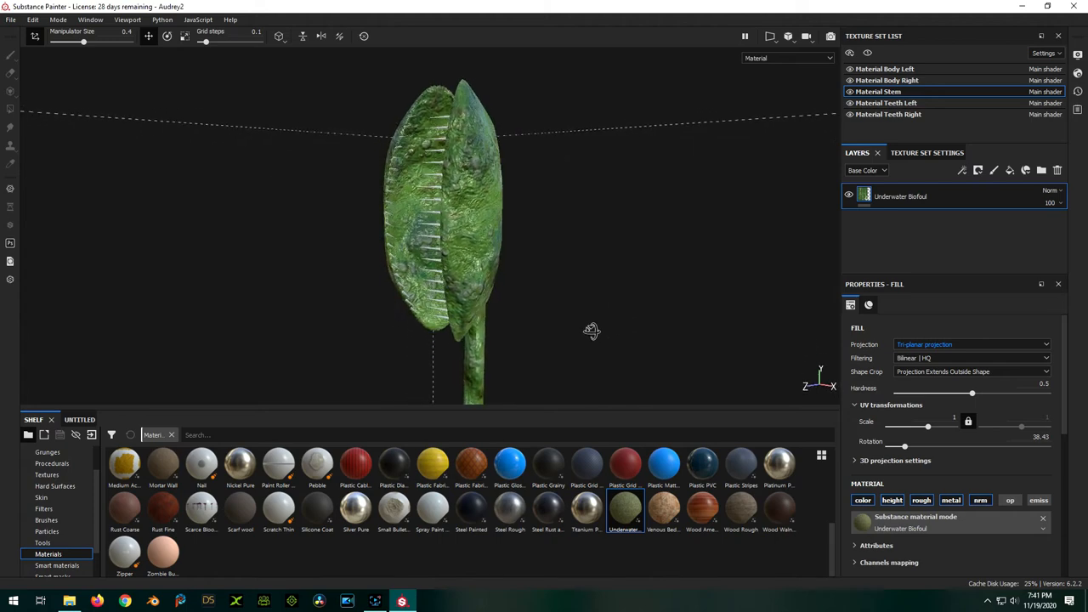
pyautogui.moveTo(592, 329); pyautogui.dragTo(609, 337)
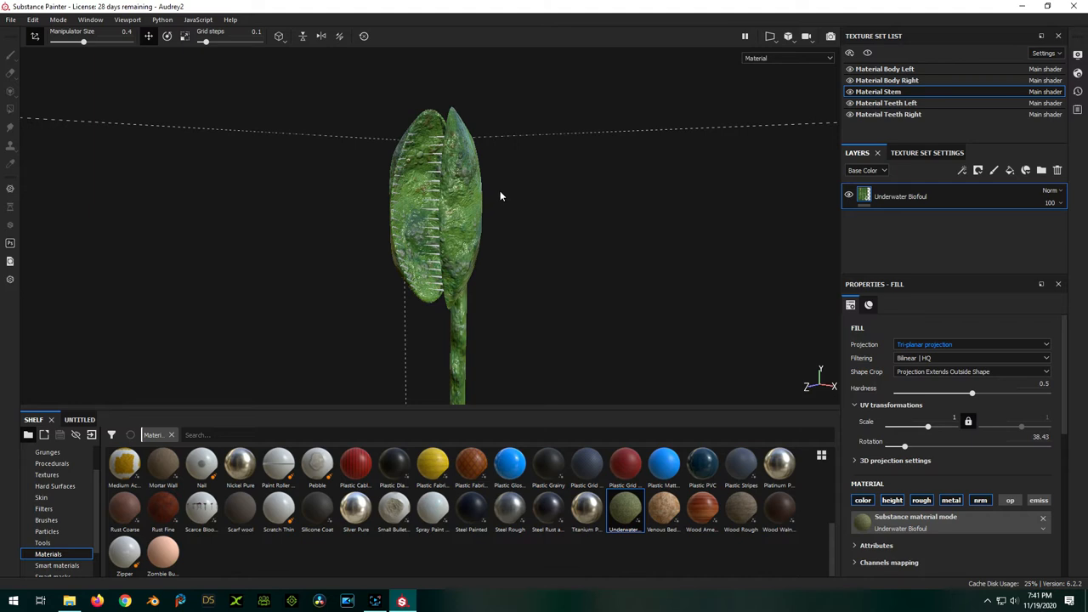
pyautogui.moveTo(425, 195)
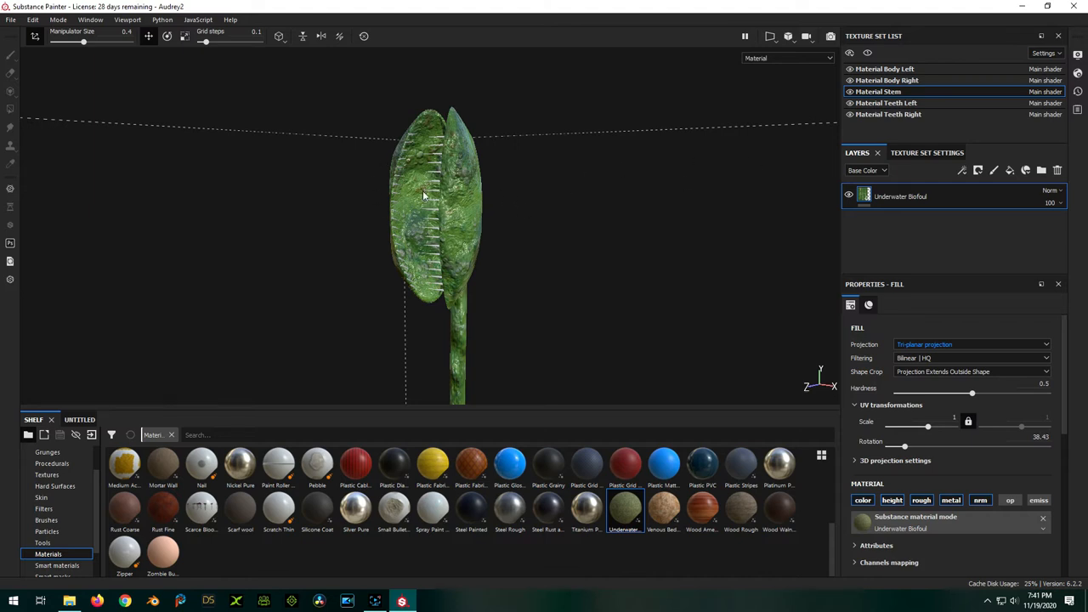
pyautogui.moveTo(706, 197)
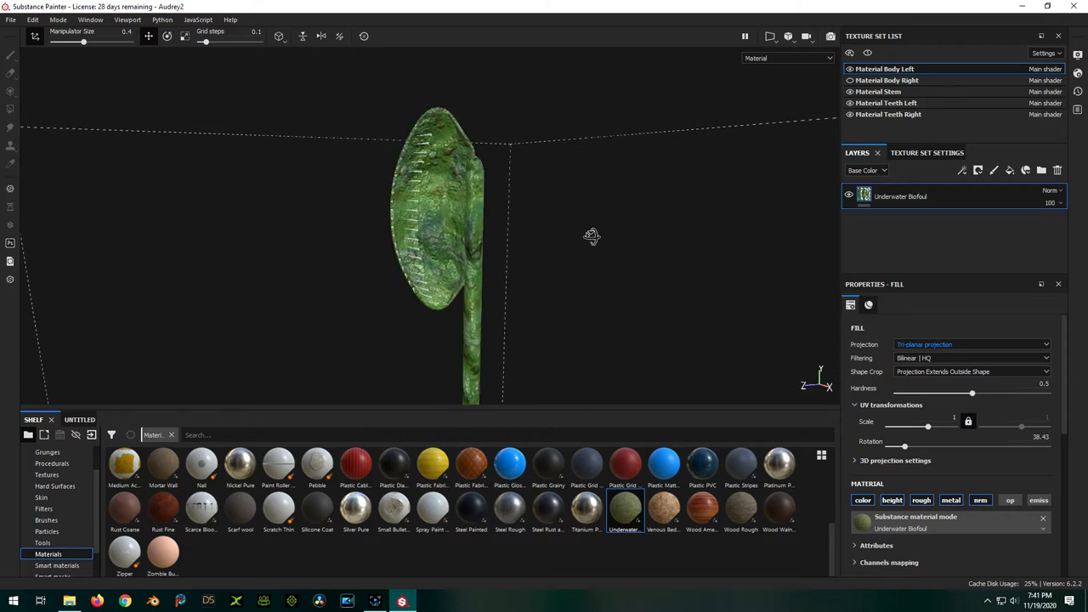
pyautogui.moveTo(591, 236); pyautogui.dragTo(510, 236)
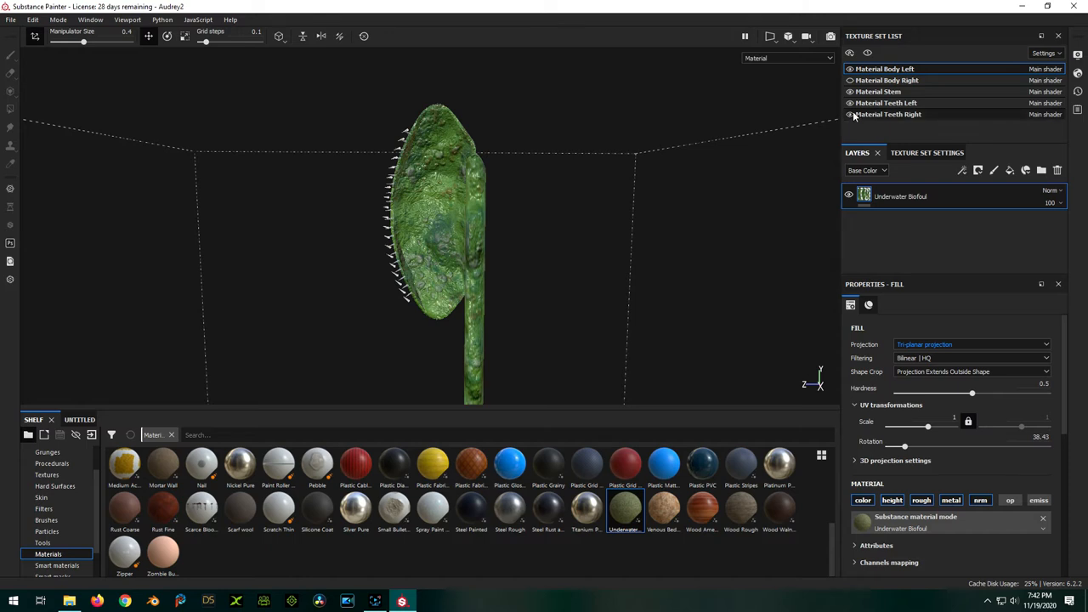
# Hide the Teeth texture sets in the Texture Set List
pyautogui.click(850, 104)
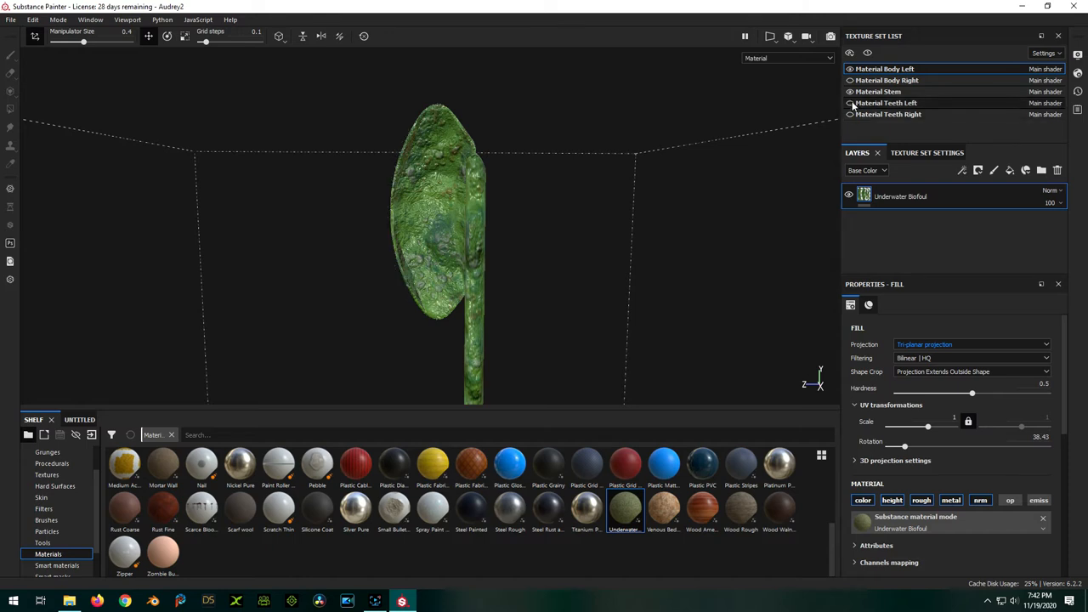
pyautogui.click(848, 102)
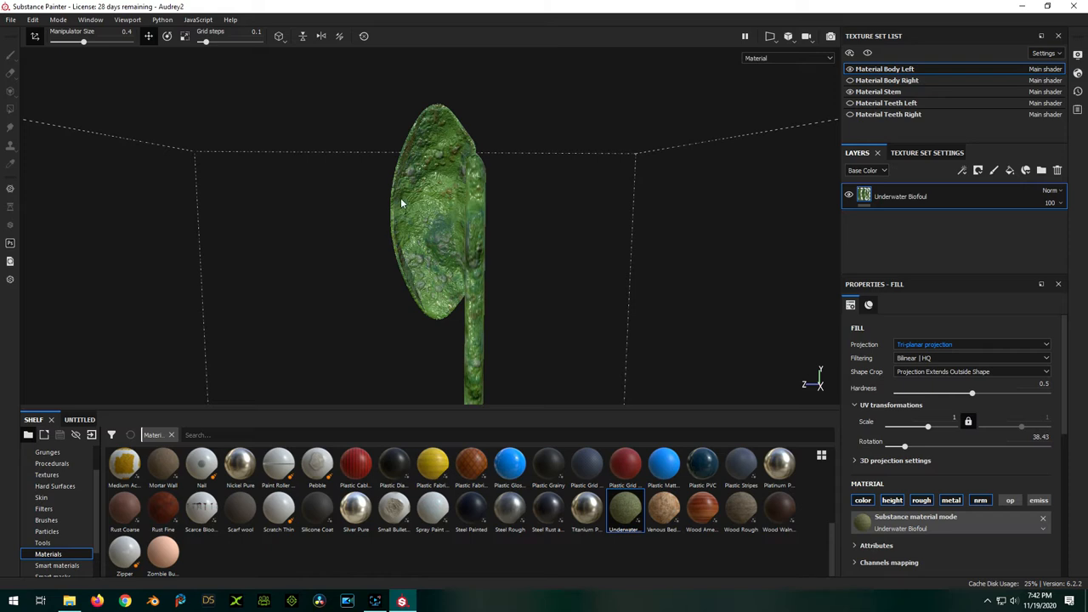
pyautogui.moveTo(414, 174)
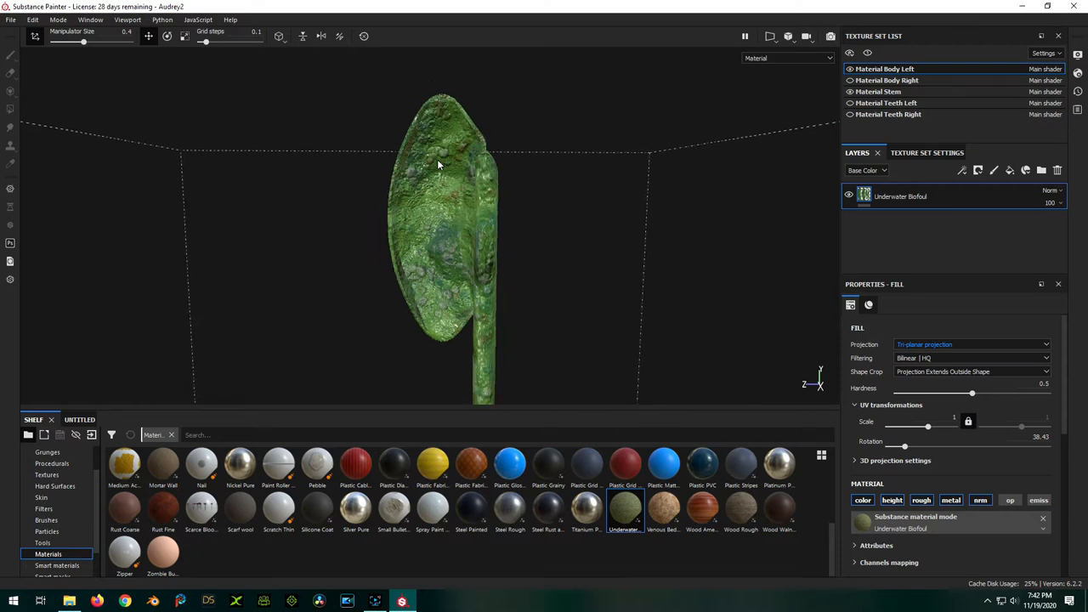
pyautogui.moveTo(1002, 173)
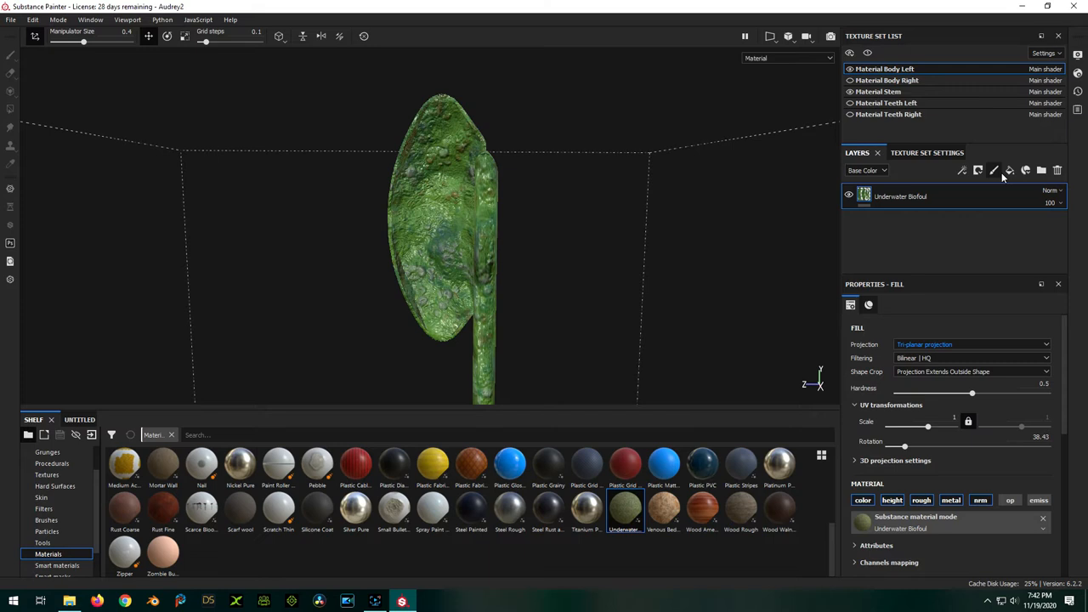
# Add a fill layer over the biofoul and set its Base Color to red
pyautogui.click(1010, 170)
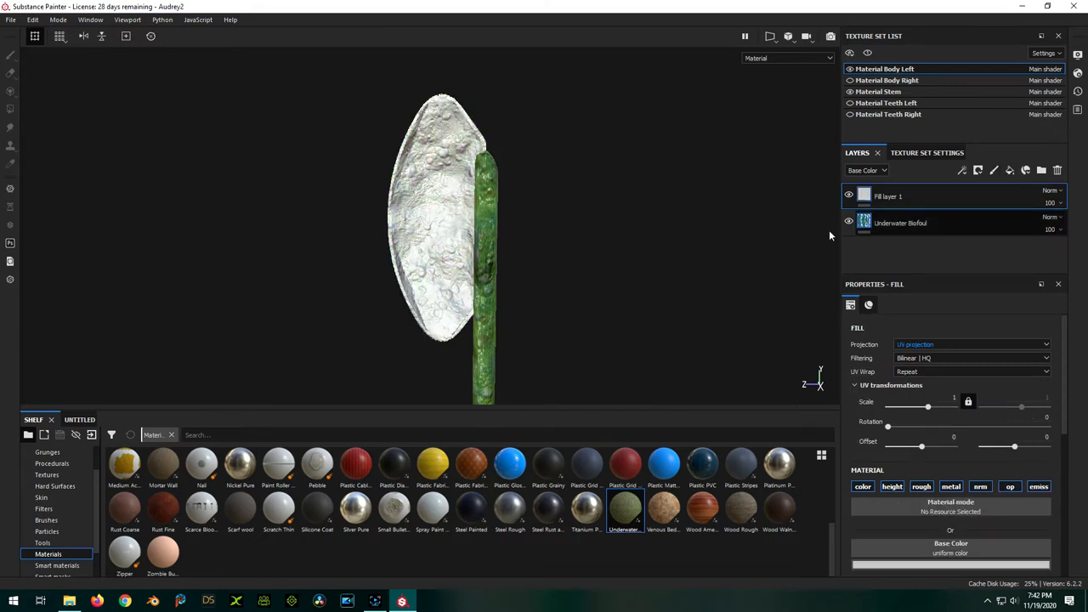
pyautogui.moveTo(608, 309)
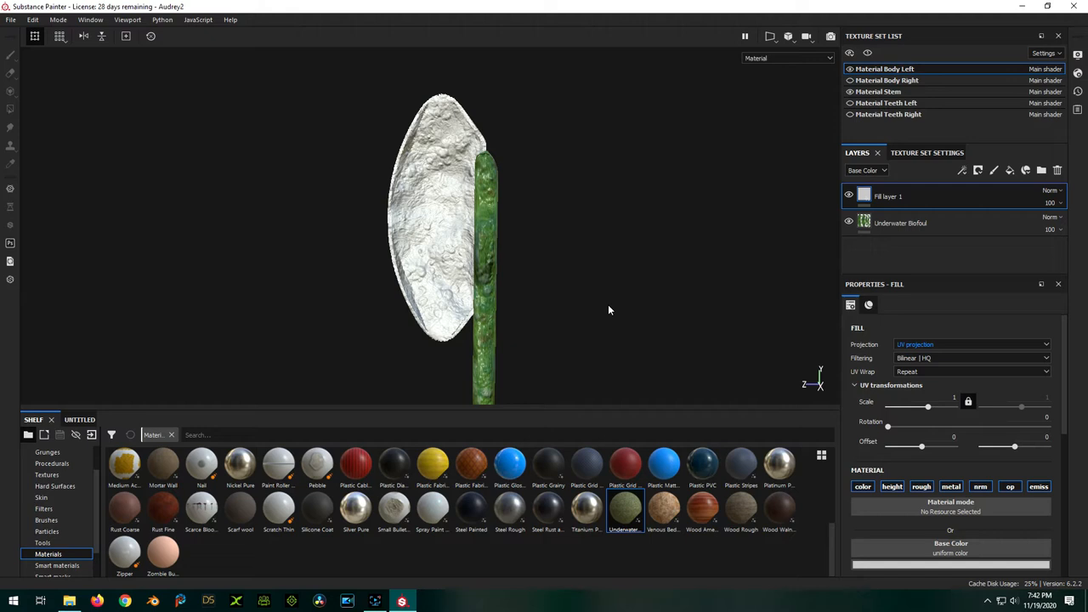
pyautogui.moveTo(1006, 527)
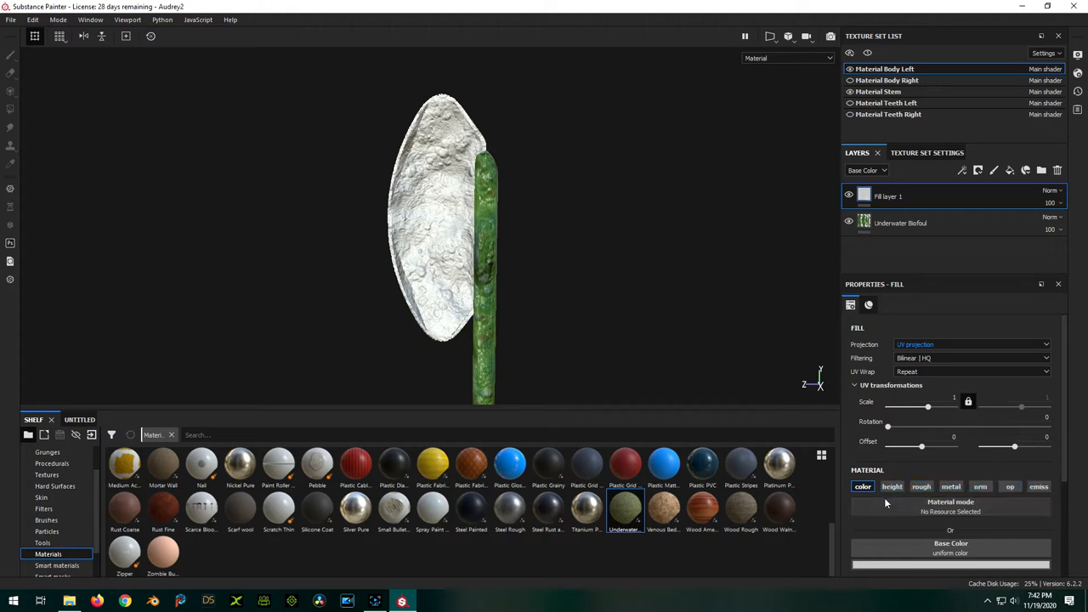
pyautogui.click(855, 326)
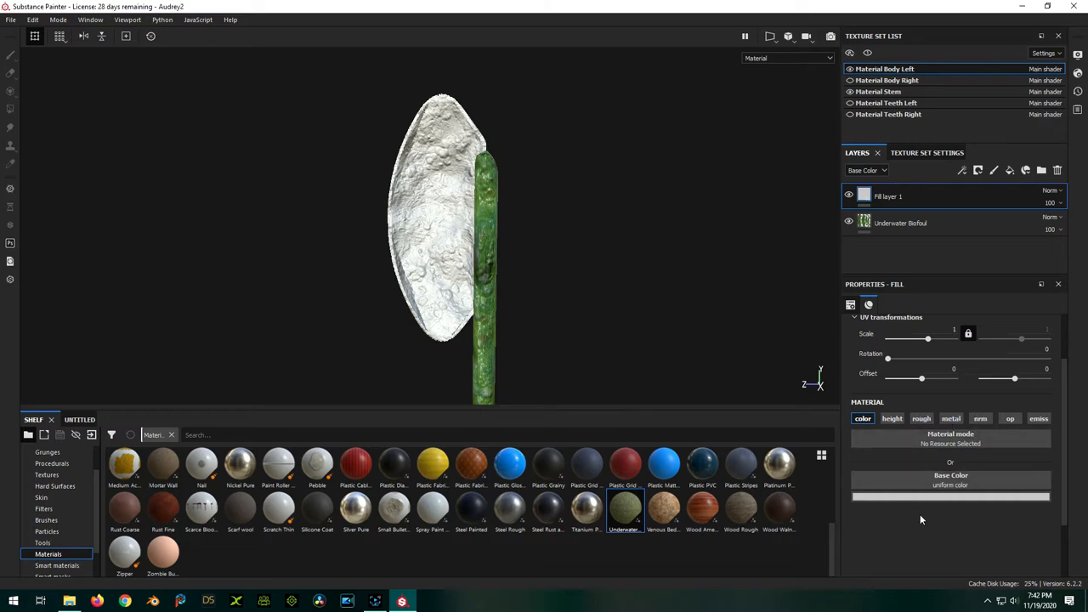
pyautogui.click(950, 496)
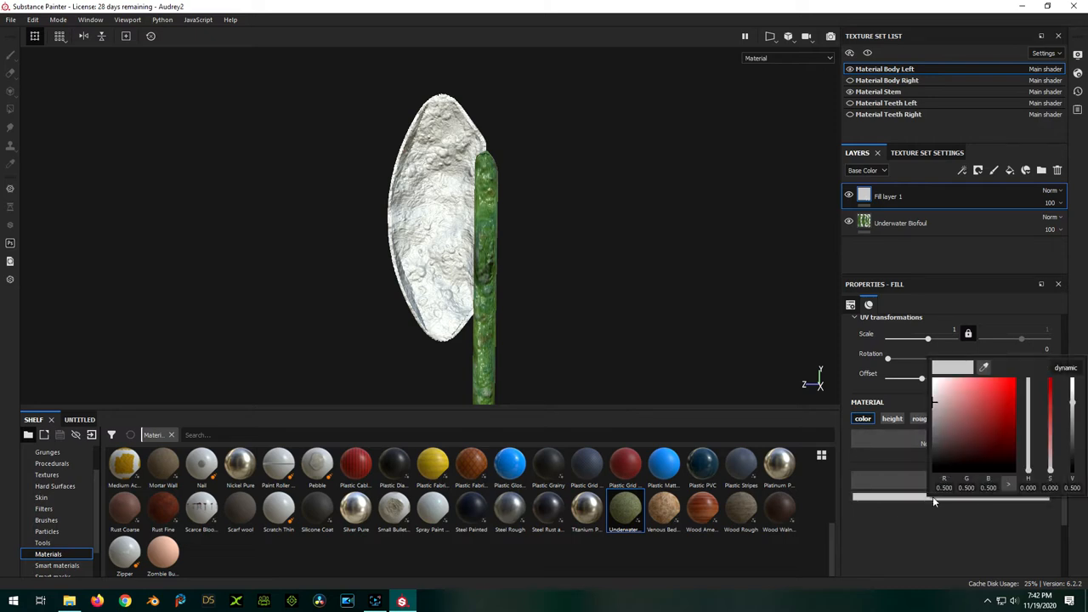
pyautogui.click(1000, 429)
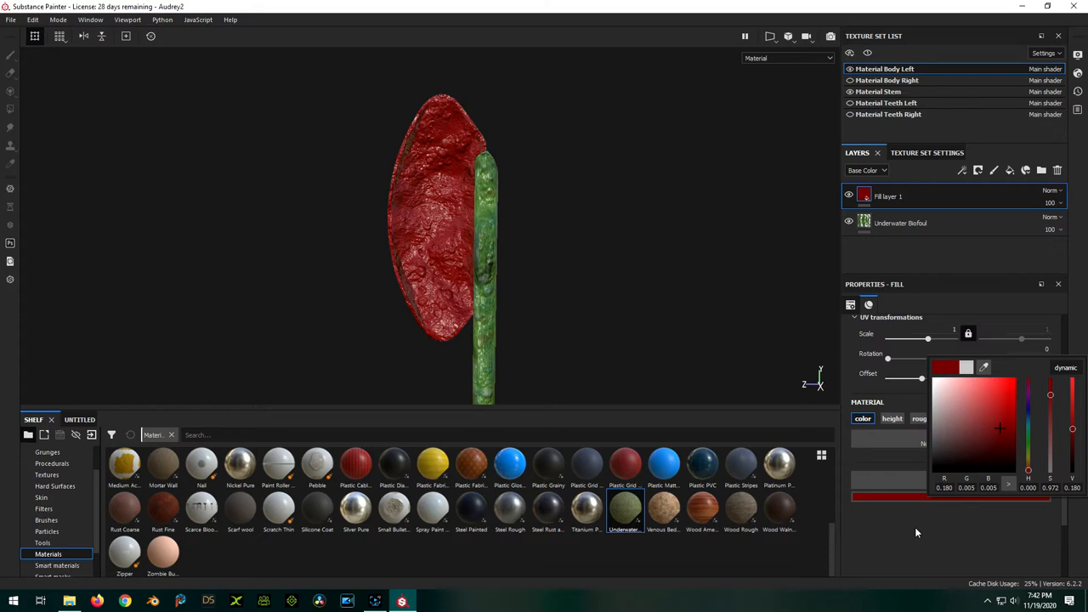
pyautogui.click(211, 313)
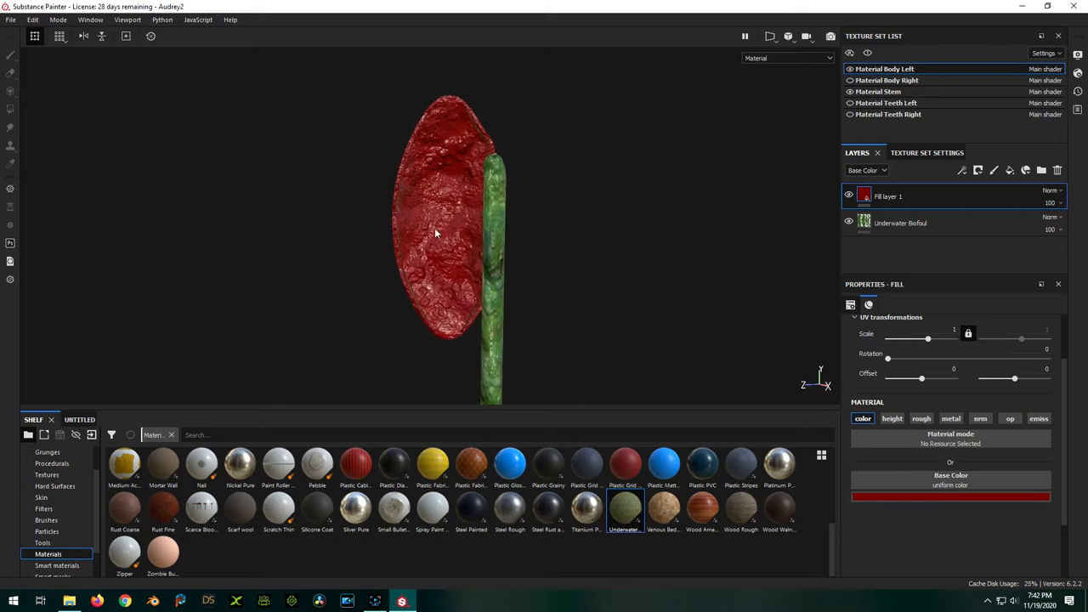
pyautogui.moveTo(741, 228)
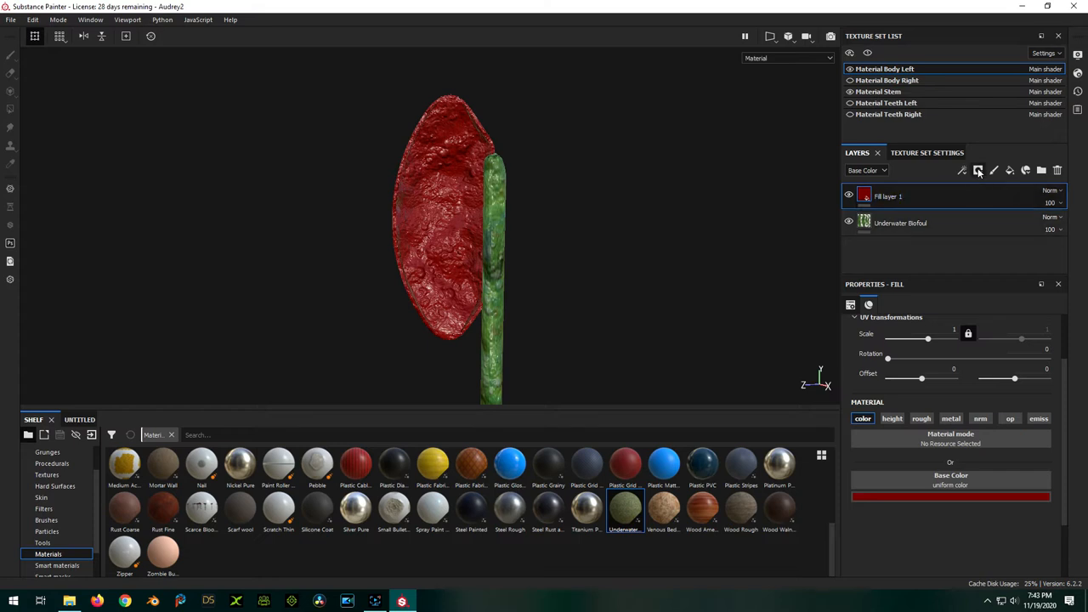
# Add a black mask to Fill layer 1 so the red is hidden
pyautogui.rightClick(887, 197)
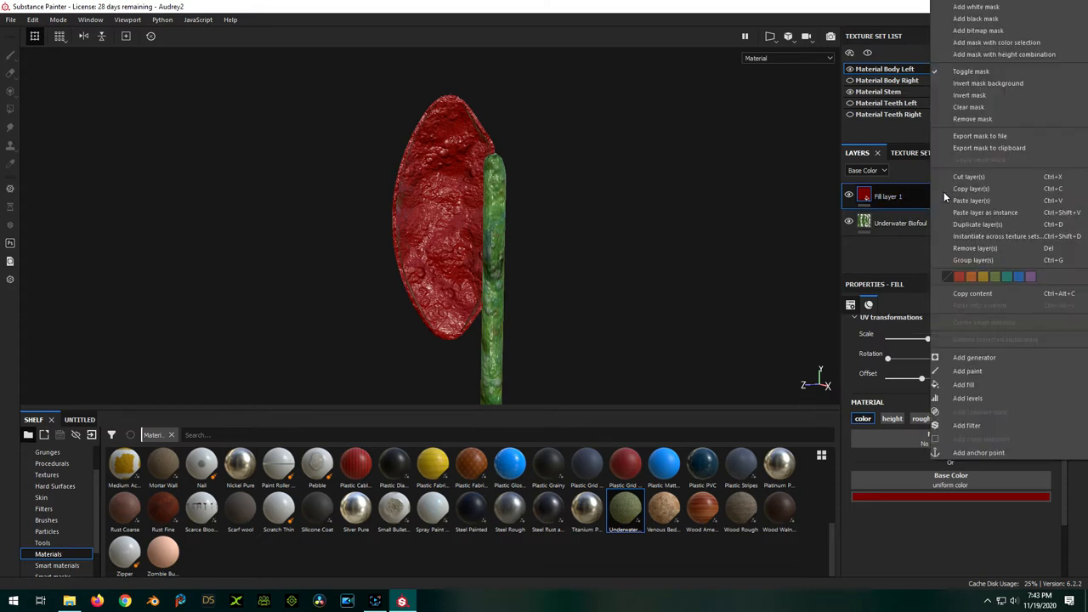
pyautogui.moveTo(977, 30)
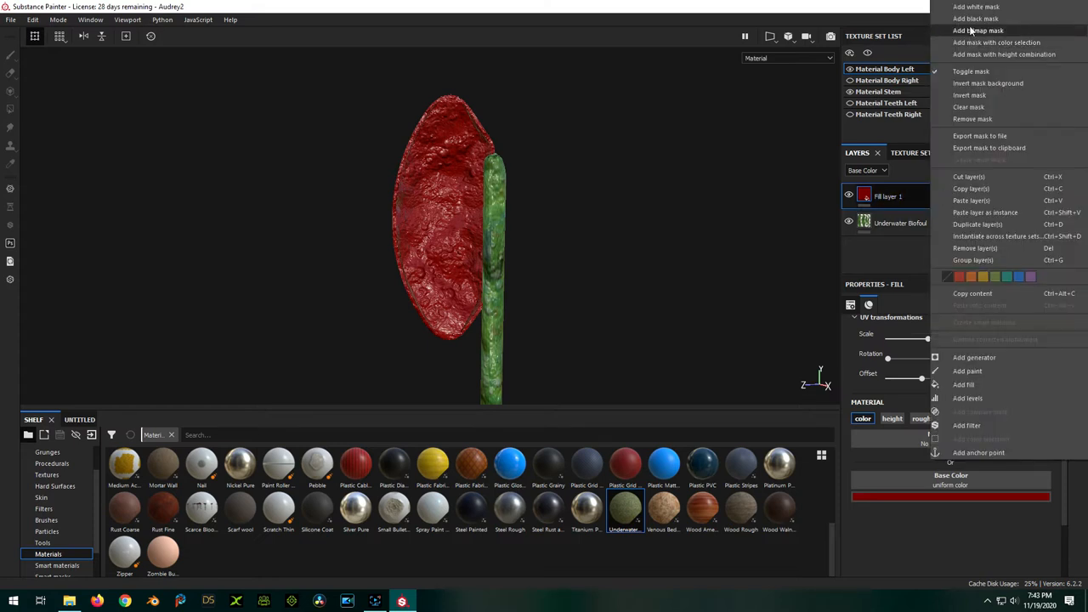
pyautogui.click(976, 17)
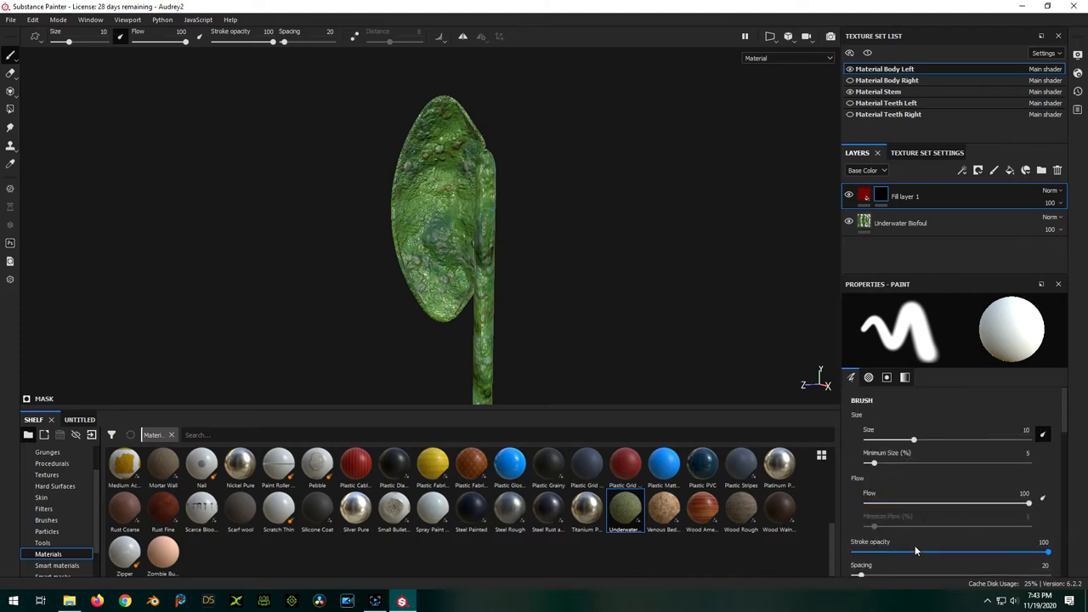
# Lower the brush Stroke opacity to 23 and shrink the brush size
pyautogui.moveTo(1043, 551); pyautogui.dragTo(877, 550)
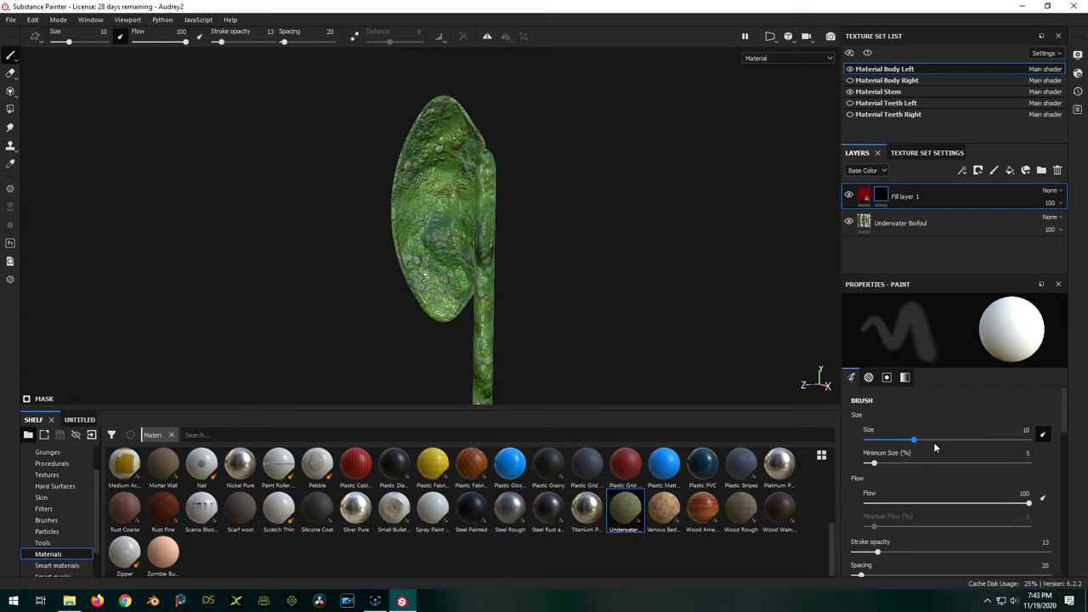
pyautogui.moveTo(914, 439); pyautogui.dragTo(942, 439)
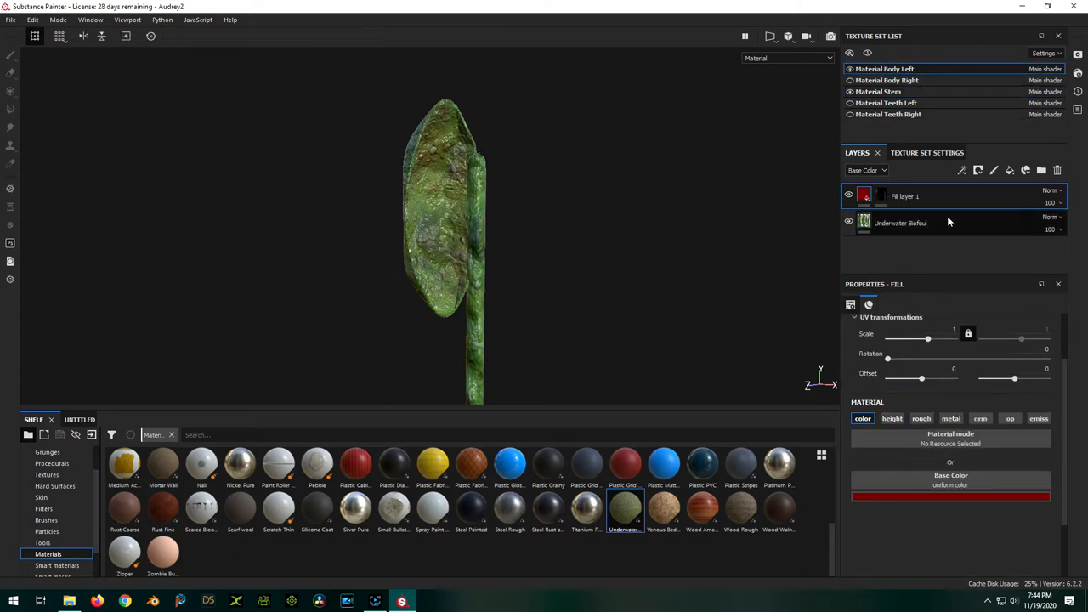
# Paste Fill layer 1 onto Material Stem and clear its mask so the stem stays green
pyautogui.rightClick(905, 197)
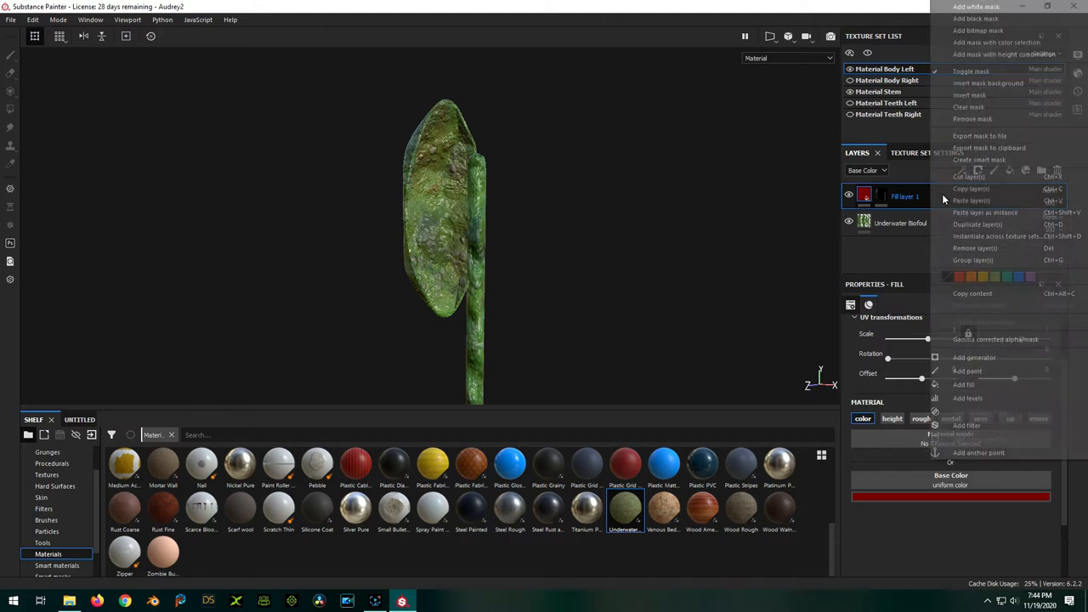
pyautogui.moveTo(970, 187)
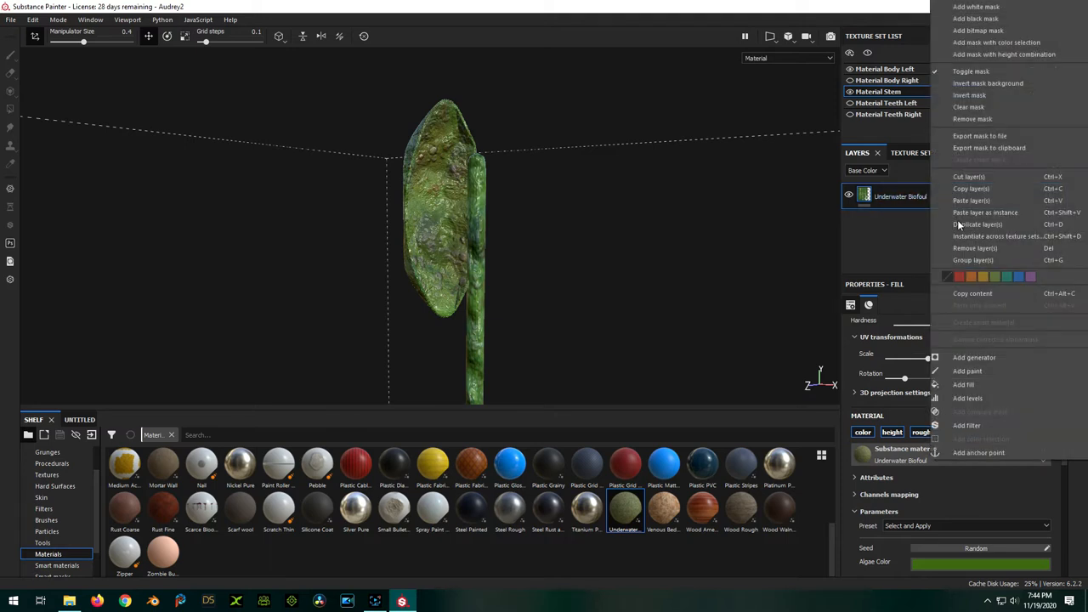
pyautogui.moveTo(972, 200)
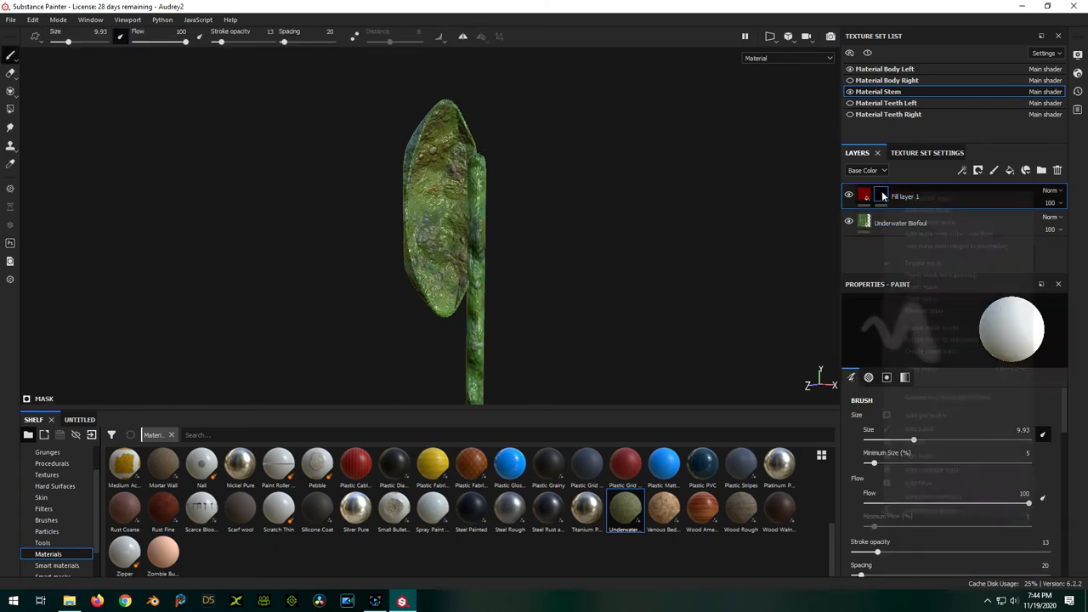
pyautogui.rightClick(881, 195)
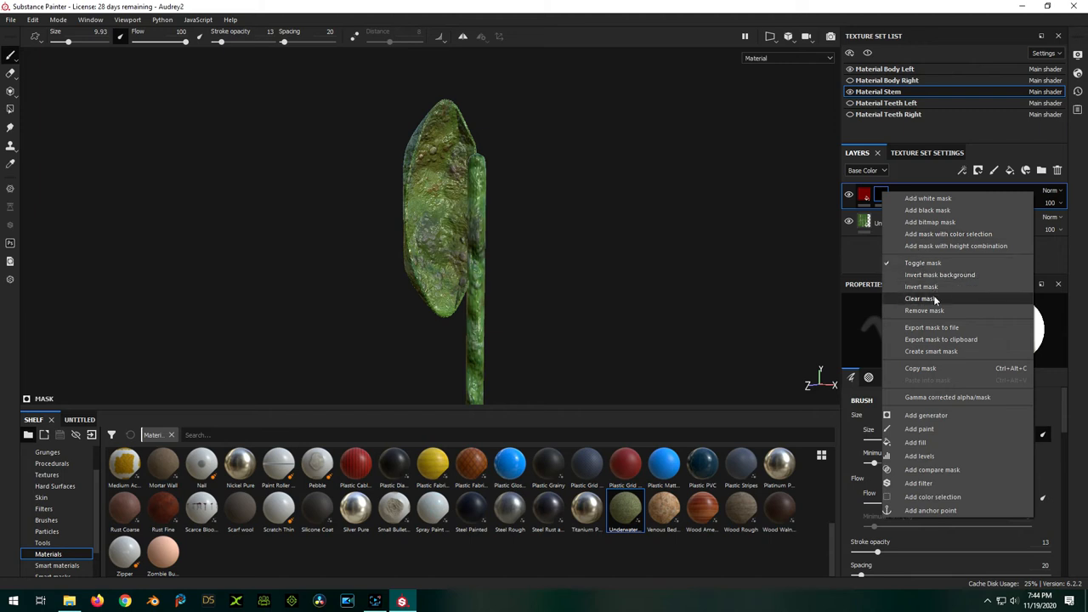
pyautogui.click(917, 299)
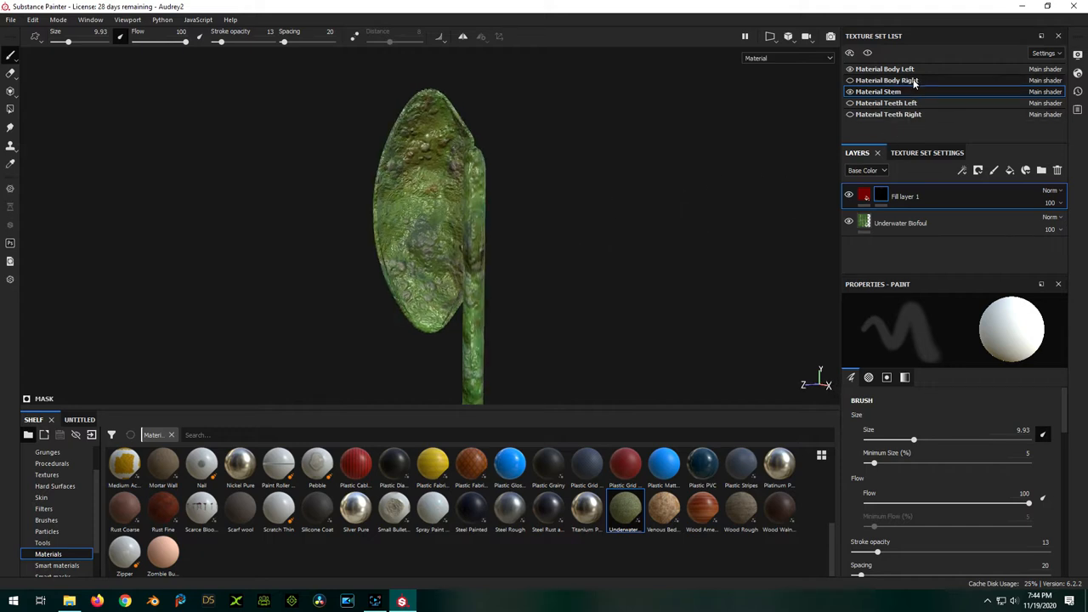
# Raise the brush Stroke opacity to 46 on Body Right, then check Body Left and Stem
pyautogui.click(887, 80)
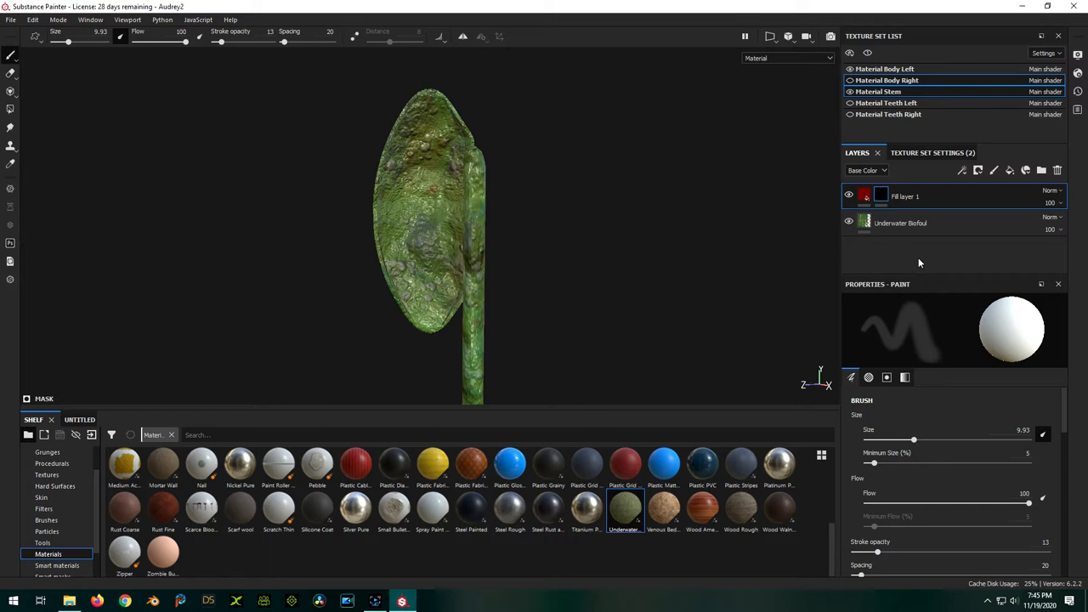
pyautogui.scroll(-3)
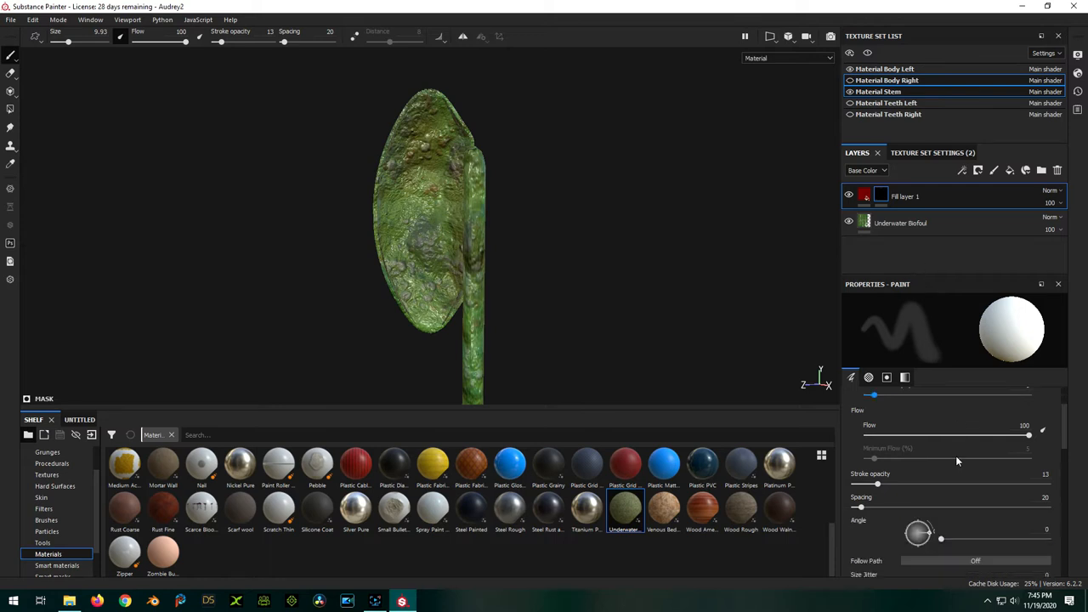
pyautogui.moveTo(891, 483); pyautogui.dragTo(948, 482)
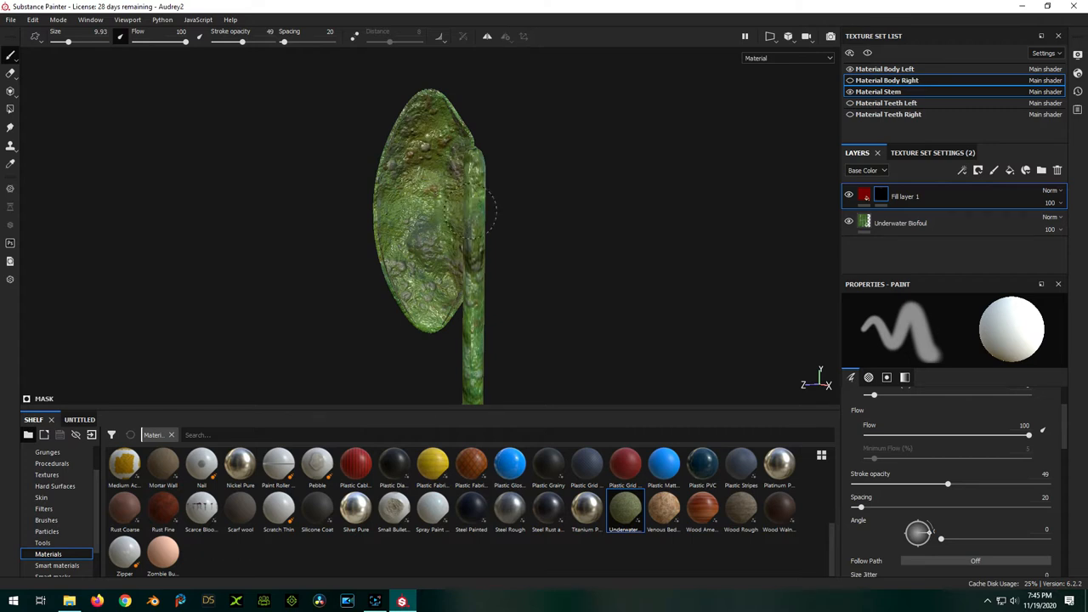
pyautogui.moveTo(893, 80)
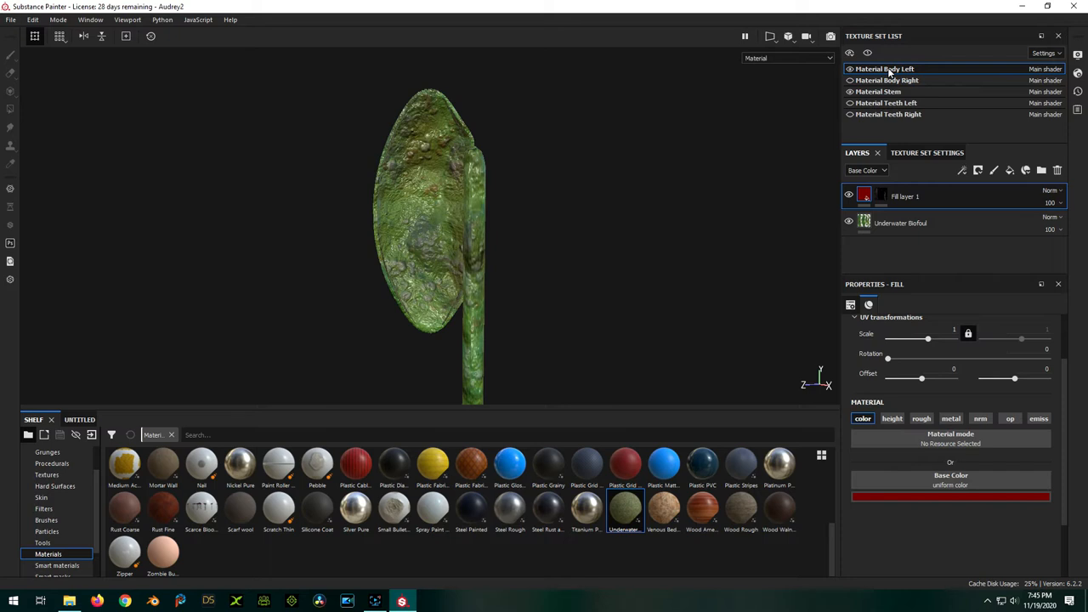
pyautogui.click(877, 91)
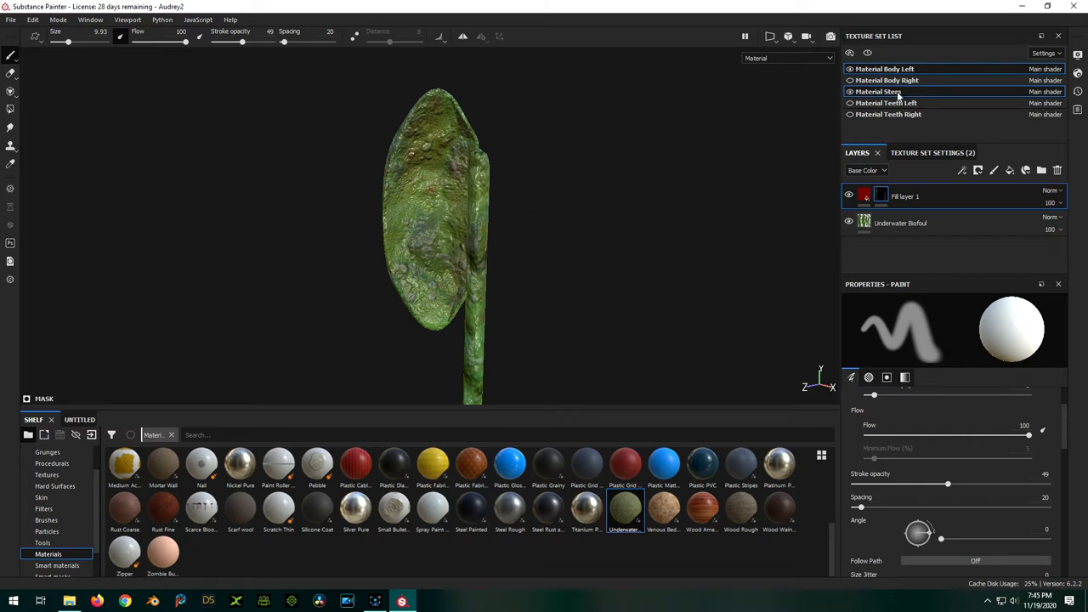
pyautogui.click(904, 196)
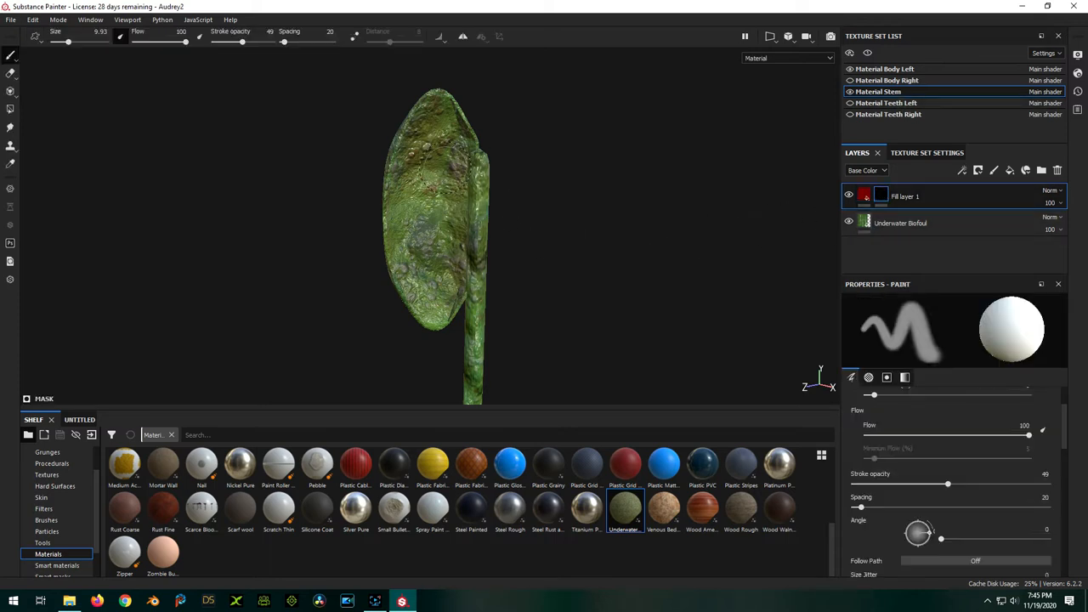
pyautogui.click(905, 195)
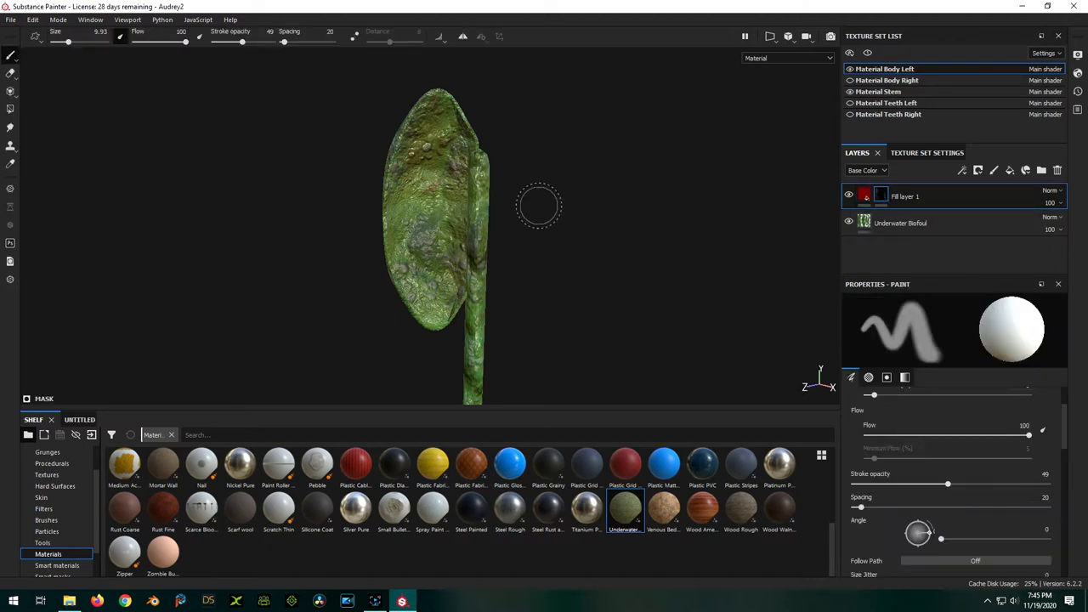
pyautogui.moveTo(571, 224)
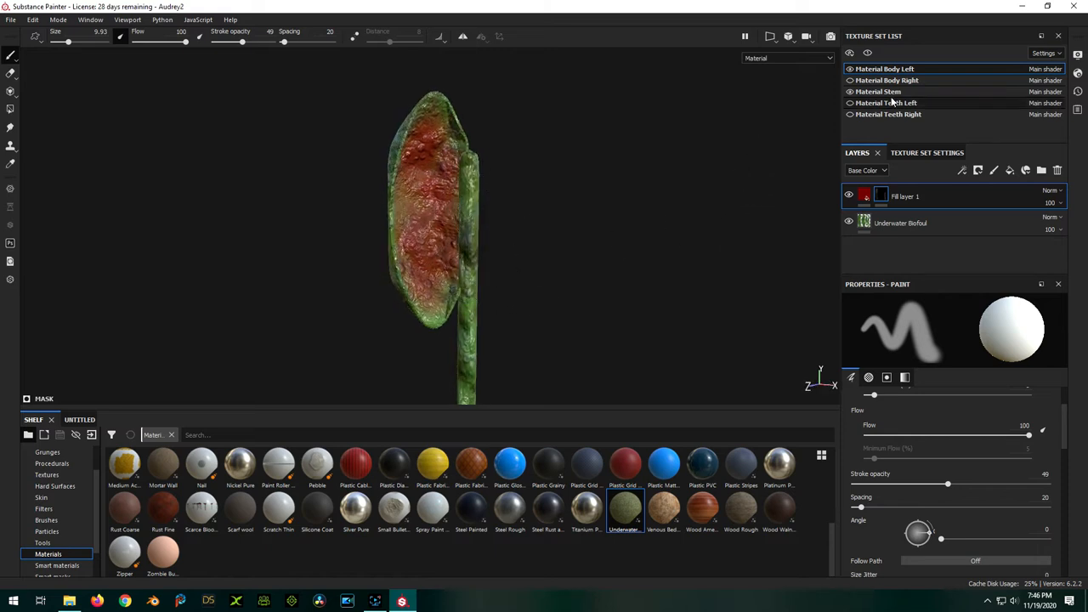
# Raise stroke opacity and brush size, then brush red into the body half's inner face leaving a green rim
pyautogui.click(877, 91)
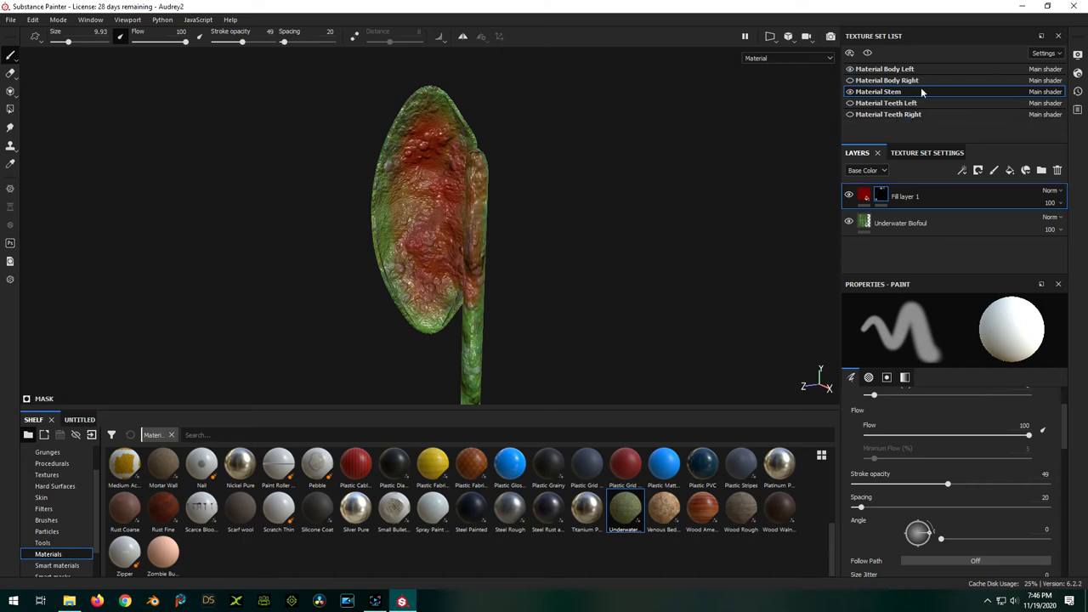
pyautogui.click(864, 196)
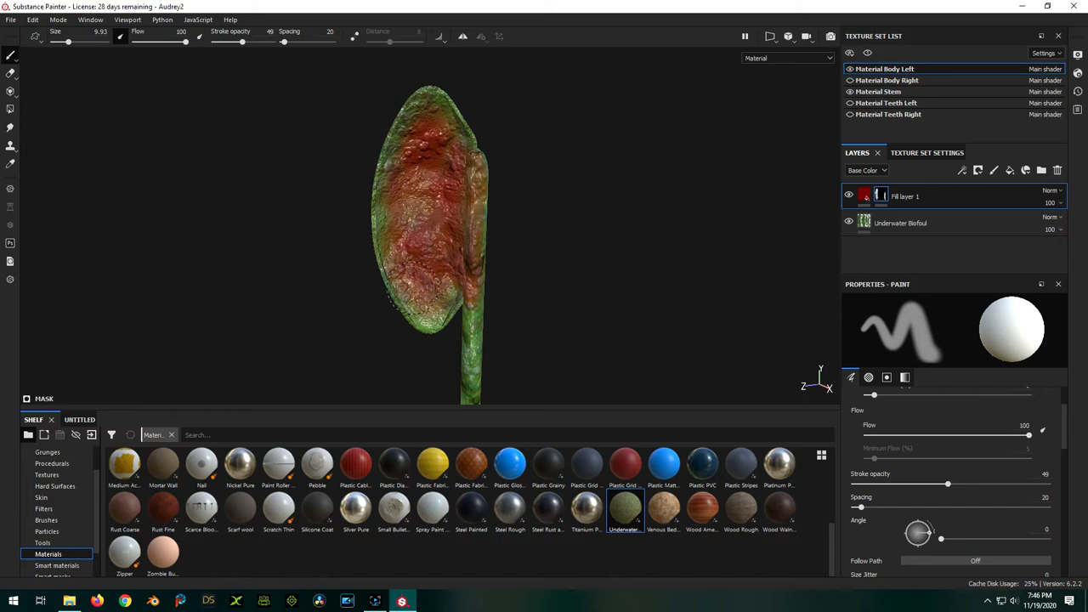
pyautogui.moveTo(666, 224)
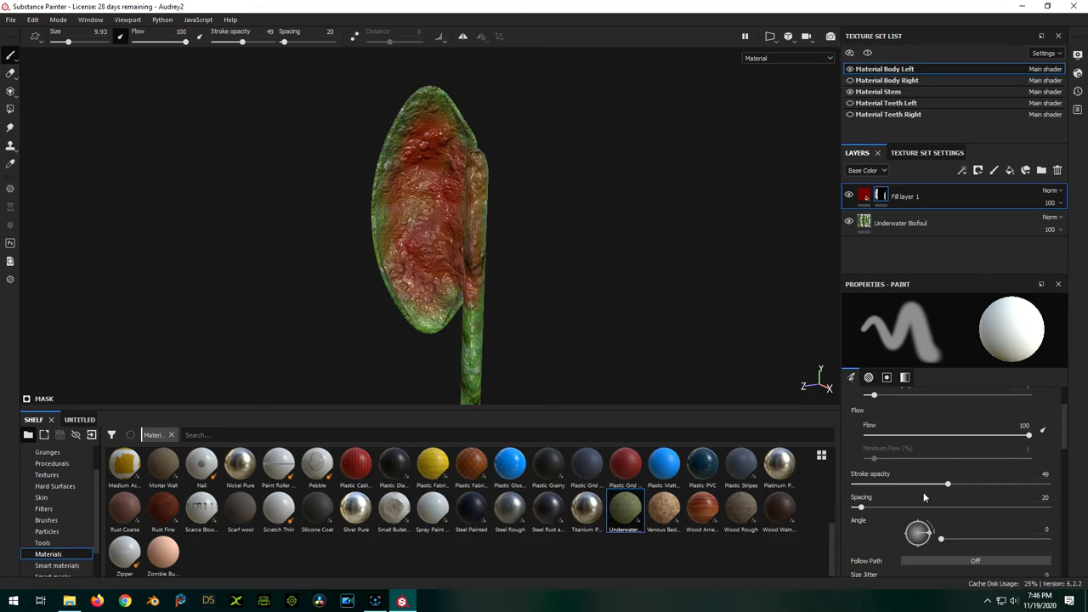
pyautogui.moveTo(948, 483); pyautogui.dragTo(1010, 482)
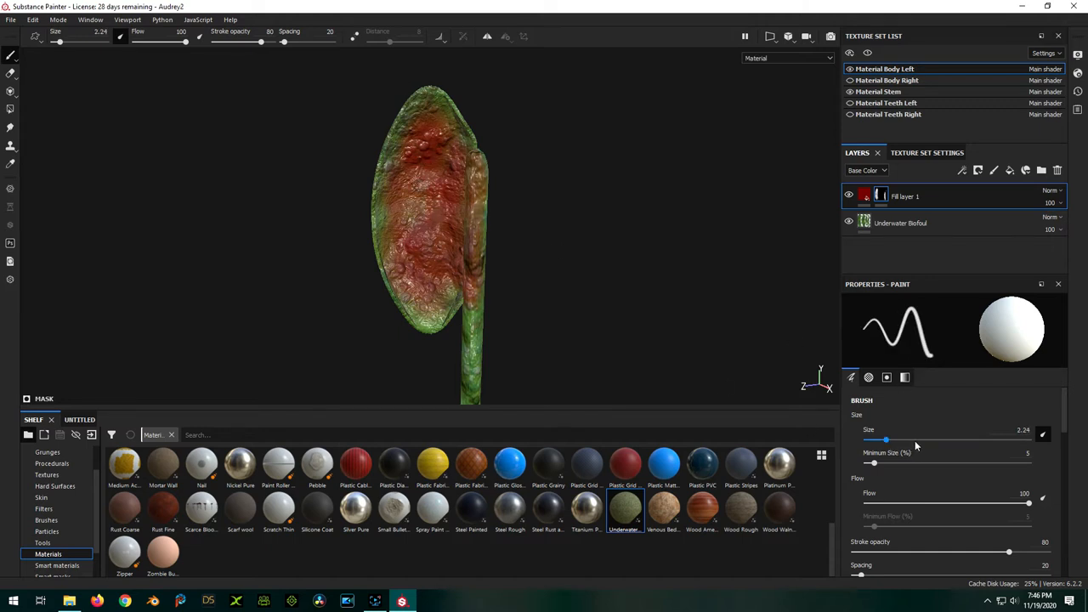
pyautogui.moveTo(886, 439); pyautogui.dragTo(918, 438)
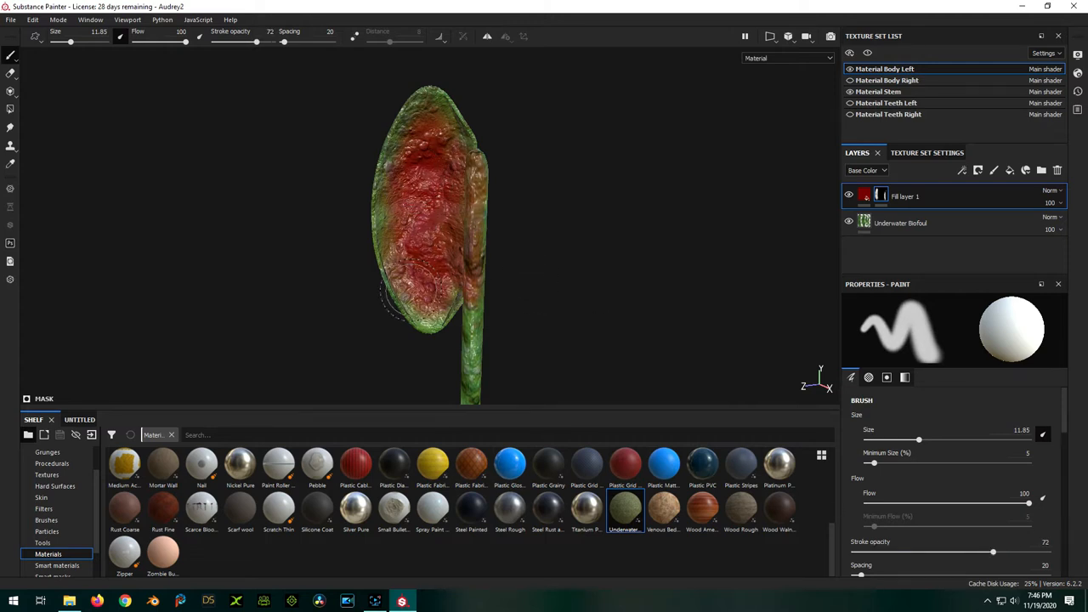
pyautogui.moveTo(391, 293); pyautogui.dragTo(458, 264)
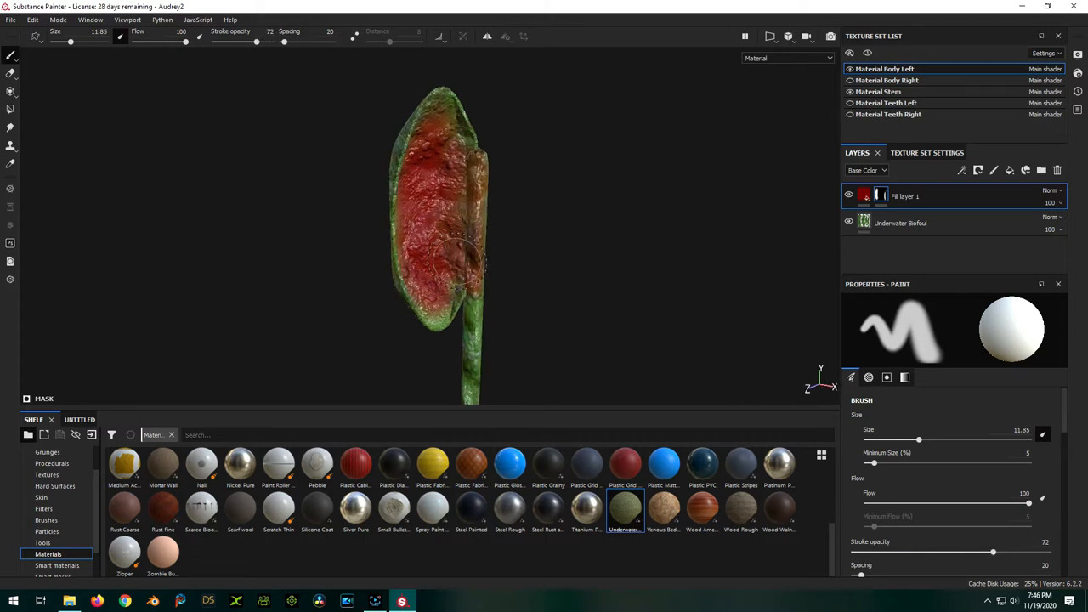
pyautogui.click(455, 268)
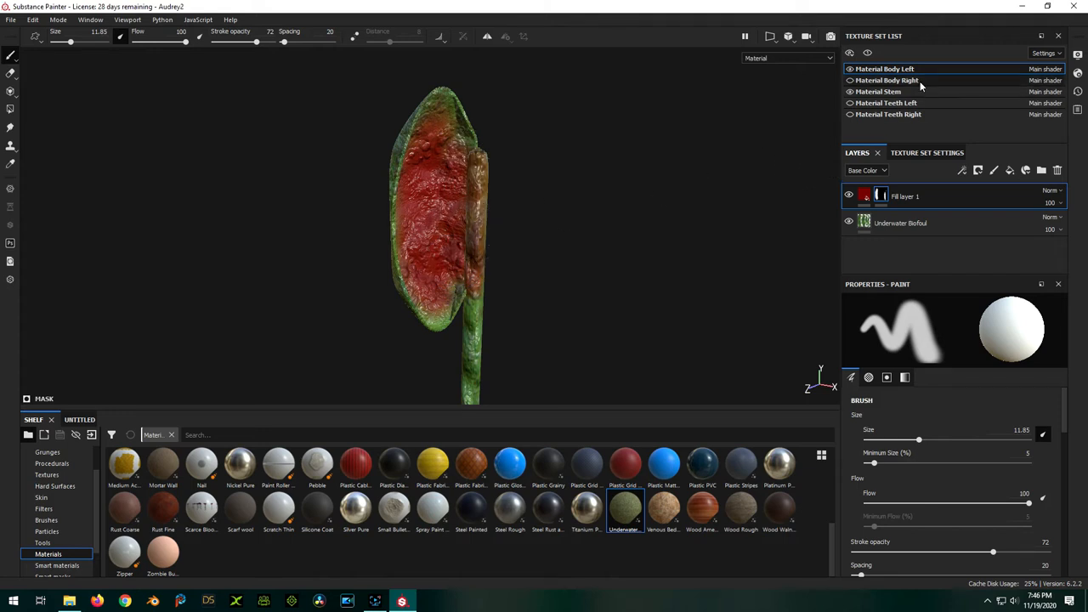
# Switch to the Body Right texture set and check that red stays inside while the outer face stays green
pyautogui.click(877, 91)
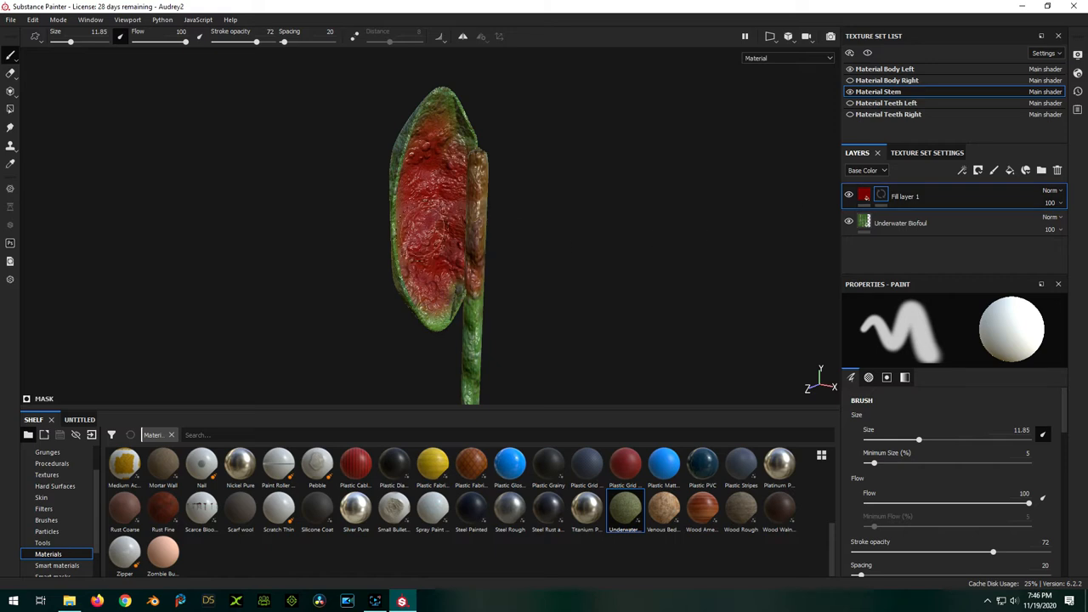
pyautogui.moveTo(442, 230); pyautogui.dragTo(587, 242)
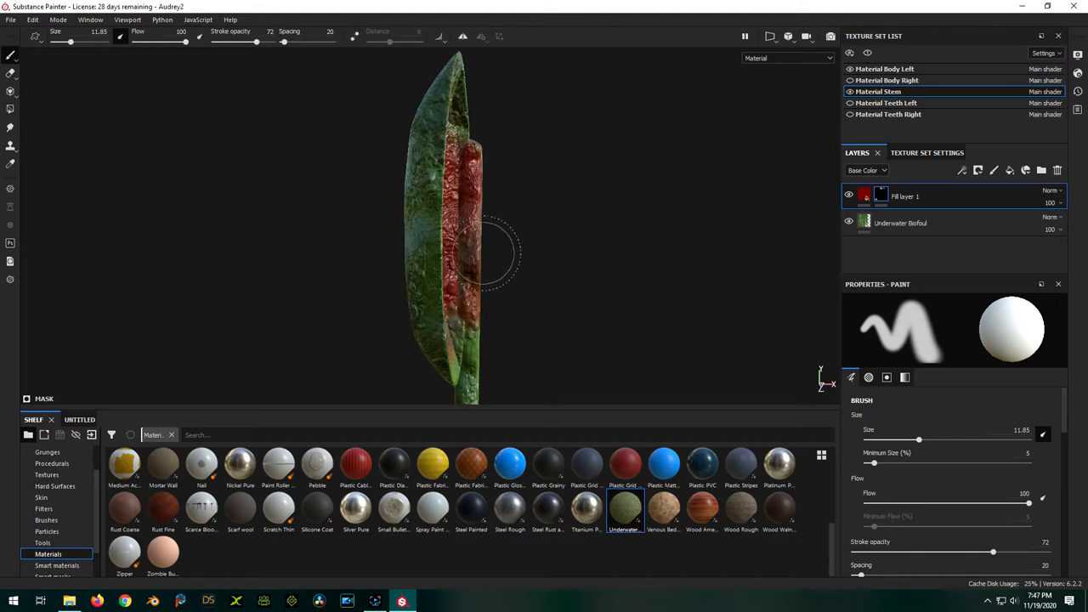
pyautogui.moveTo(636, 201)
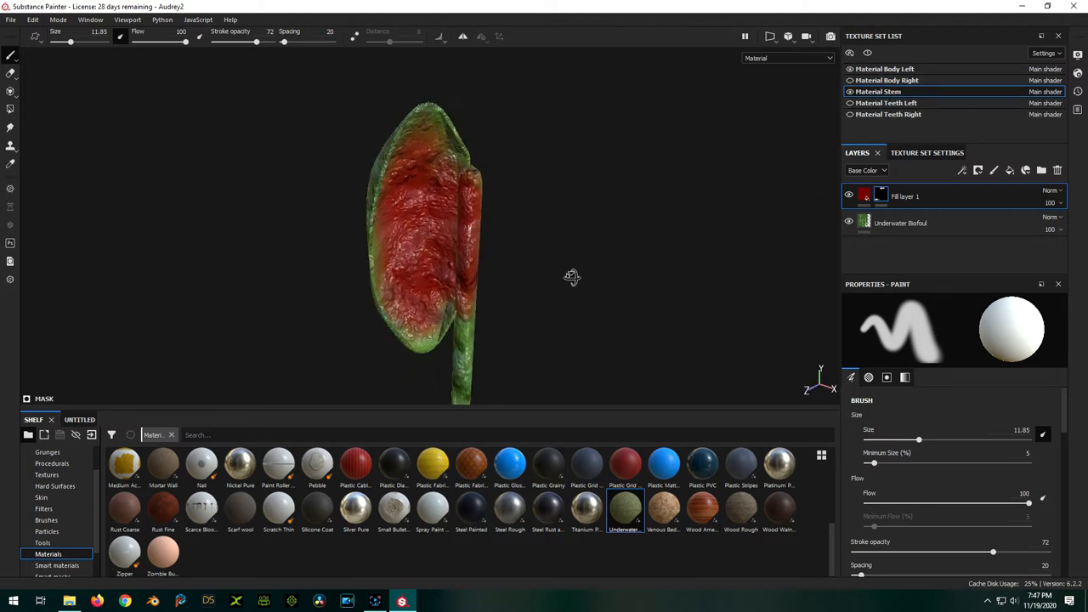
pyautogui.moveTo(569, 277); pyautogui.dragTo(405, 270)
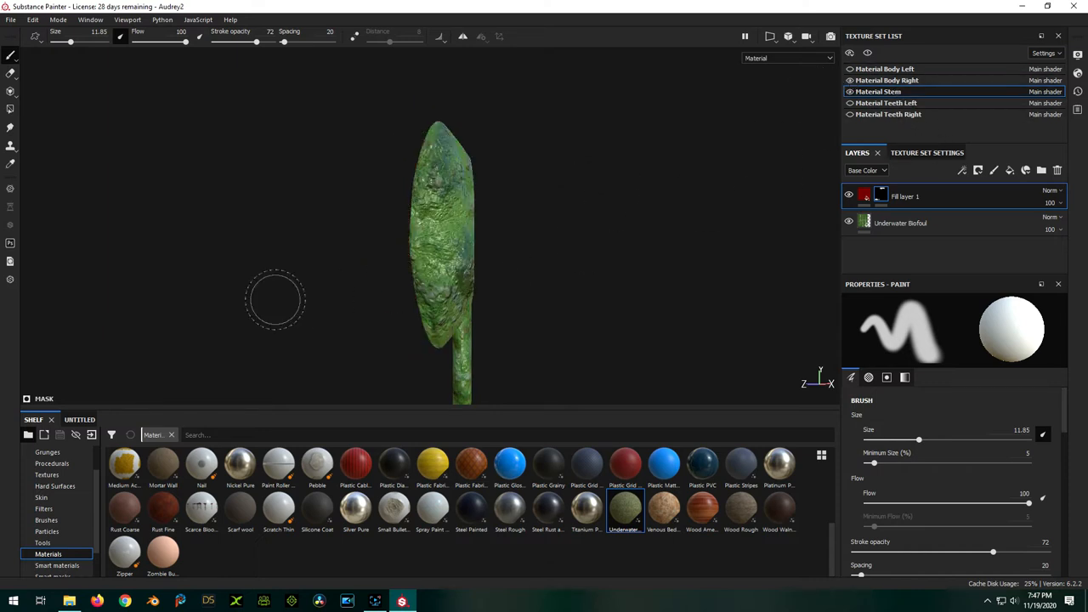
# Add a red fill layer above Underwater Biofoul on Body Right and give it a black mask
pyautogui.moveTo(275, 299); pyautogui.dragTo(618, 306)
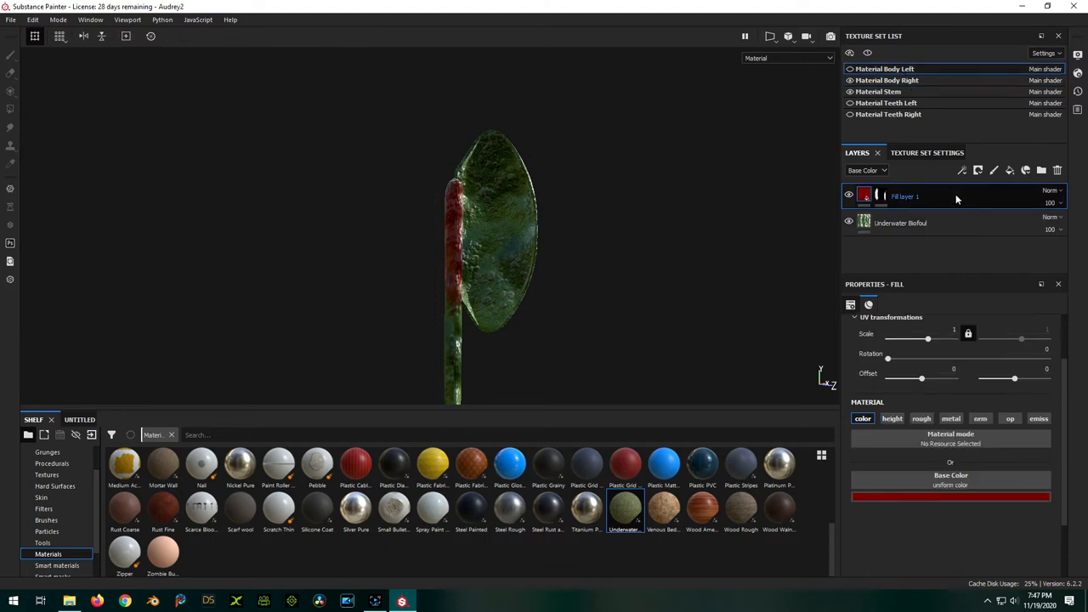
pyautogui.rightClick(904, 197)
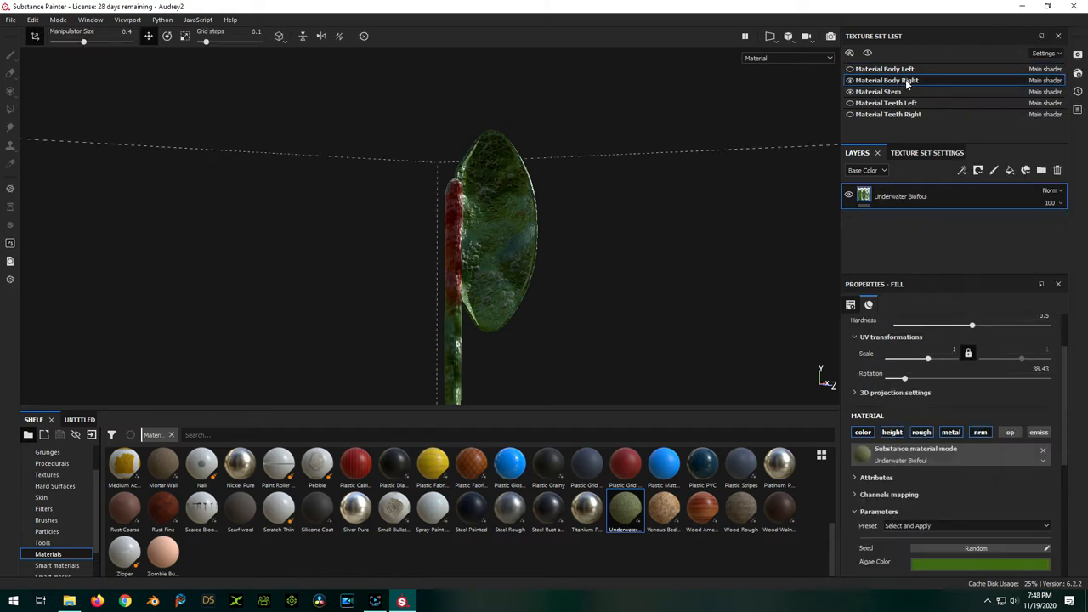
pyautogui.rightClick(901, 197)
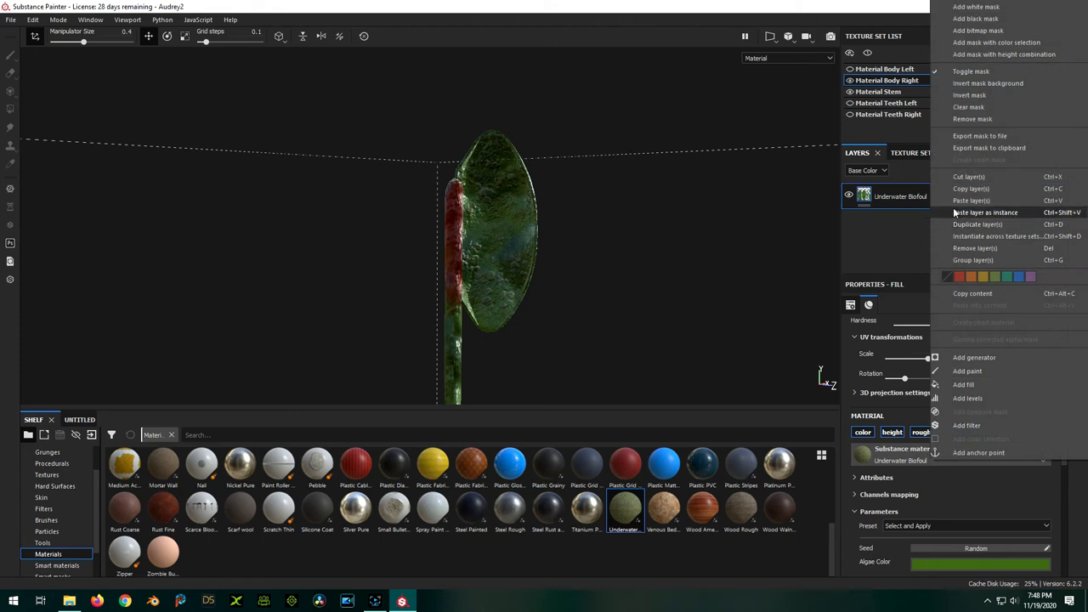
pyautogui.click(962, 384)
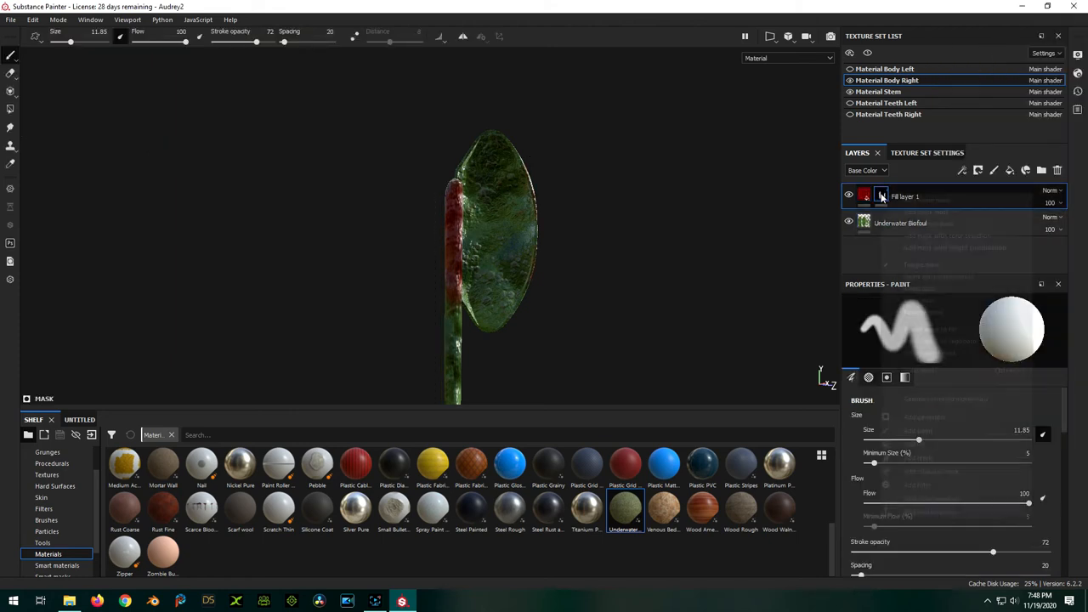
pyautogui.rightClick(880, 196)
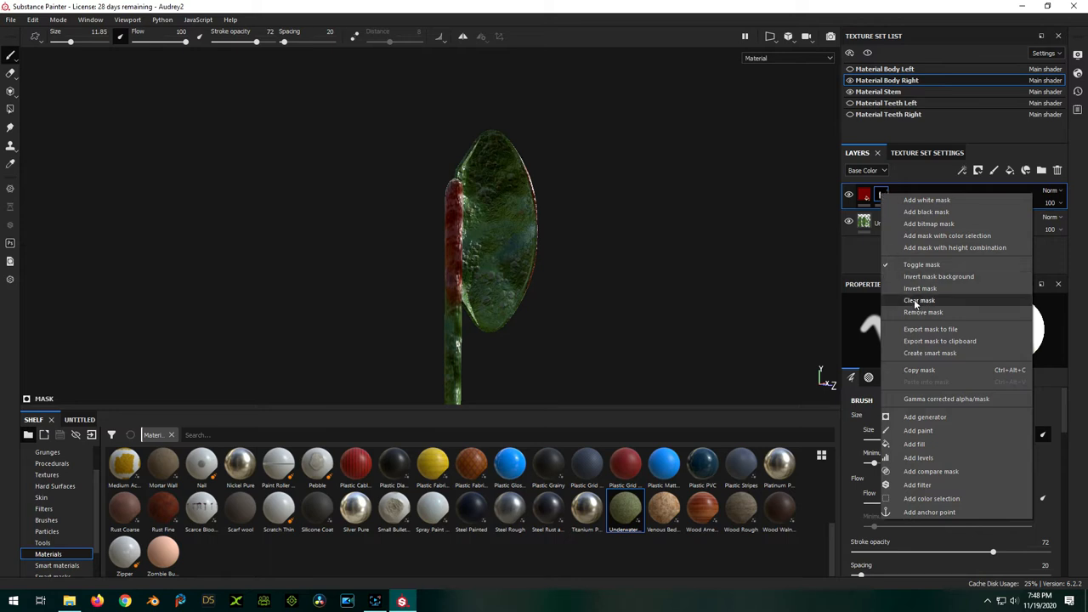
pyautogui.click(918, 299)
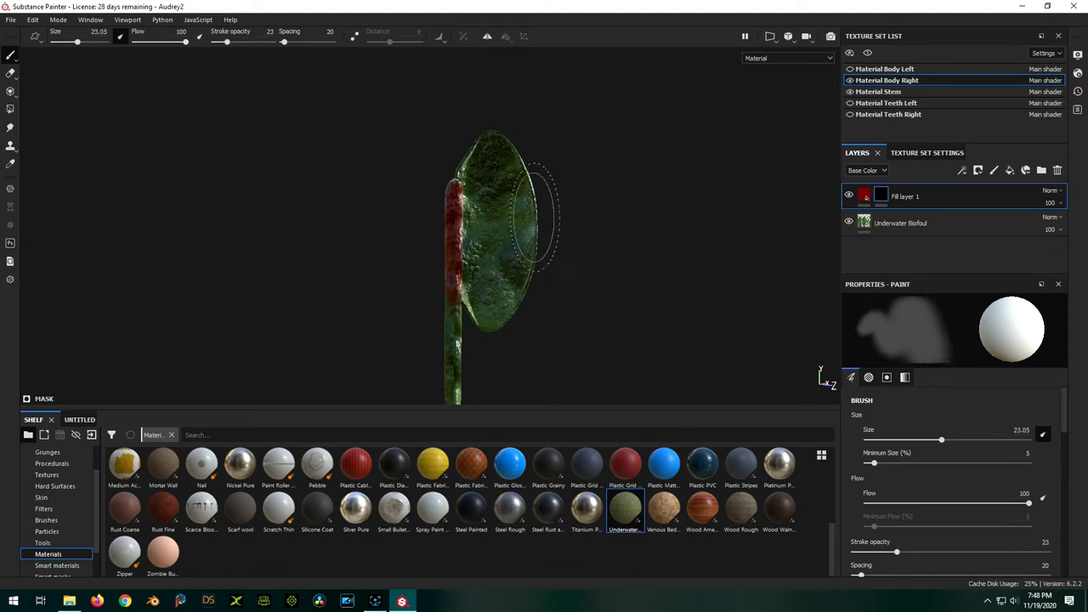
# Set the brush Size to about 13.62 and turn the right half to face its inner side
pyautogui.moveTo(942, 439); pyautogui.dragTo(925, 438)
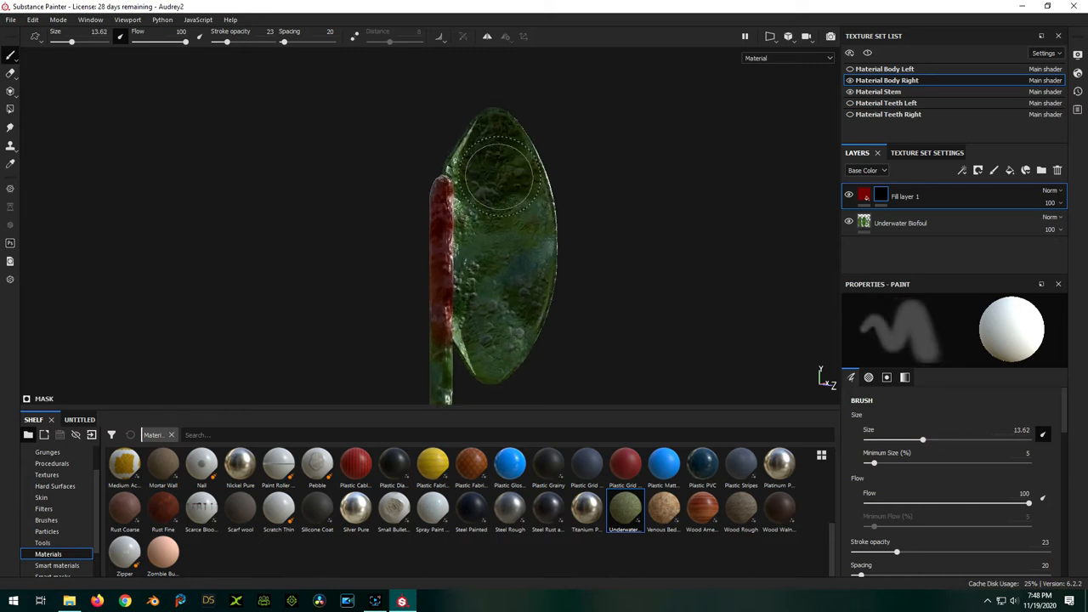
pyautogui.moveTo(536, 230)
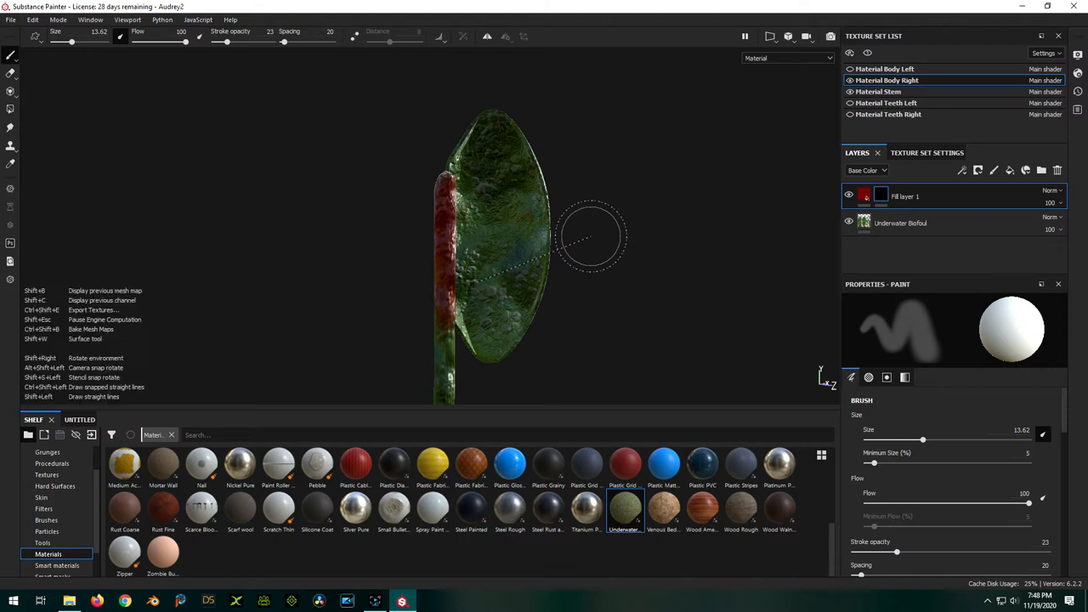
pyautogui.moveTo(632, 247)
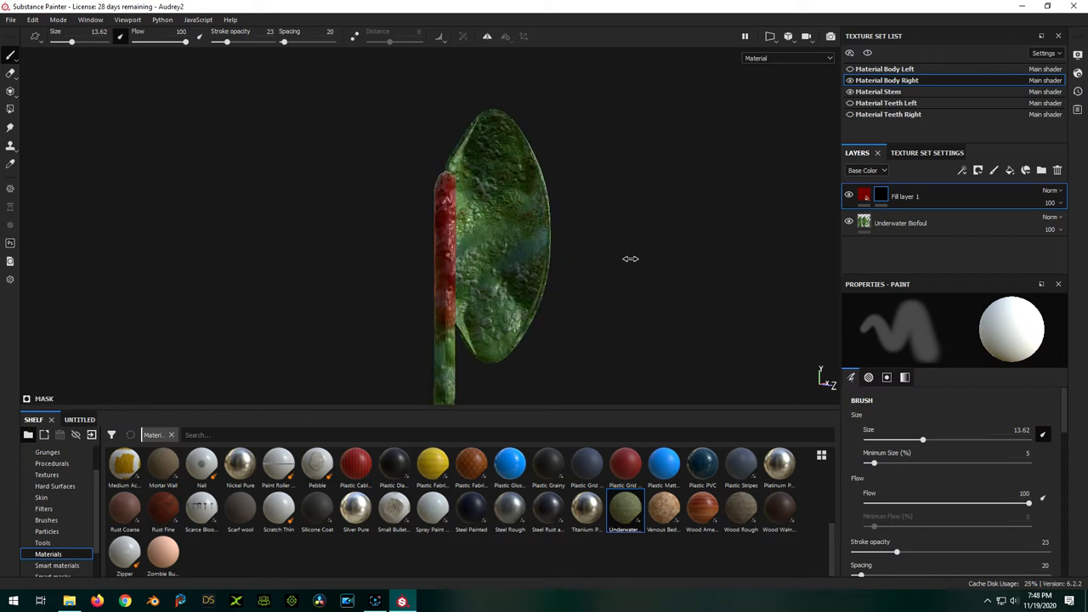
pyautogui.moveTo(630, 259); pyautogui.dragTo(435, 296)
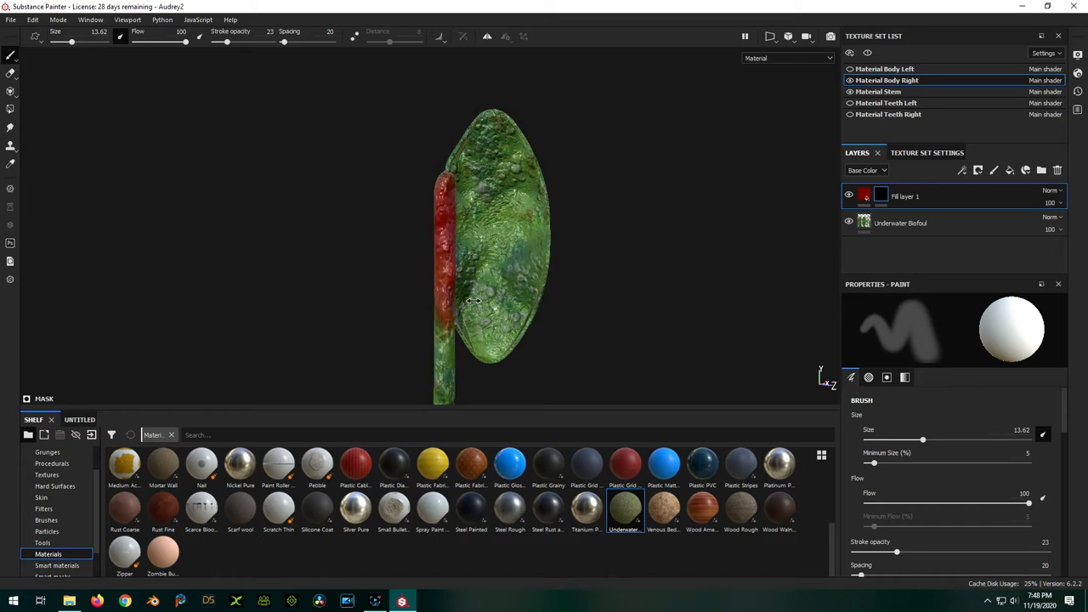
# Brush red across the right half's inner face, reducing brush size between strokes
pyautogui.moveTo(473, 299); pyautogui.dragTo(595, 304)
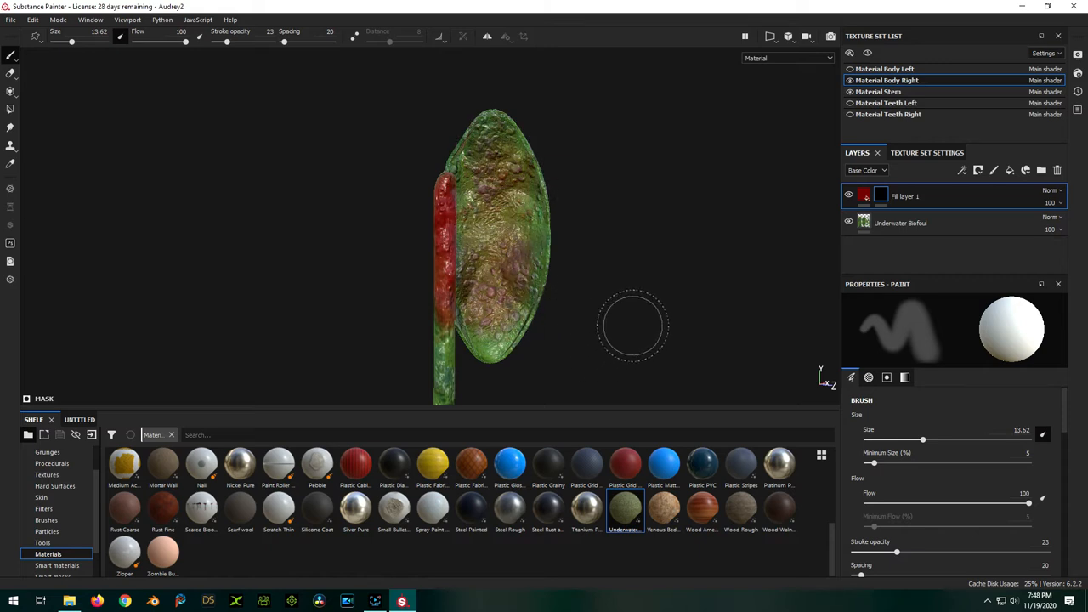
pyautogui.moveTo(921, 438); pyautogui.dragTo(907, 438)
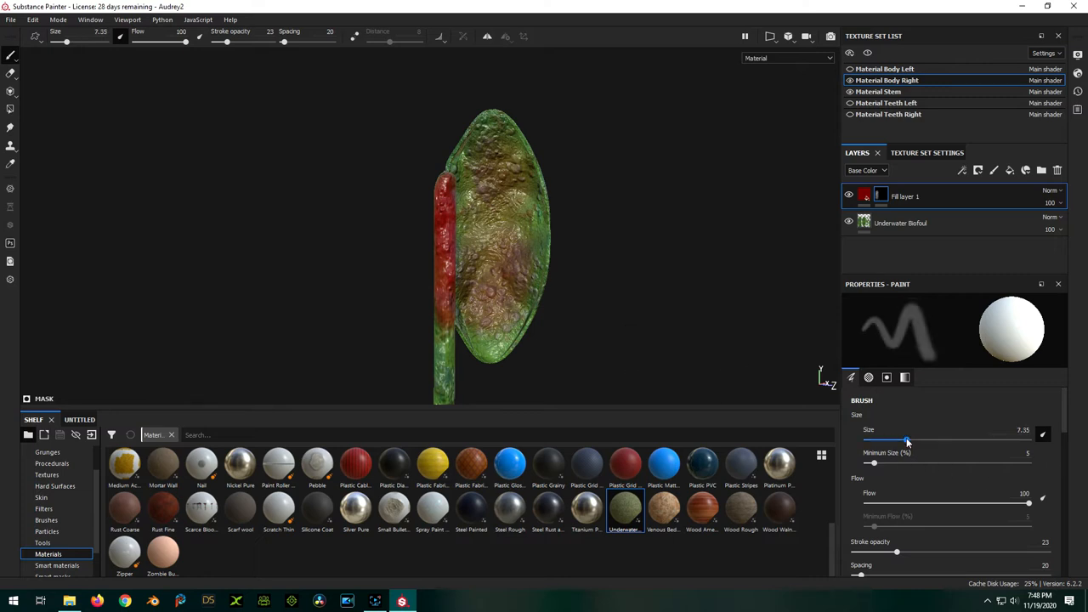
pyautogui.moveTo(897, 551); pyautogui.dragTo(934, 551)
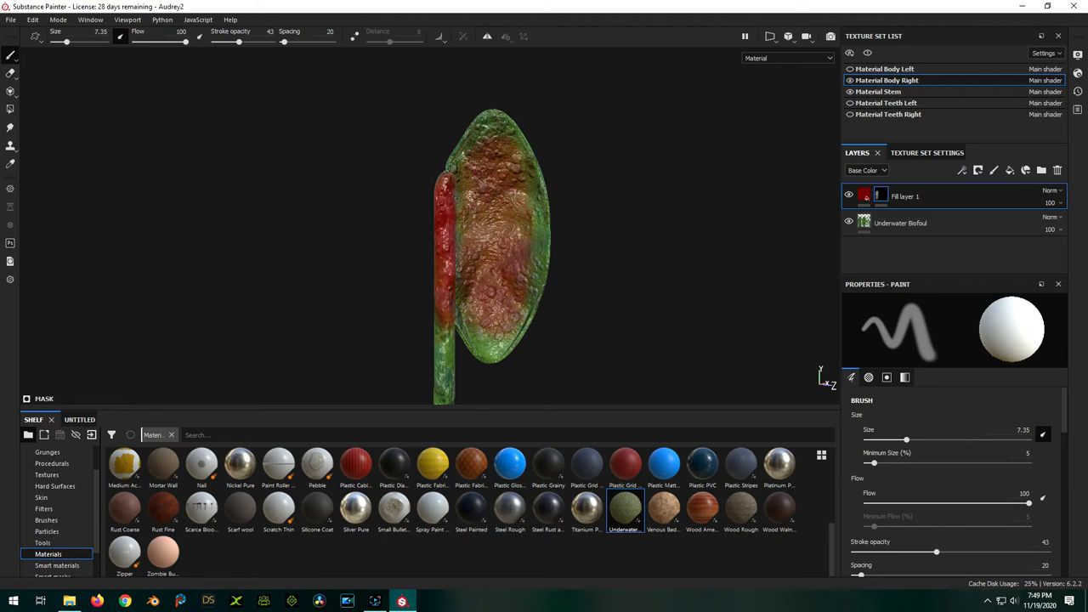
pyautogui.moveTo(489, 255); pyautogui.dragTo(557, 281)
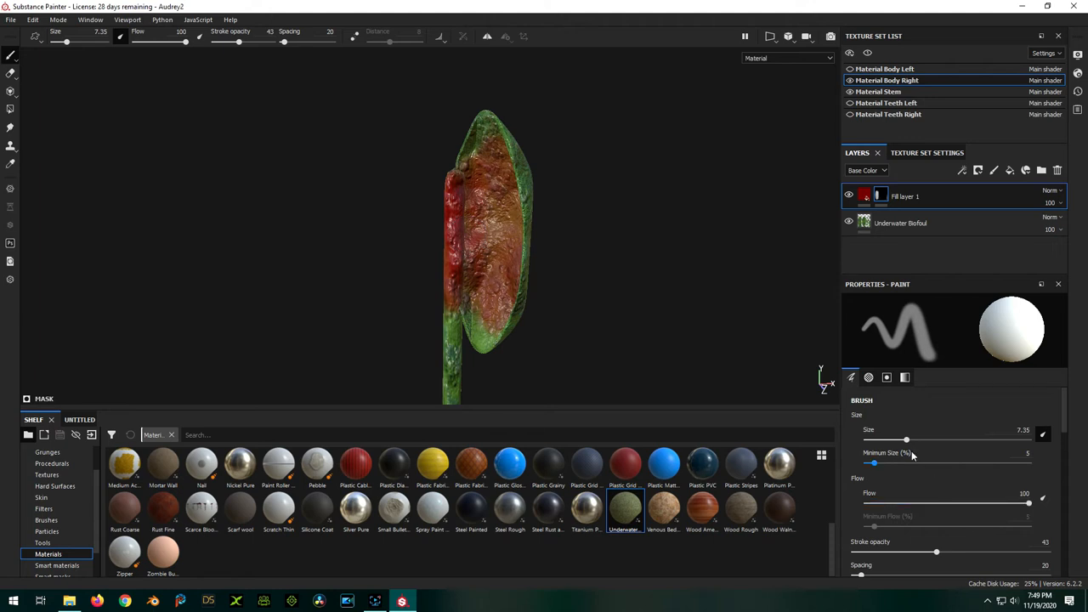
# Fine-tune the brush size and paint red along the inner face edges, keeping a green rim
pyautogui.moveTo(936, 551); pyautogui.dragTo(894, 551)
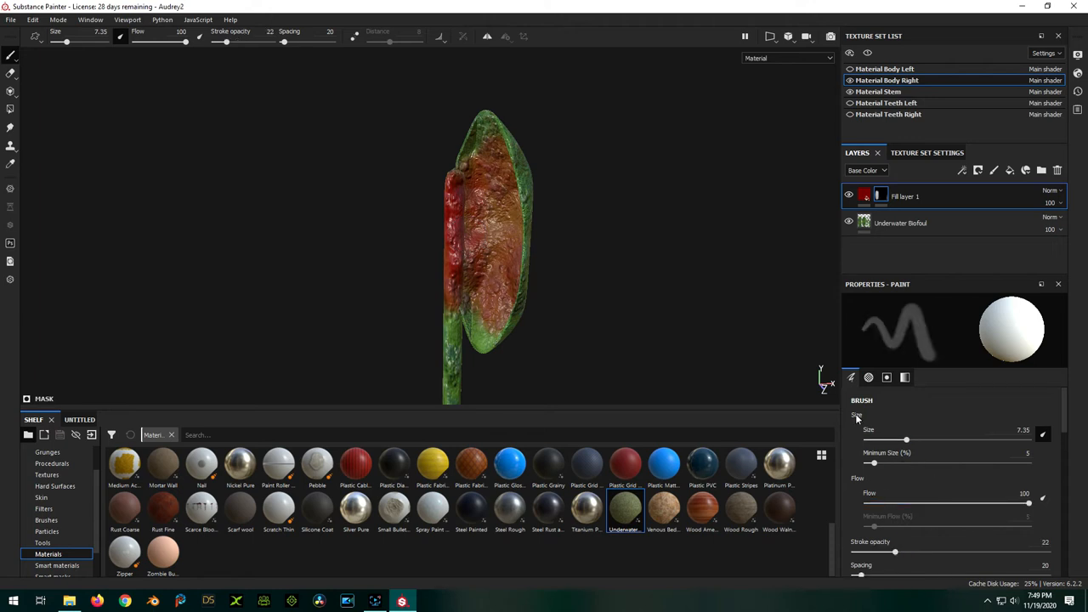
pyautogui.moveTo(904, 438); pyautogui.dragTo(892, 439)
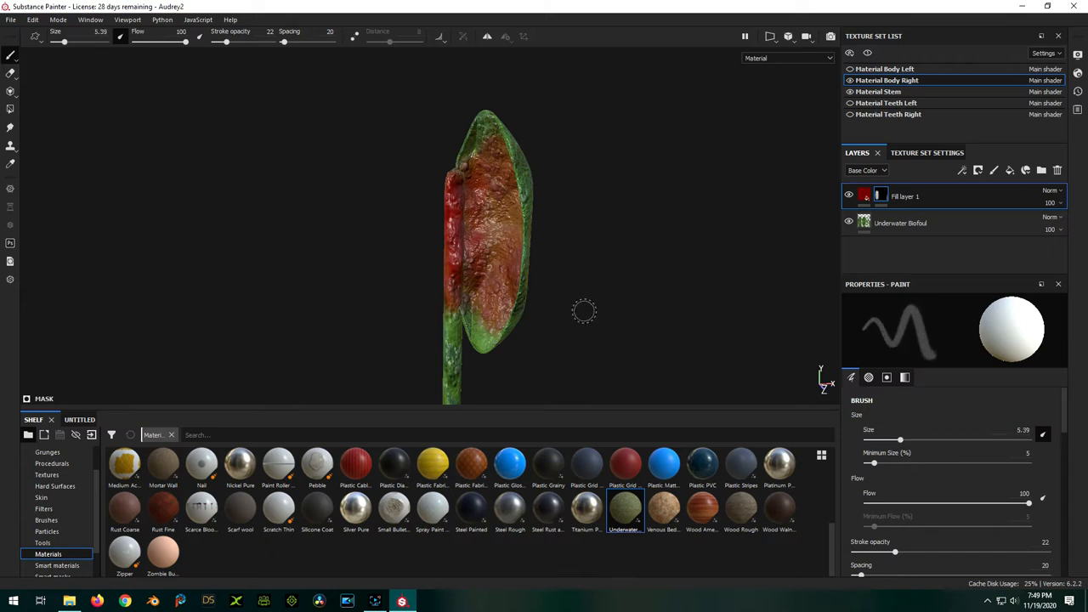
pyautogui.moveTo(901, 438); pyautogui.dragTo(908, 439)
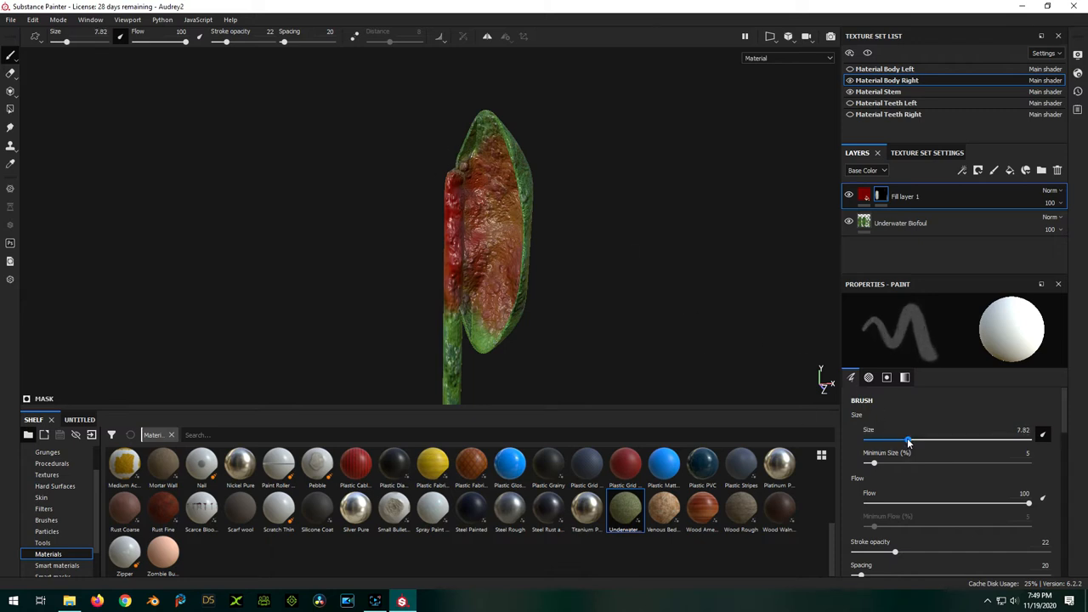
pyautogui.moveTo(908, 435); pyautogui.dragTo(906, 435)
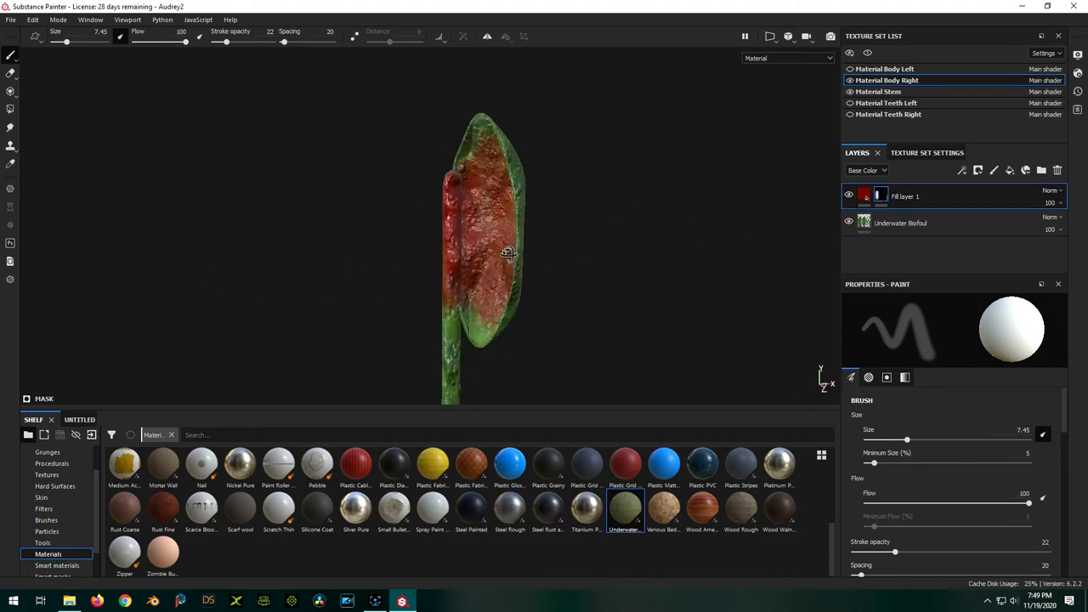
# Raise stroke opacity and repaint the inner face to a dense solid red, checking coverage edge-on
pyautogui.moveTo(507, 252); pyautogui.dragTo(61, 259)
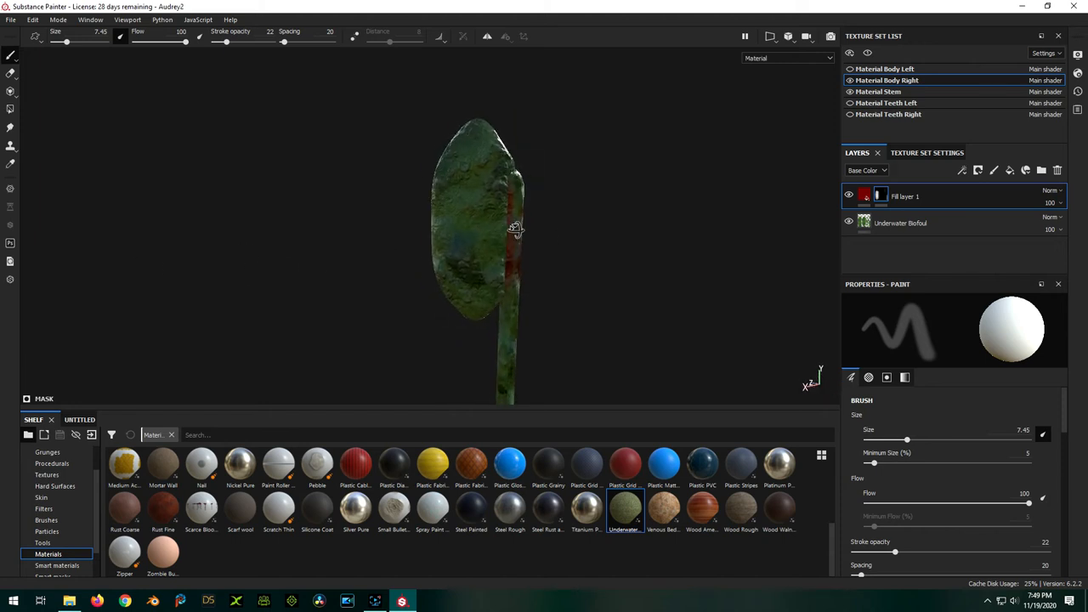
pyautogui.moveTo(513, 230); pyautogui.dragTo(752, 231)
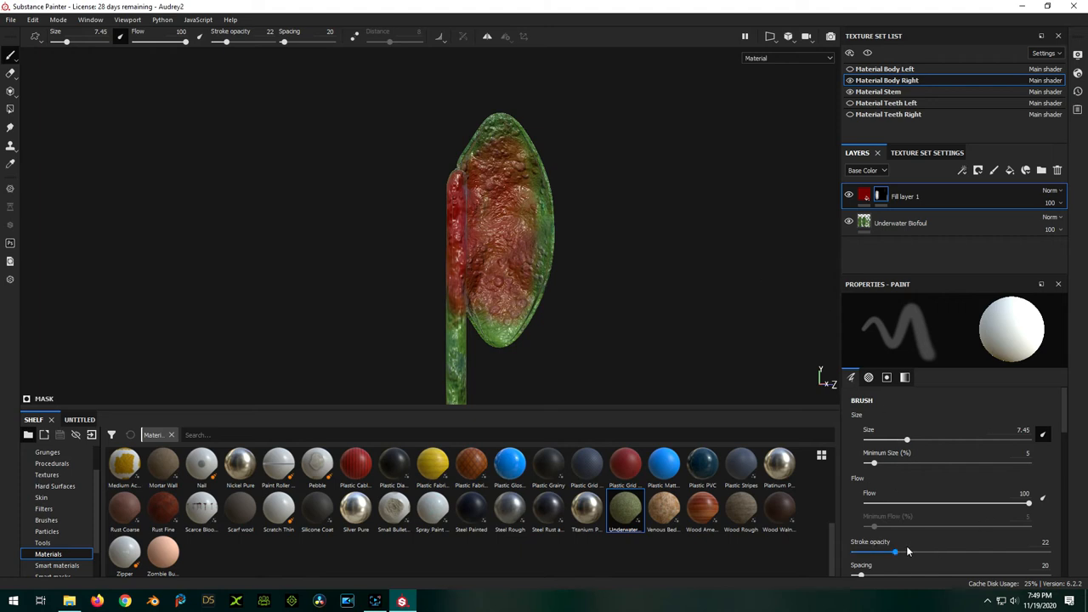
pyautogui.moveTo(894, 552); pyautogui.dragTo(911, 553)
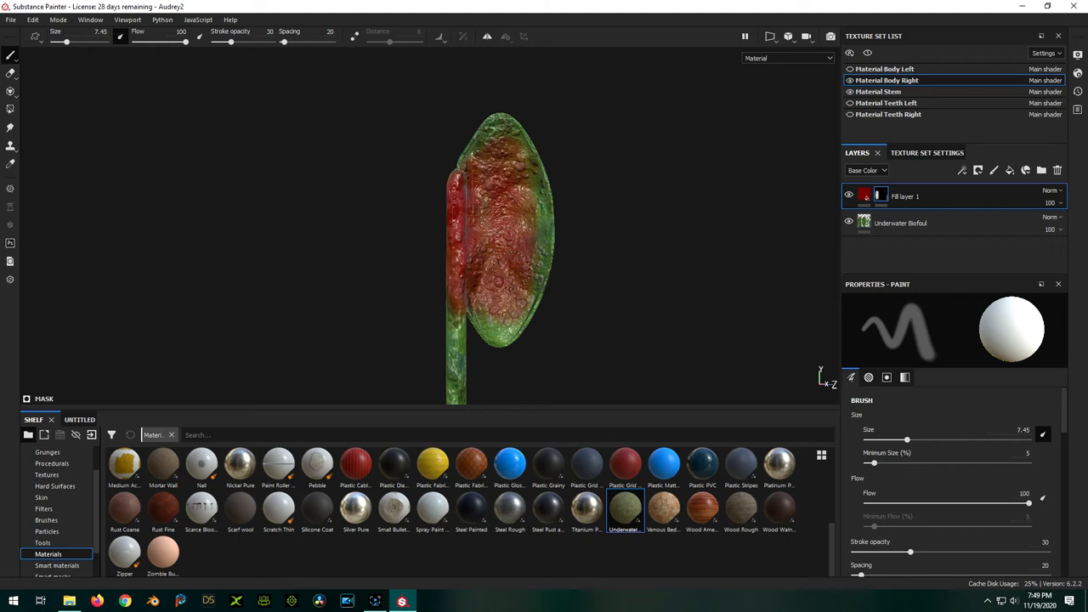
pyautogui.moveTo(909, 552); pyautogui.dragTo(945, 552)
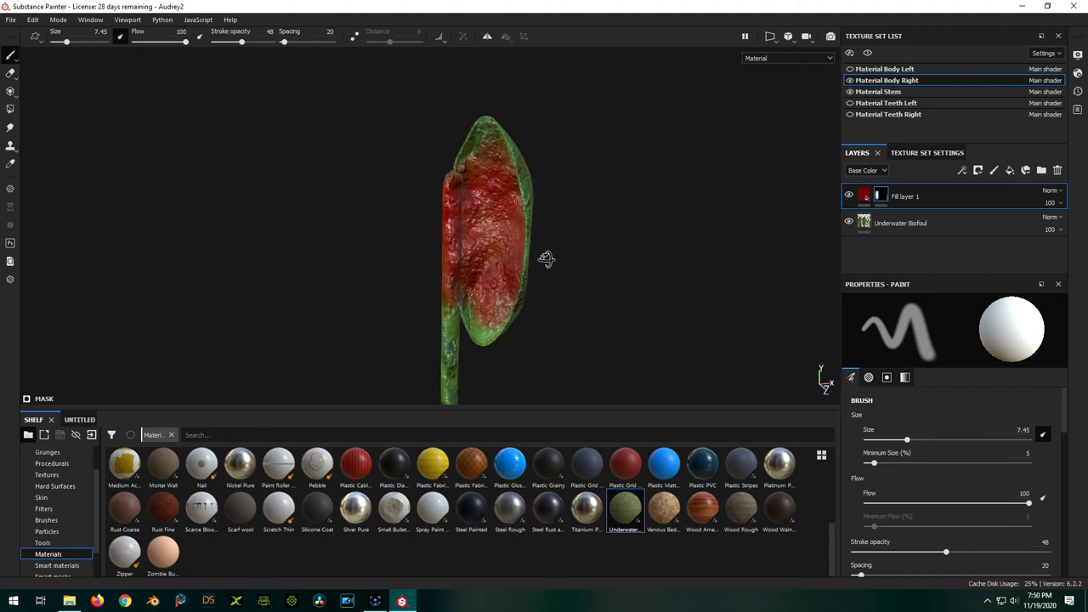
pyautogui.moveTo(548, 258); pyautogui.dragTo(585, 211)
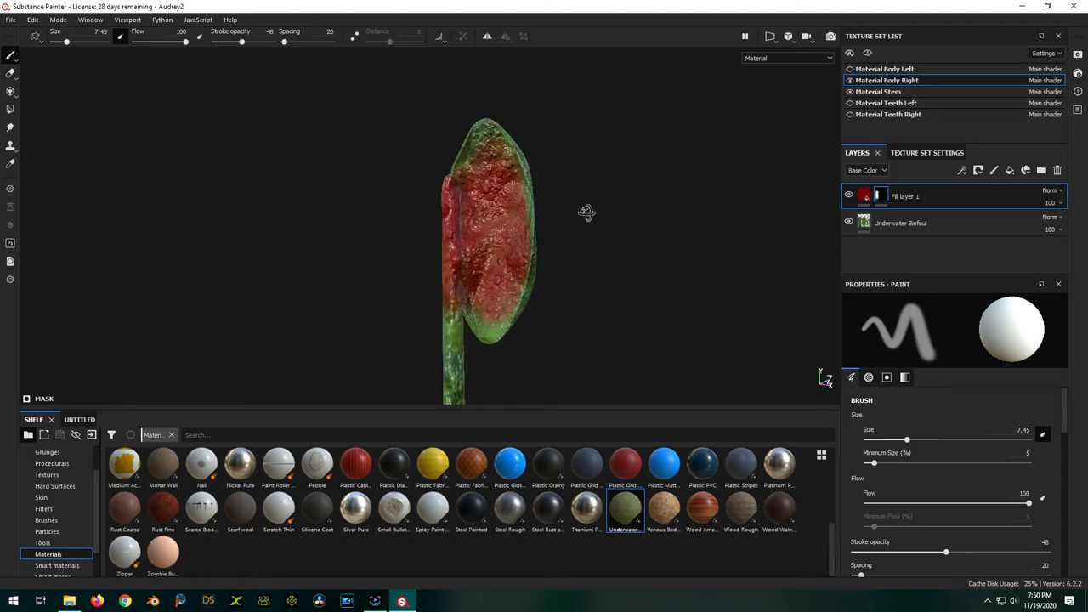
pyautogui.moveTo(586, 212); pyautogui.dragTo(428, 259)
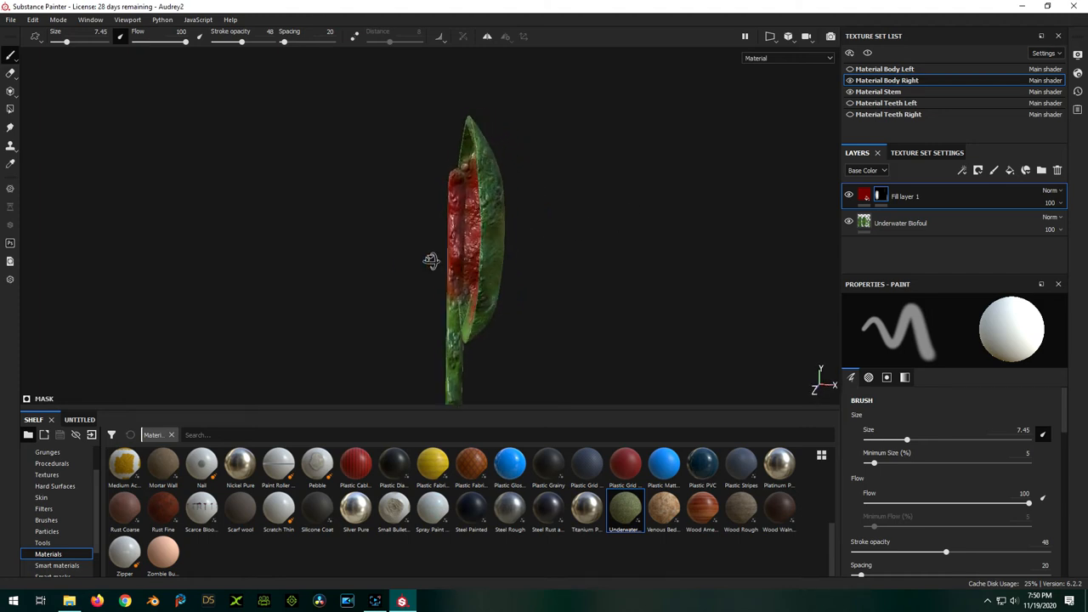
# Show Material Body Left alongside the right half and select Material Stem
pyautogui.moveTo(431, 262); pyautogui.dragTo(354, 261)
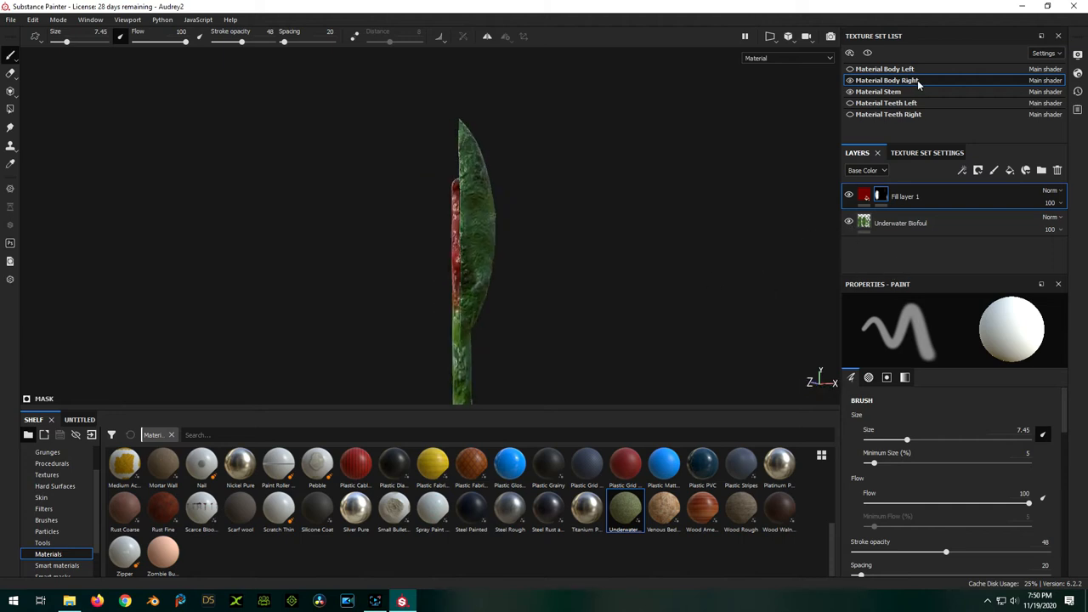
pyautogui.click(884, 68)
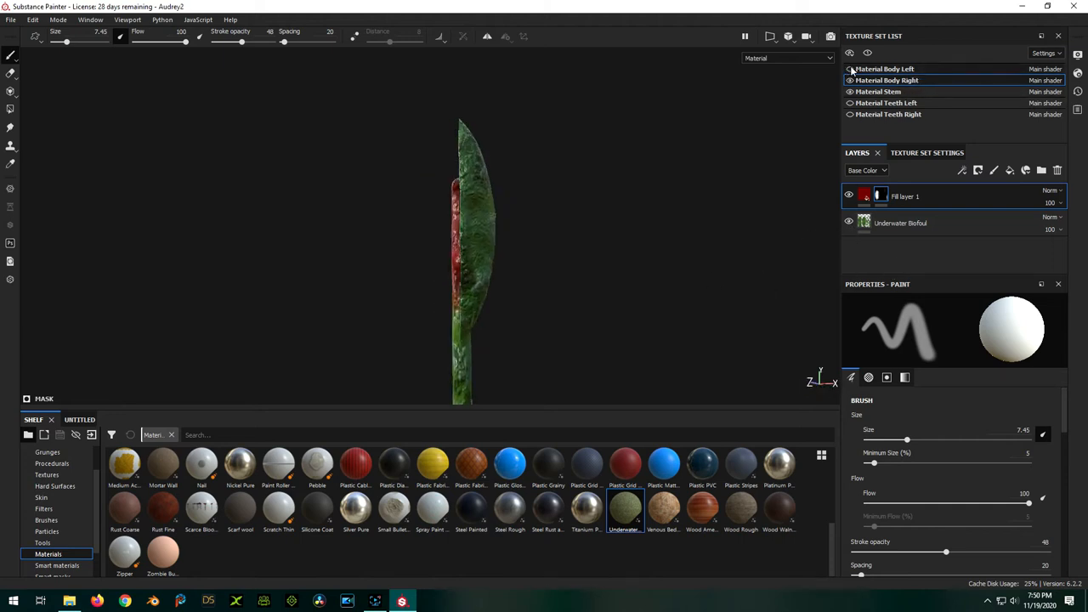
pyautogui.click(904, 197)
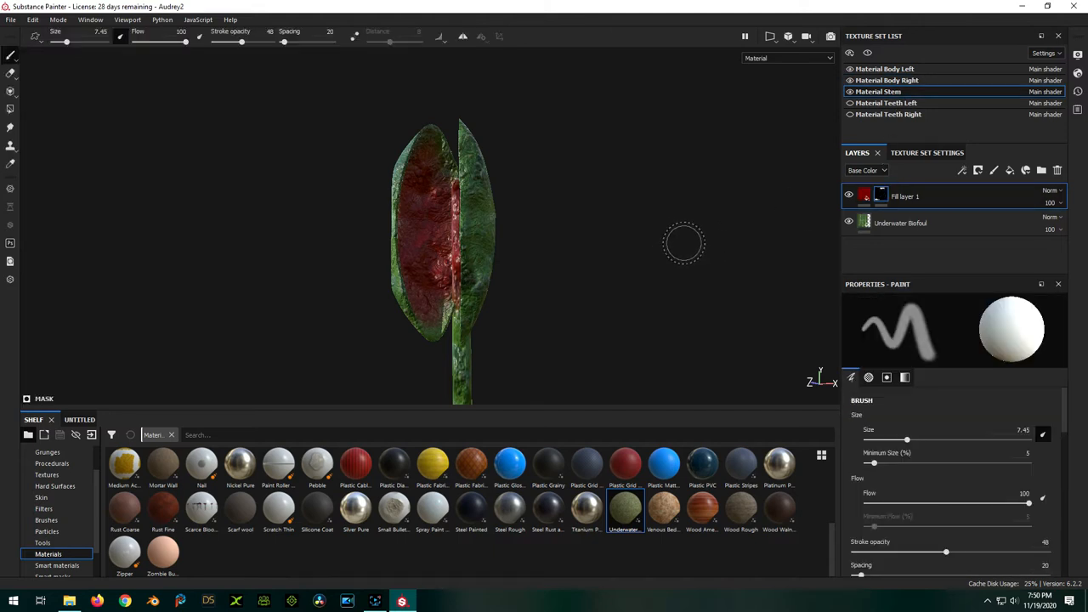
pyautogui.click(901, 223)
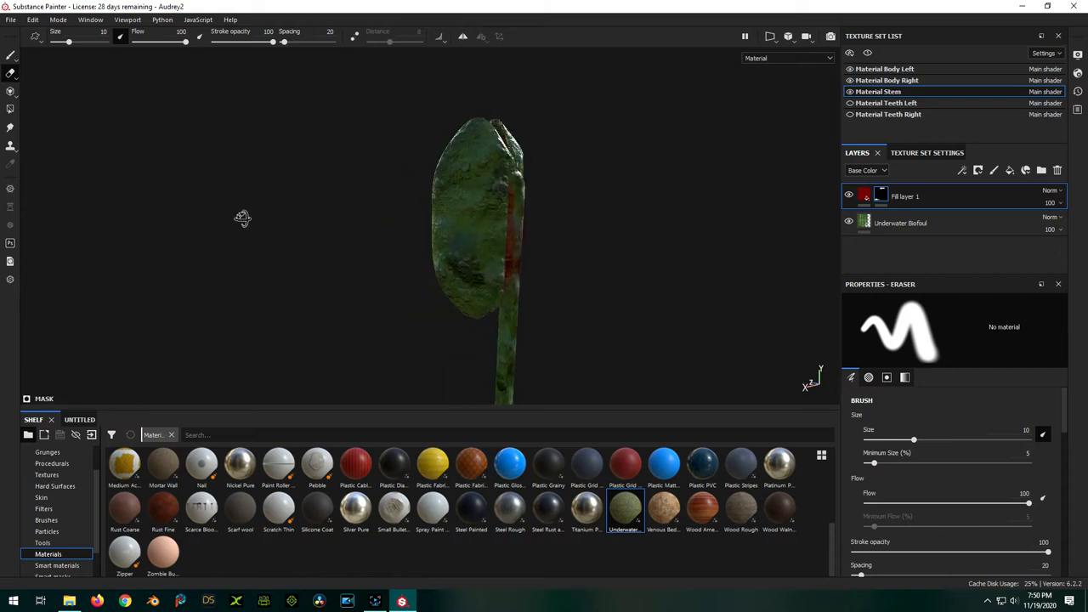
# Return to painting mode and view both red inner faces of the open trap from the front
pyautogui.moveTo(242, 218); pyautogui.dragTo(593, 258)
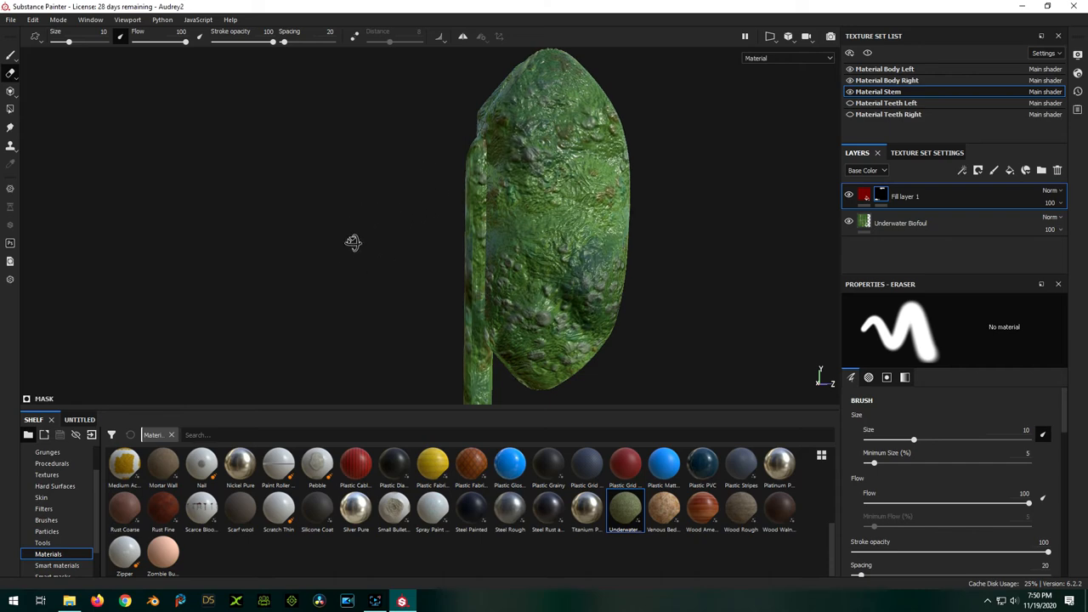
pyautogui.moveTo(354, 242); pyautogui.dragTo(649, 258)
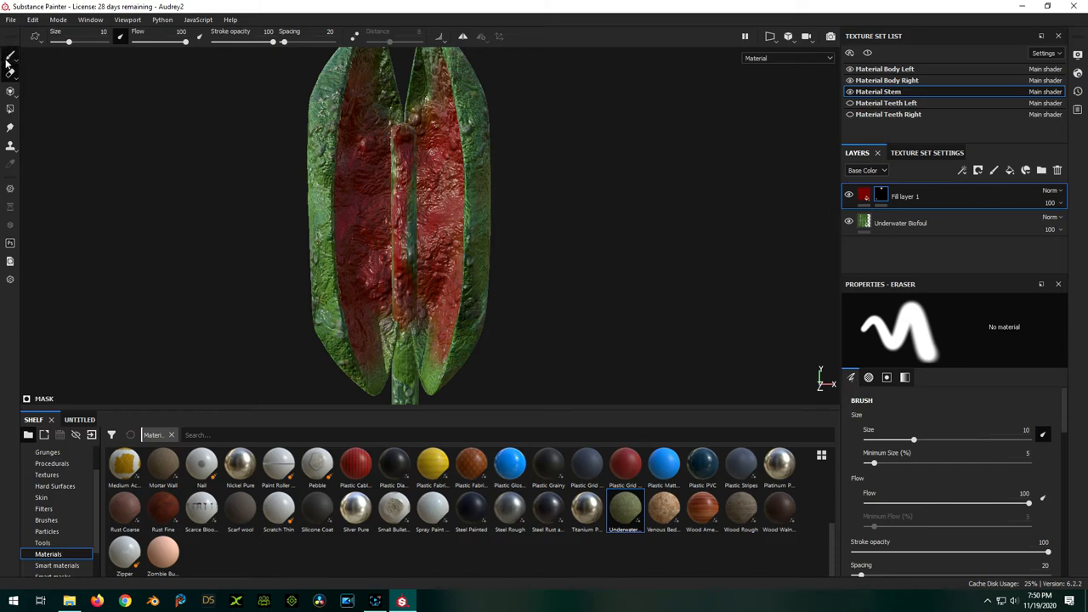
pyautogui.click(10, 54)
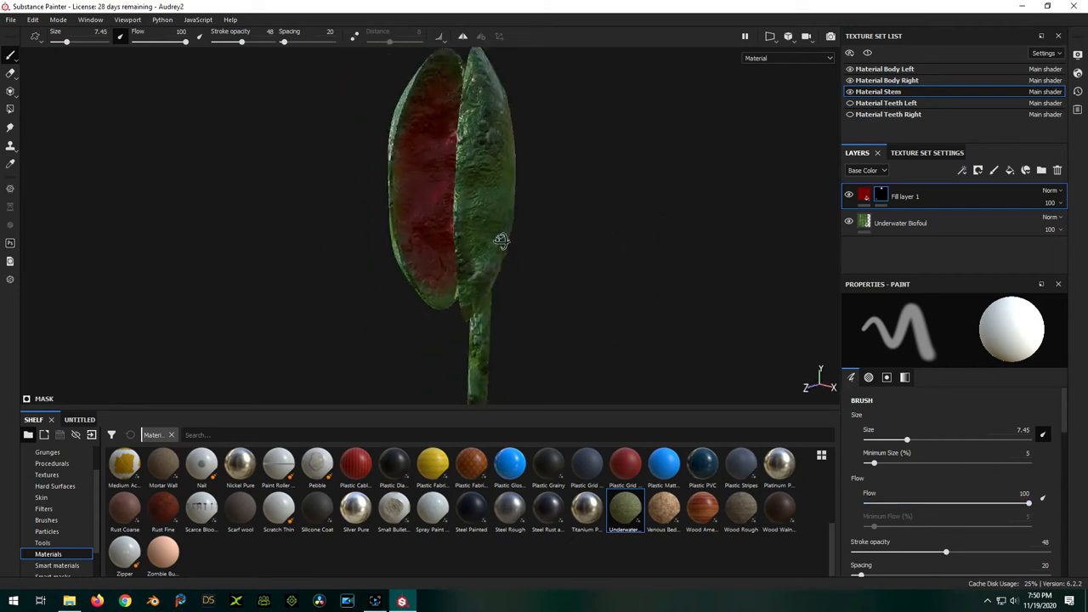
pyautogui.moveTo(502, 242); pyautogui.dragTo(653, 246)
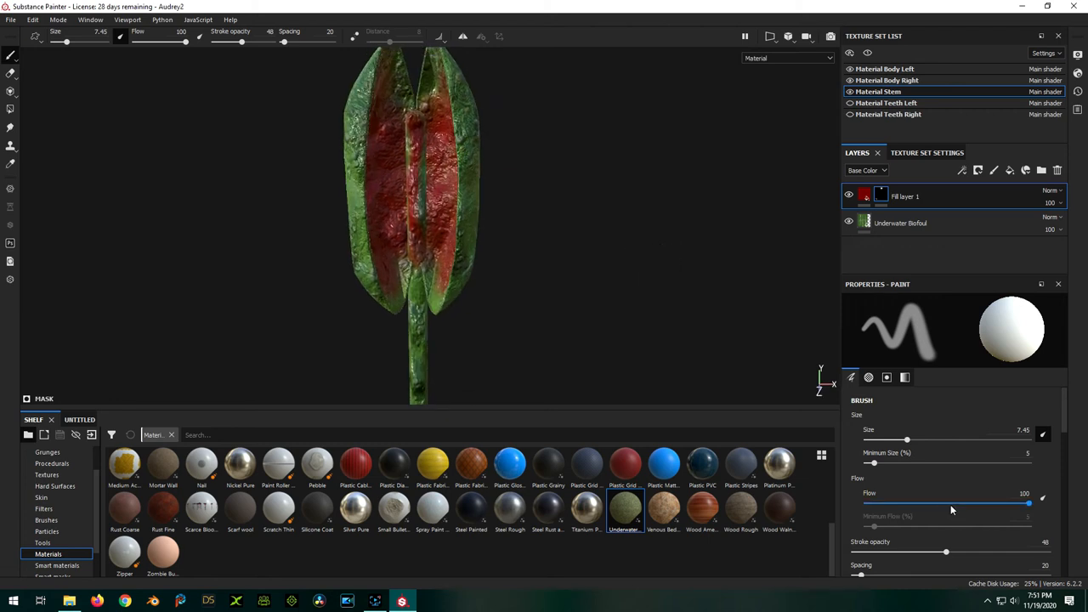
pyautogui.moveTo(1029, 503); pyautogui.dragTo(916, 503)
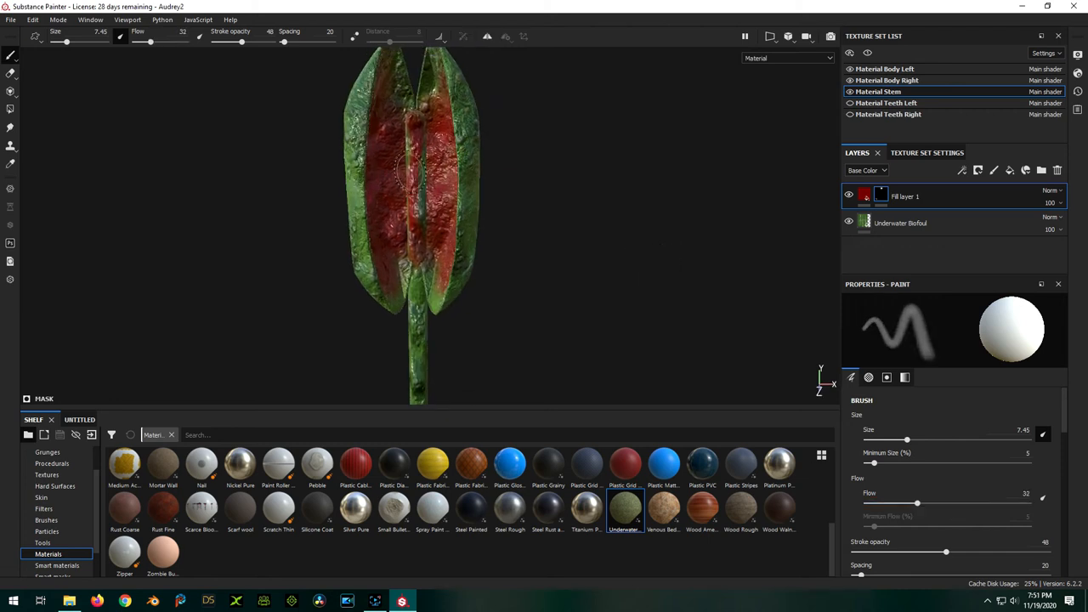
pyautogui.scroll(-3)
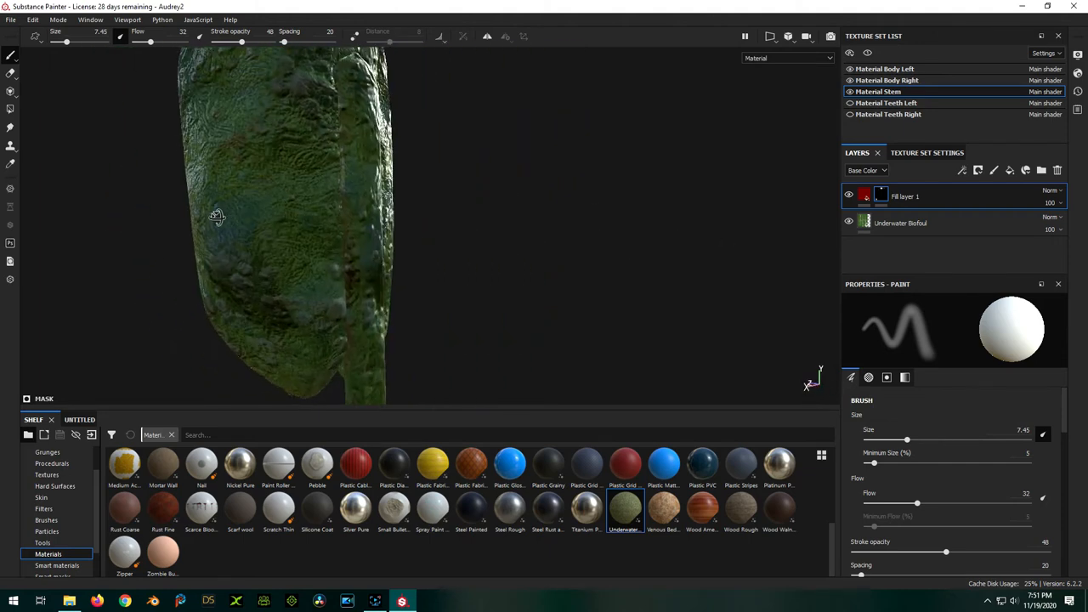
pyautogui.moveTo(217, 215); pyautogui.dragTo(327, 220)
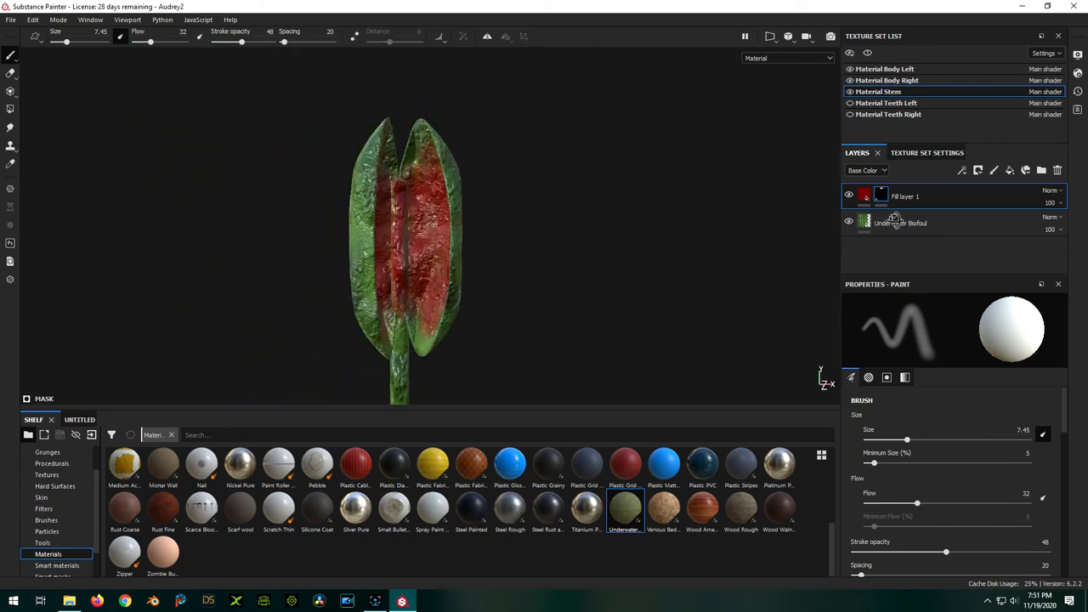
pyautogui.moveTo(404, 246); pyautogui.dragTo(340, 247)
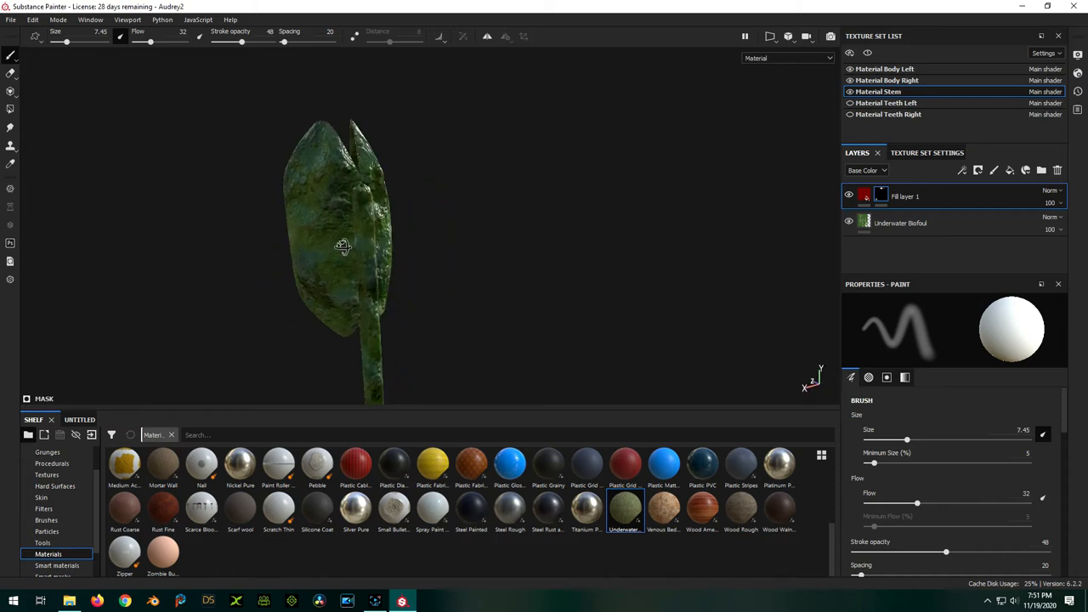
pyautogui.moveTo(340, 246); pyautogui.dragTo(462, 241)
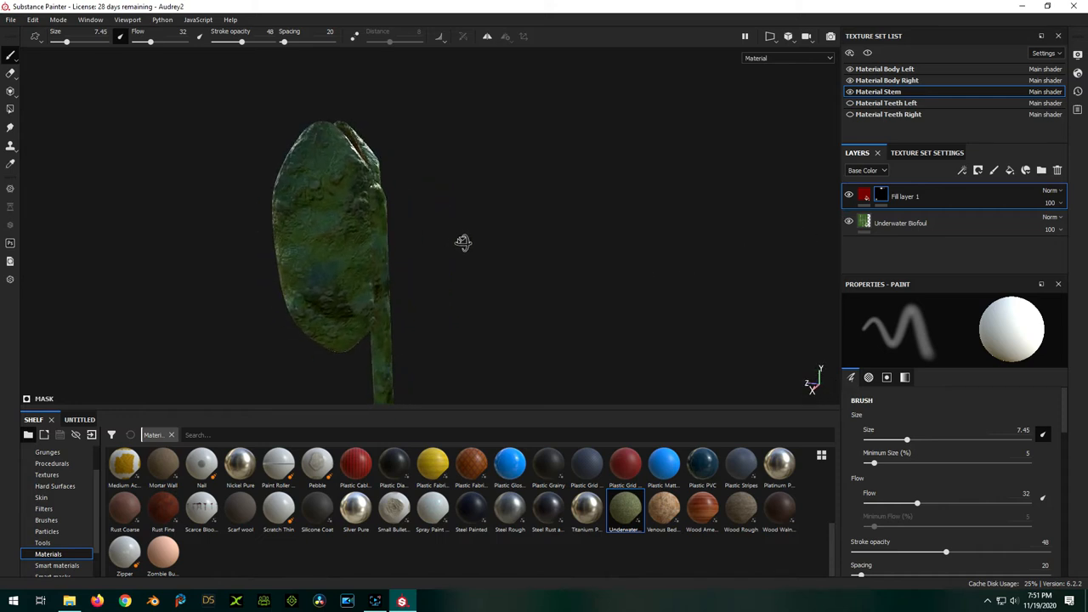
pyautogui.moveTo(463, 241); pyautogui.dragTo(819, 229)
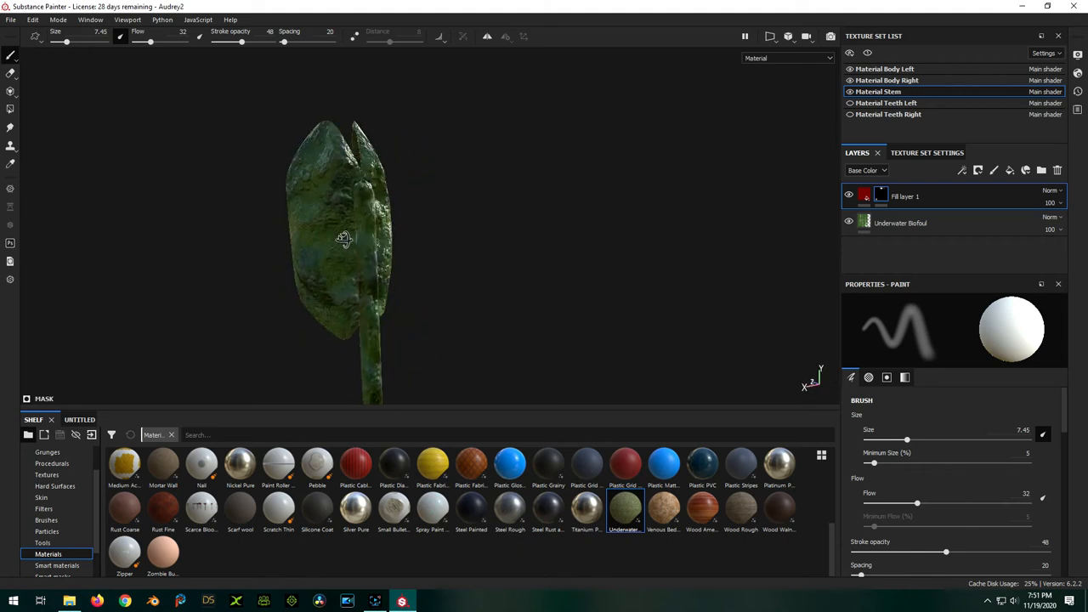
pyautogui.moveTo(343, 238); pyautogui.dragTo(660, 240)
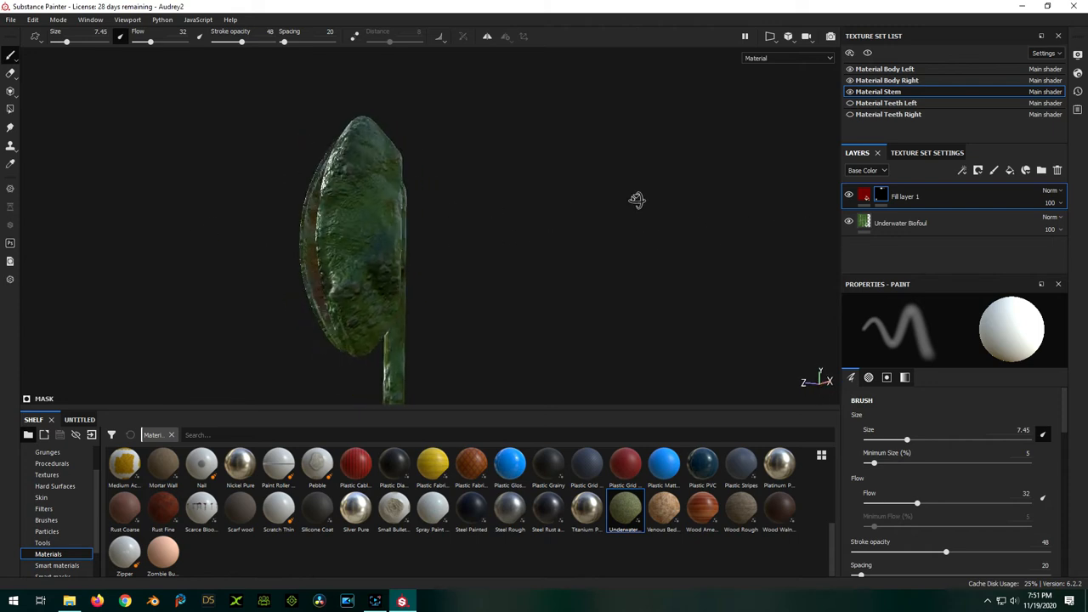
pyautogui.moveTo(636, 200); pyautogui.dragTo(399, 255)
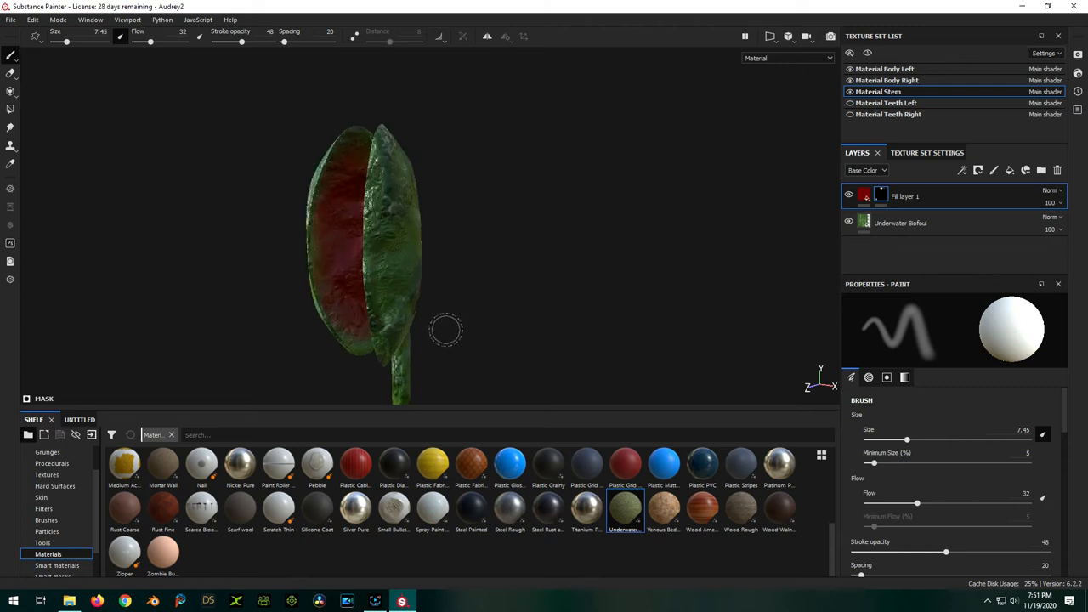
pyautogui.moveTo(446, 330); pyautogui.dragTo(518, 277)
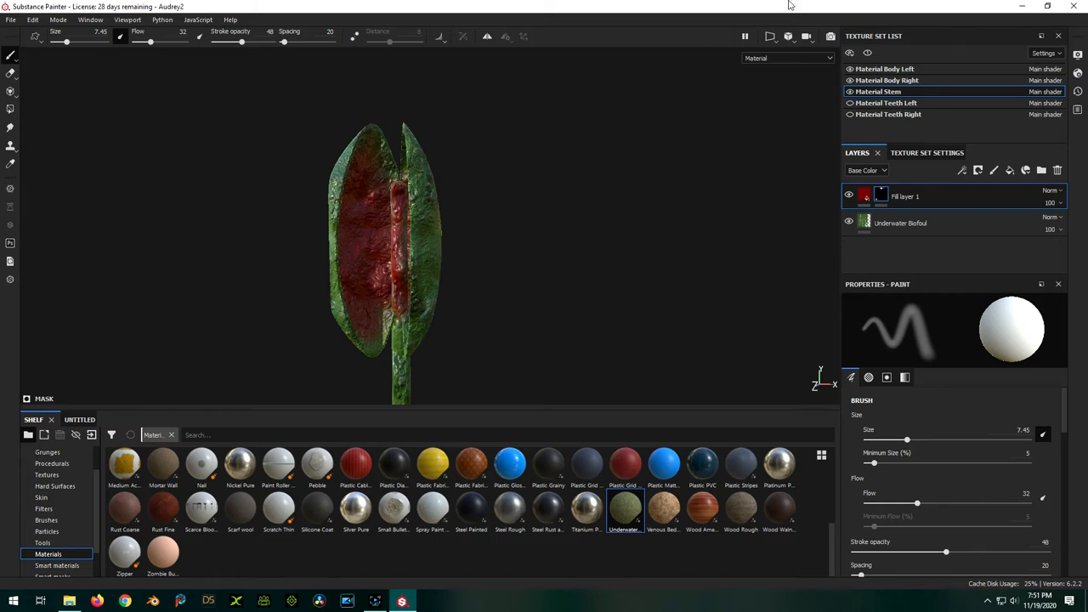
# Unhide the teeth and add a colour-only fill layer to Material Teeth Left
pyautogui.click(850, 116)
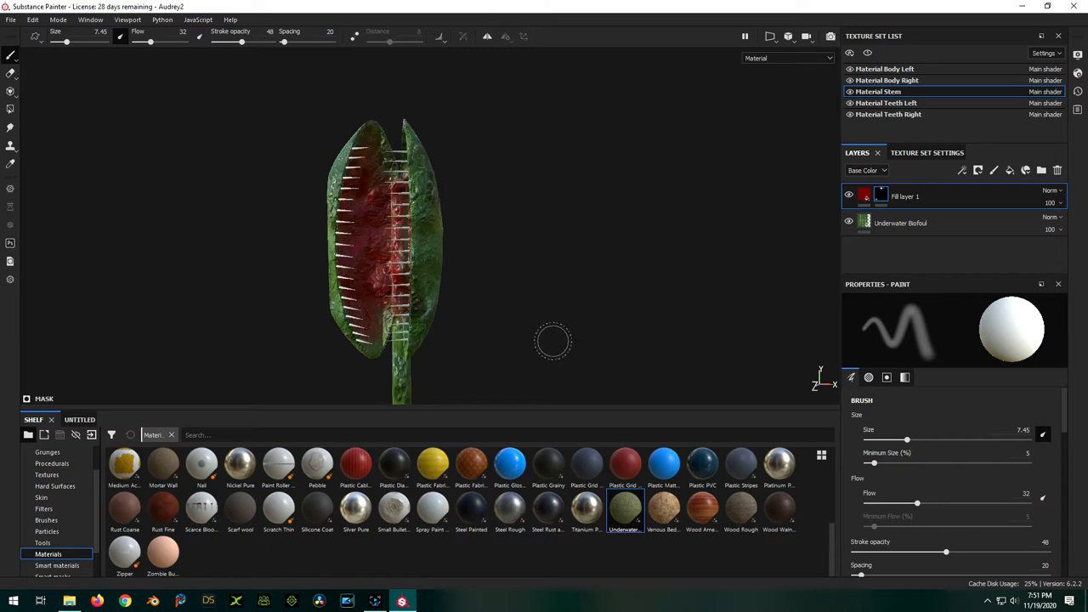
pyautogui.click(885, 104)
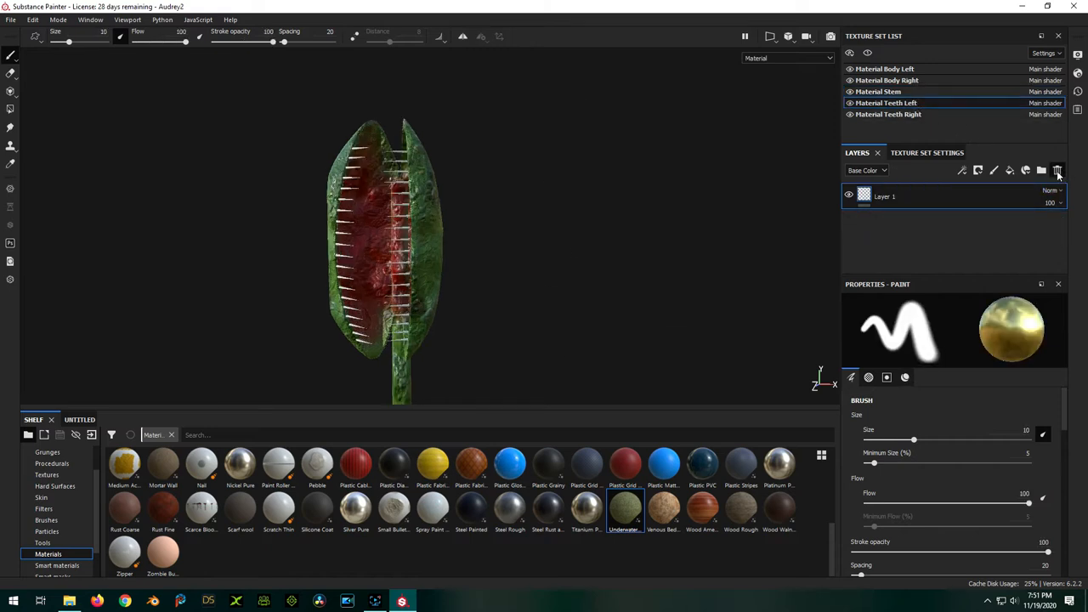
pyautogui.click(1009, 170)
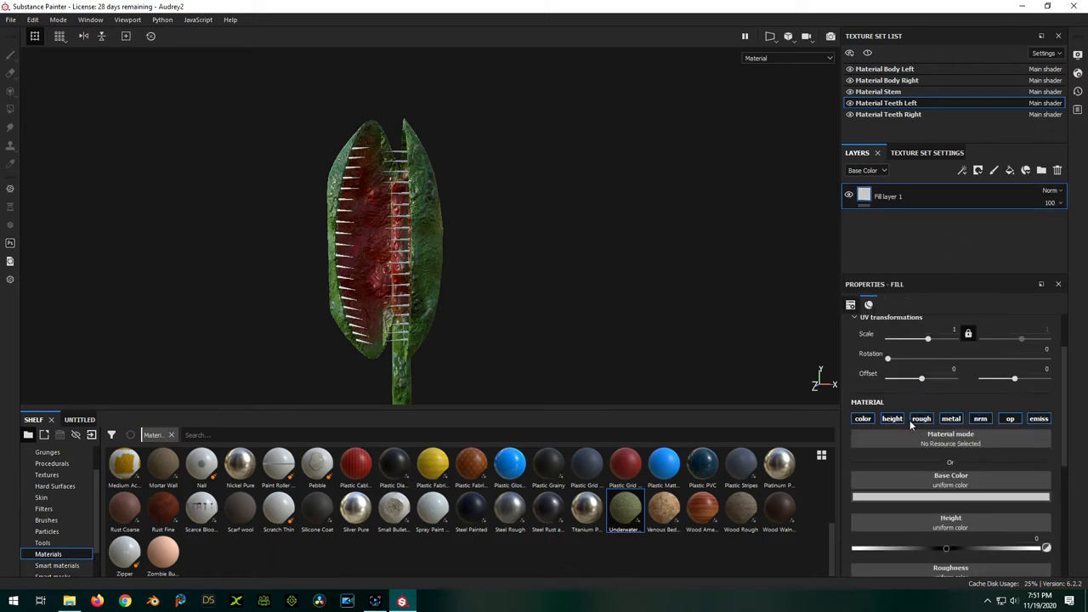
pyautogui.click(979, 418)
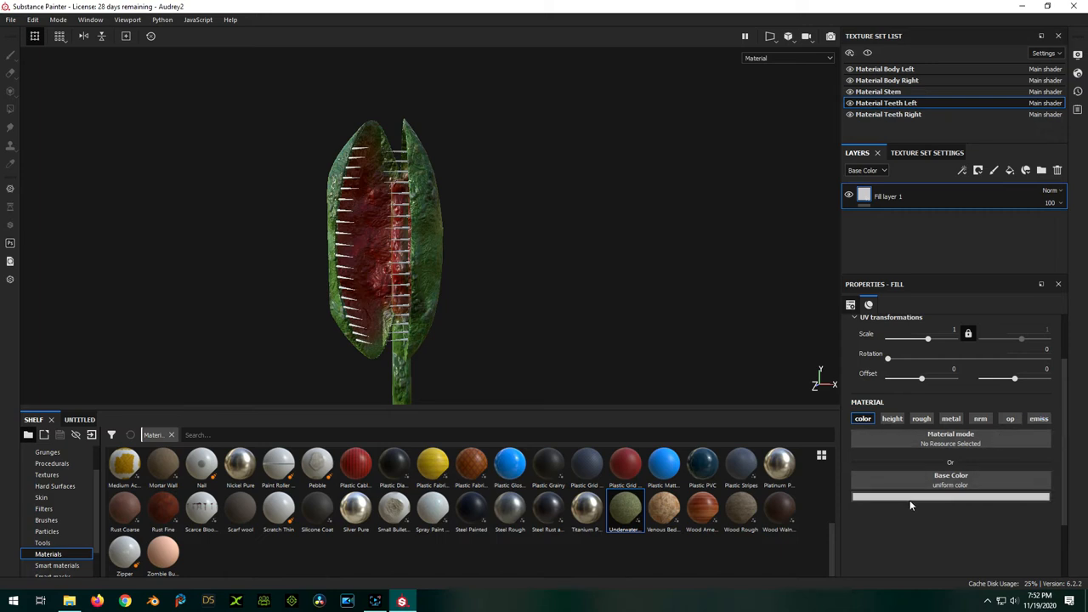
# Set the fill's Base Color to a pale yellow
pyautogui.click(950, 497)
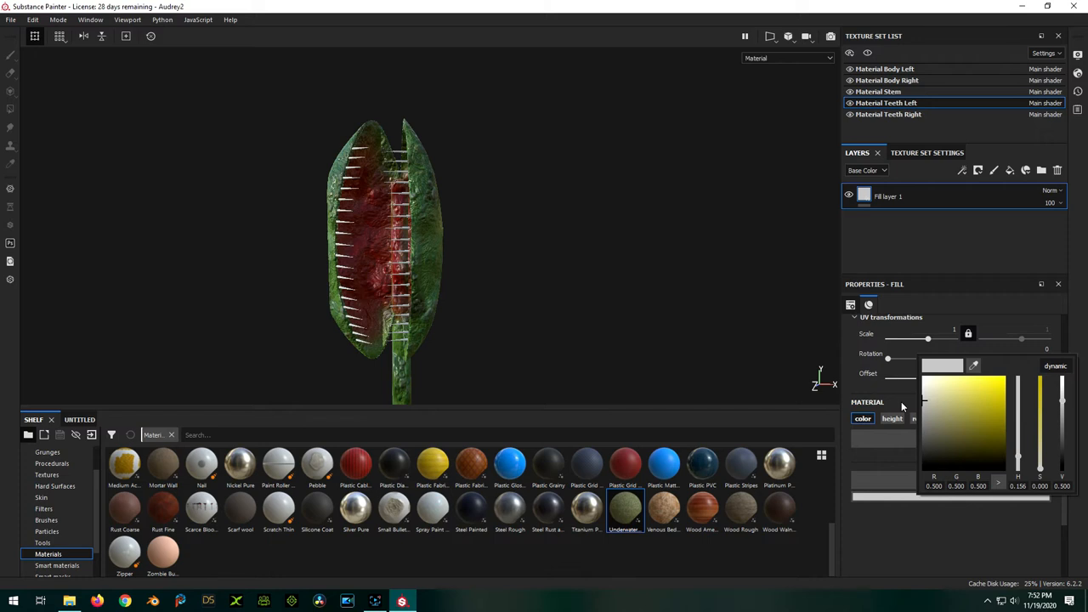
pyautogui.click(962, 425)
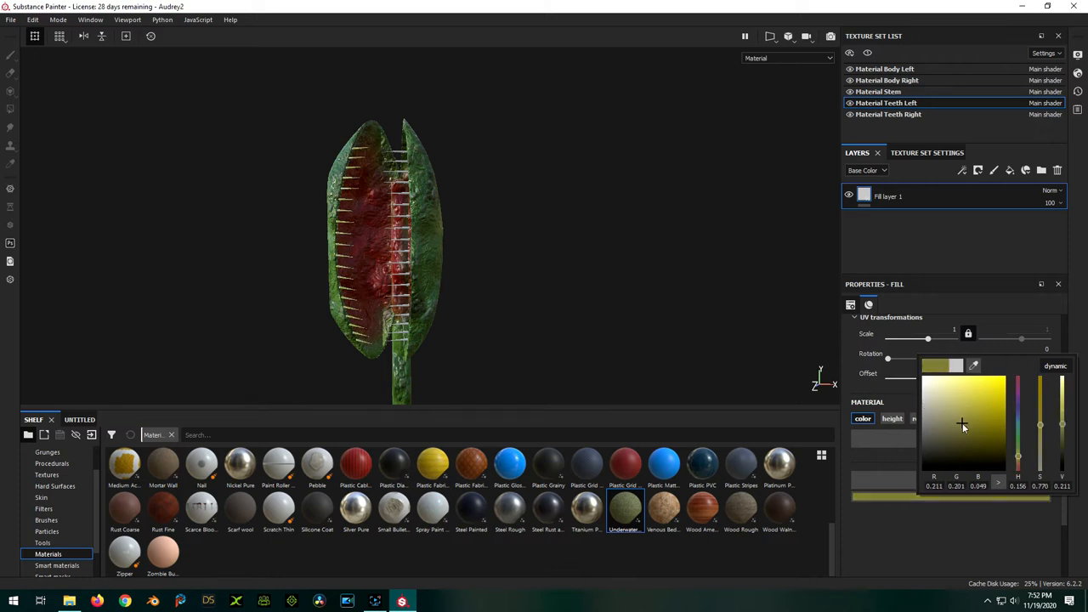
pyautogui.click(969, 406)
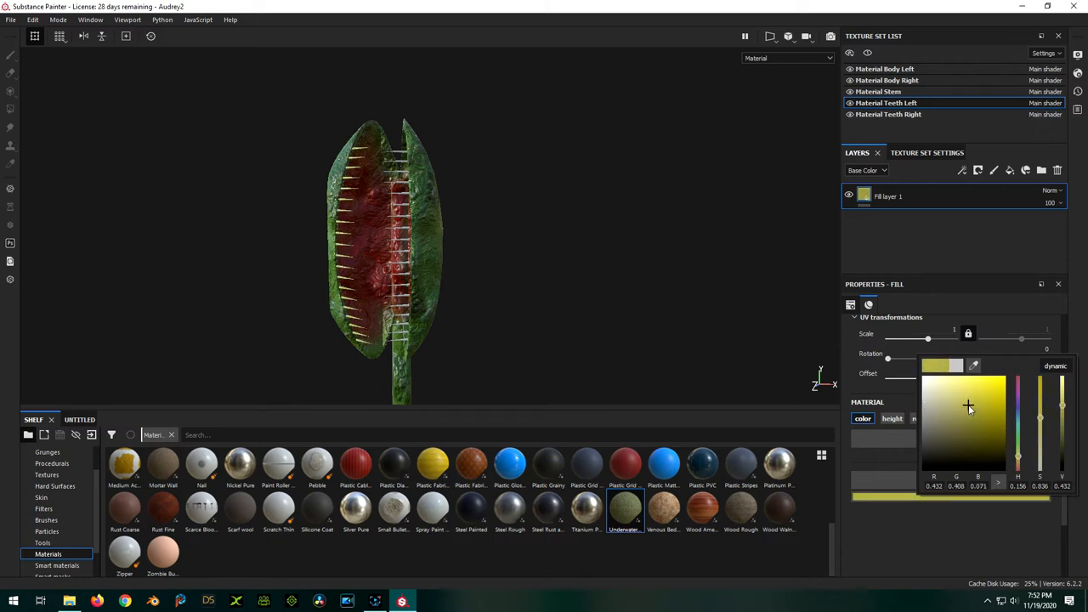
pyautogui.click(496, 229)
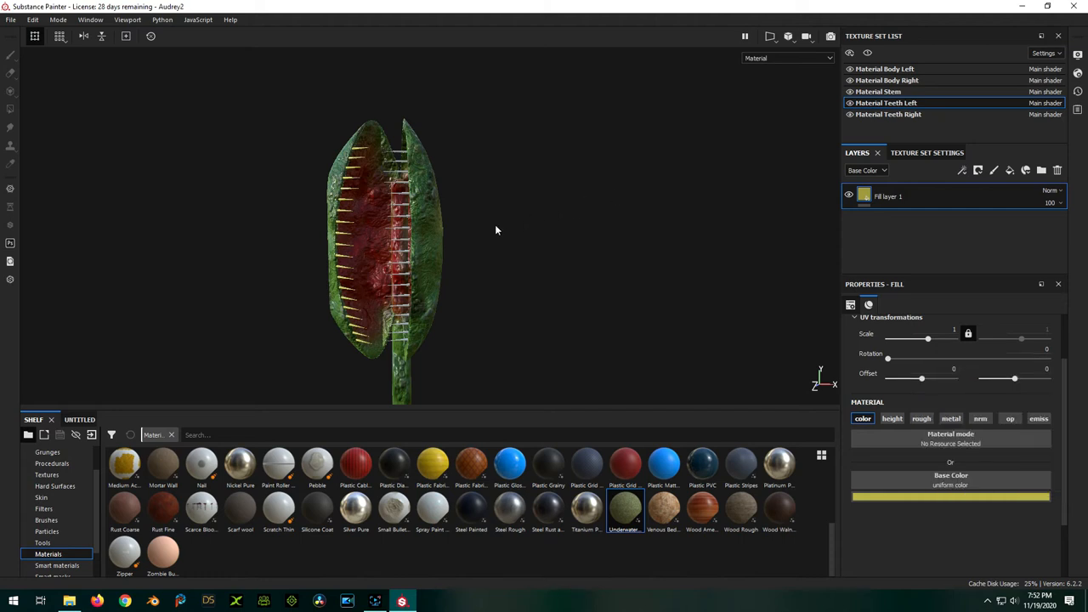
# Inspect the yellow teeth from several angles and bring up the fill layer's actions for copying
pyautogui.moveTo(496, 229); pyautogui.dragTo(688, 235)
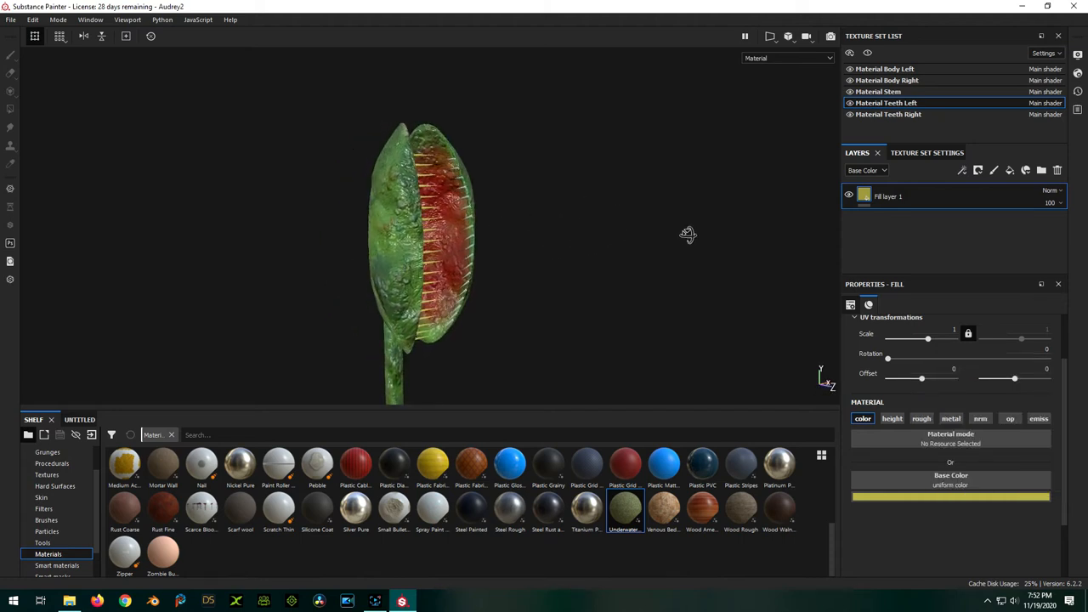
pyautogui.moveTo(689, 234); pyautogui.dragTo(491, 223)
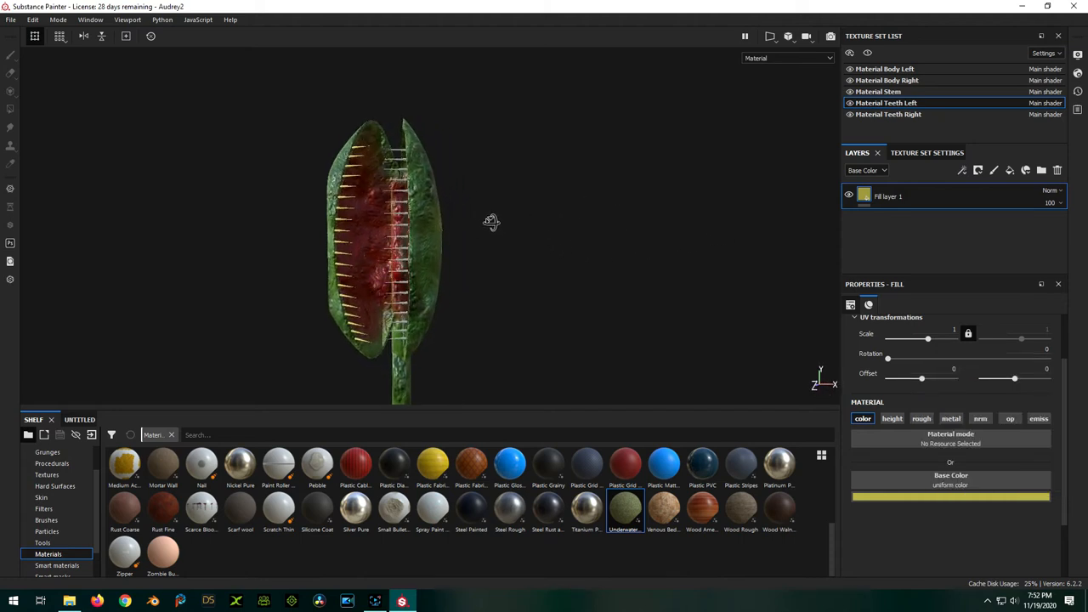
pyautogui.moveTo(491, 223); pyautogui.dragTo(761, 228)
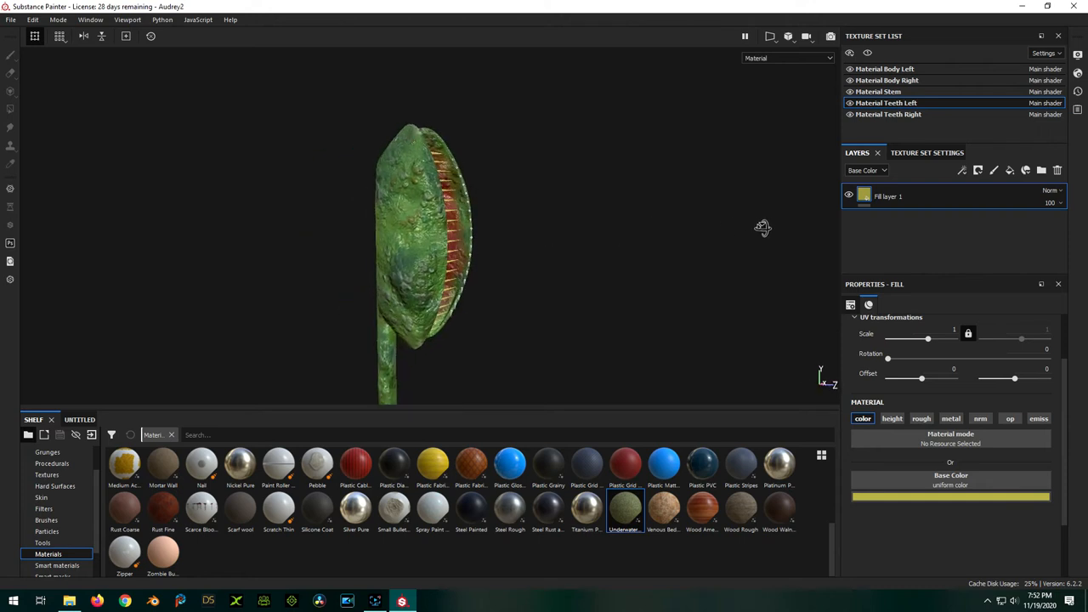
pyautogui.moveTo(762, 228); pyautogui.dragTo(578, 267)
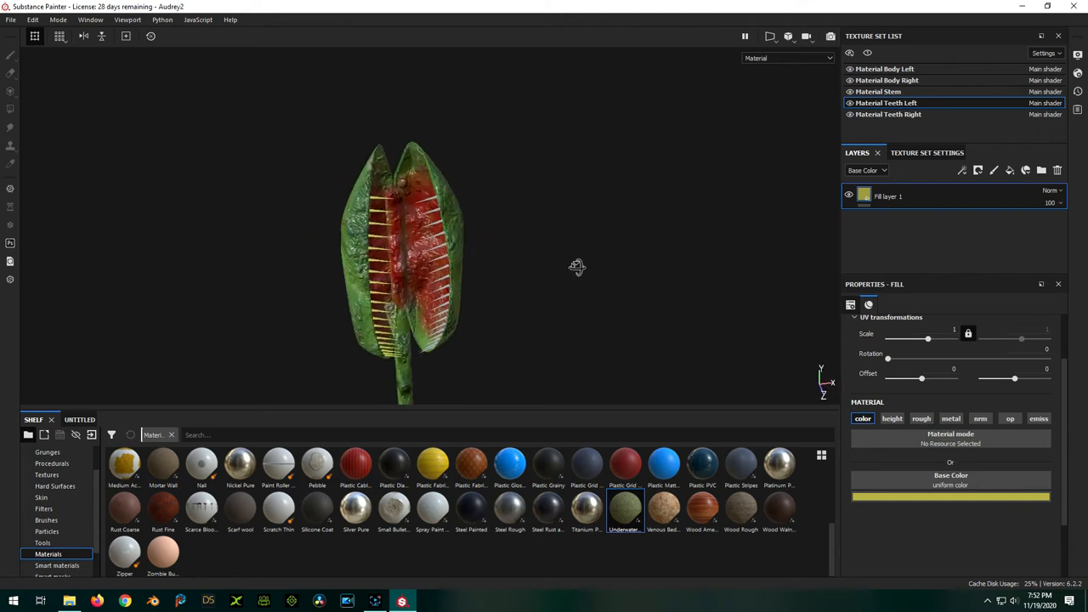
pyautogui.moveTo(578, 265); pyautogui.dragTo(544, 223)
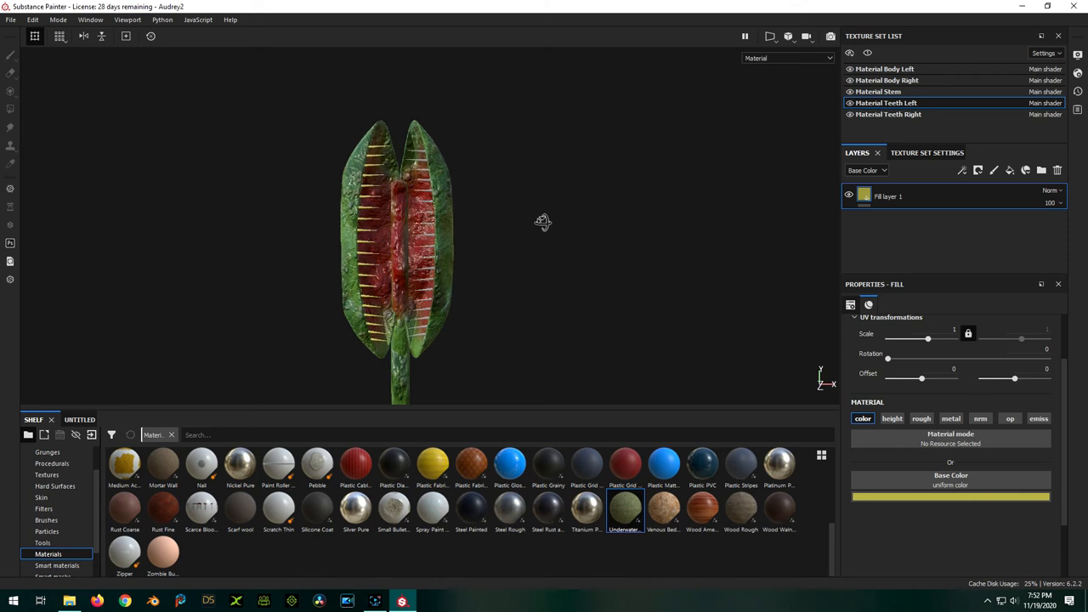
pyautogui.moveTo(543, 221); pyautogui.dragTo(592, 269)
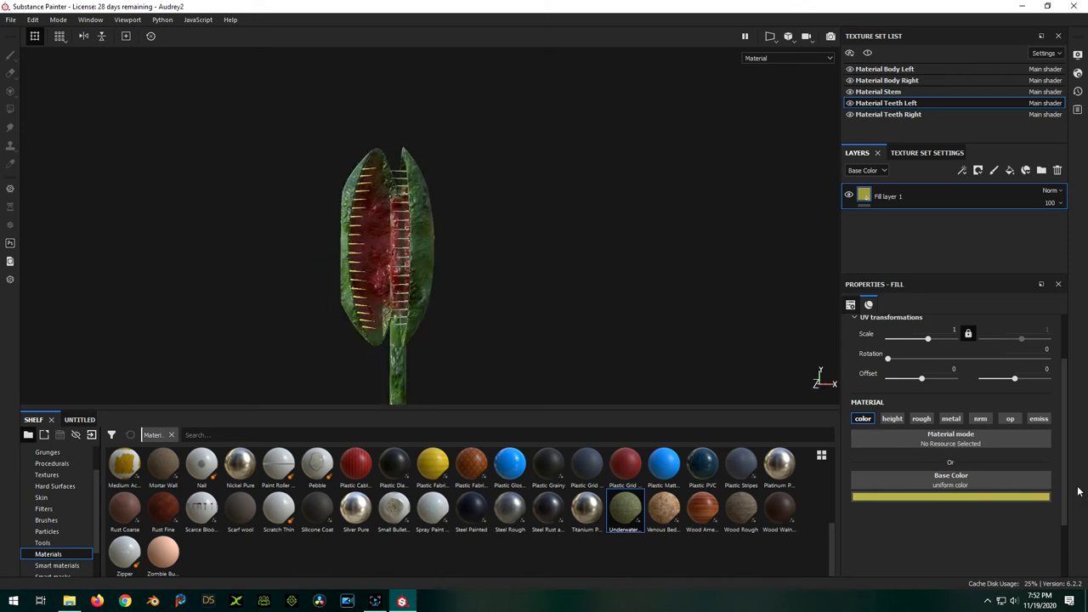
pyautogui.rightClick(887, 197)
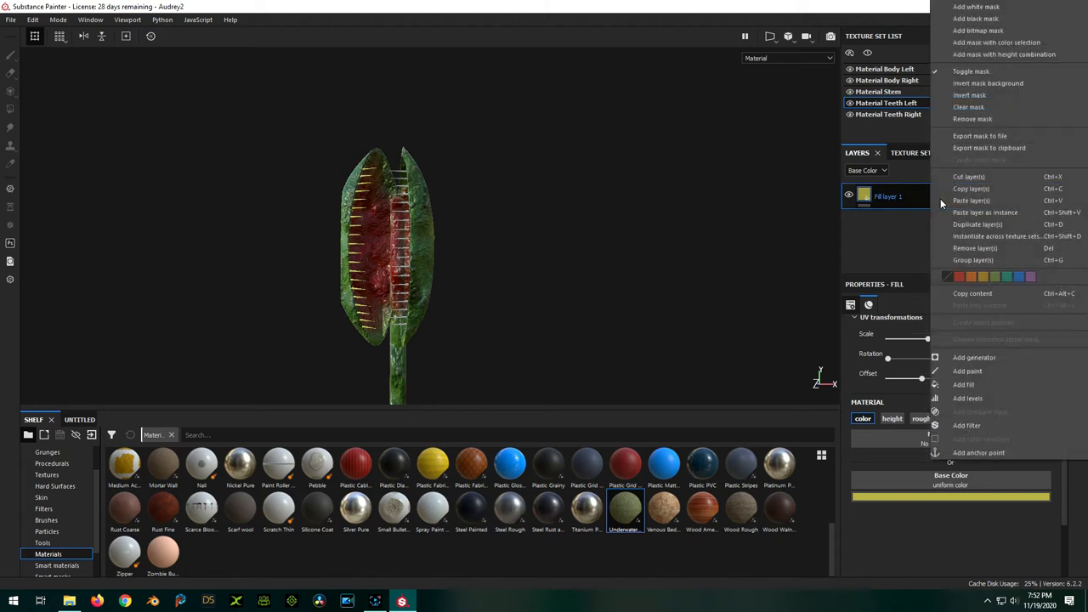
pyautogui.moveTo(970, 187)
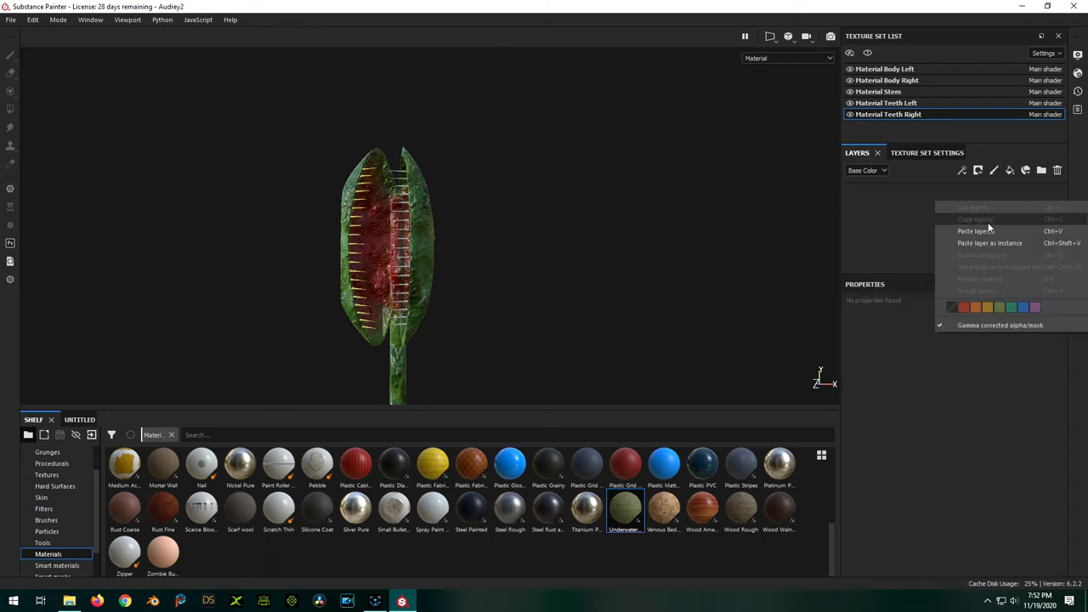
# Paste the pale yellow fill layer onto Material Teeth Right and check its colour
pyautogui.click(975, 231)
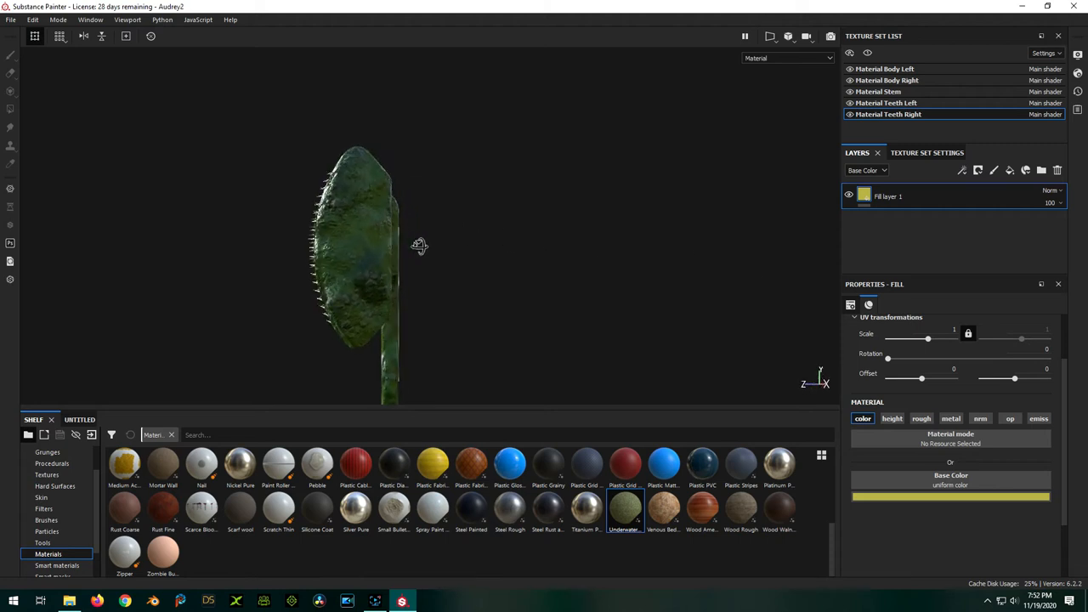
pyautogui.moveTo(418, 246); pyautogui.dragTo(515, 196)
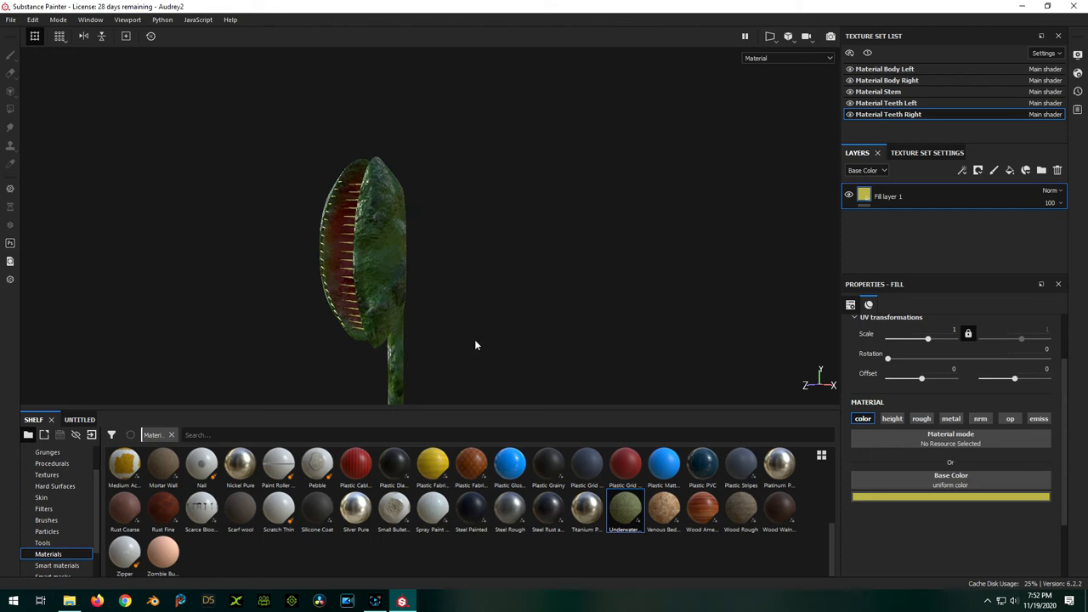
# Orbit the flytrap to inspect its body, mouth, outer shell and back
pyautogui.moveTo(476, 343); pyautogui.dragTo(531, 246)
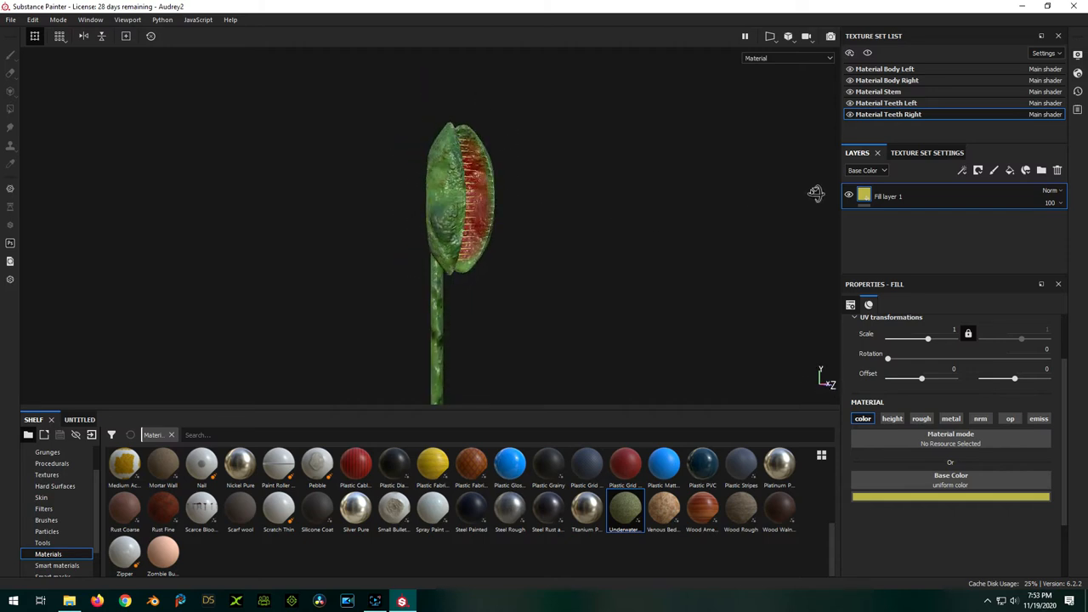
pyautogui.moveTo(459, 254); pyautogui.dragTo(391, 229)
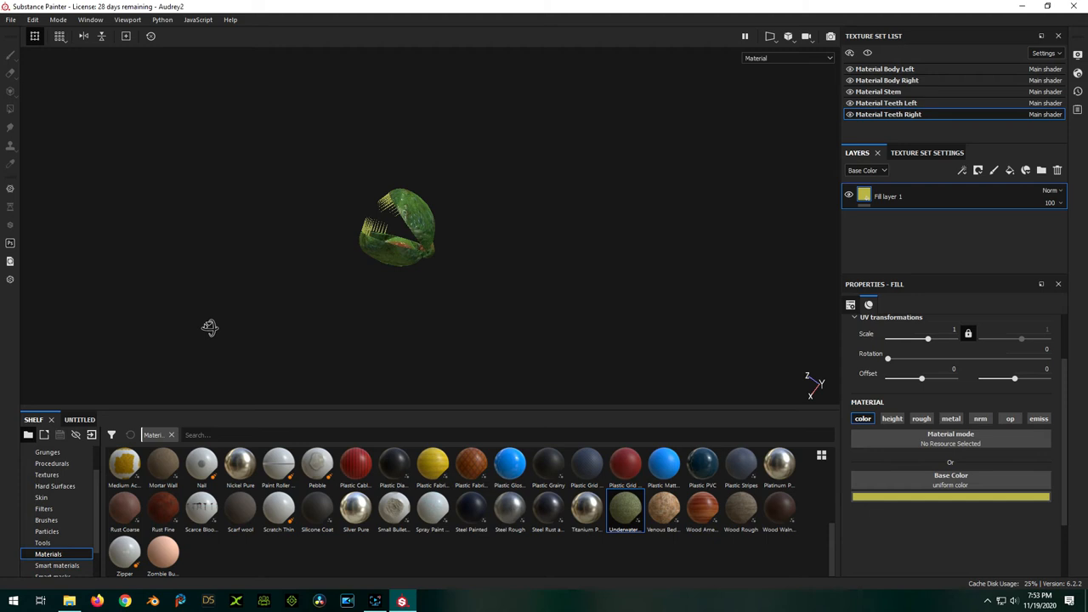
pyautogui.moveTo(211, 327); pyautogui.dragTo(792, 194)
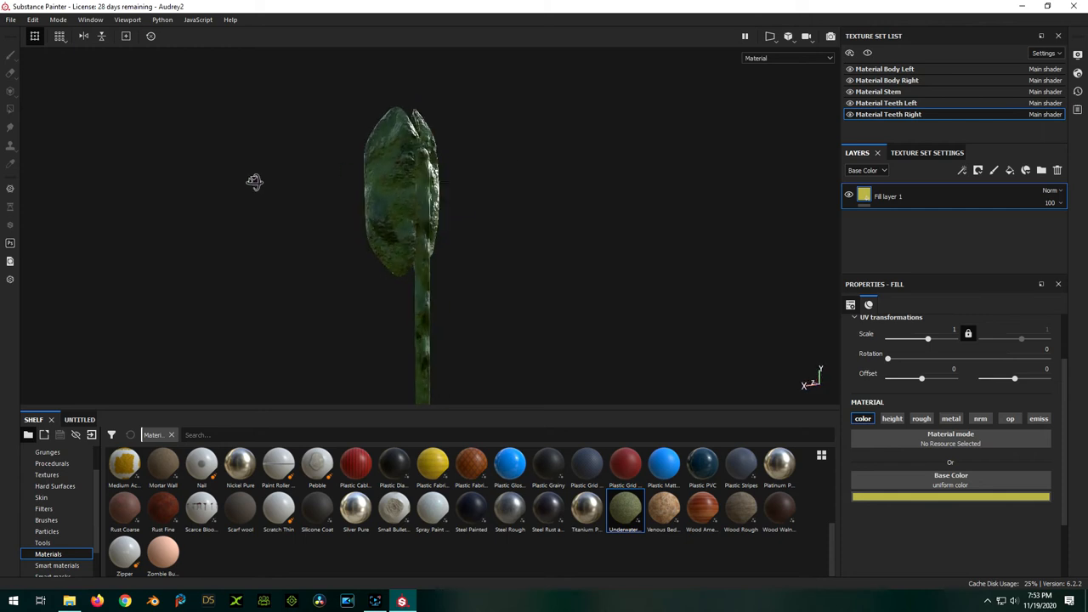
pyautogui.moveTo(255, 180); pyautogui.dragTo(516, 149)
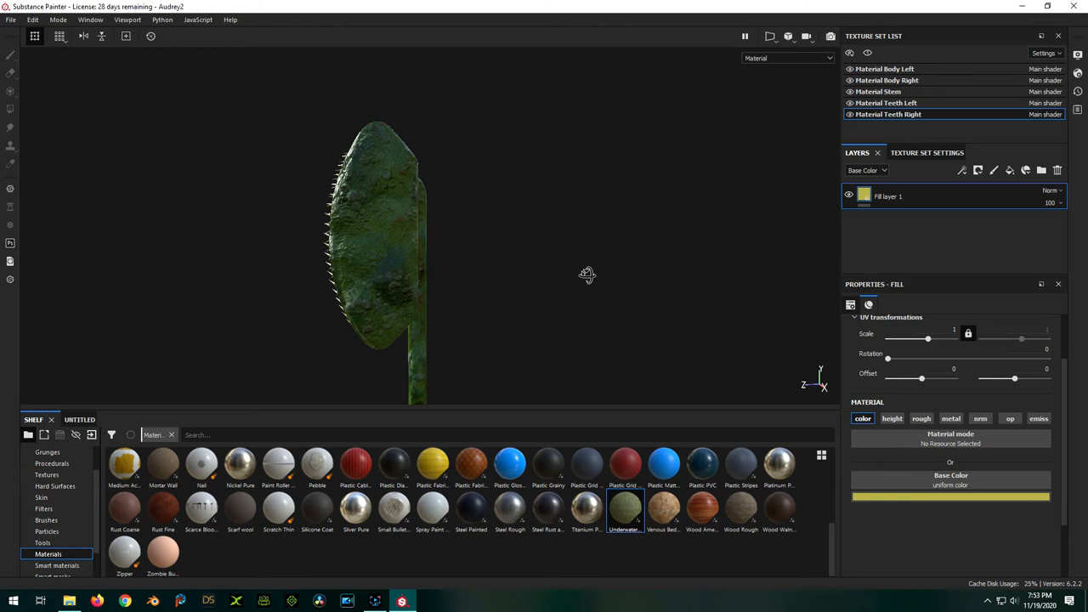
pyautogui.moveTo(587, 275); pyautogui.dragTo(416, 292)
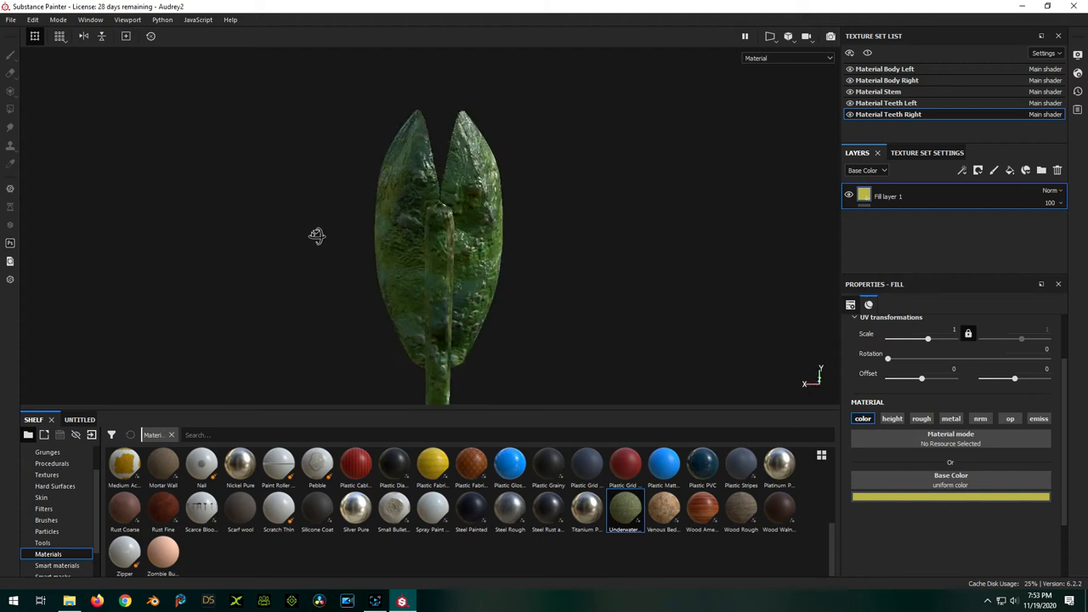
# Finish the all-round inspection and show the Texture Set Settings for Material Teeth Right (2048 size)
pyautogui.moveTo(316, 235); pyautogui.dragTo(693, 220)
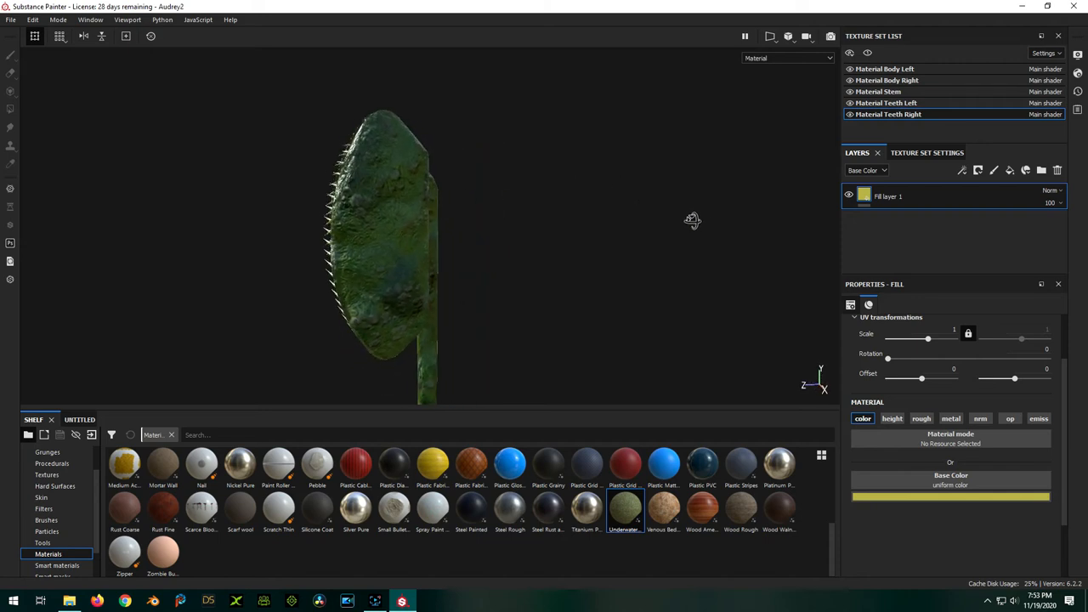
pyautogui.moveTo(694, 220); pyautogui.dragTo(756, 200)
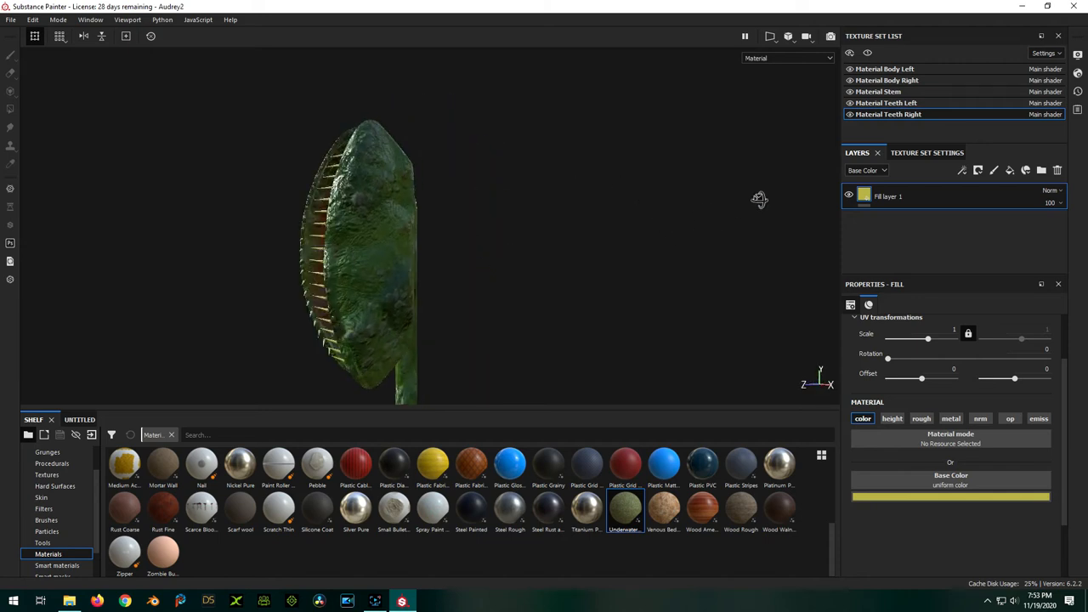
pyautogui.moveTo(758, 201); pyautogui.dragTo(393, 224)
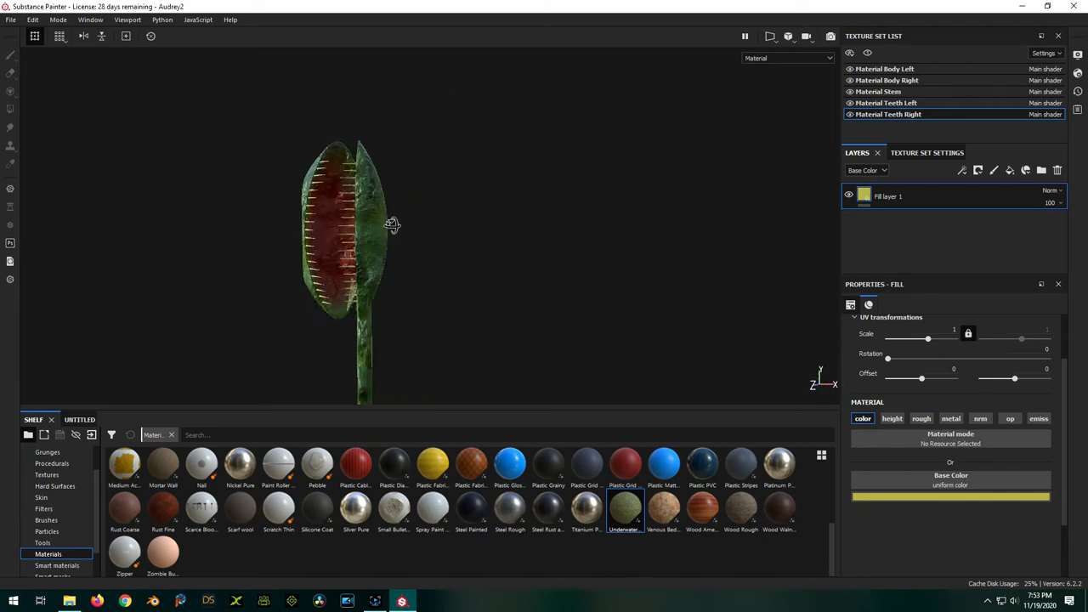
pyautogui.moveTo(392, 224); pyautogui.dragTo(416, 228)
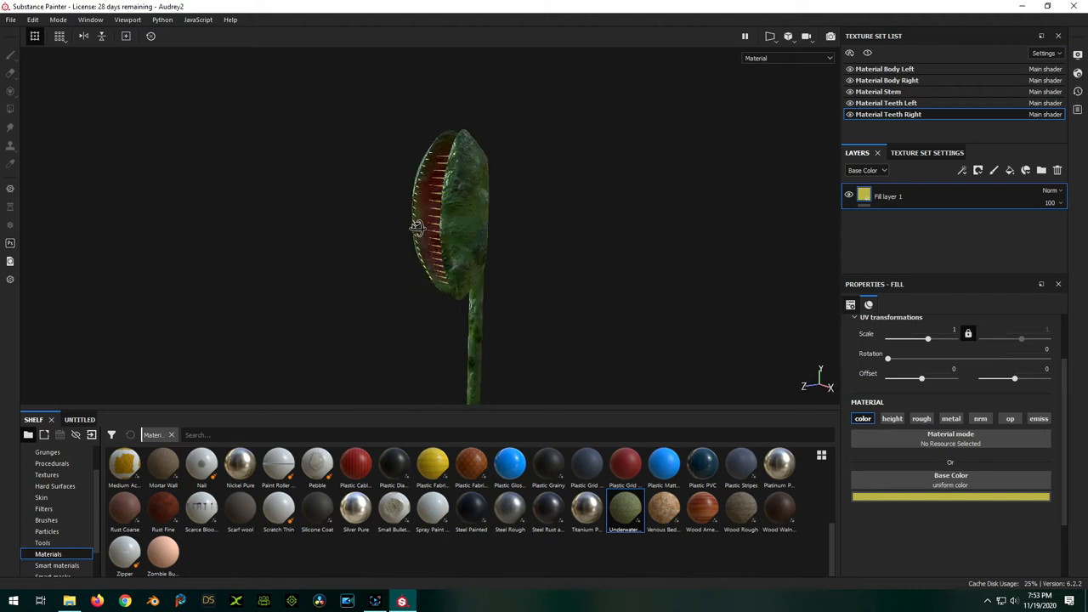
pyautogui.moveTo(416, 225); pyautogui.dragTo(615, 235)
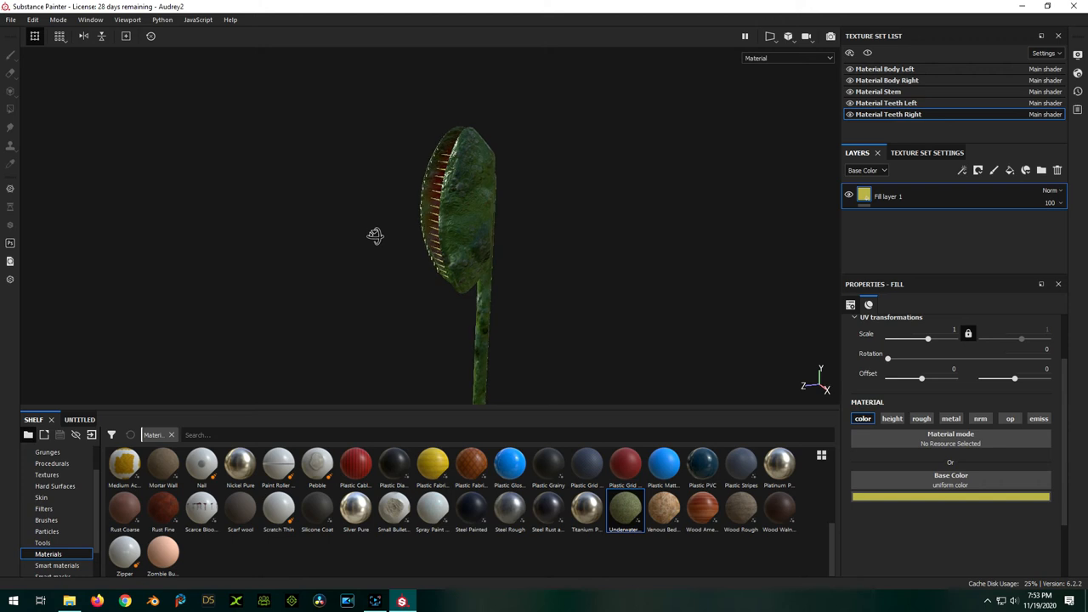
pyautogui.moveTo(374, 234); pyautogui.dragTo(513, 235)
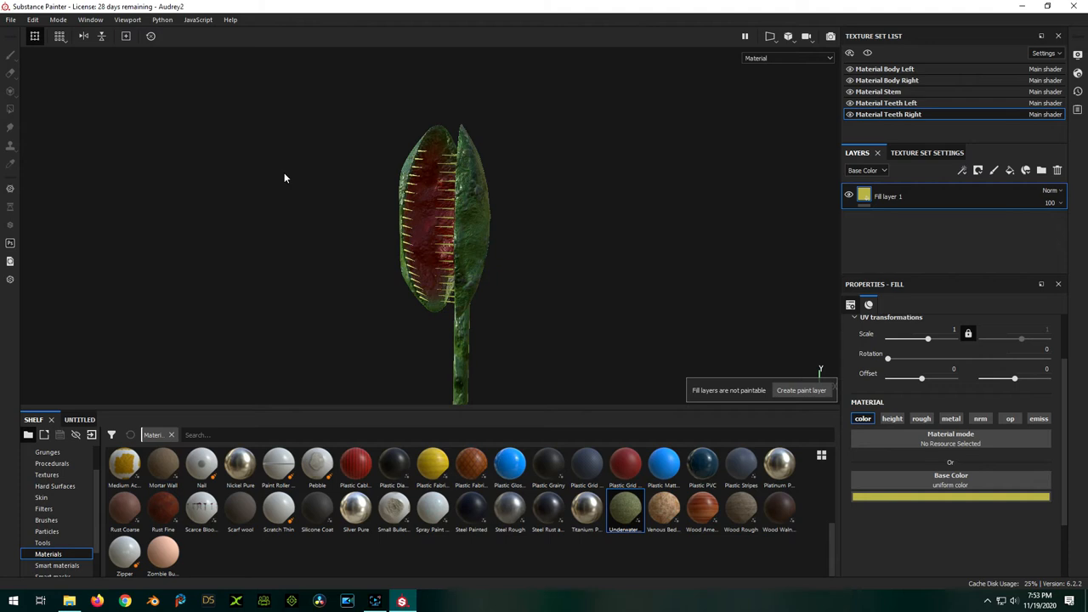
pyautogui.moveTo(673, 224)
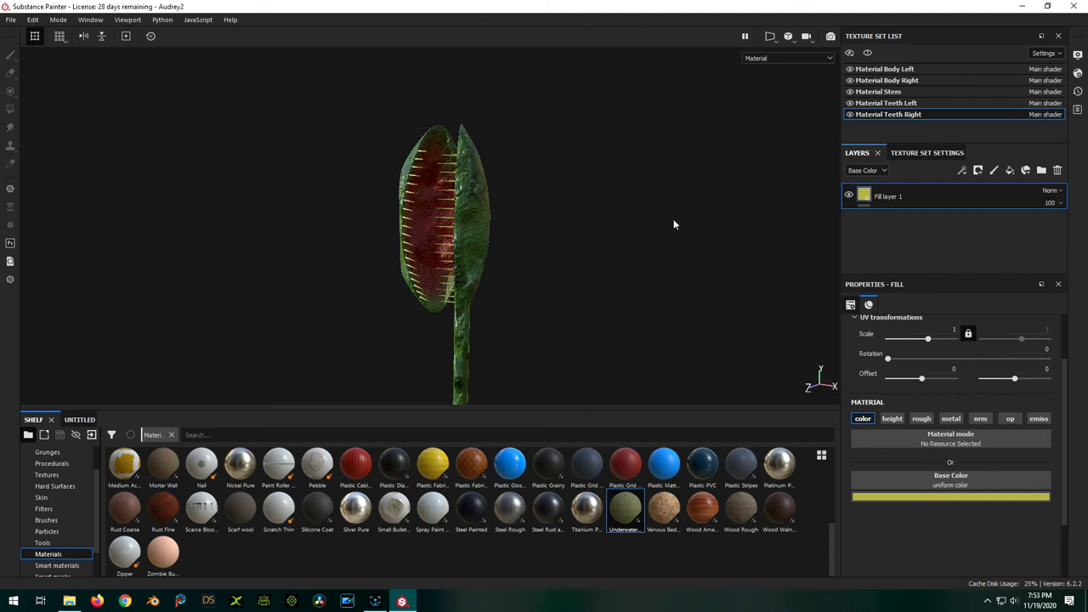
pyautogui.moveTo(926, 153)
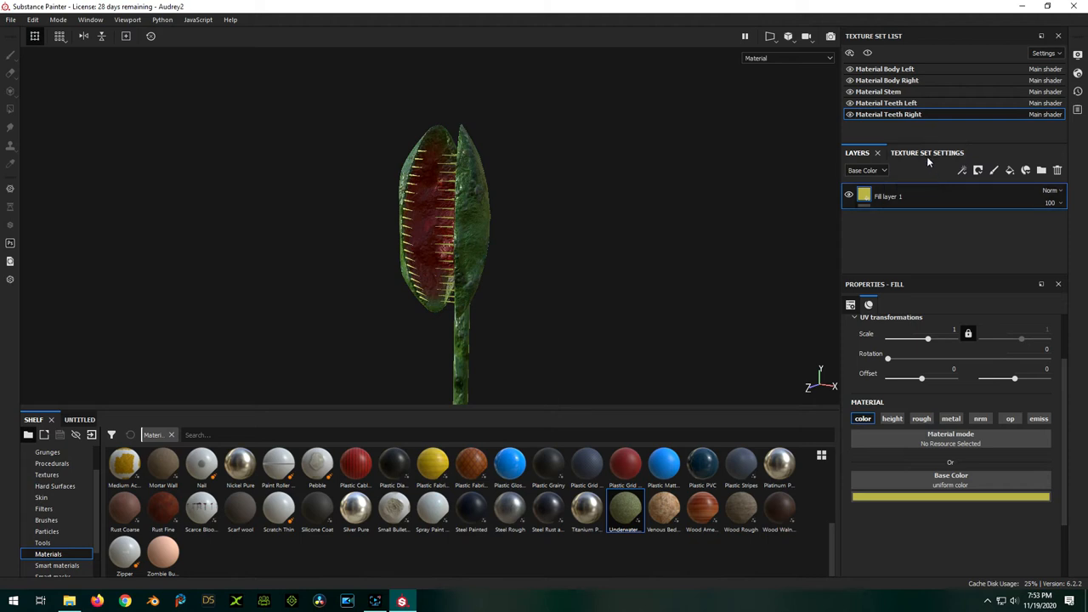
pyautogui.click(926, 152)
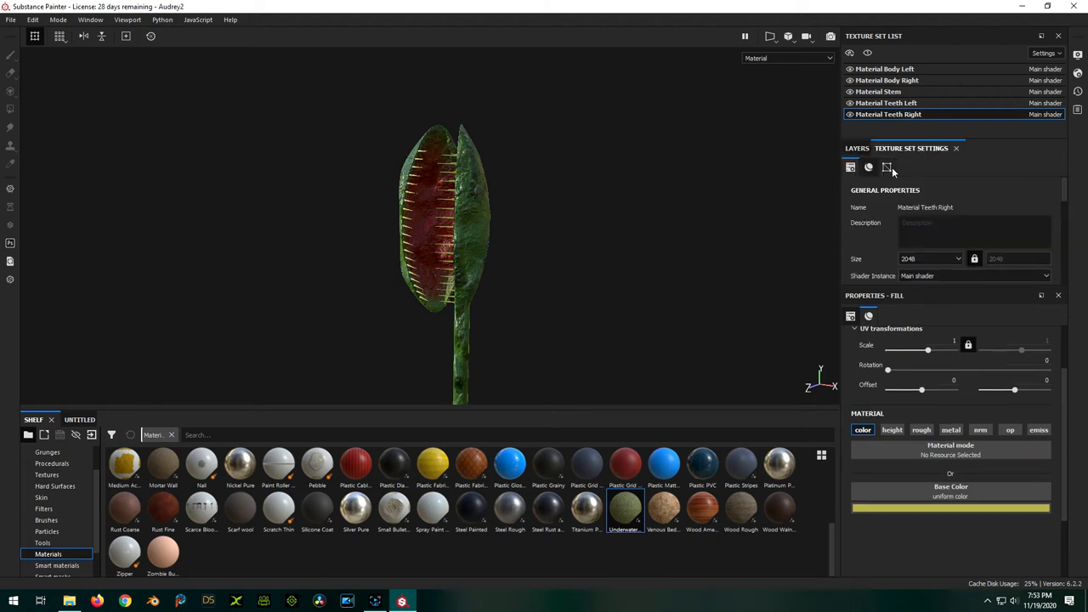
# Bake the mesh maps for the selected texture sets and dismiss the finished baking report
pyautogui.click(887, 167)
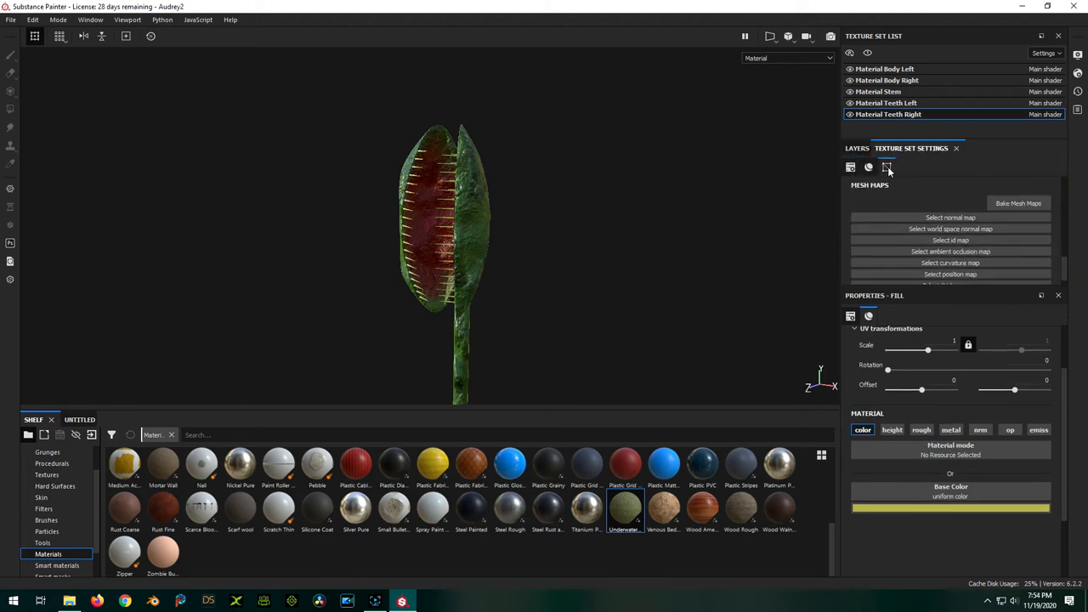
pyautogui.click(1018, 204)
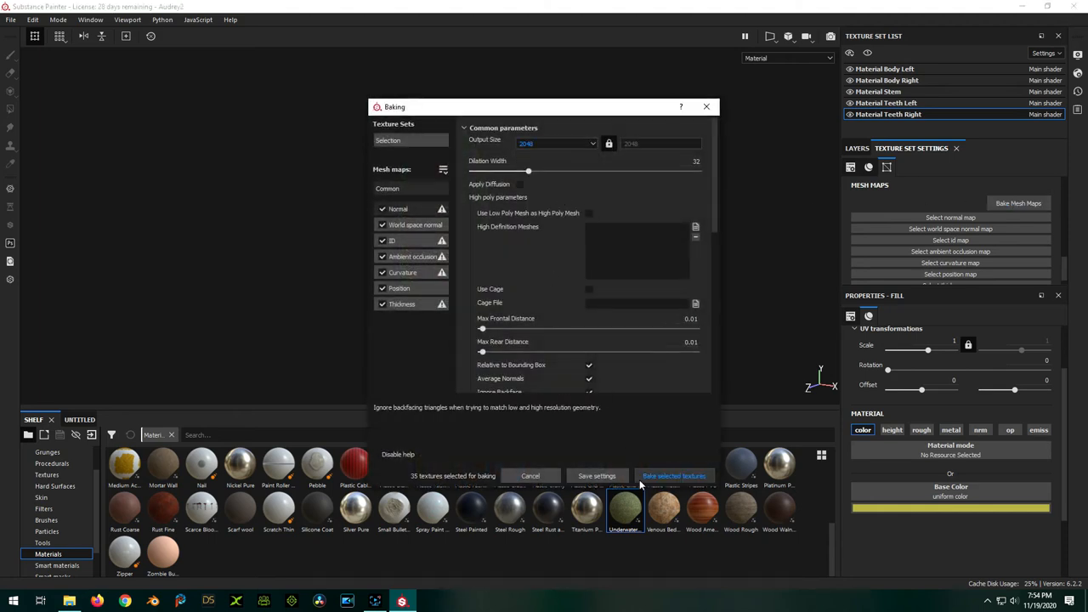
pyautogui.click(673, 476)
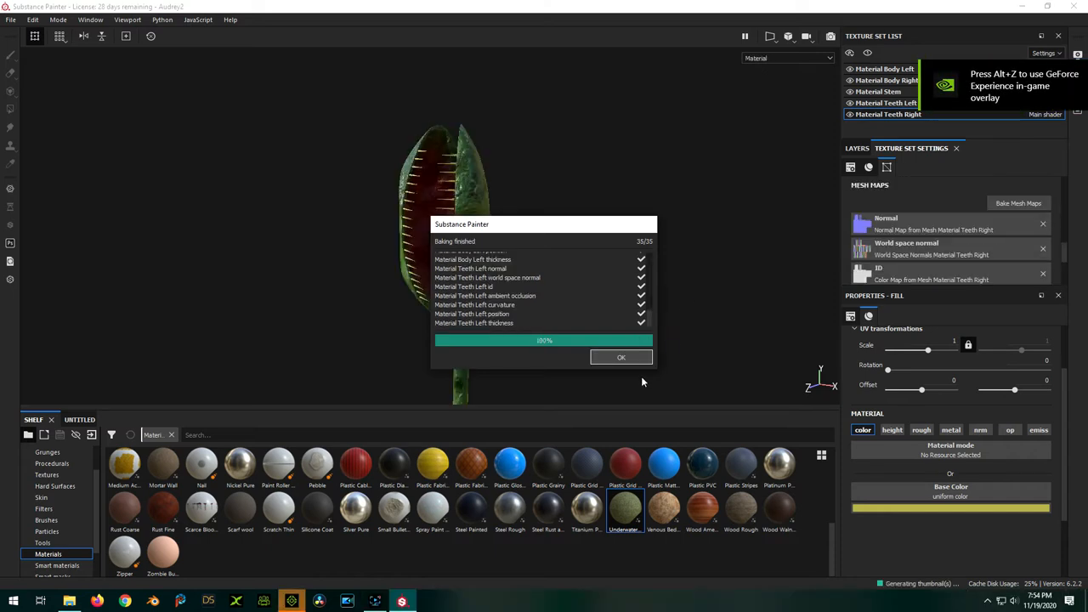
pyautogui.click(620, 357)
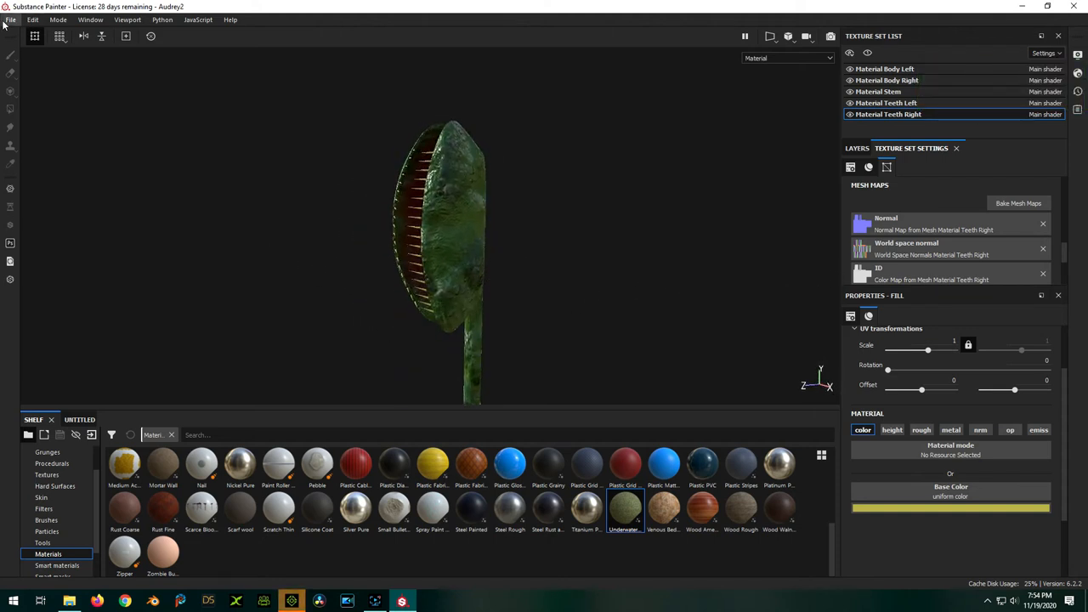
# Set the Export textures output directory to D:/Reallusion/Custom Textures/Audrey
pyautogui.click(10, 19)
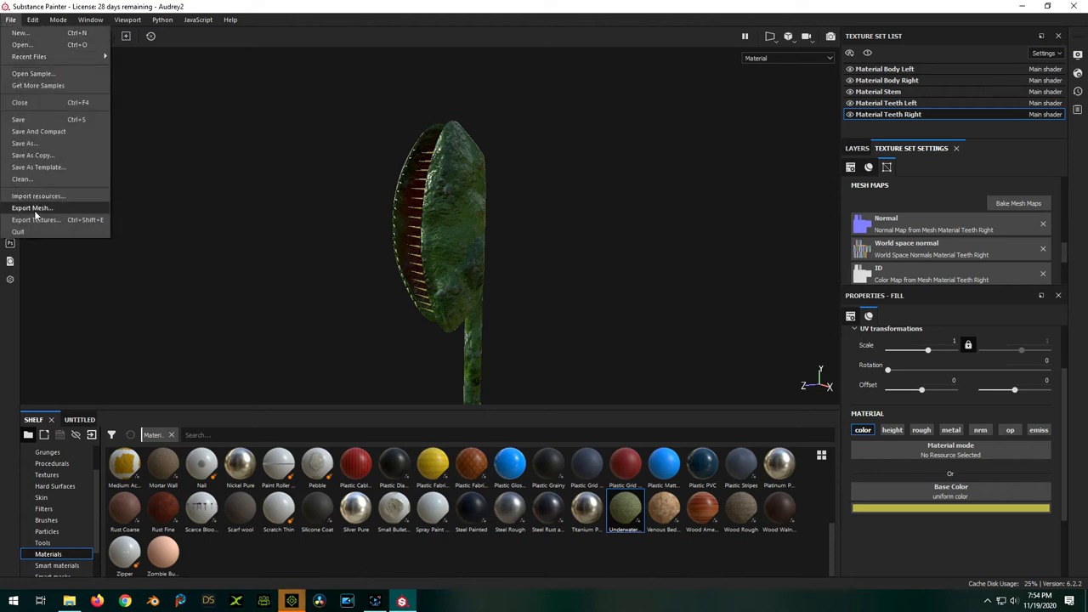
pyautogui.click(35, 220)
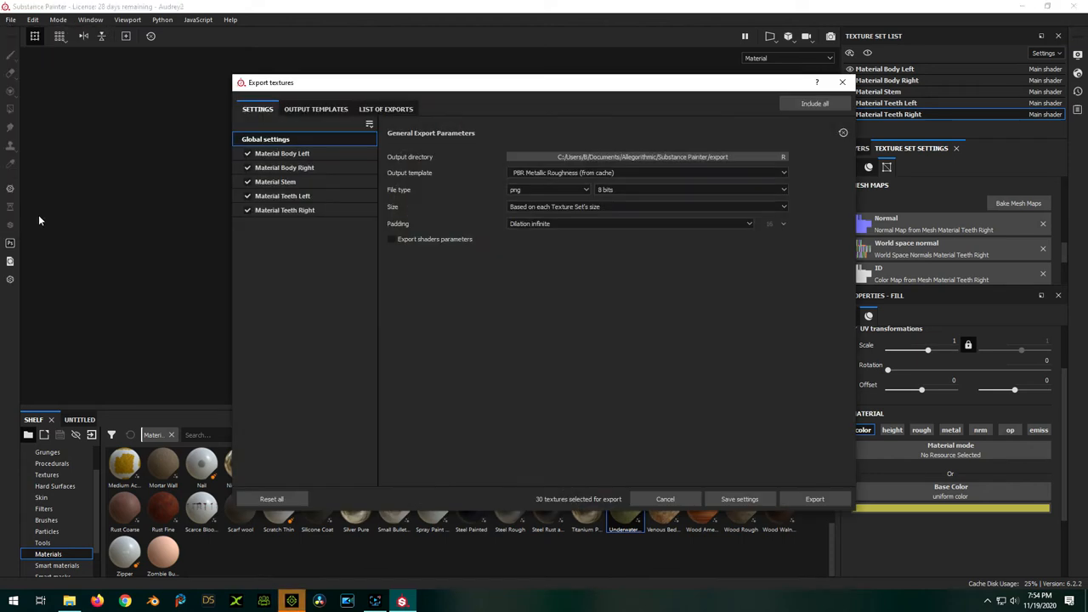
pyautogui.click(773, 157)
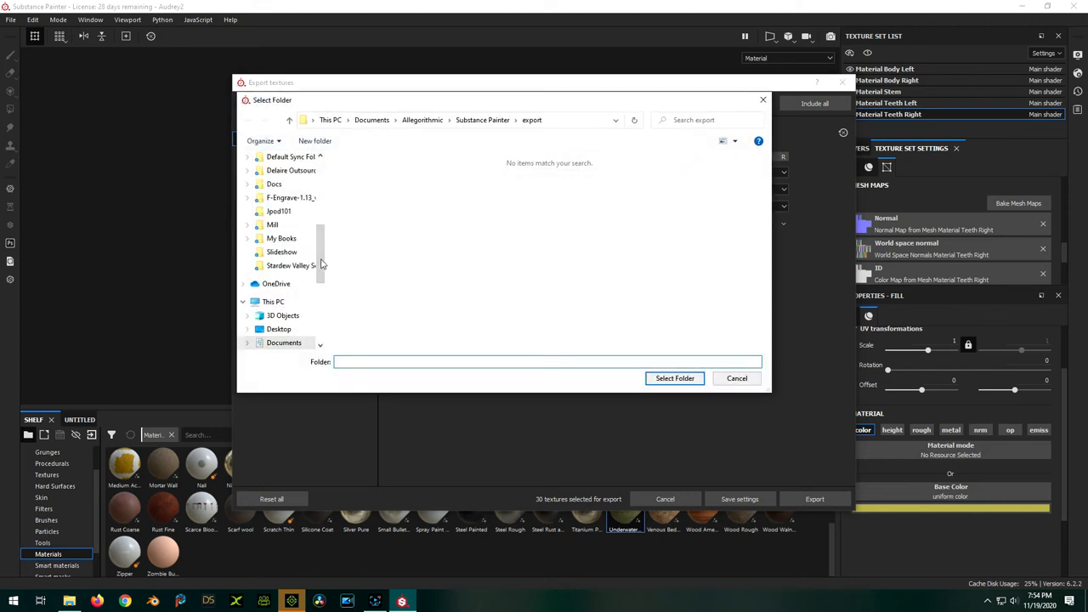
pyautogui.scroll(-3)
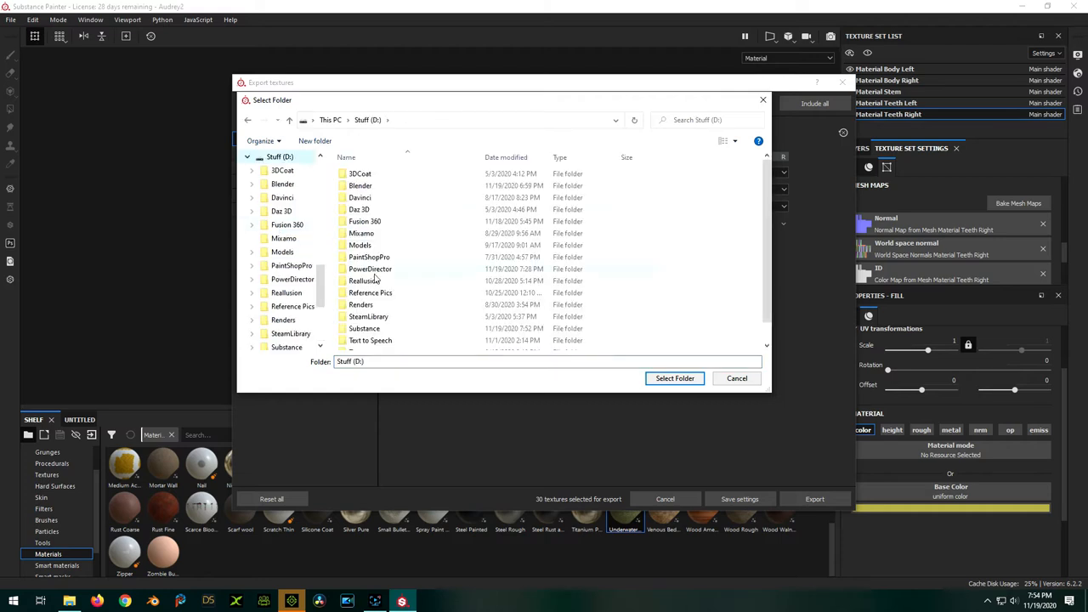
pyautogui.doubleClick(286, 293)
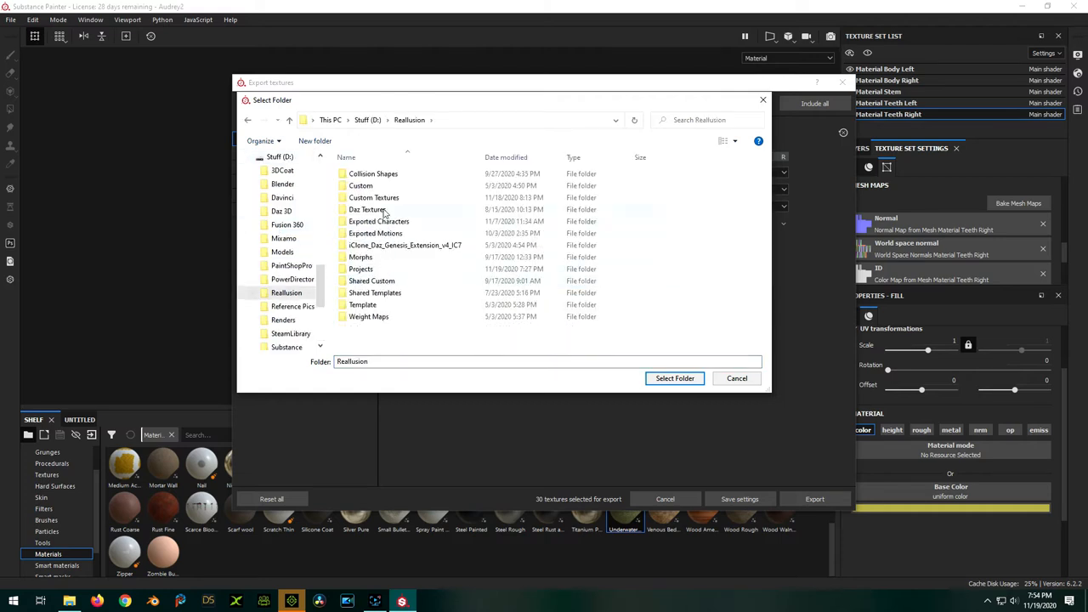
pyautogui.doubleClick(374, 197)
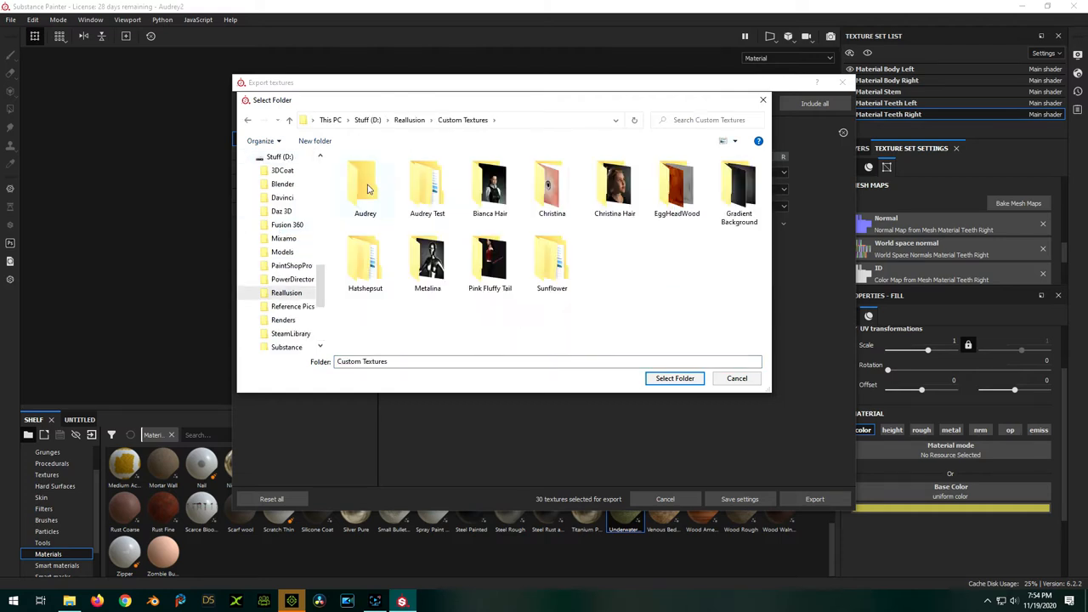
pyautogui.doubleClick(364, 181)
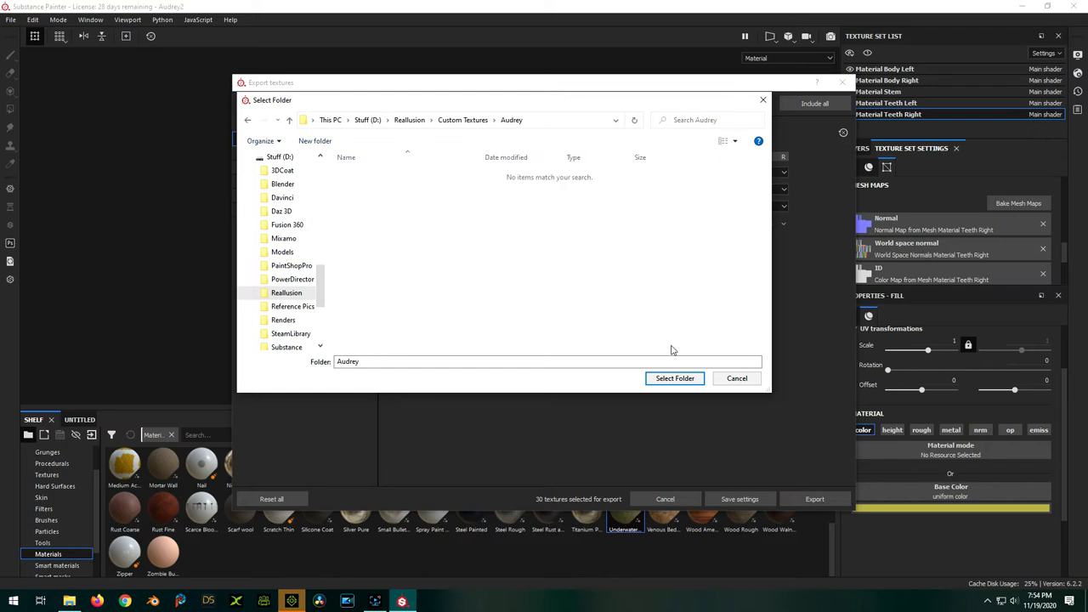
pyautogui.click(673, 377)
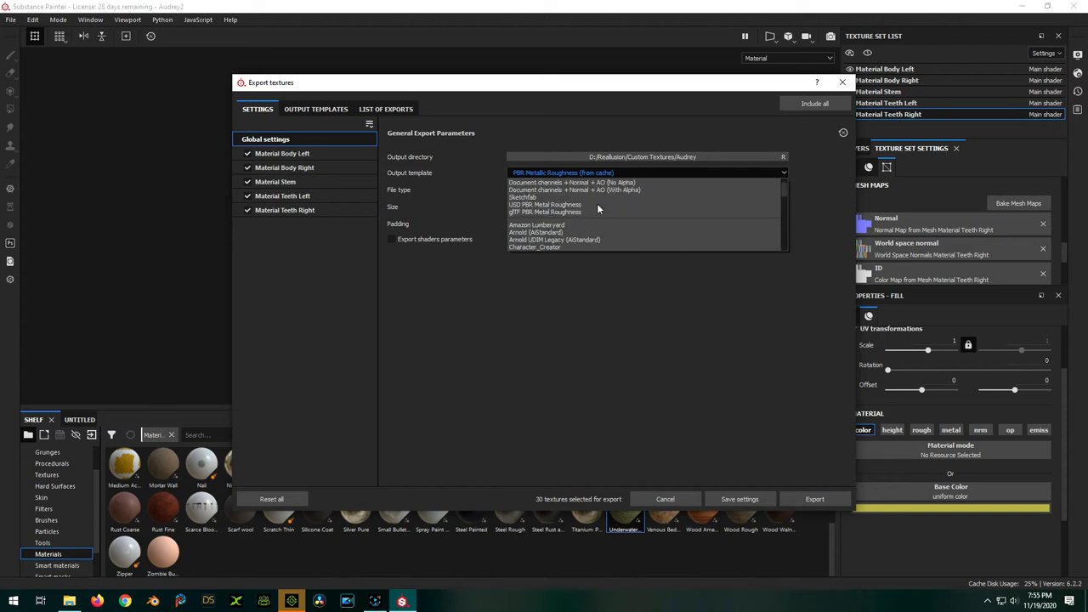
# Export all texture sets with the Character_Creator output template
pyautogui.scroll(-3)
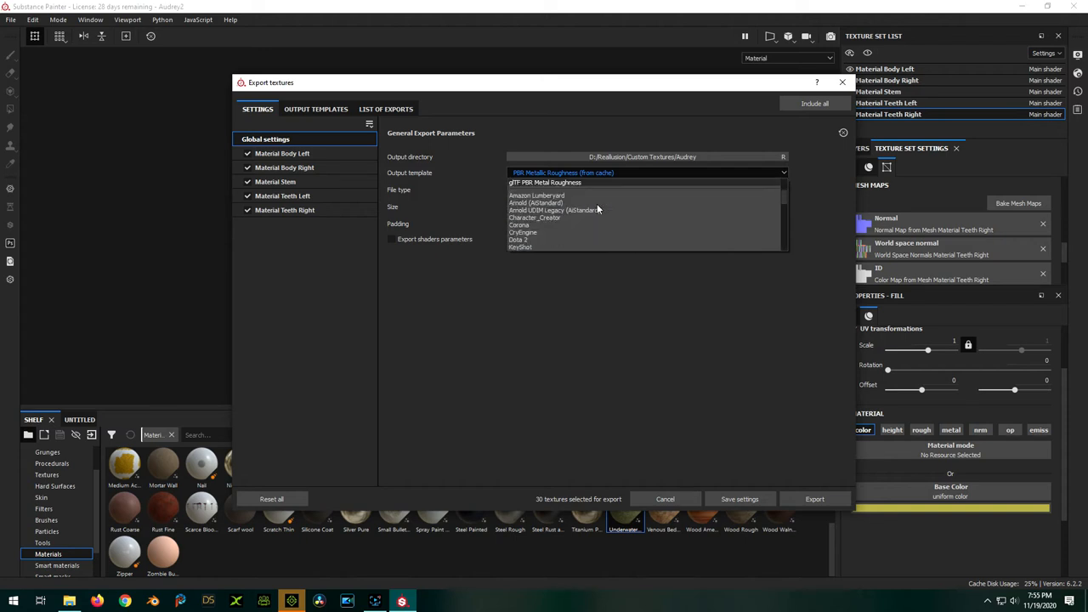
pyautogui.click(534, 218)
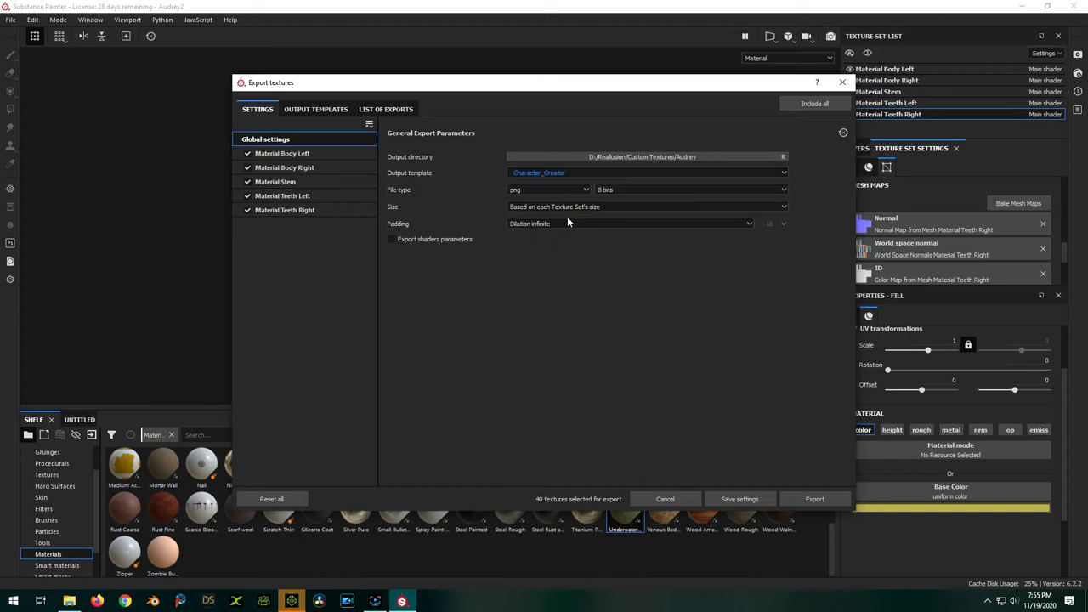
pyautogui.moveTo(581, 277)
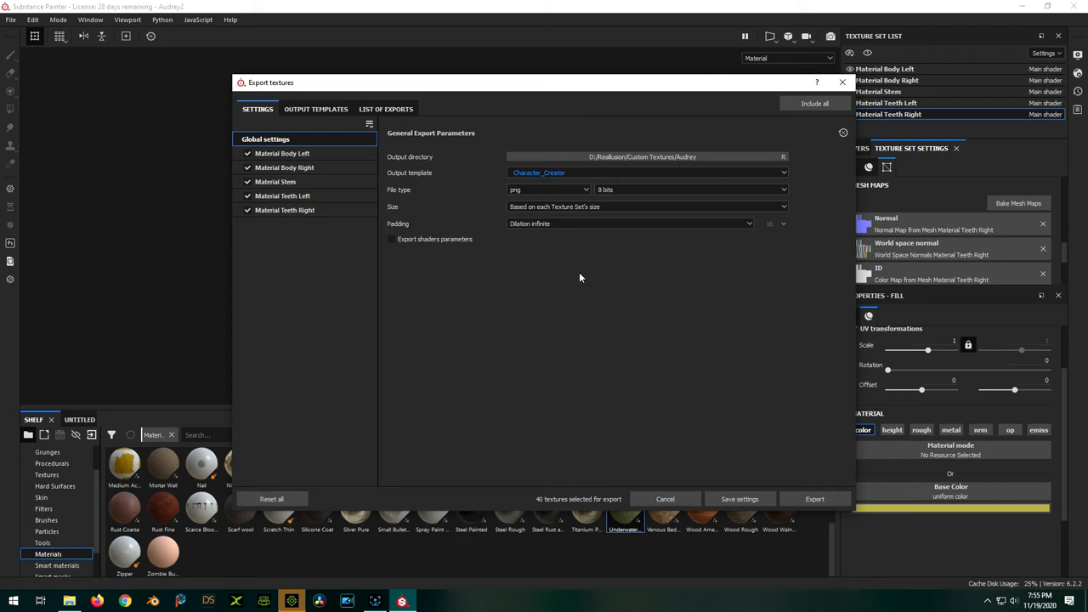
pyautogui.moveTo(673, 309)
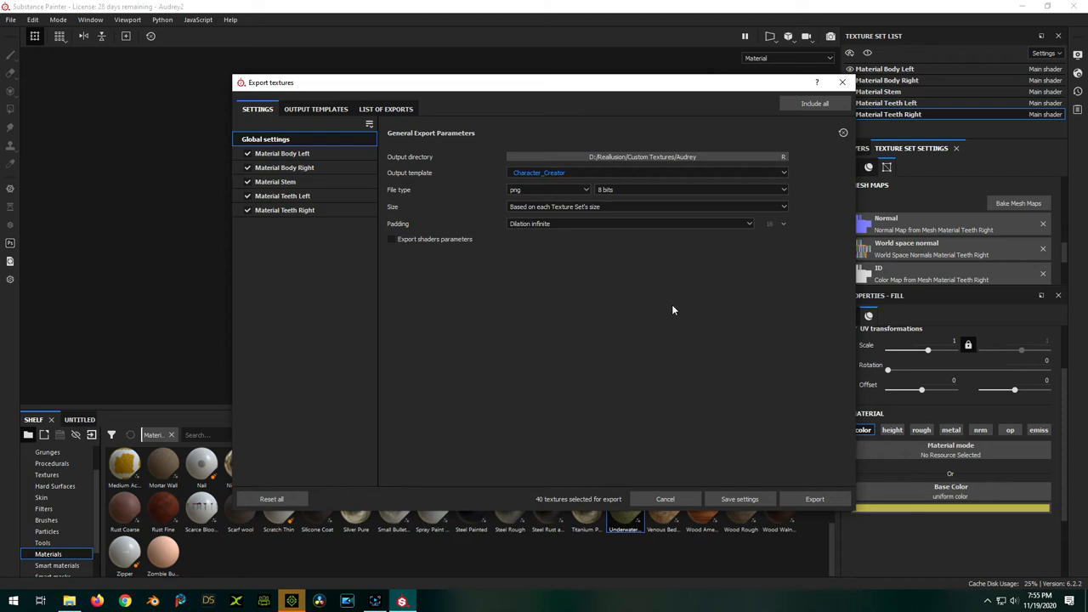
pyautogui.moveTo(537, 336)
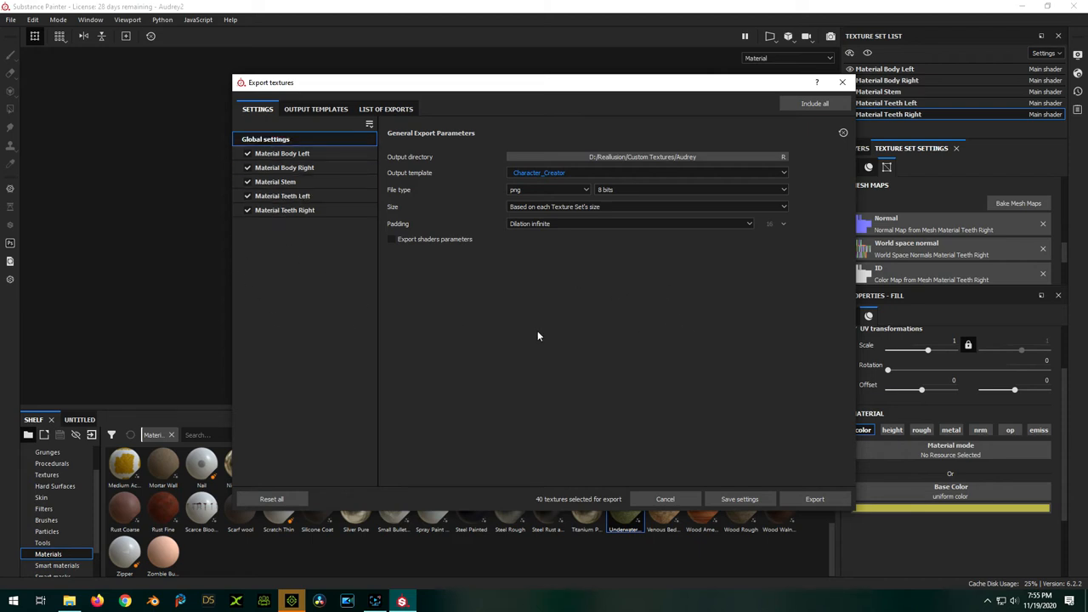
pyautogui.moveTo(693, 413)
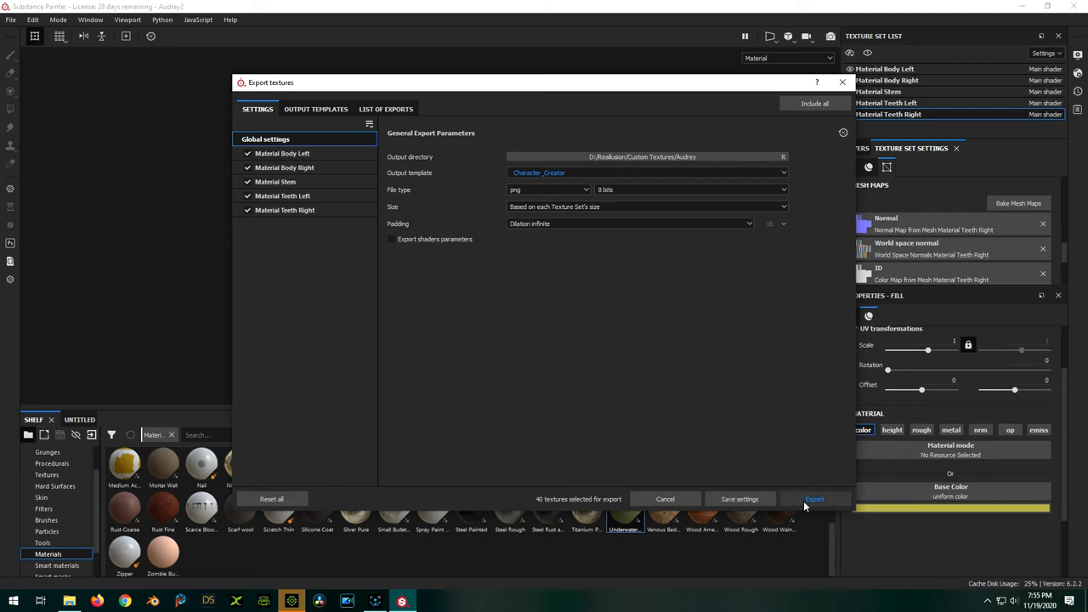
pyautogui.click(812, 500)
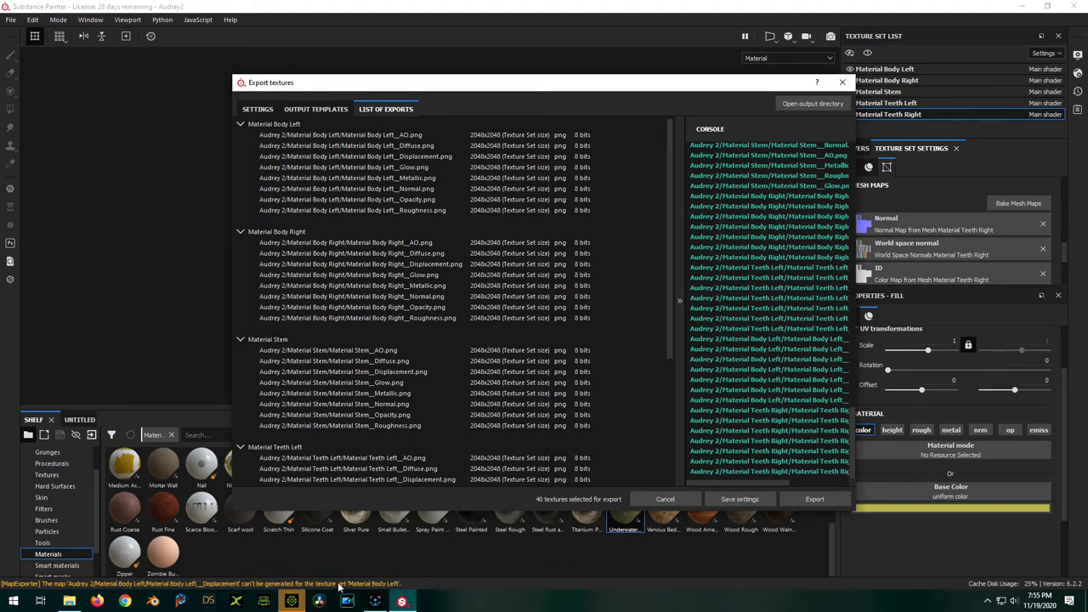
pyautogui.moveTo(520, 452)
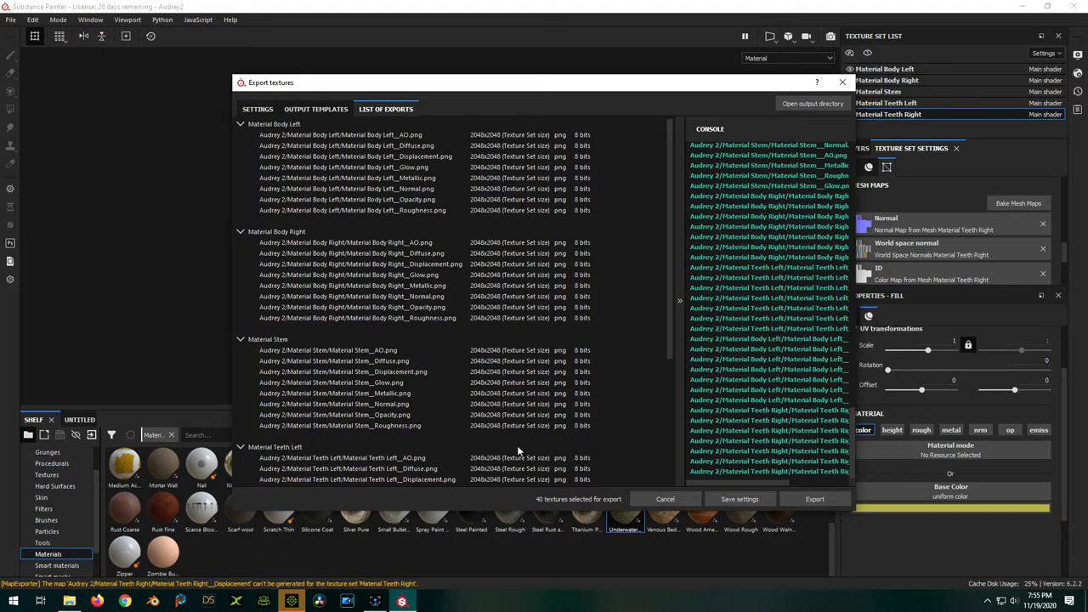
# Review the list of exported maps and close the Export textures dialog
pyautogui.scroll(-3)
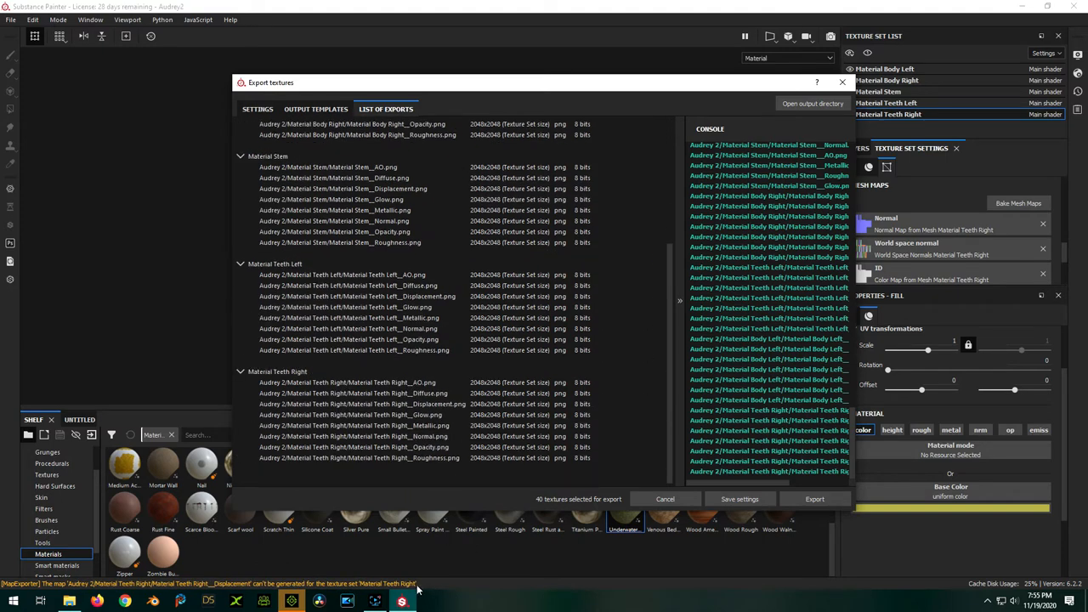
pyautogui.moveTo(371, 587)
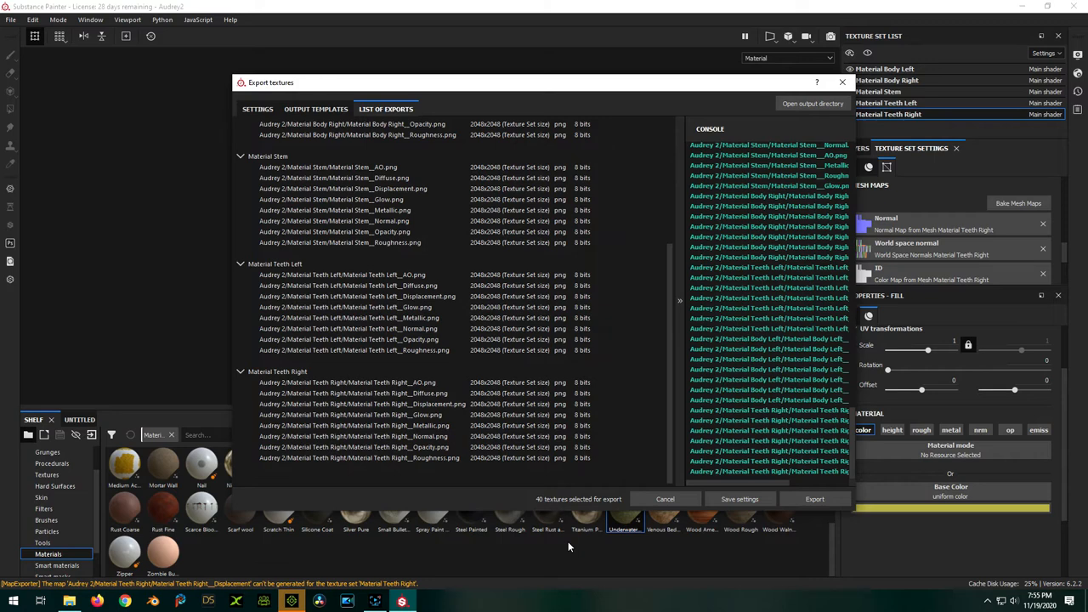
pyautogui.moveTo(639, 534)
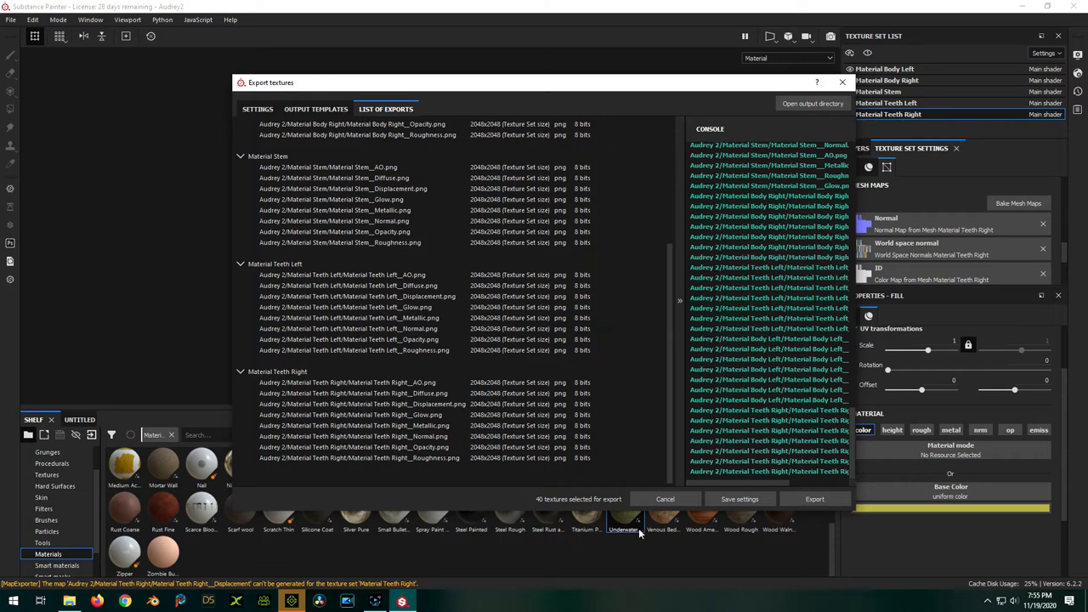
pyautogui.moveTo(665, 500)
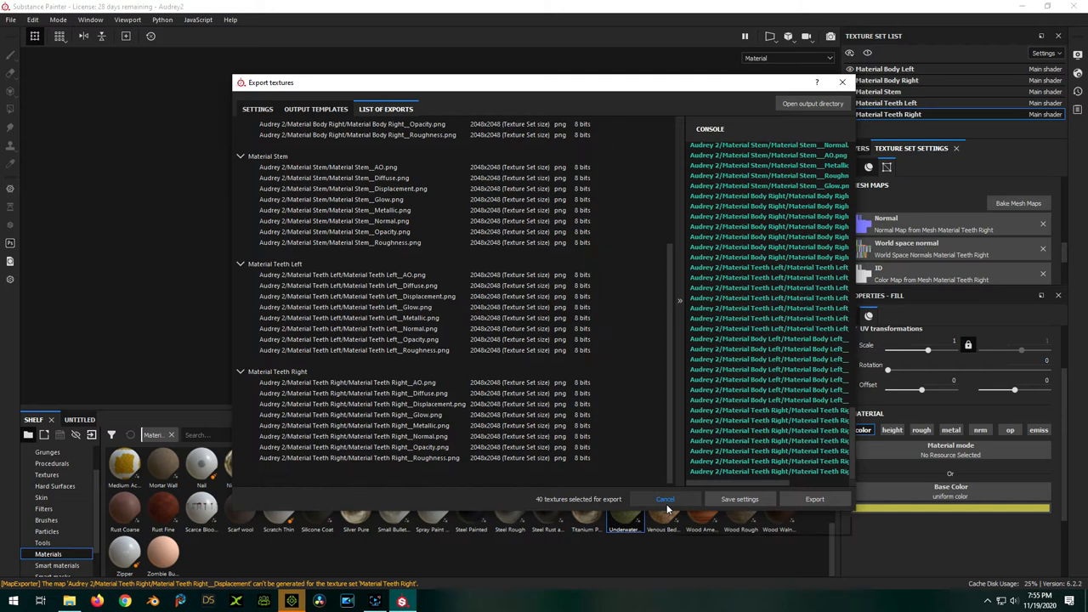
pyautogui.click(664, 500)
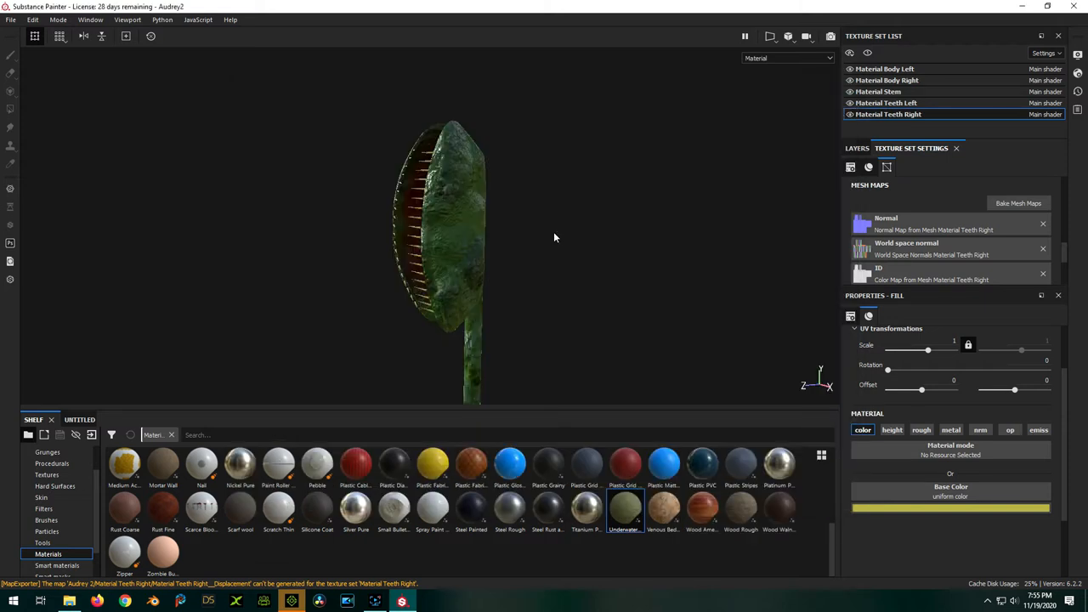
pyautogui.moveTo(739, 170)
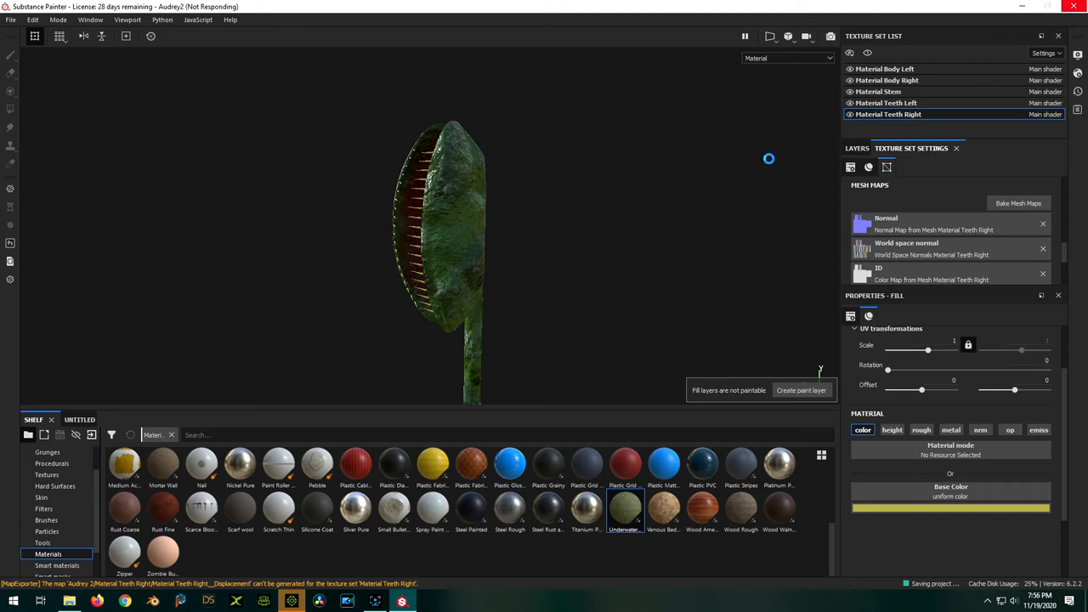
pyautogui.moveTo(736, 168)
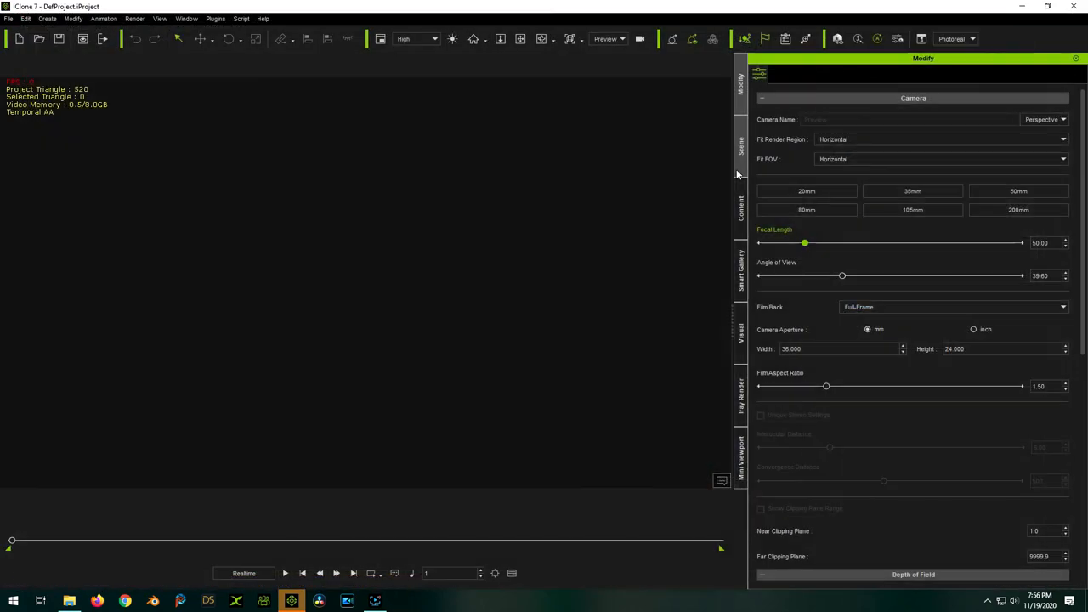
pyautogui.moveTo(617, 250)
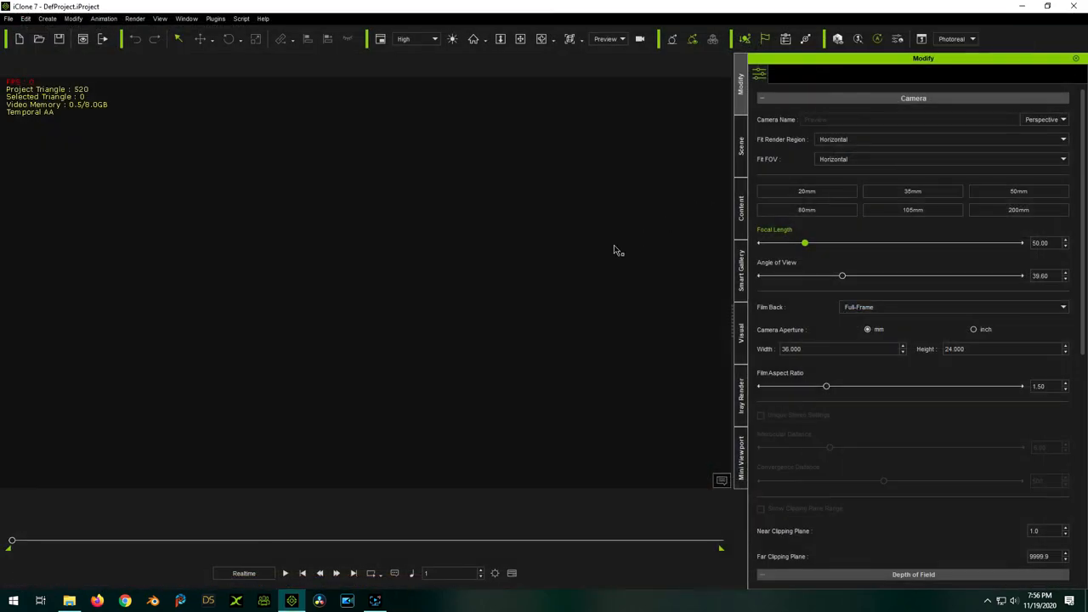
pyautogui.moveTo(591, 246)
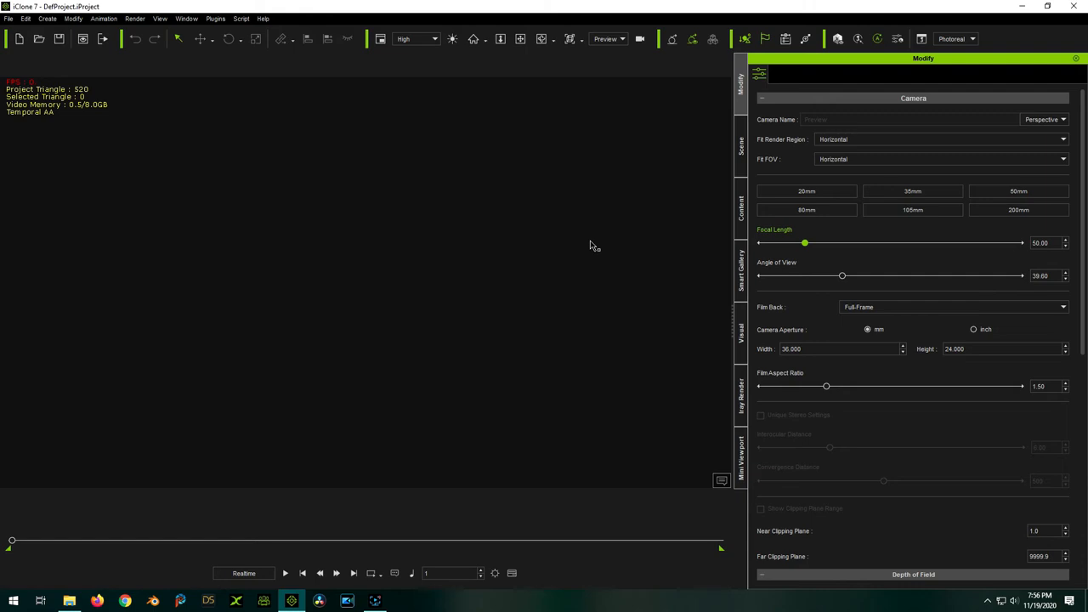
pyautogui.moveTo(682, 333)
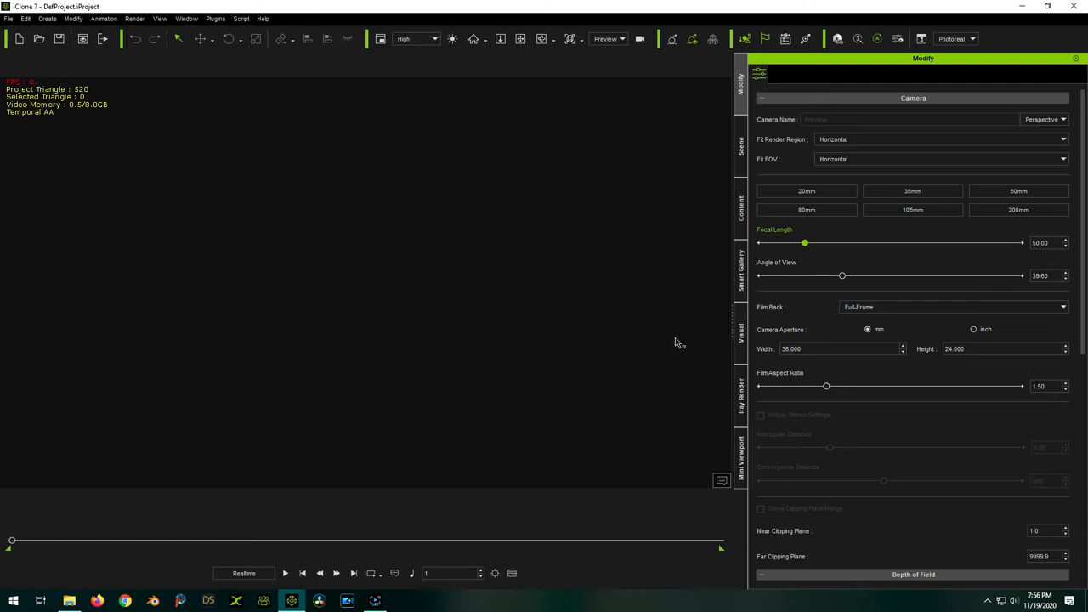
# Load the Audrey 2.iProject with the untextured flytrap prop
pyautogui.click(8, 18)
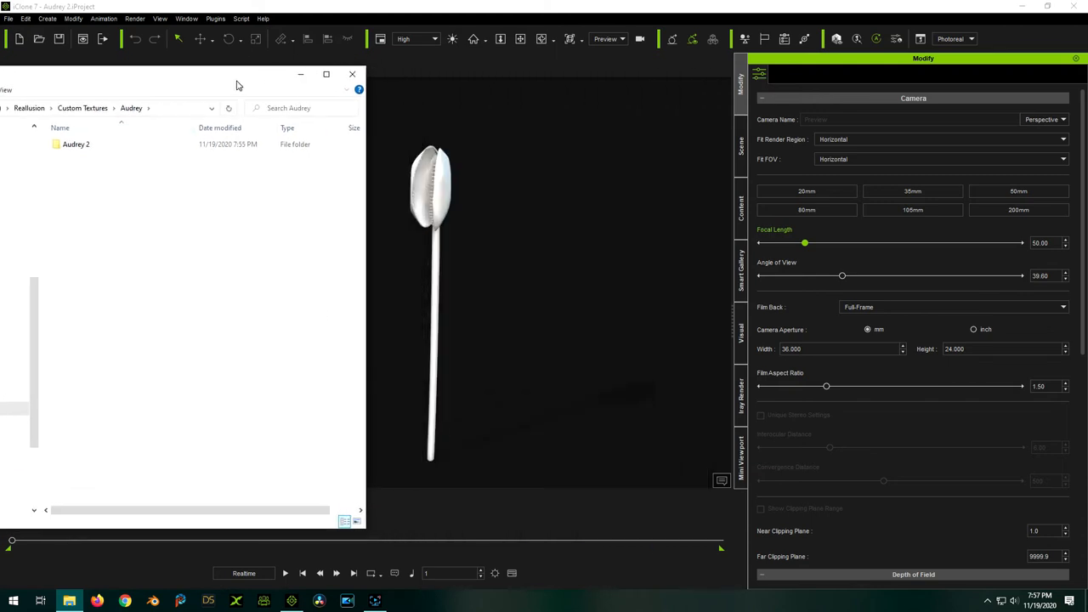
# Select the flytrap prop, choose Material Stem in its Material List and bring up the Audrey 2 texture folder
pyautogui.doubleClick(75, 142)
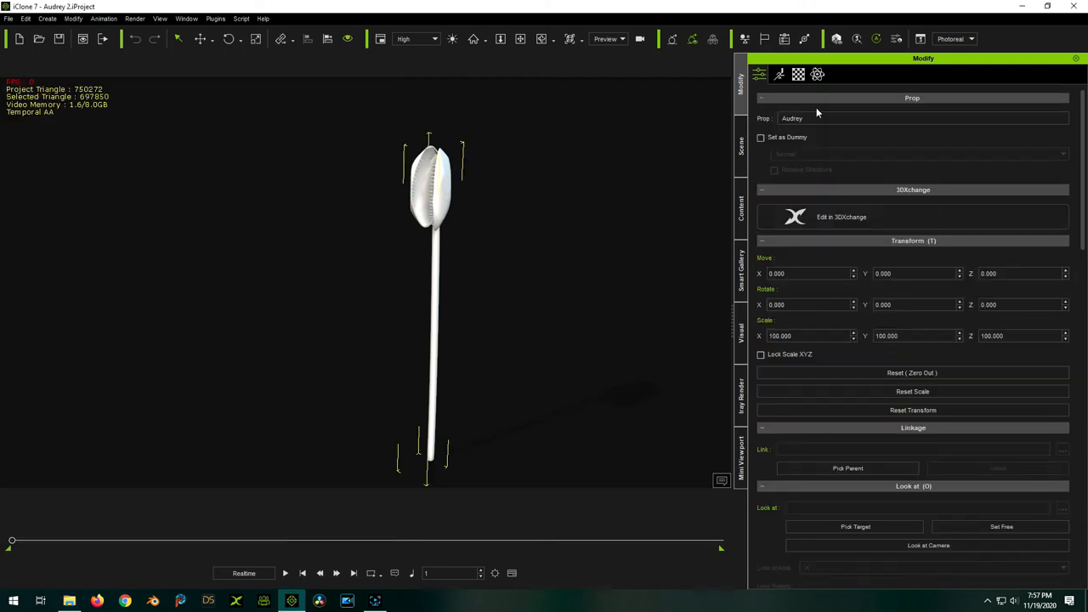
pyautogui.click(797, 74)
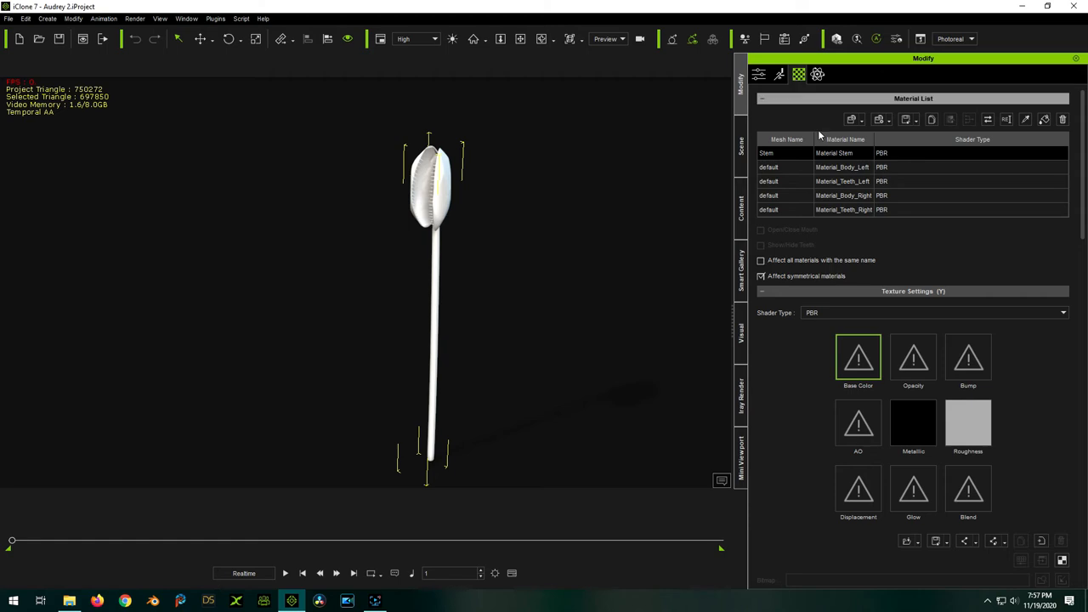
pyautogui.click(858, 153)
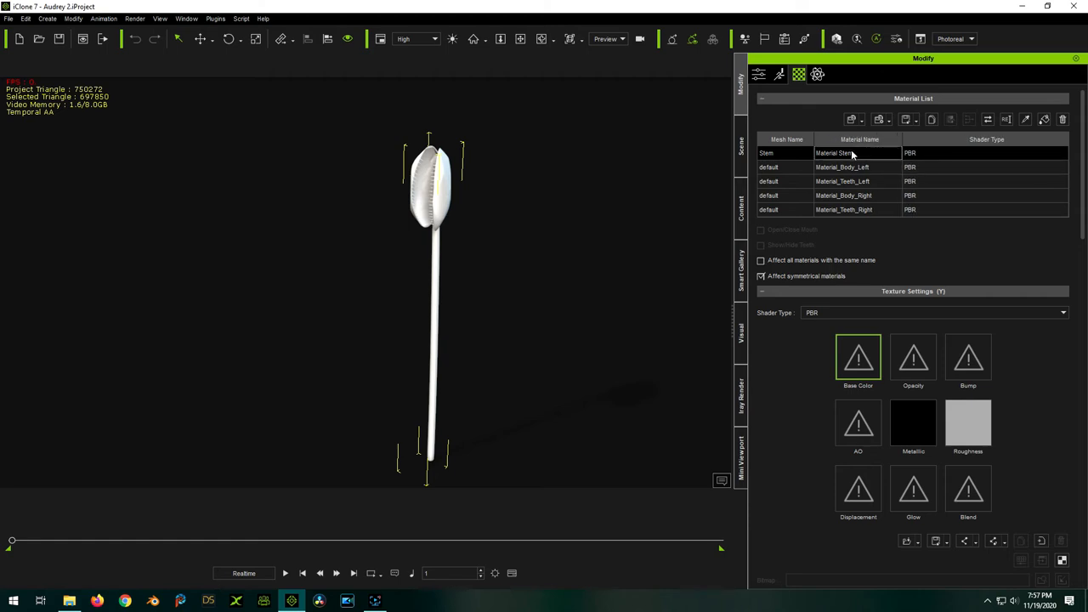
pyautogui.click(843, 195)
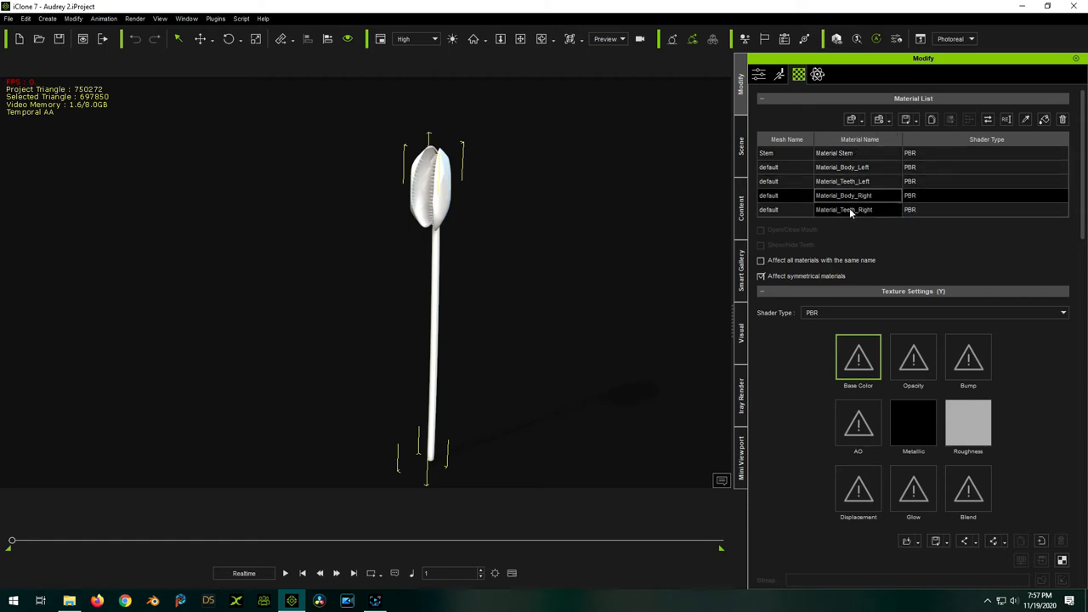
pyautogui.click(842, 153)
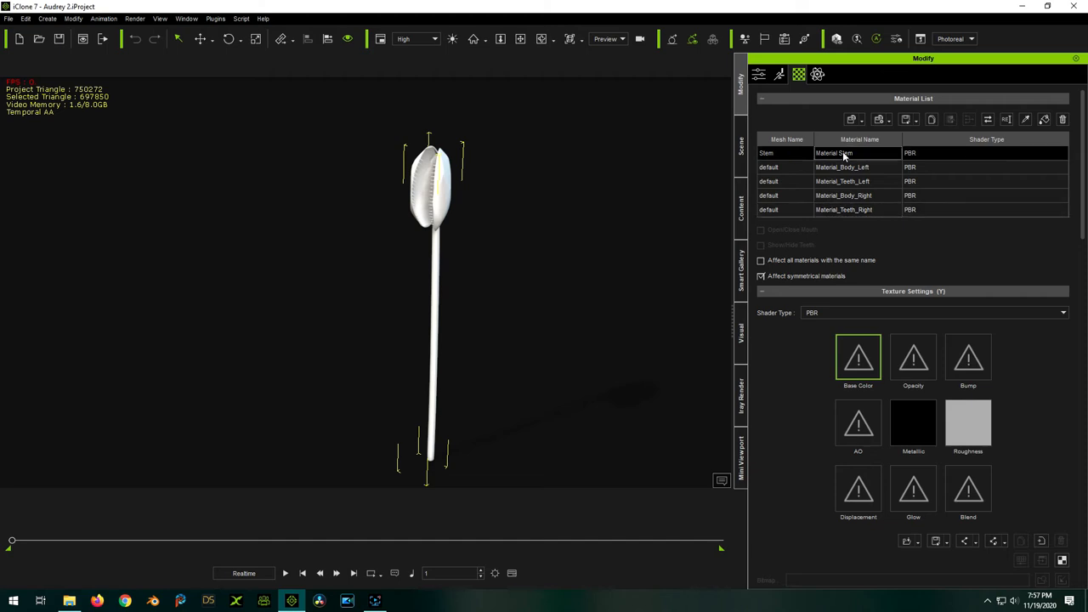
pyautogui.moveTo(843, 156)
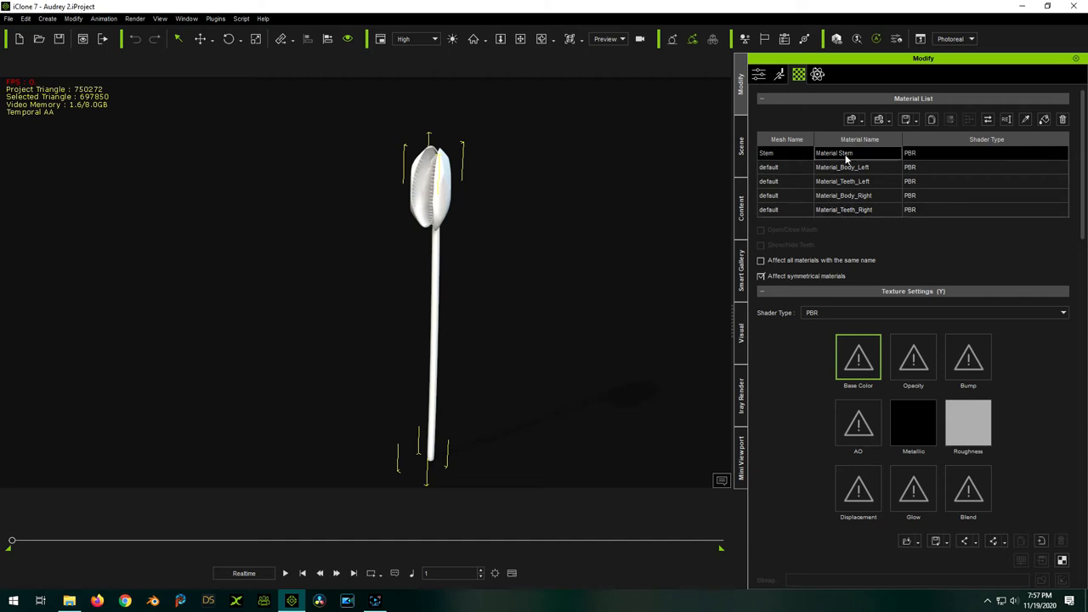
pyautogui.click(67, 601)
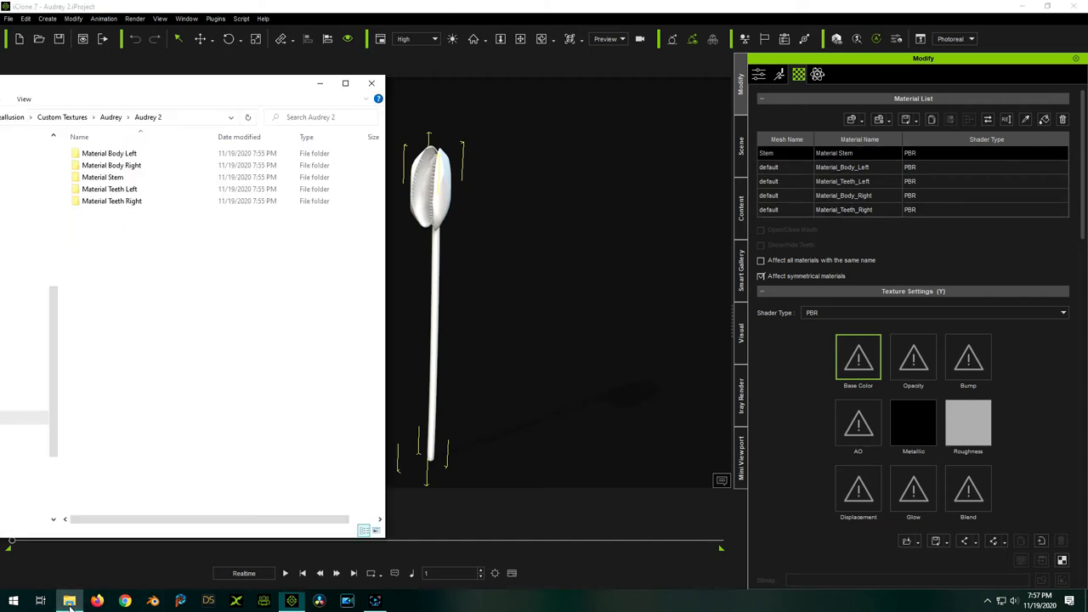
# Assign the Material Stem diffuse to Base Color and its normal map to Bump as a Normal Map
pyautogui.click(102, 177)
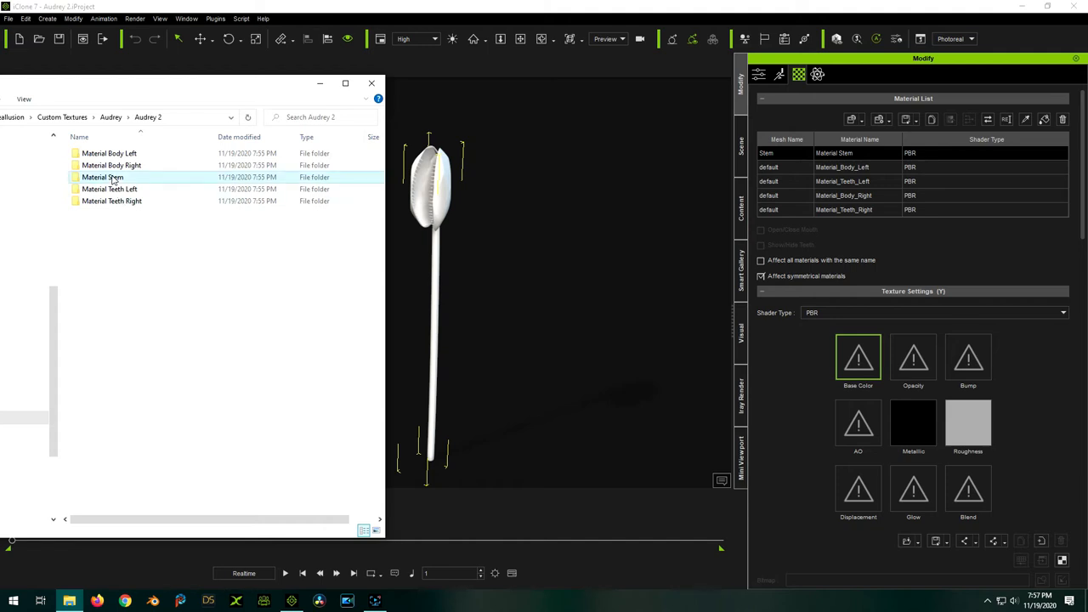
pyautogui.doubleClick(102, 177)
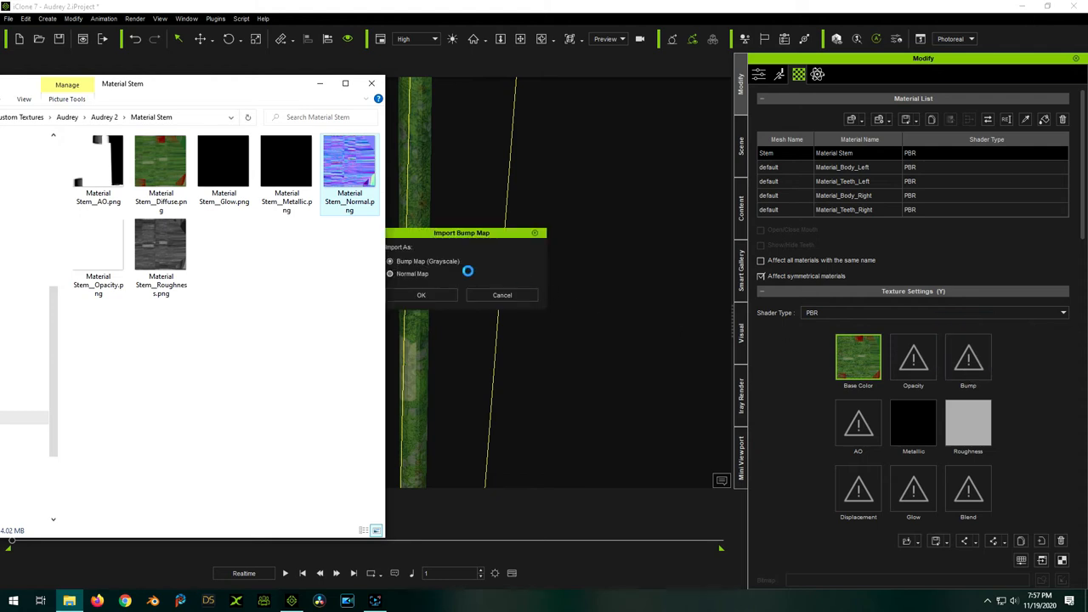
pyautogui.click(422, 296)
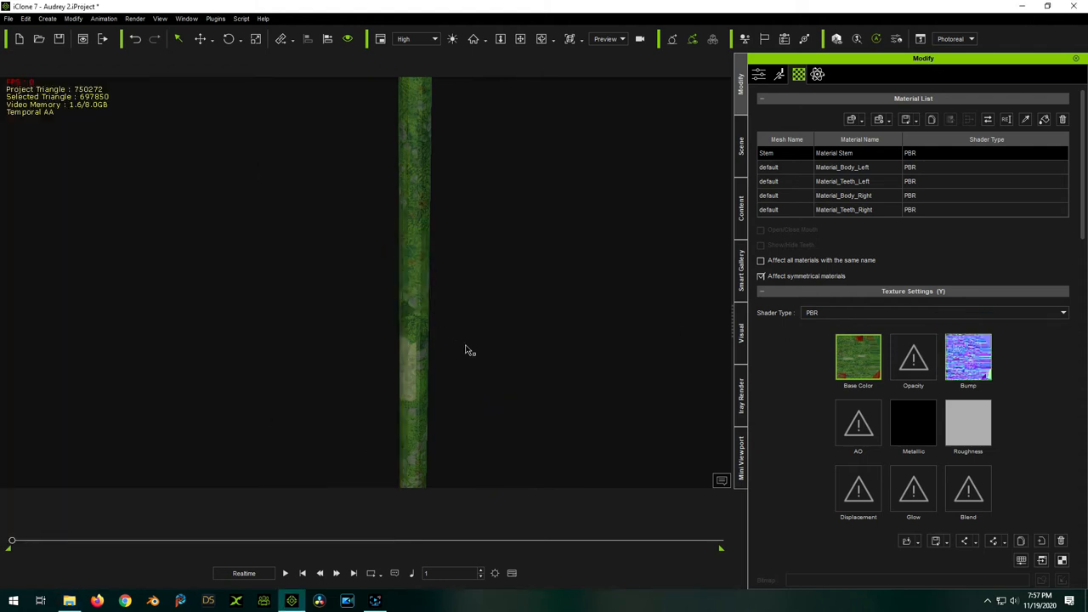
pyautogui.moveTo(795, 424)
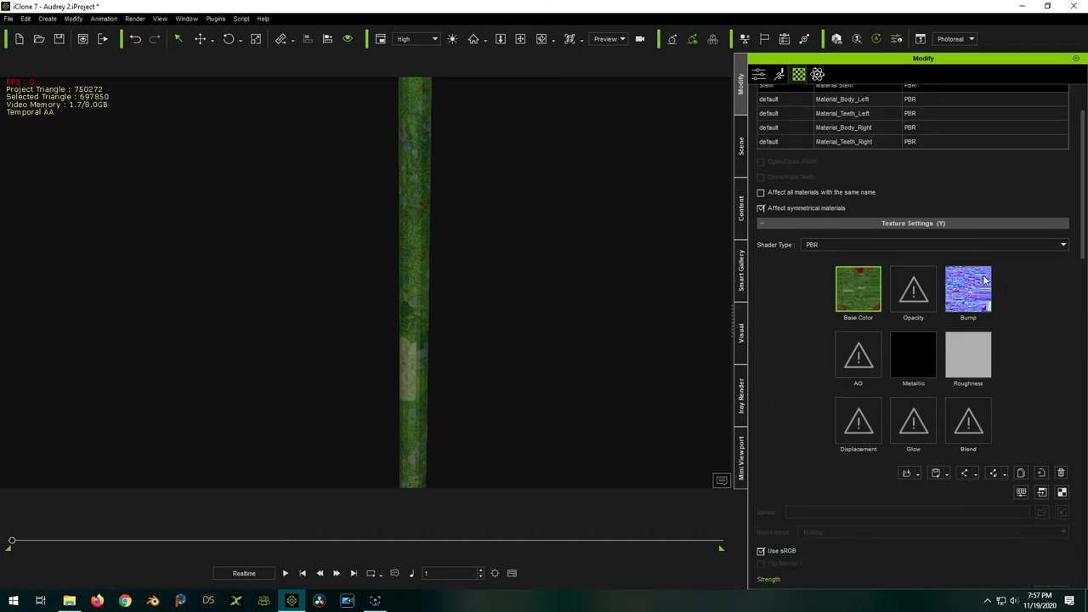
# Raise the stem's bump Strength to 100
pyautogui.scroll(-3)
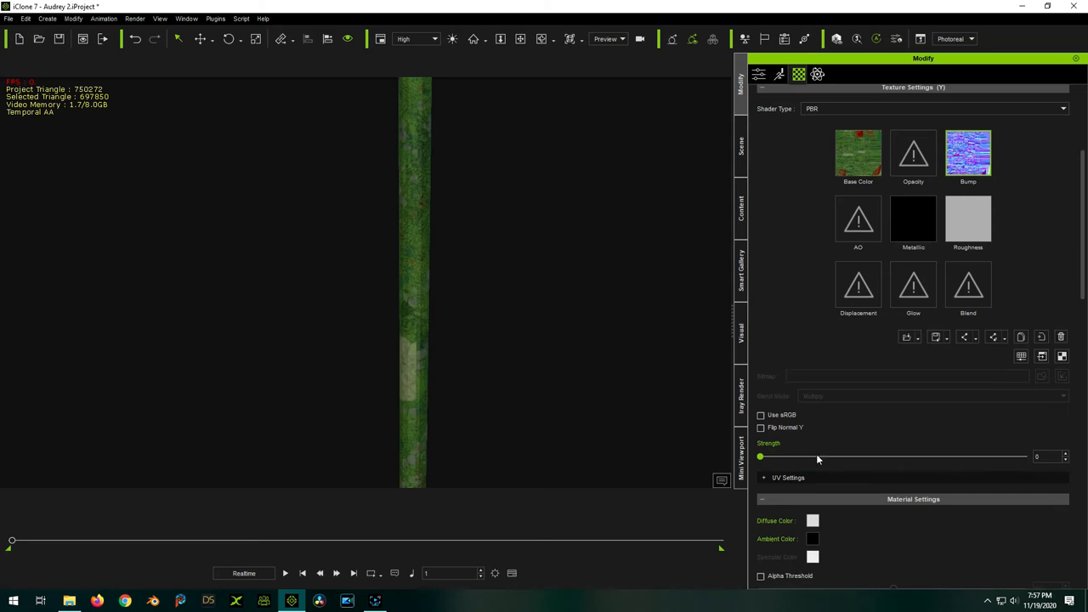
pyautogui.moveTo(759, 457); pyautogui.dragTo(810, 457)
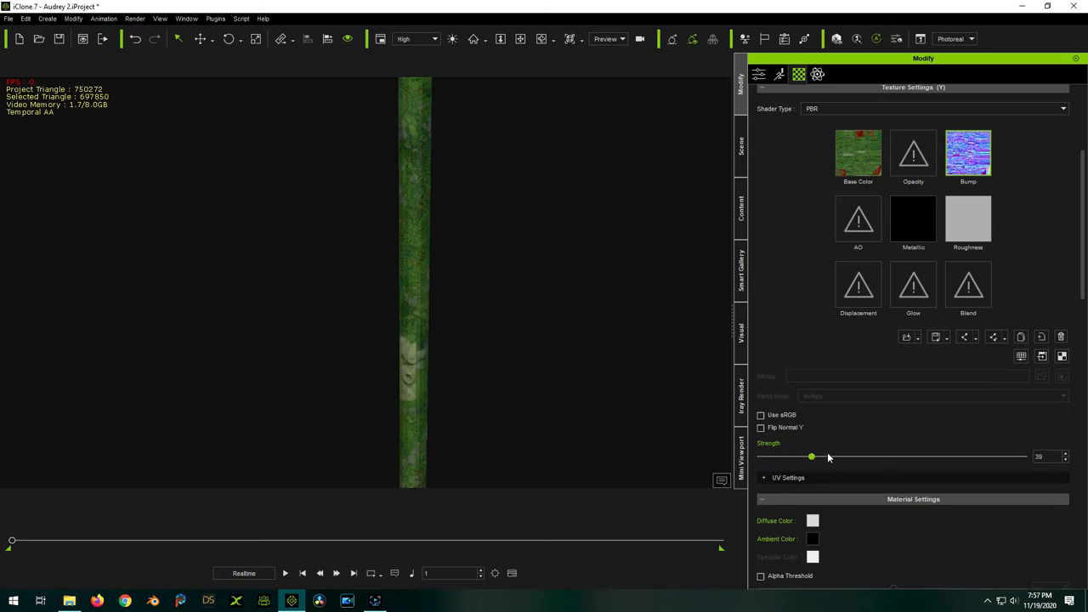
pyautogui.moveTo(811, 456); pyautogui.dragTo(857, 456)
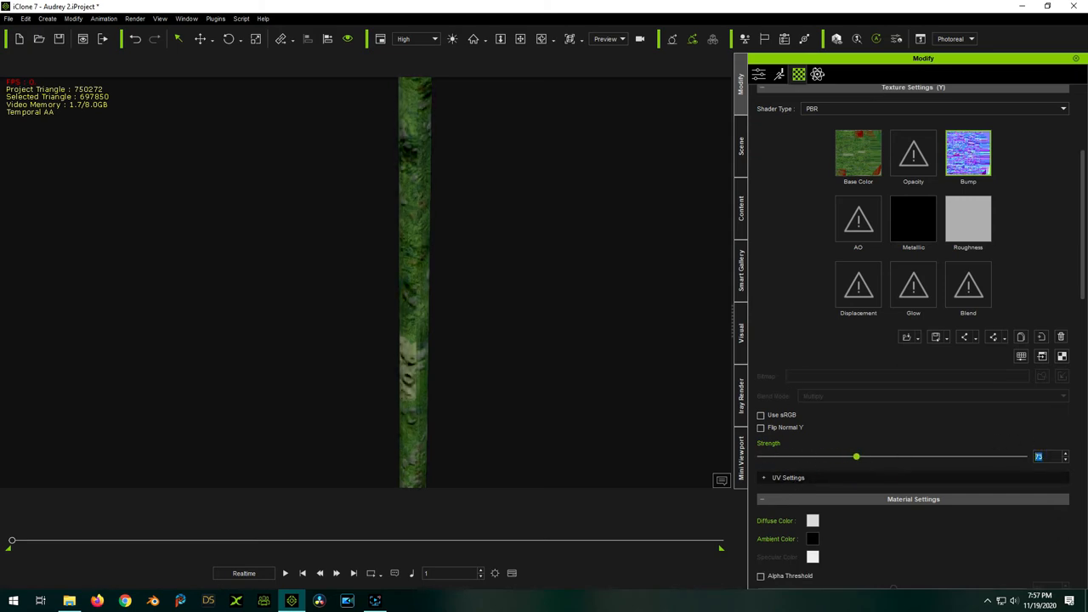
pyautogui.moveTo(857, 456); pyautogui.dragTo(891, 456)
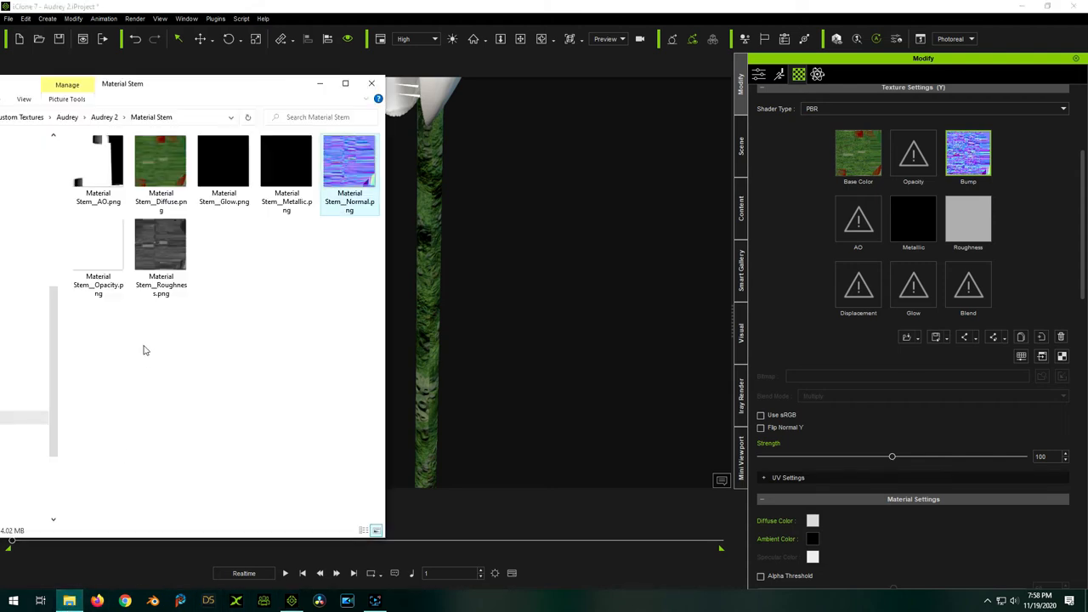
pyautogui.moveTo(218, 306)
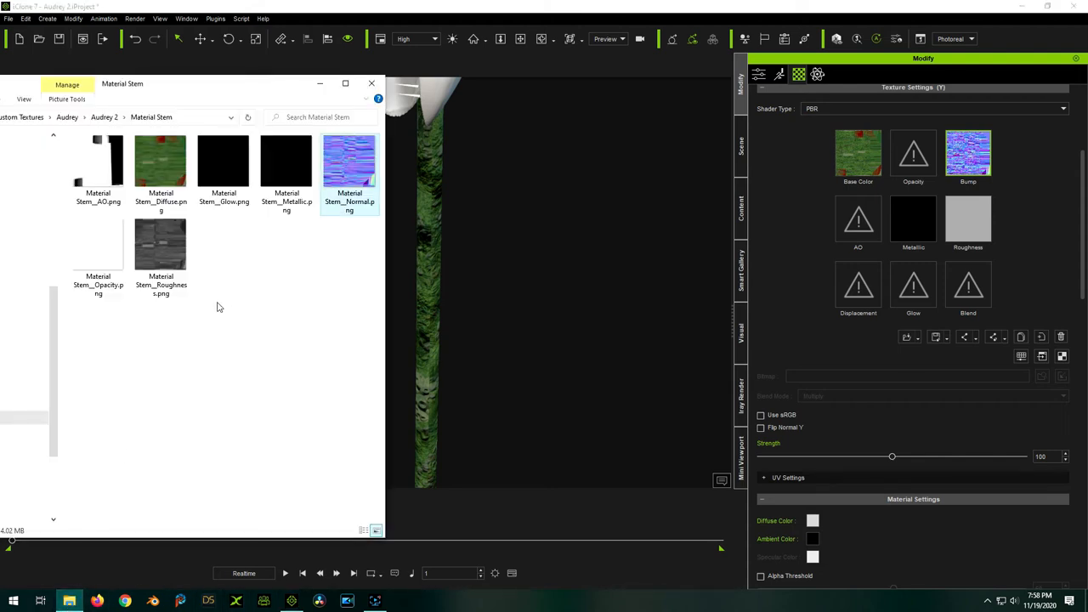
# Assign Material Stem_AO.png to the AO slot and Material Stem_Roughness.png to the Roughness slot
pyautogui.click(99, 162)
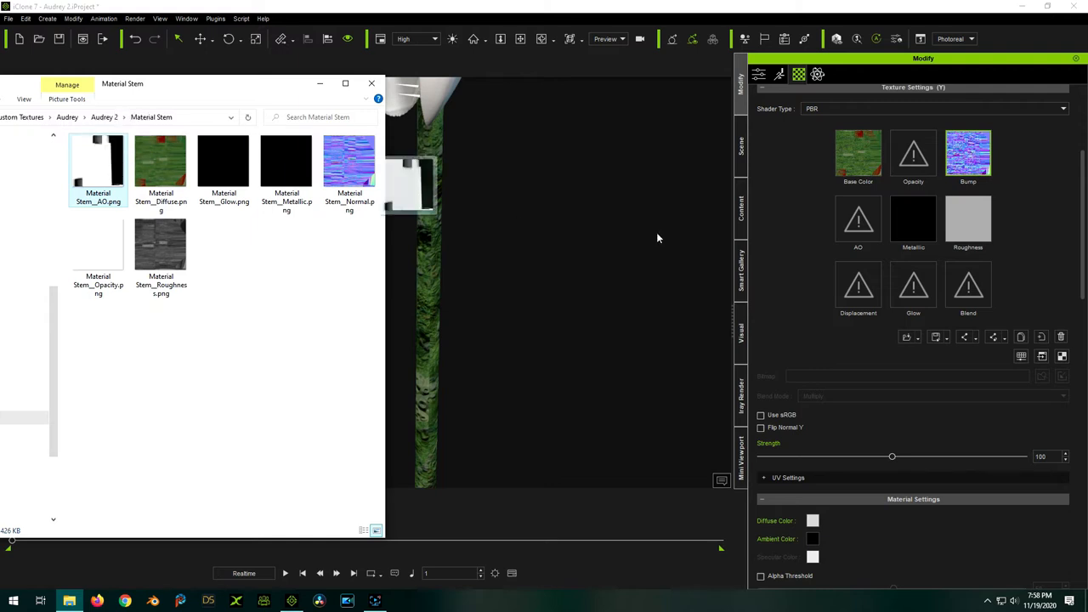
pyautogui.click(857, 217)
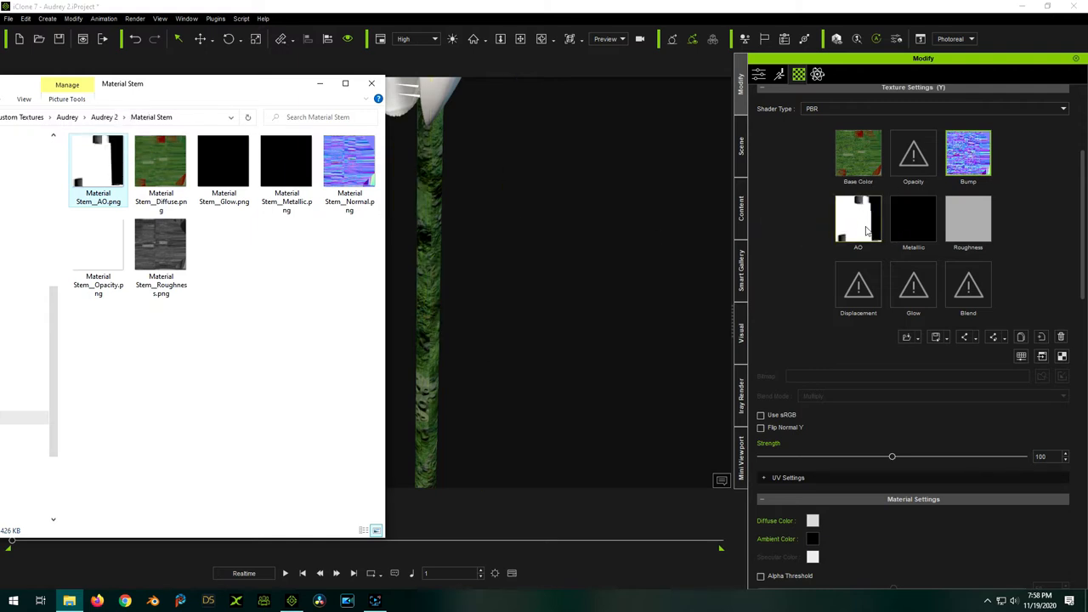
pyautogui.moveTo(680, 282)
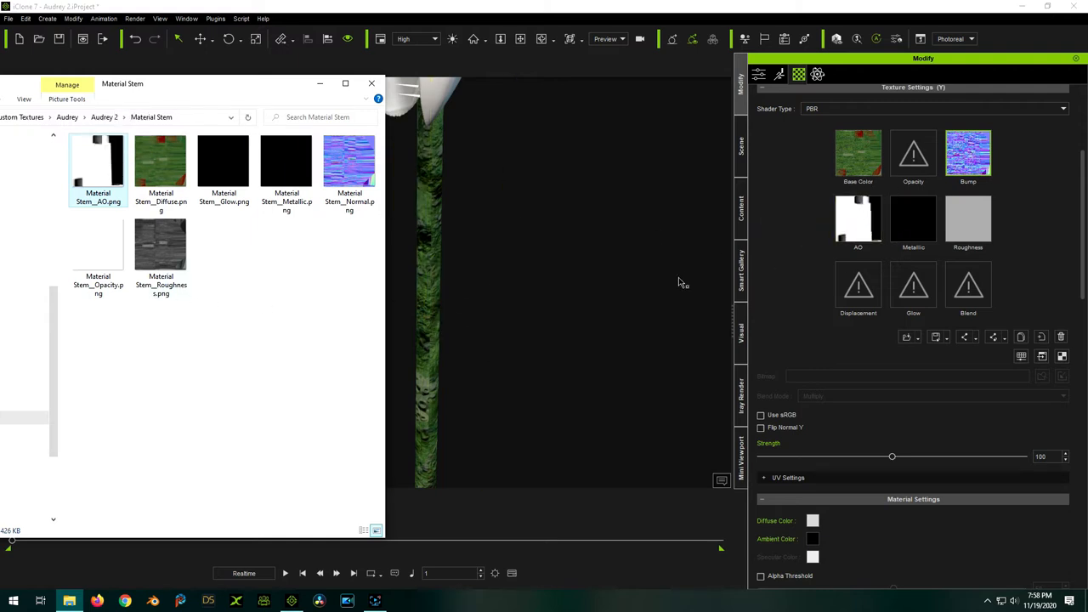
pyautogui.click(159, 245)
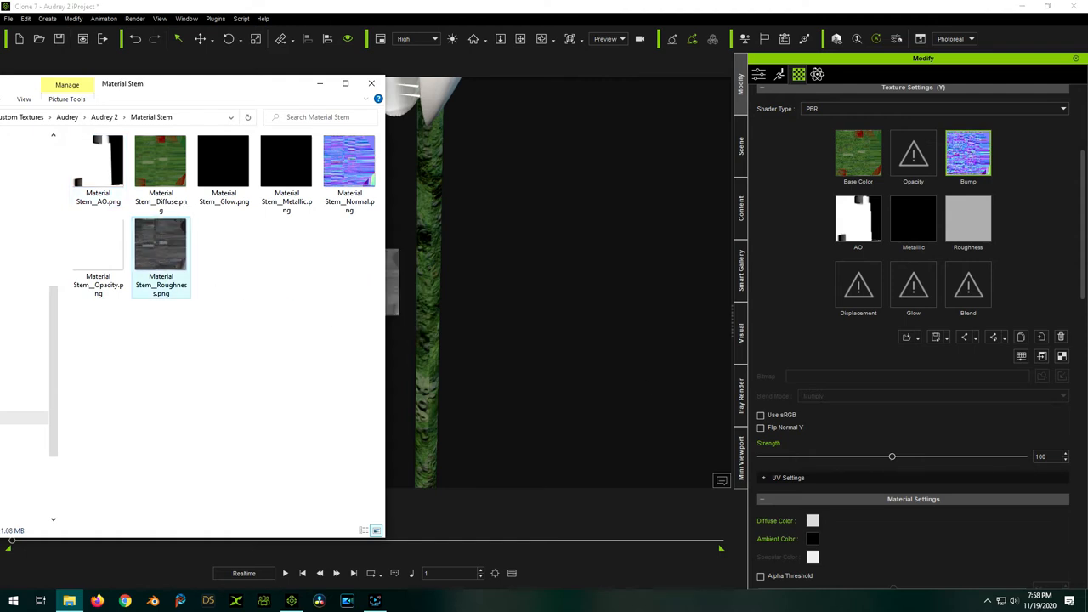
pyautogui.click(969, 217)
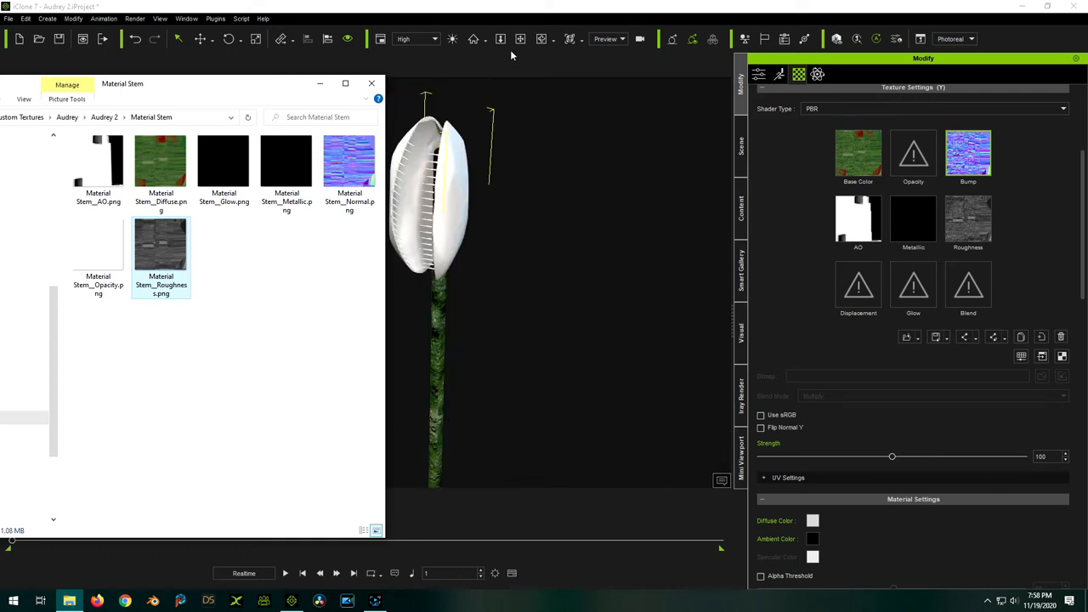
pyautogui.moveTo(969, 286)
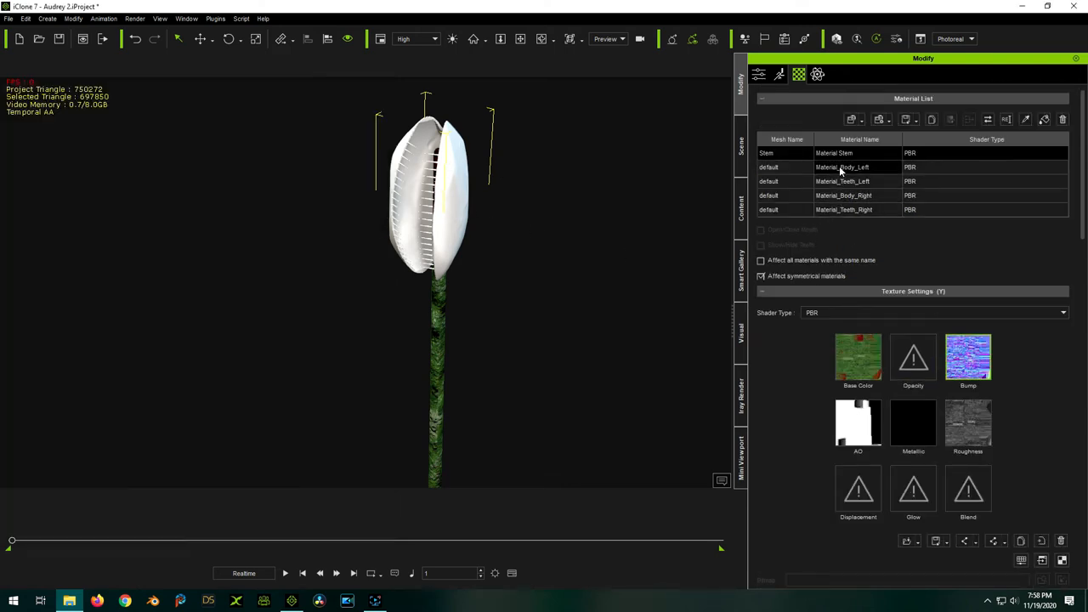
# Select Material_Body_Left and assign its Diffuse and AO maps from the Material Body Left folder
pyautogui.click(842, 166)
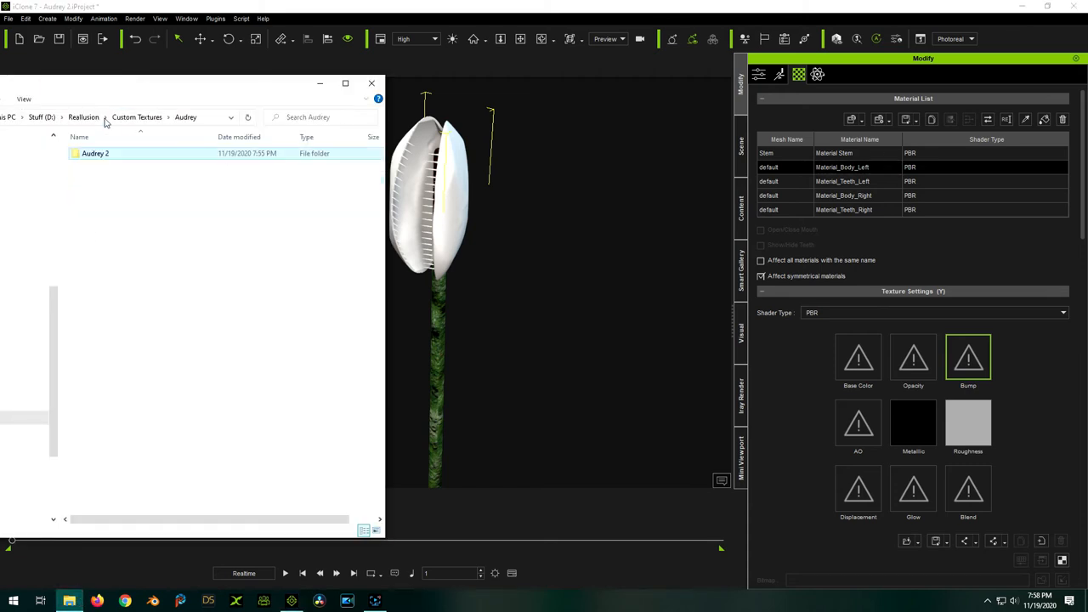
pyautogui.doubleClick(95, 153)
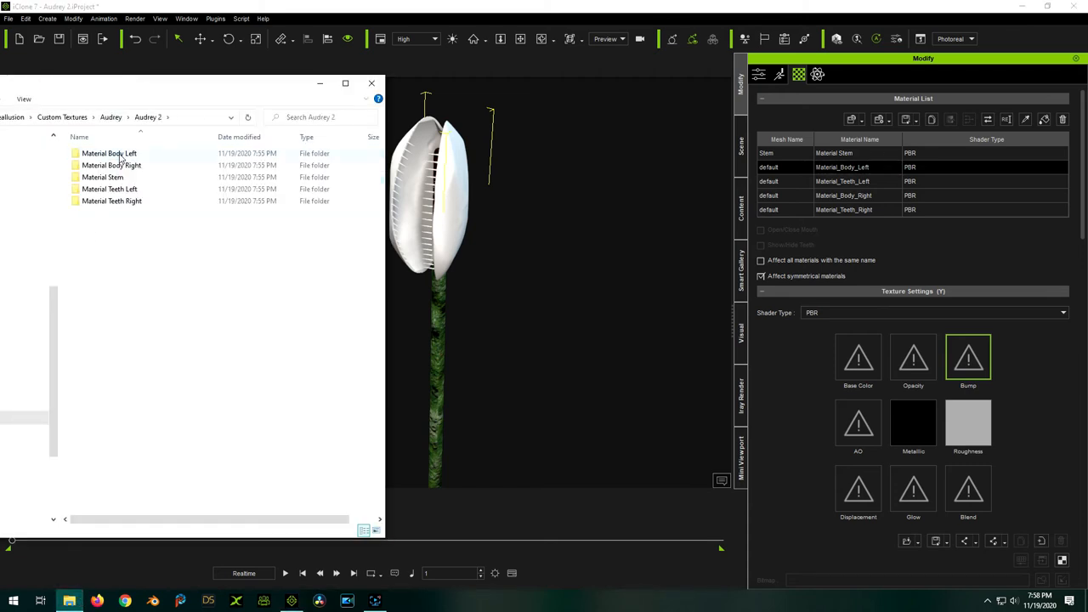
pyautogui.doubleClick(109, 153)
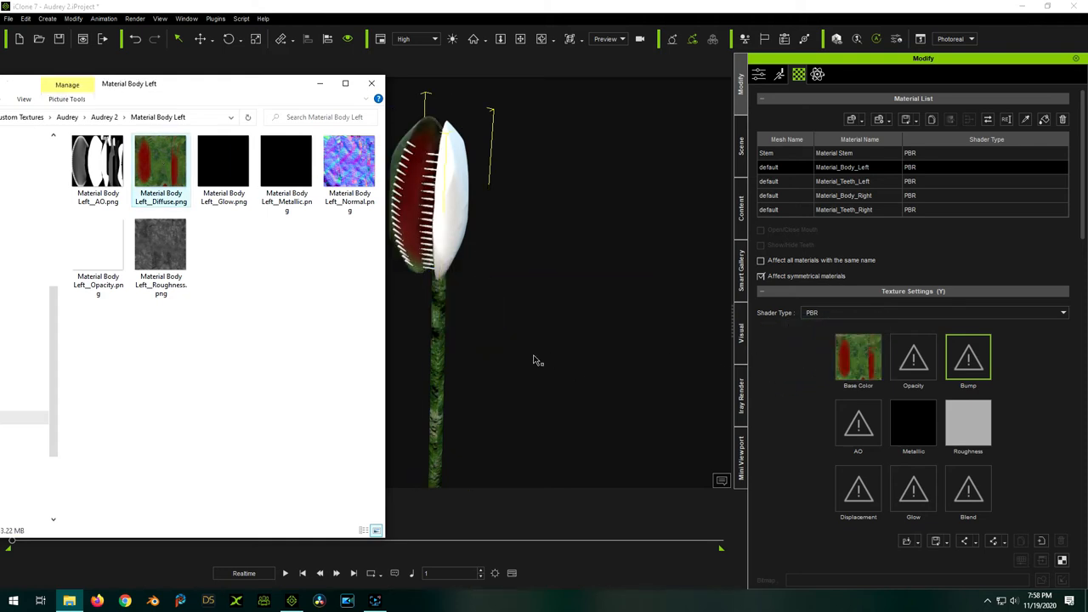
pyautogui.click(371, 84)
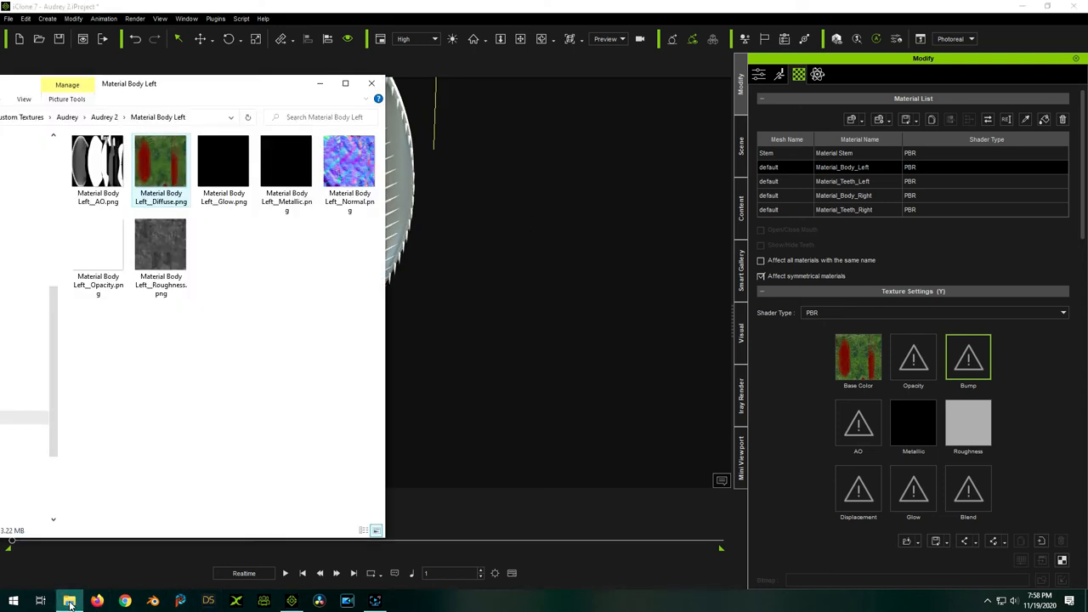
pyautogui.click(370, 84)
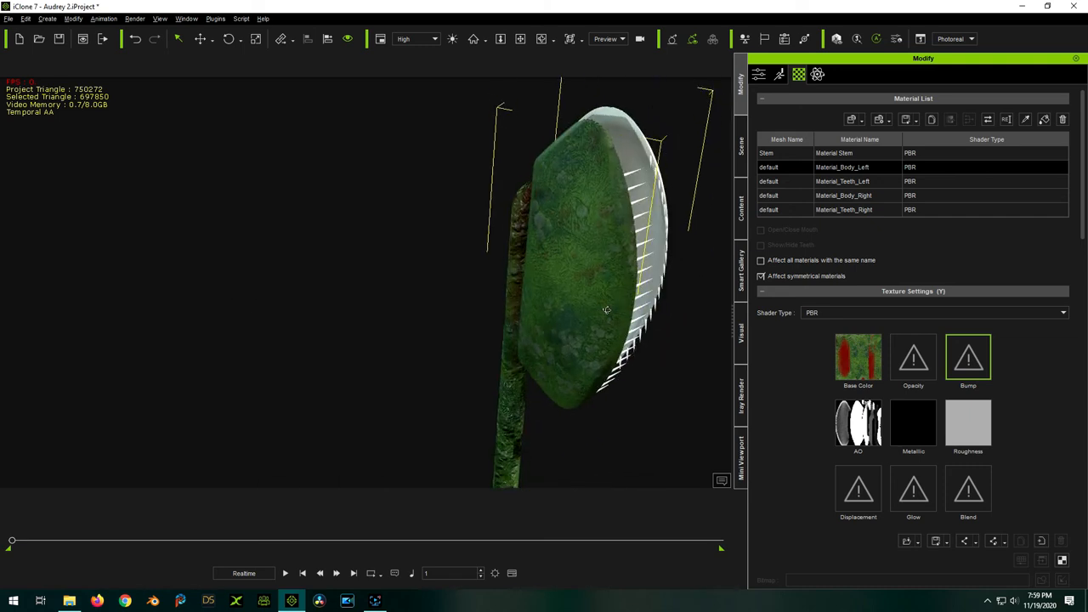
pyautogui.moveTo(452, 338)
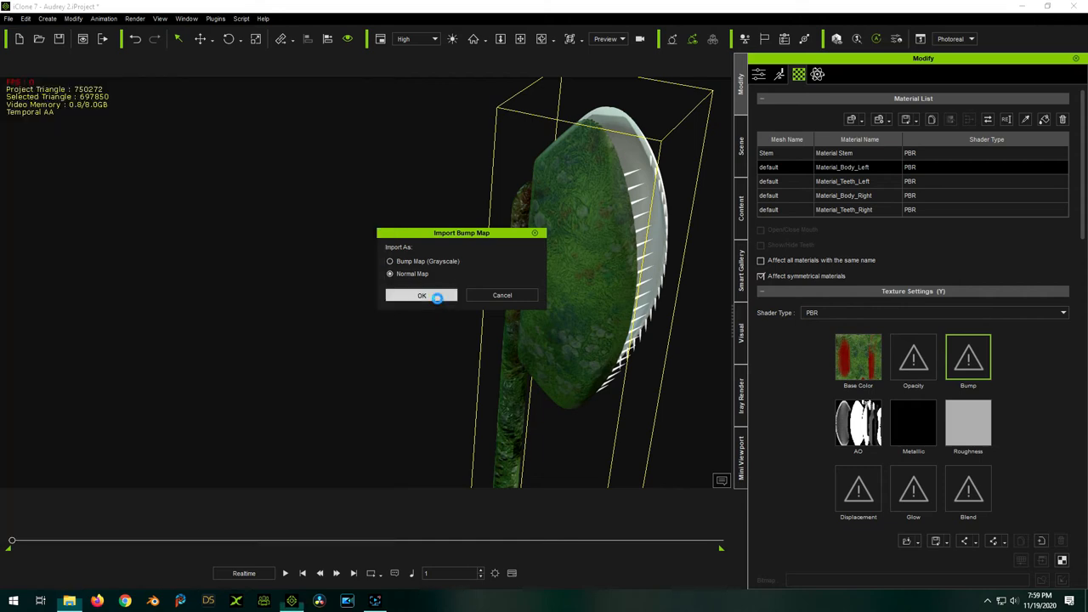
# Assign the Body Left normal map as a Normal Map and its roughness map, then check the other side
pyautogui.click(422, 296)
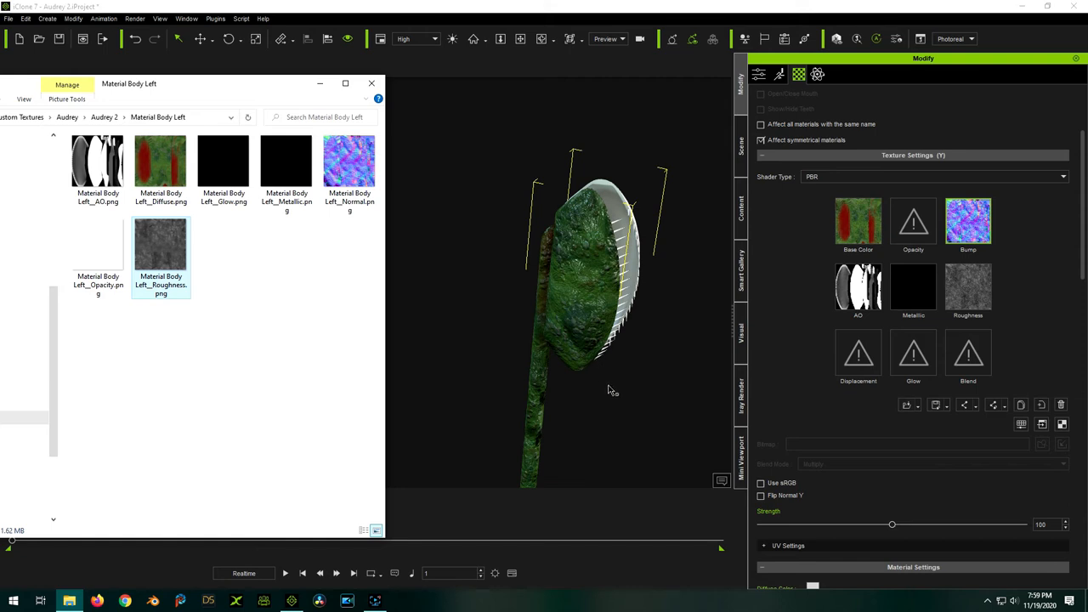
pyautogui.click(371, 81)
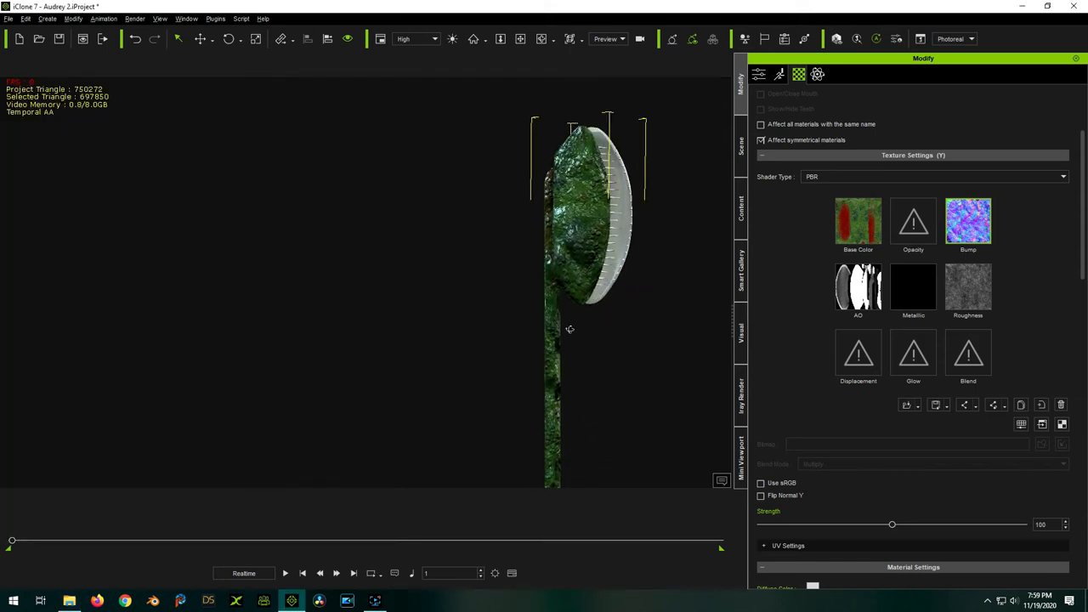
pyautogui.moveTo(570, 330); pyautogui.dragTo(672, 398)
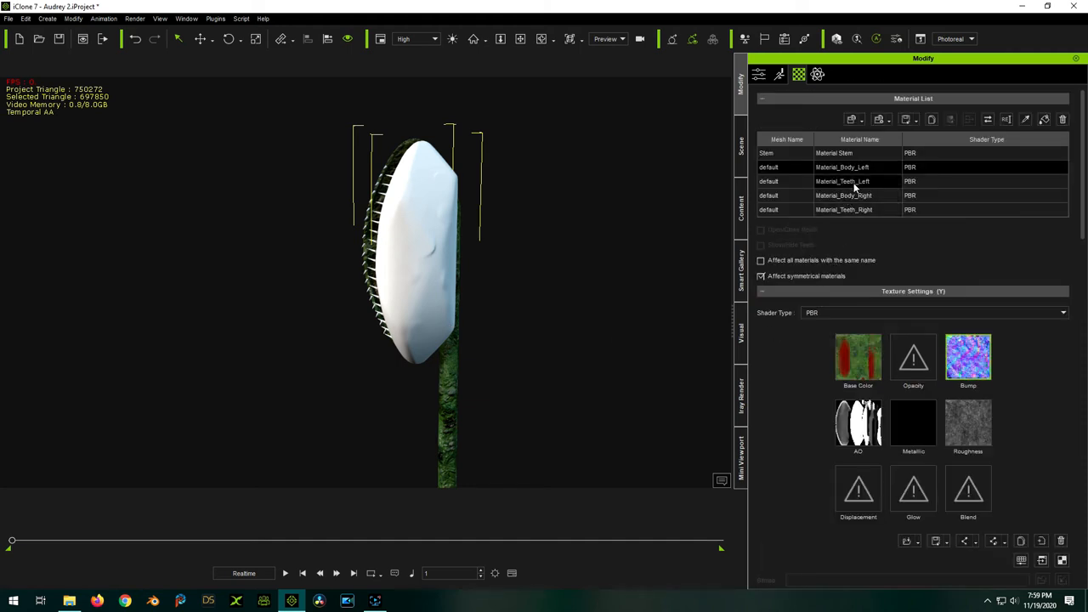
# Select Material_Body_Right and assign its diffuse, normal (as Normal Map), AO and roughness maps
pyautogui.click(843, 180)
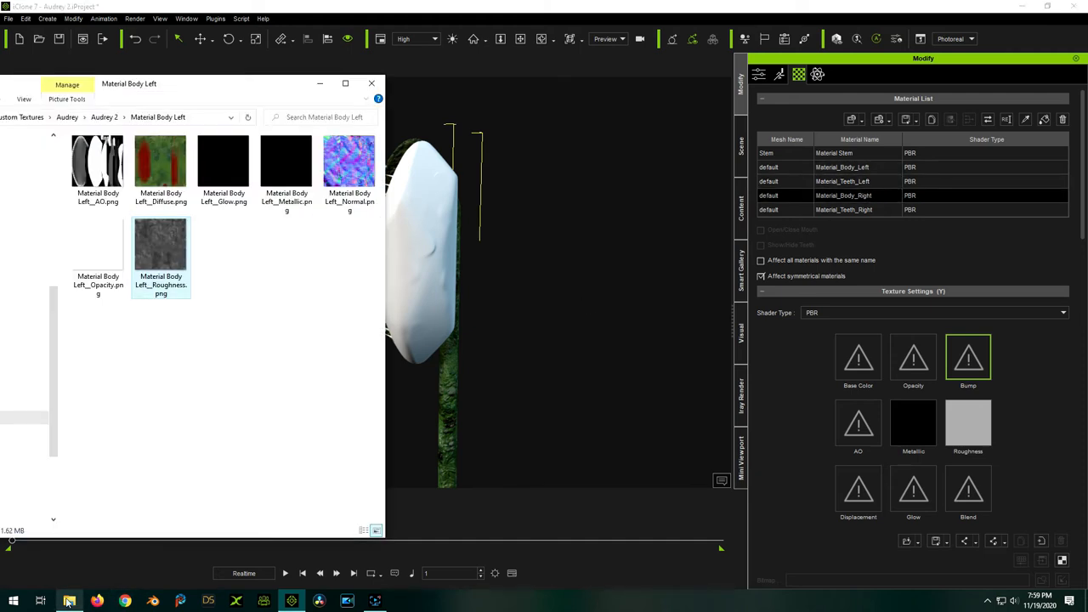
pyautogui.click(146, 118)
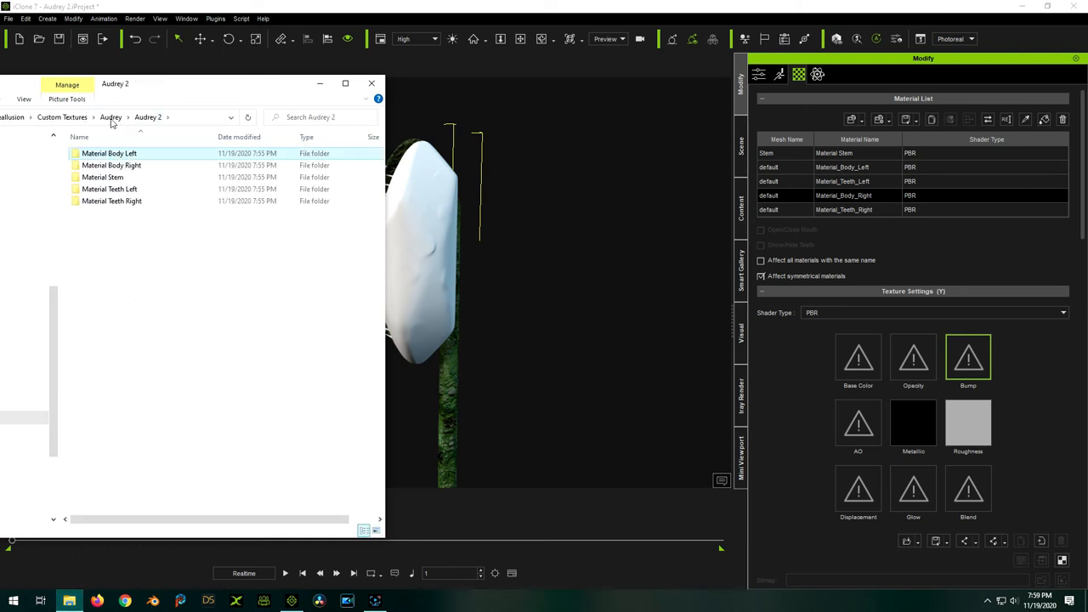
pyautogui.doubleClick(112, 165)
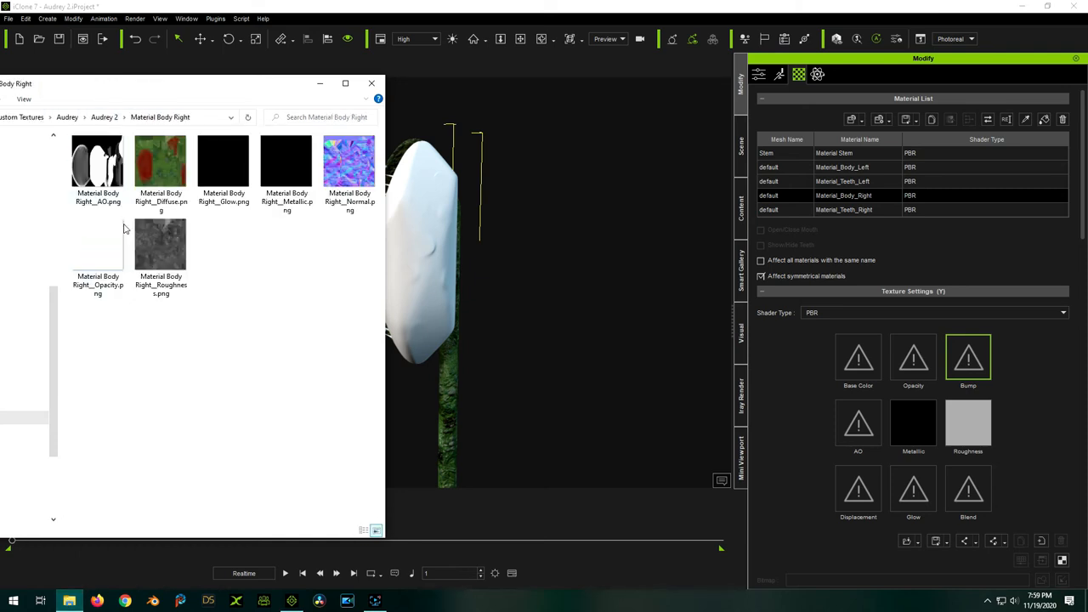
pyautogui.doubleClick(159, 161)
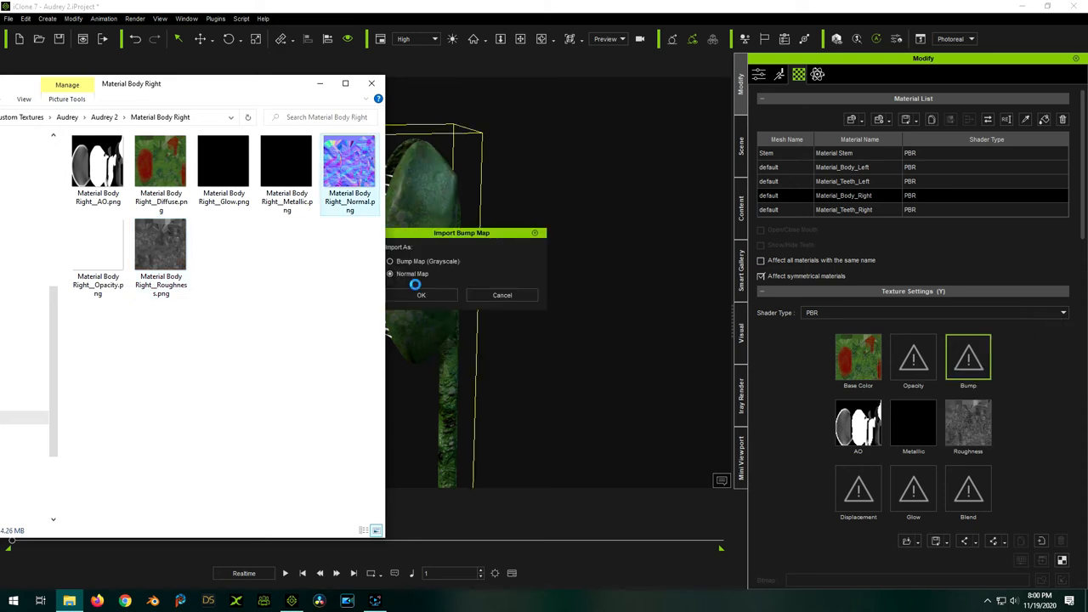
pyautogui.click(421, 296)
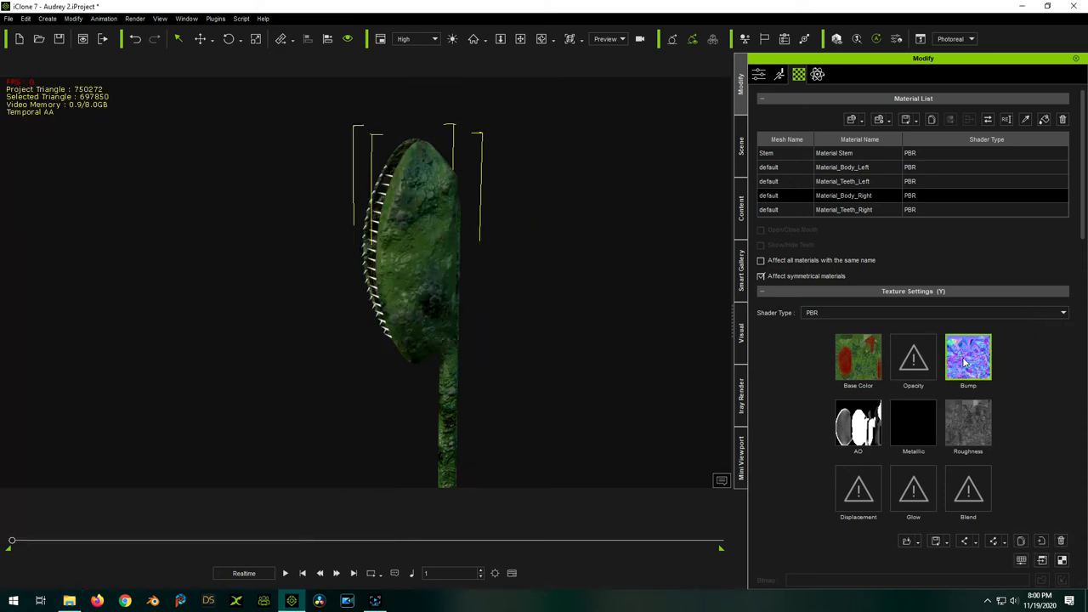
pyautogui.scroll(-3)
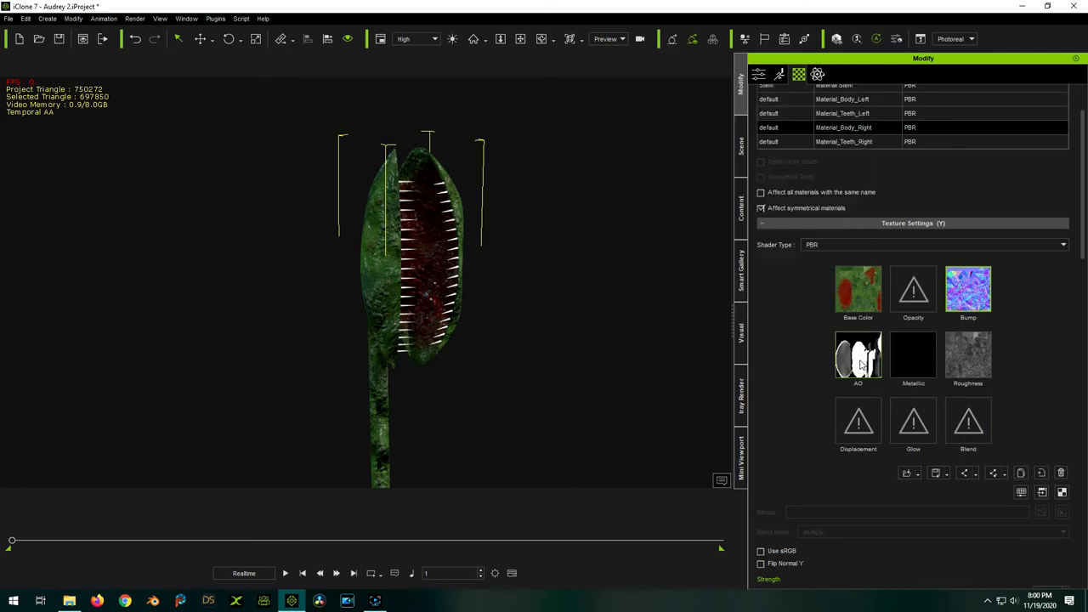
pyautogui.rightClick(856, 355)
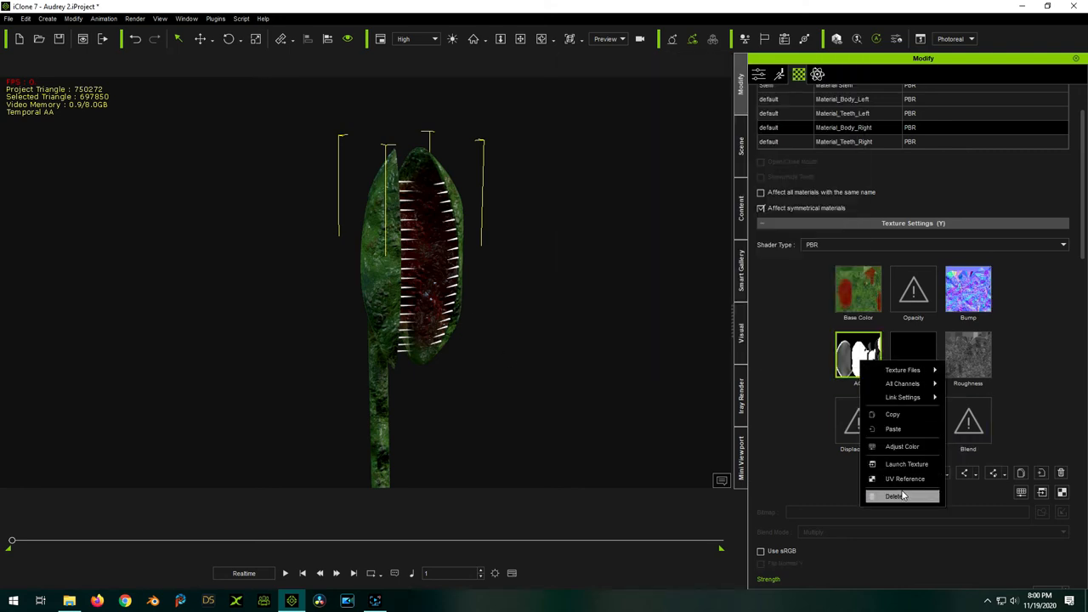
pyautogui.click(894, 496)
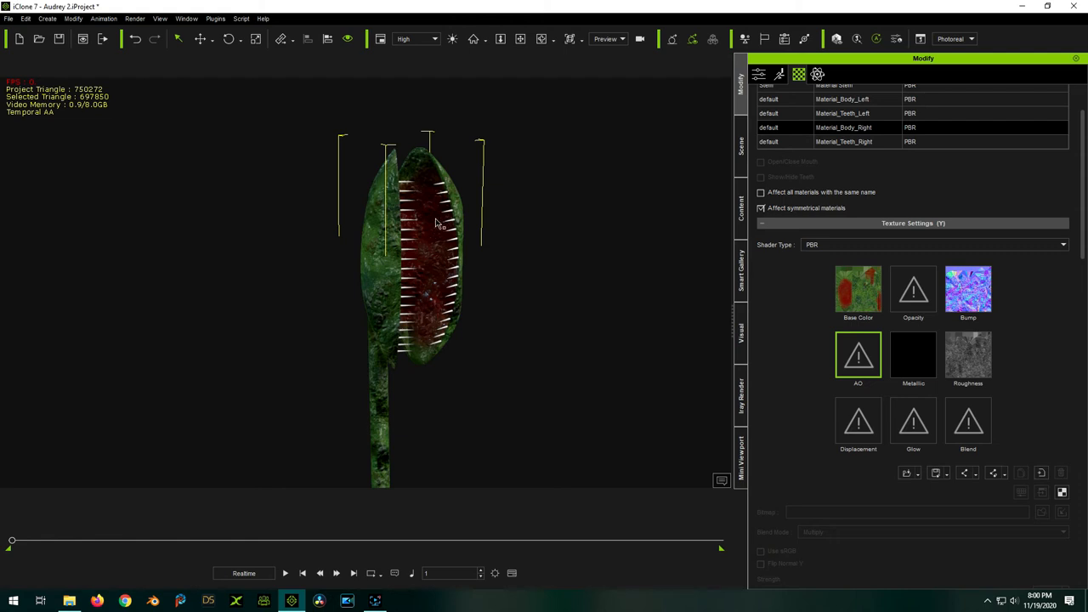
pyautogui.moveTo(433, 225); pyautogui.dragTo(310, 360)
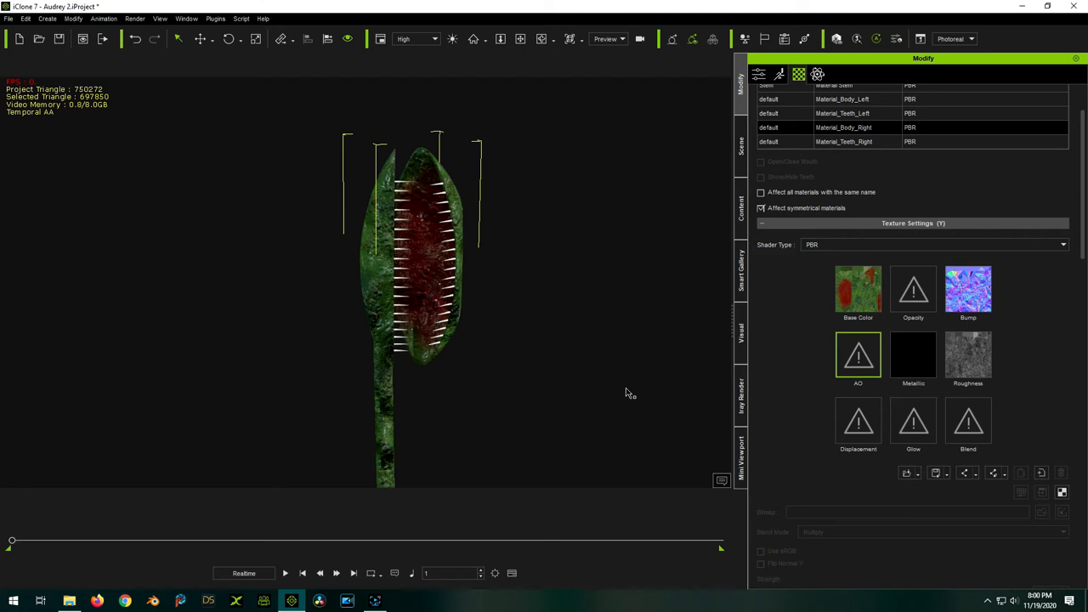
pyautogui.moveTo(588, 397)
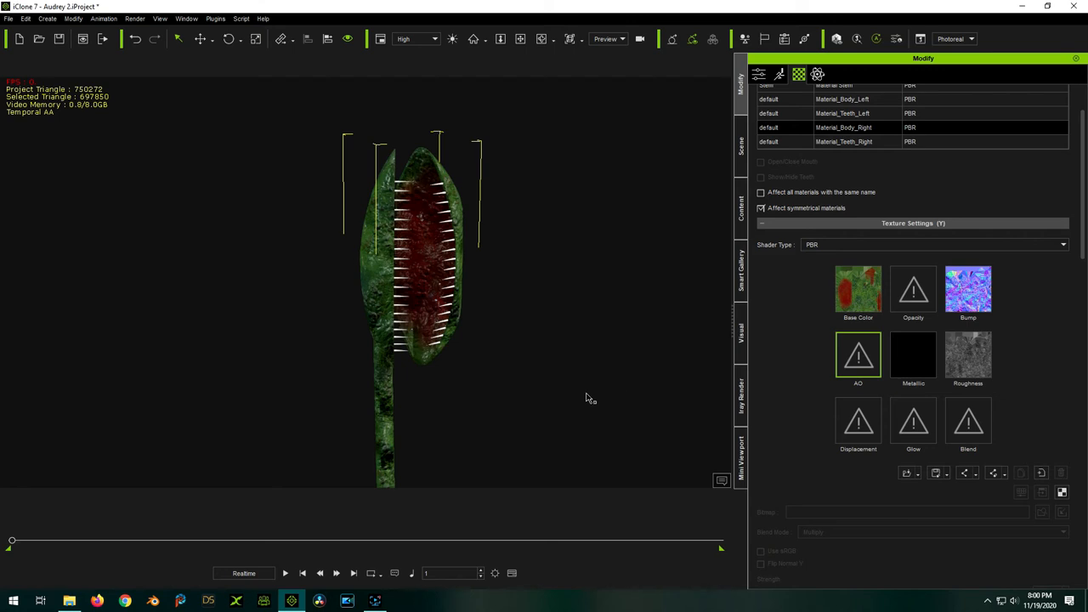
pyautogui.moveTo(520, 336)
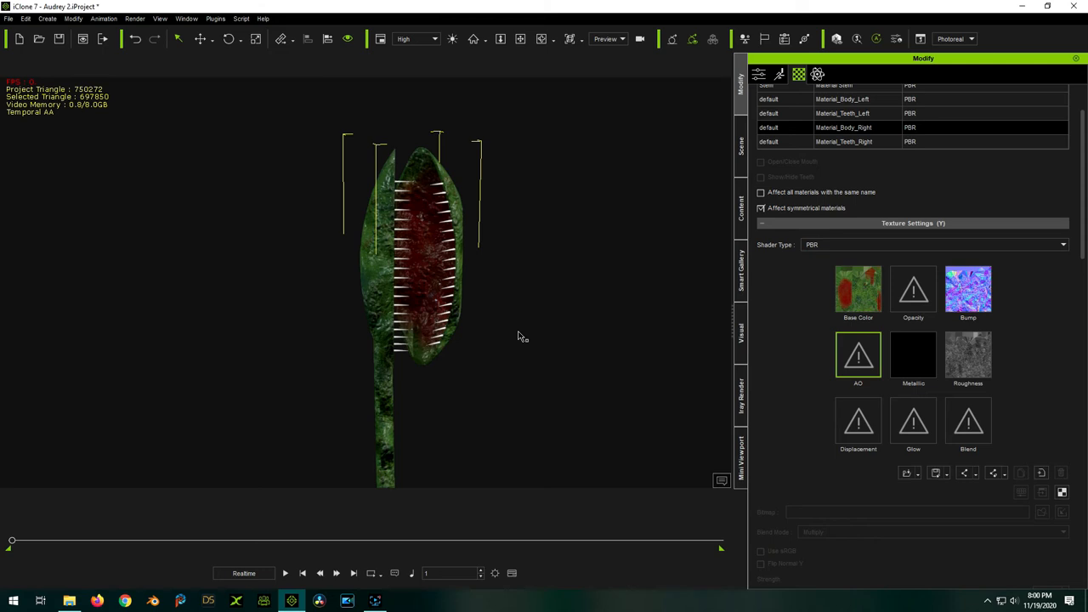
pyautogui.moveTo(535, 316)
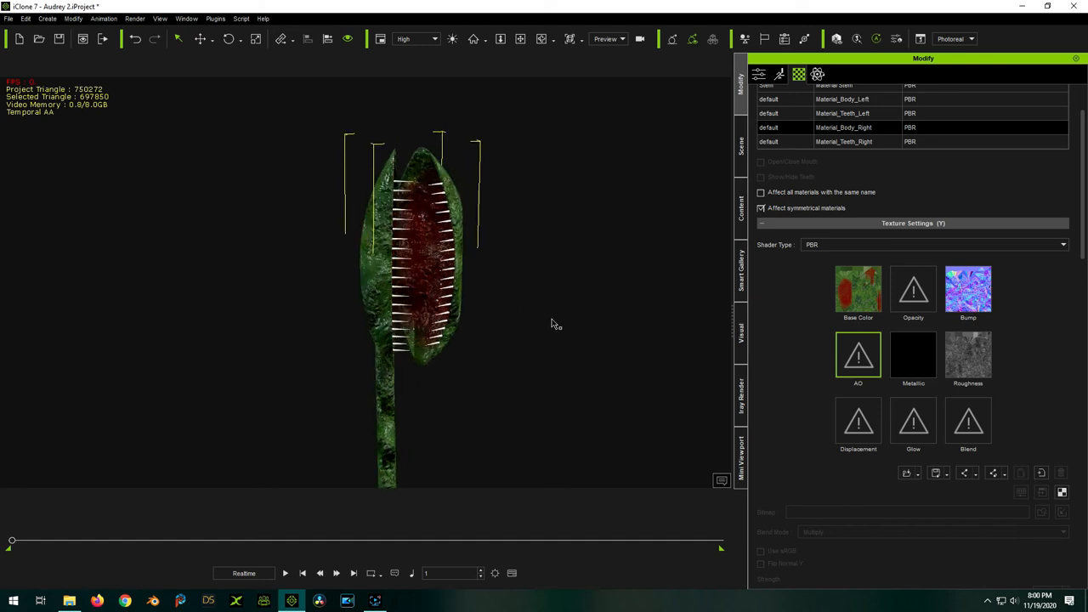
pyautogui.moveTo(553, 323); pyautogui.dragTo(622, 313)
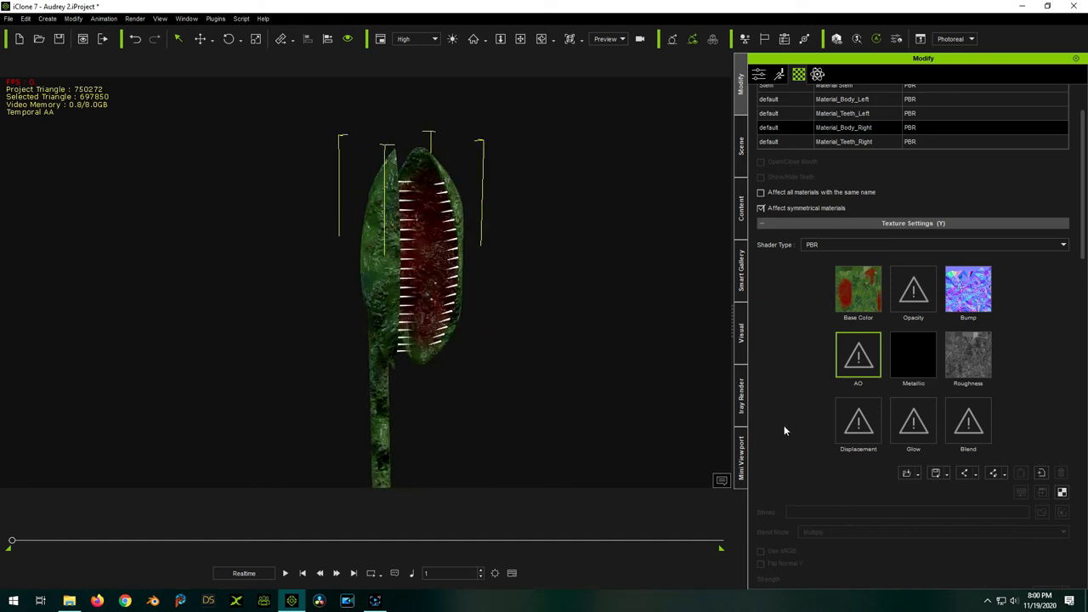
pyautogui.click(856, 355)
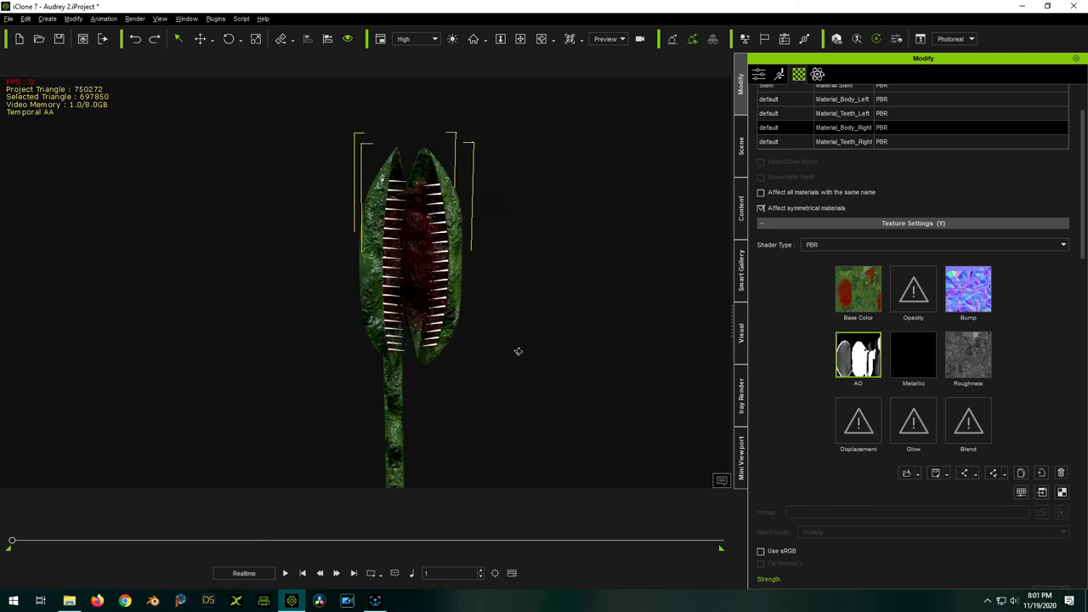
pyautogui.moveTo(518, 352); pyautogui.dragTo(314, 317)
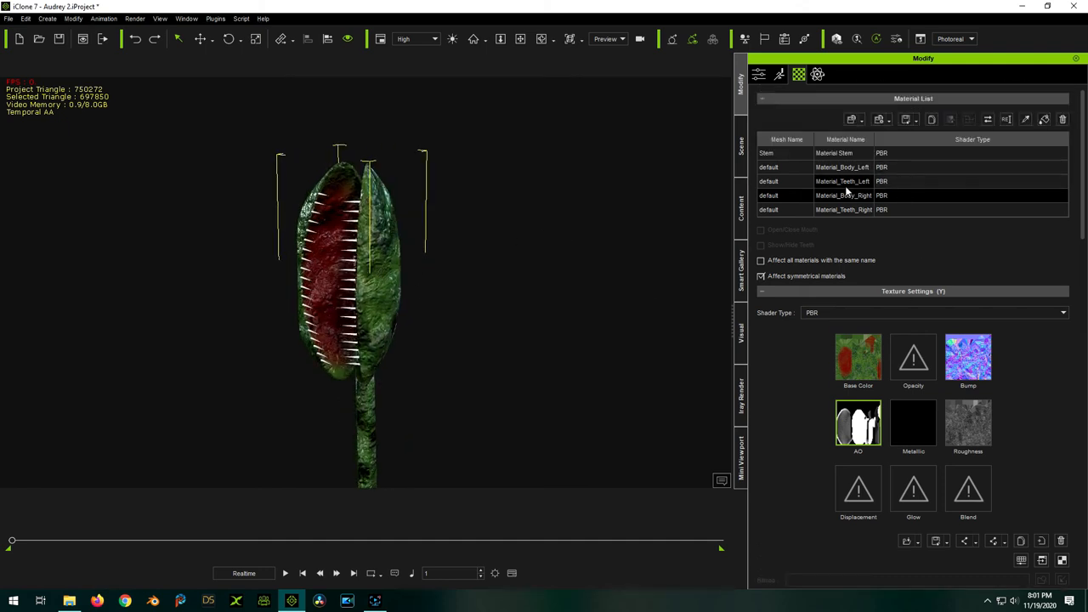
pyautogui.click(842, 180)
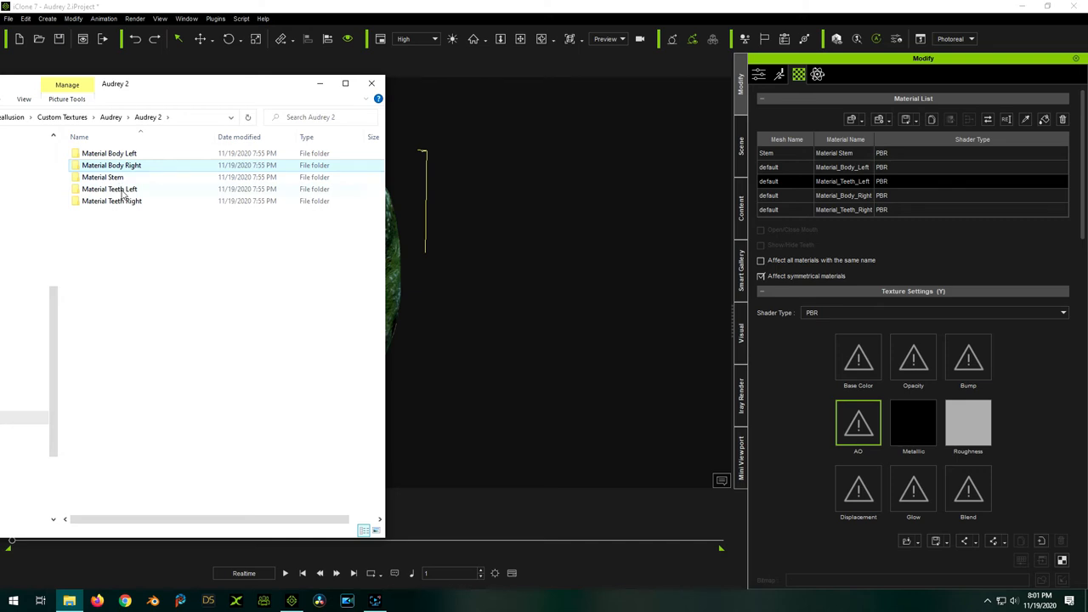
pyautogui.doubleClick(108, 189)
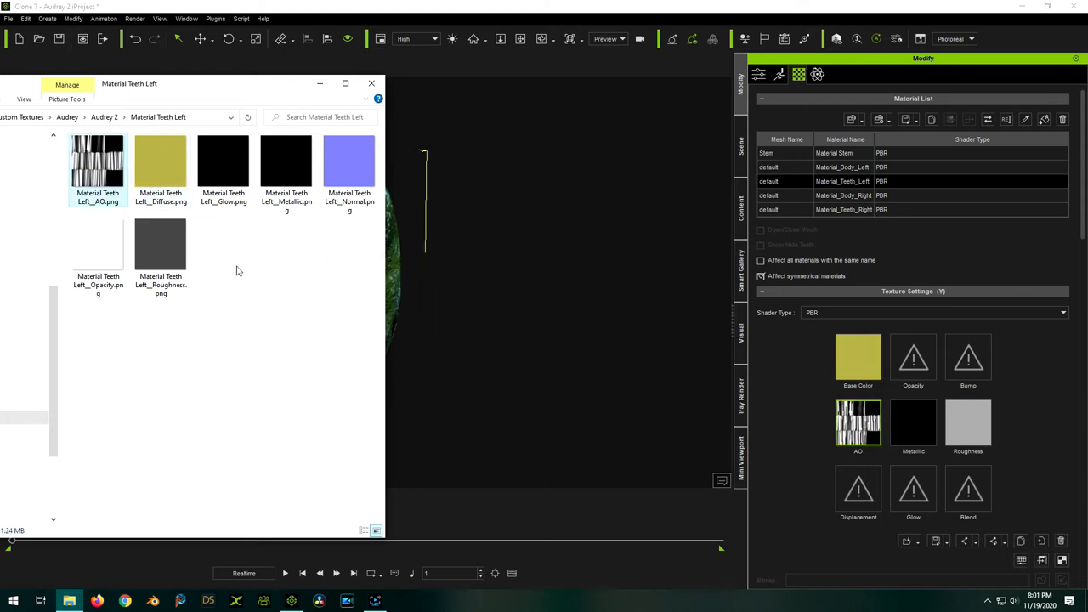
pyautogui.click(160, 245)
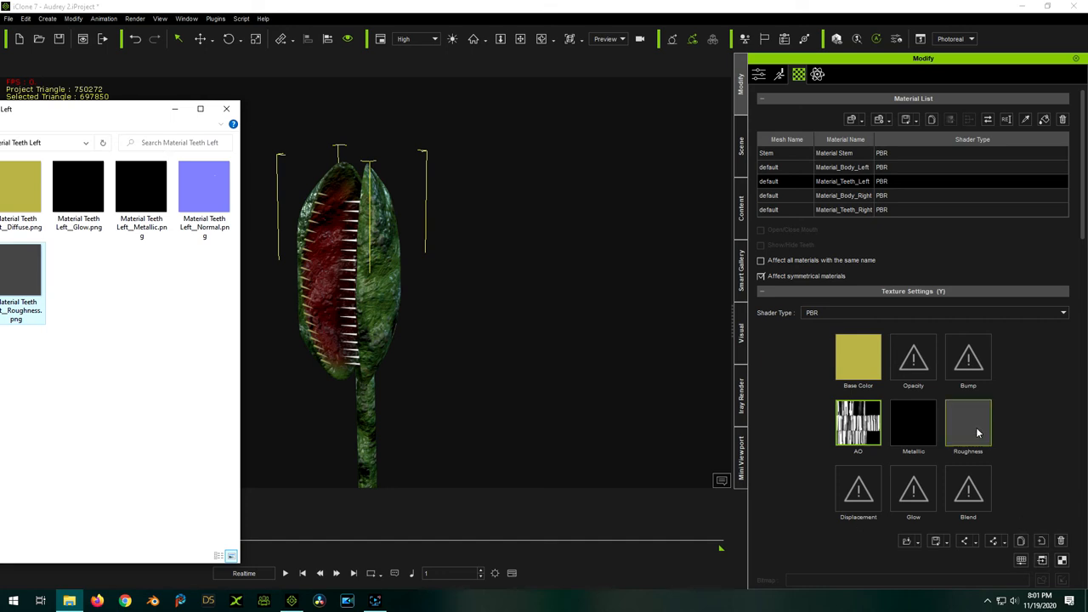
pyautogui.rightClick(967, 421)
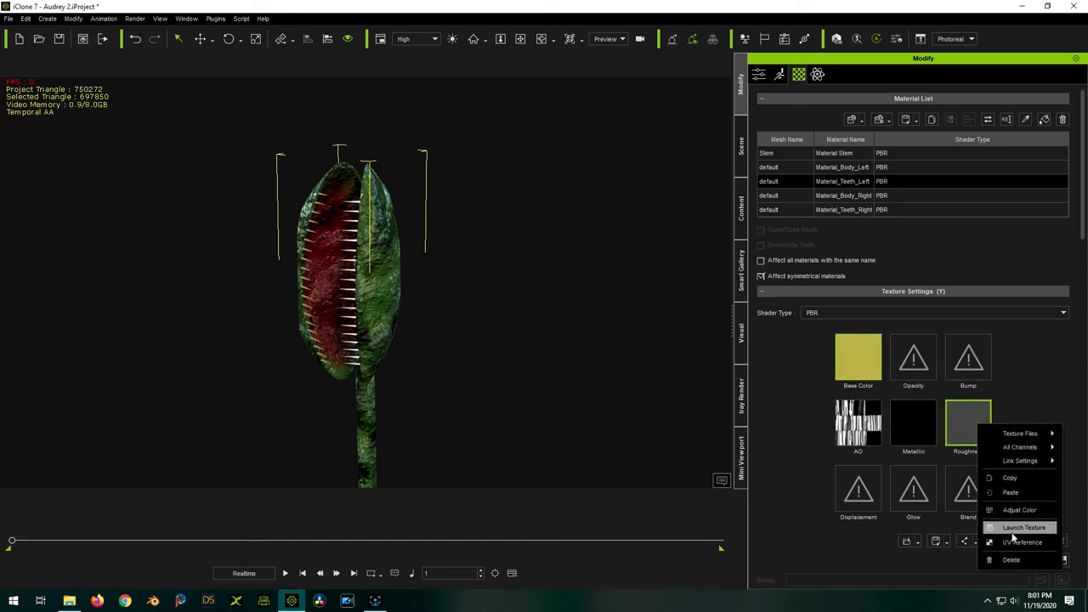
pyautogui.click(1023, 526)
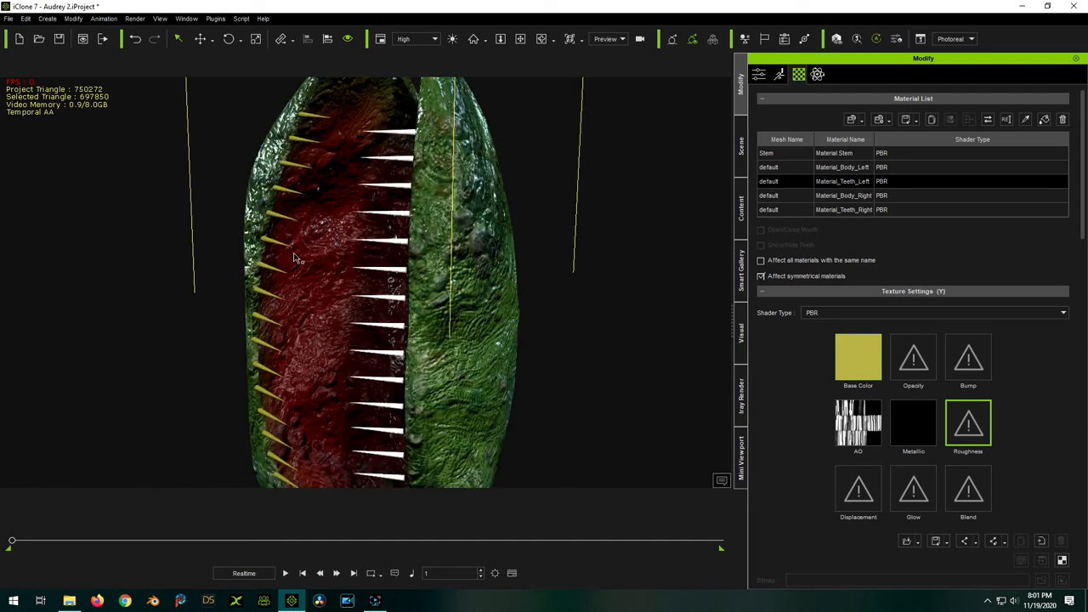
pyautogui.scroll(3)
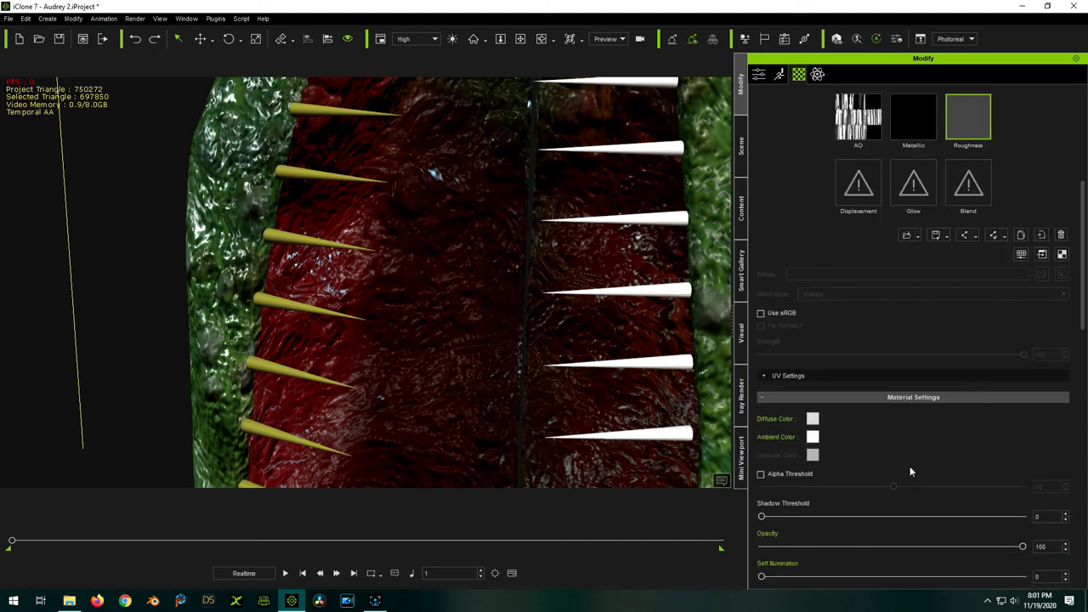
pyautogui.scroll(3)
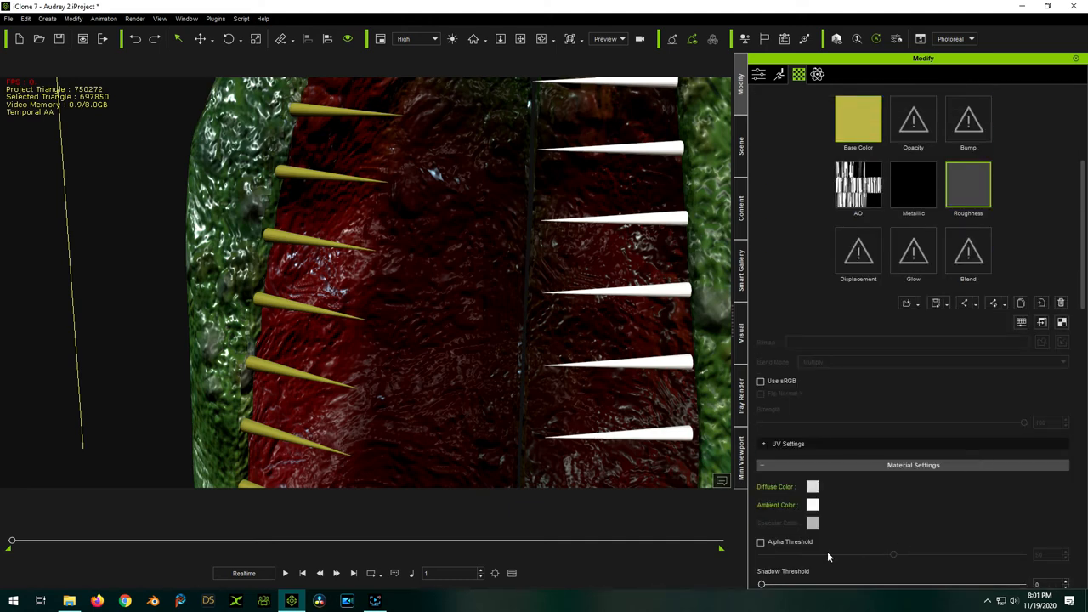
pyautogui.rightClick(969, 355)
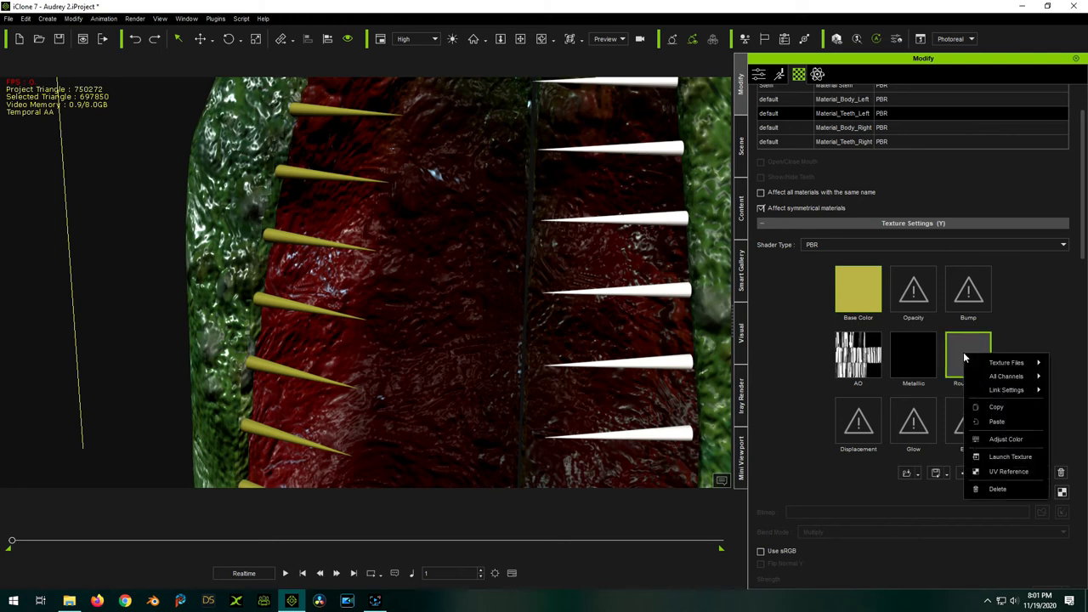
pyautogui.click(1006, 439)
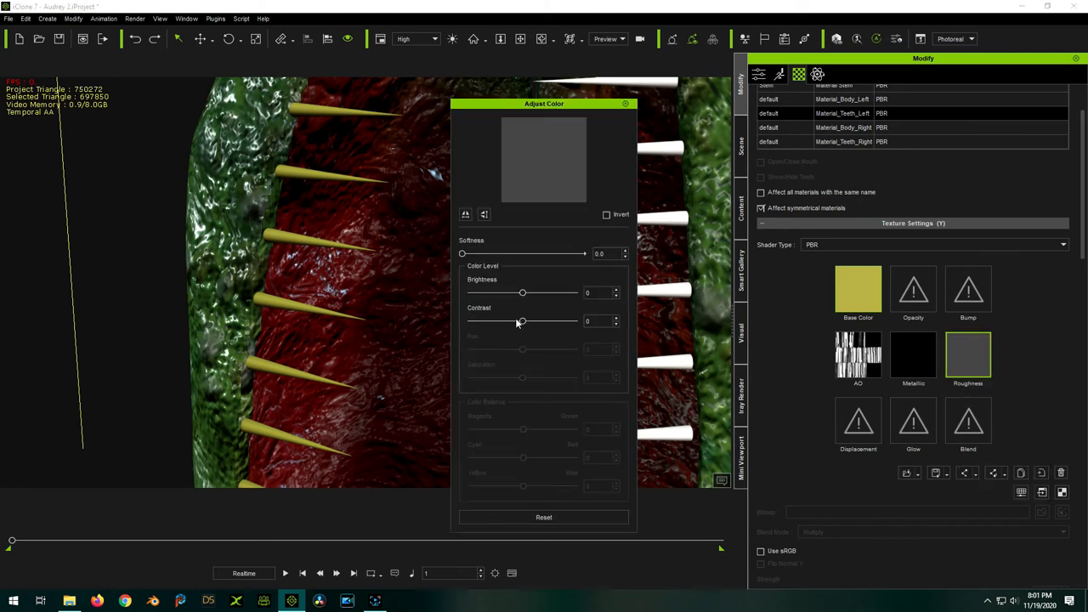
pyautogui.moveTo(523, 293); pyautogui.dragTo(466, 292)
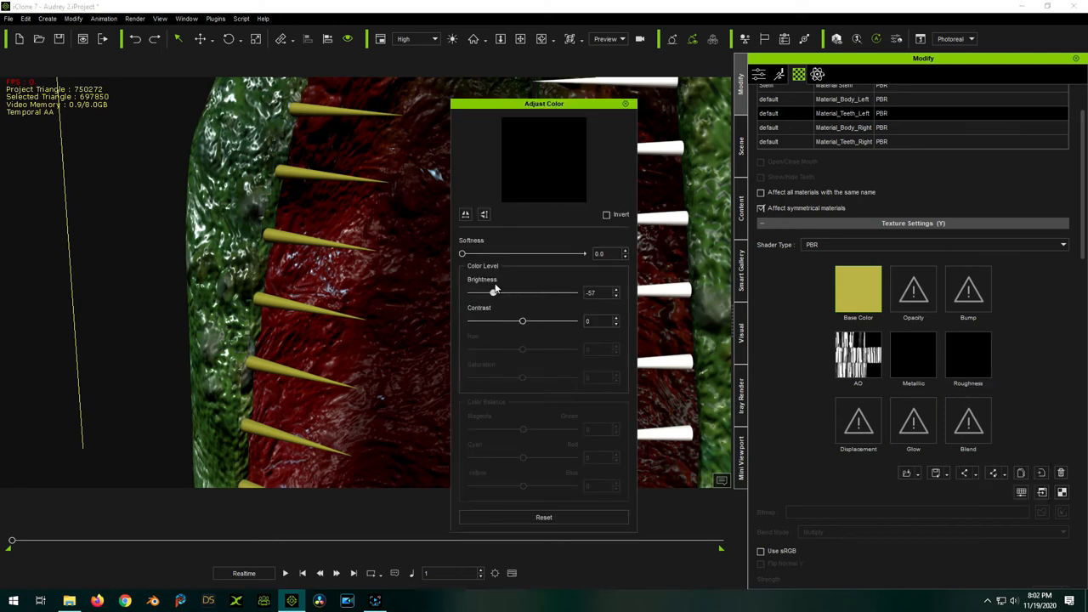
pyautogui.moveTo(495, 292); pyautogui.dragTo(543, 293)
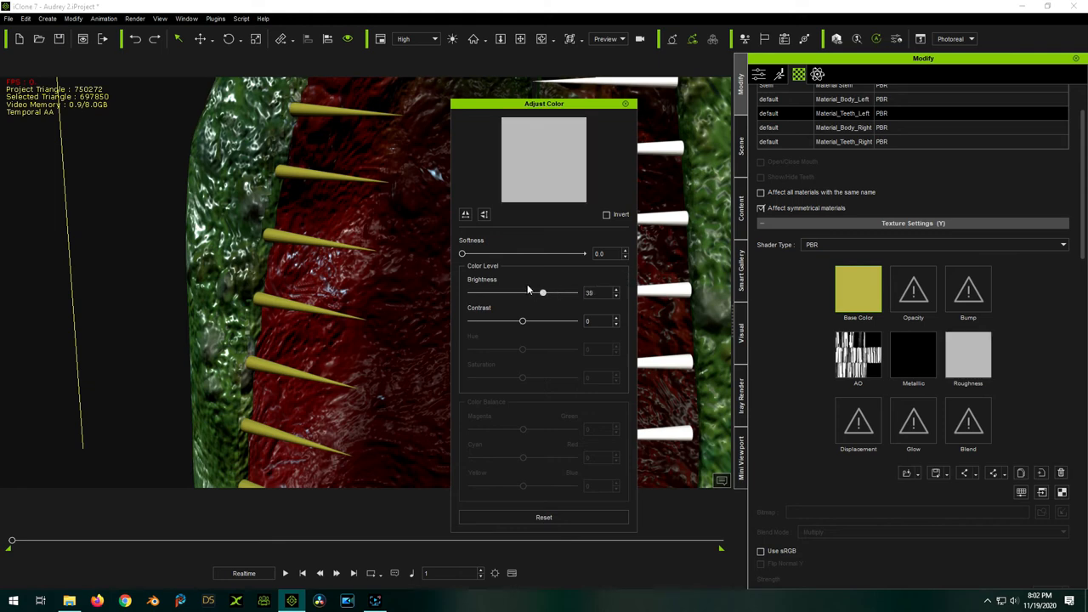
pyautogui.moveTo(542, 292); pyautogui.dragTo(543, 293)
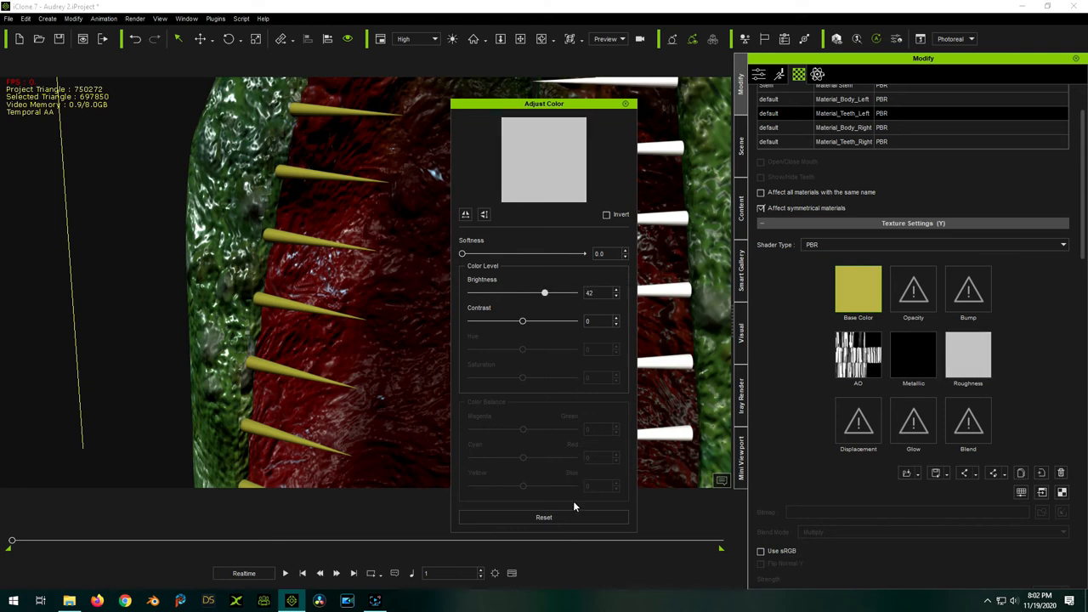
pyautogui.click(544, 517)
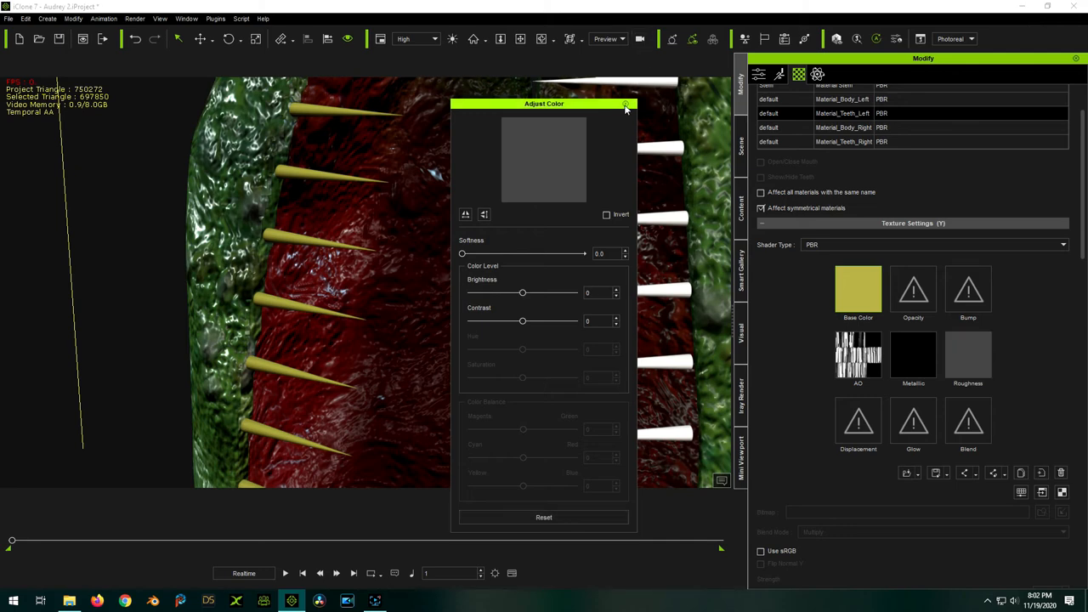
pyautogui.click(626, 104)
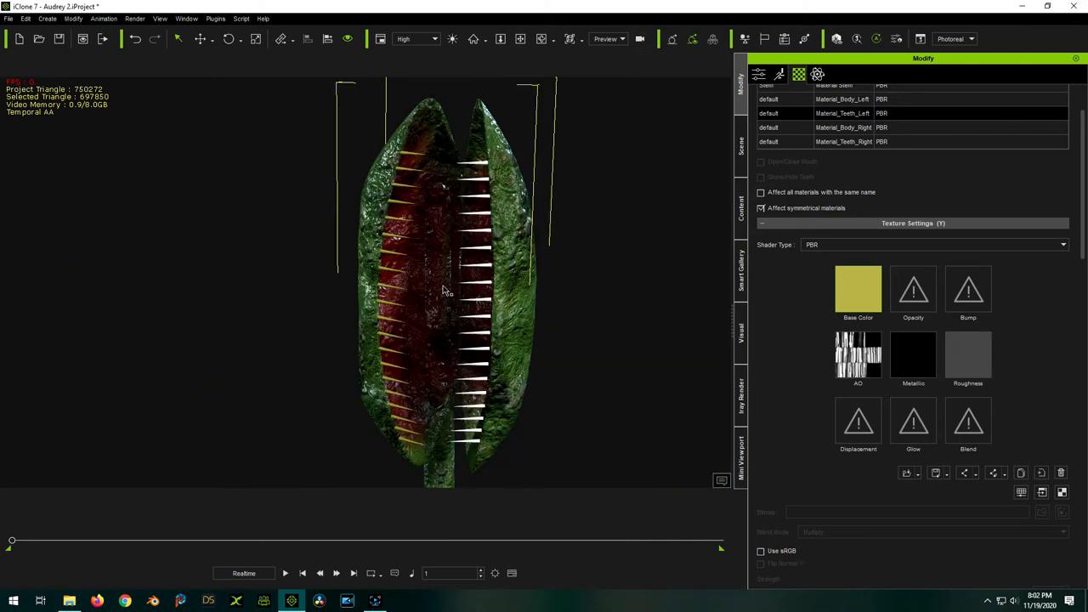
# Import Material Teeth Left_Normal.png into the Bump channel as a normal map
pyautogui.click(968, 355)
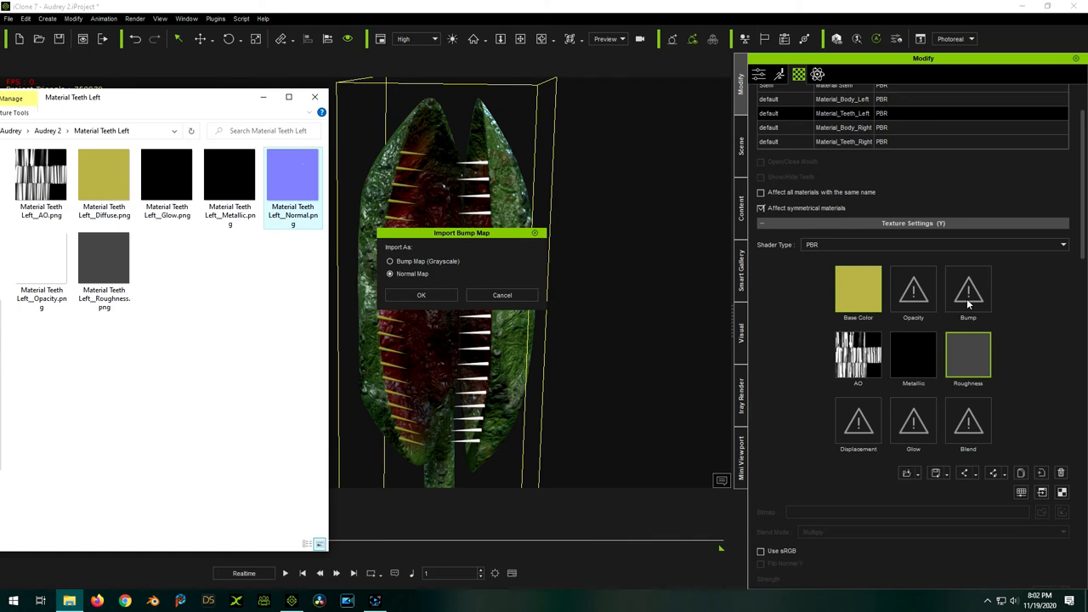
pyautogui.click(419, 296)
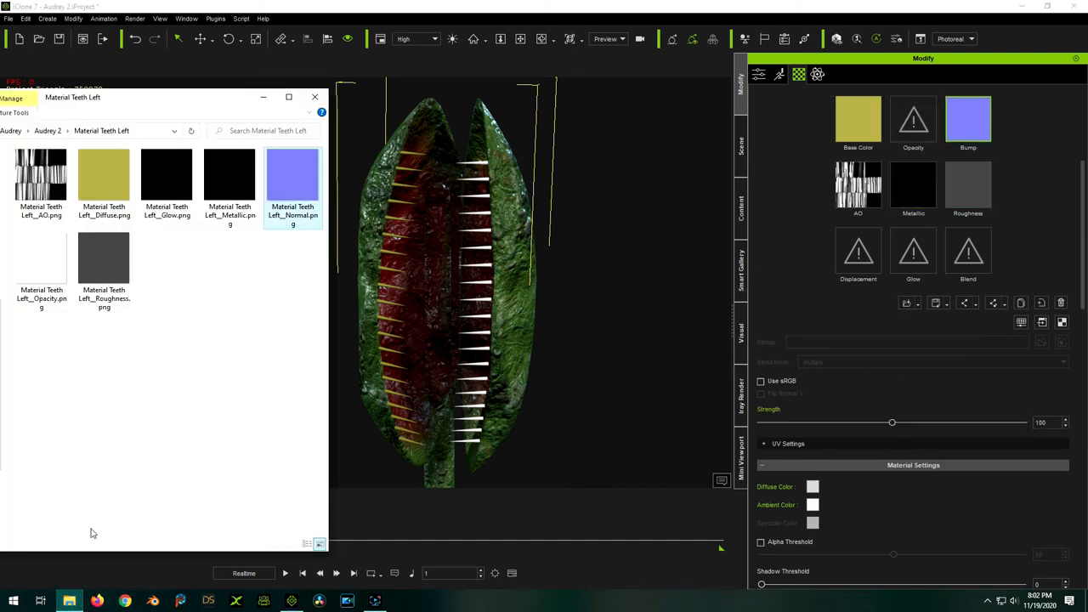
pyautogui.moveTo(180, 332)
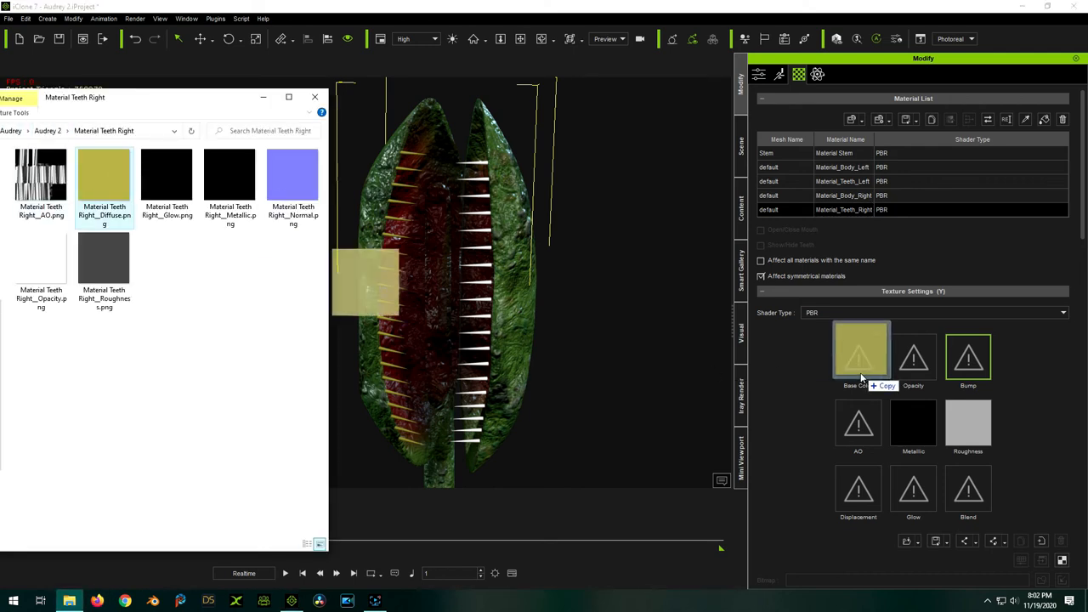
# Apply Material Teeth Right_Diffuse.png as base colour and the Right normal image as normal-map bump
pyautogui.moveTo(41, 174); pyautogui.dragTo(856, 421)
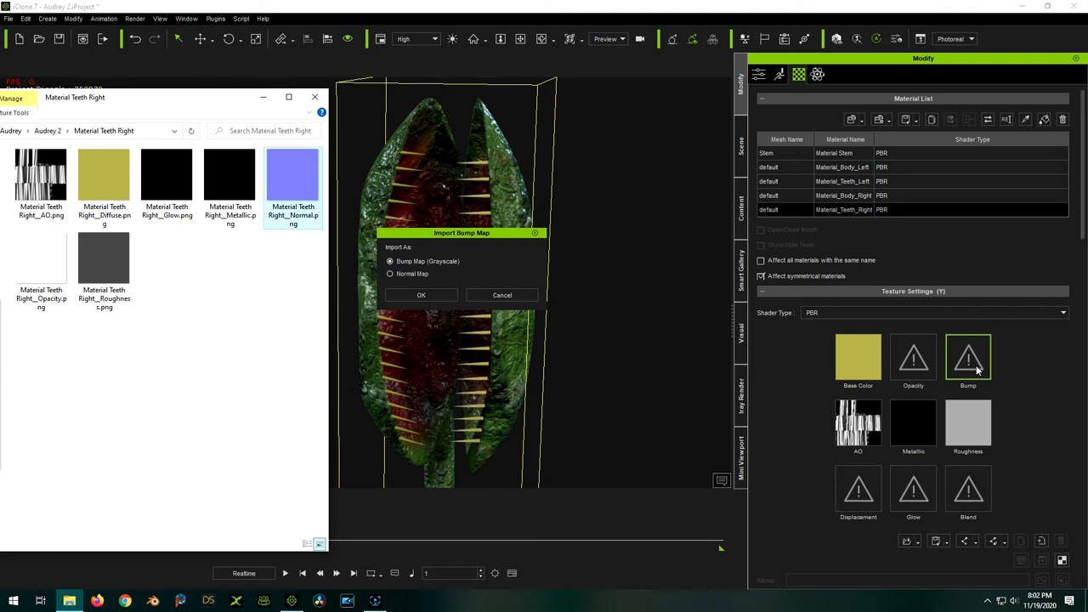
pyautogui.click(391, 272)
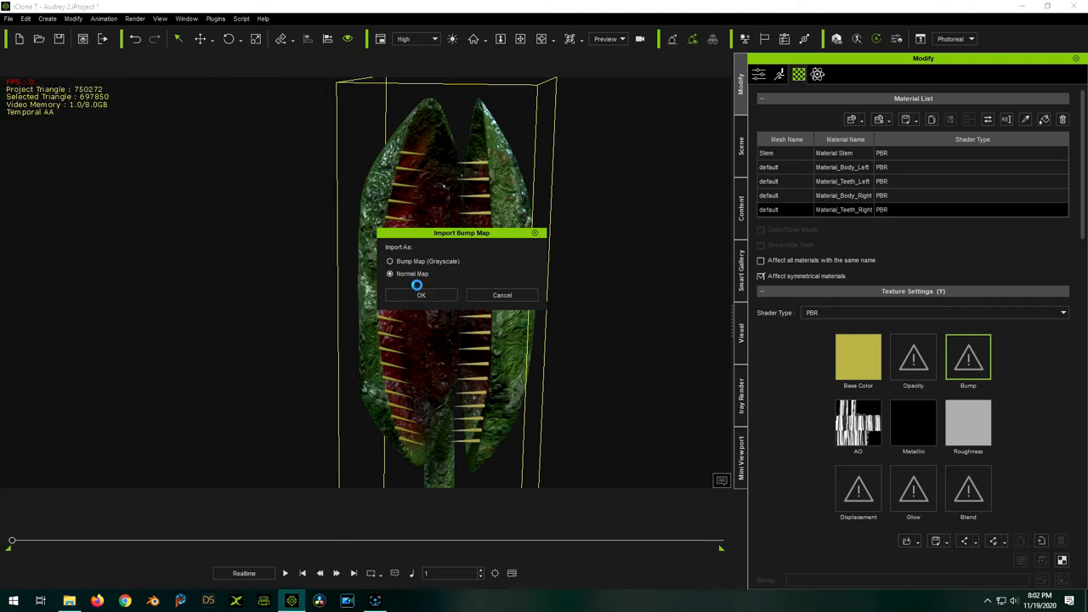
pyautogui.click(421, 296)
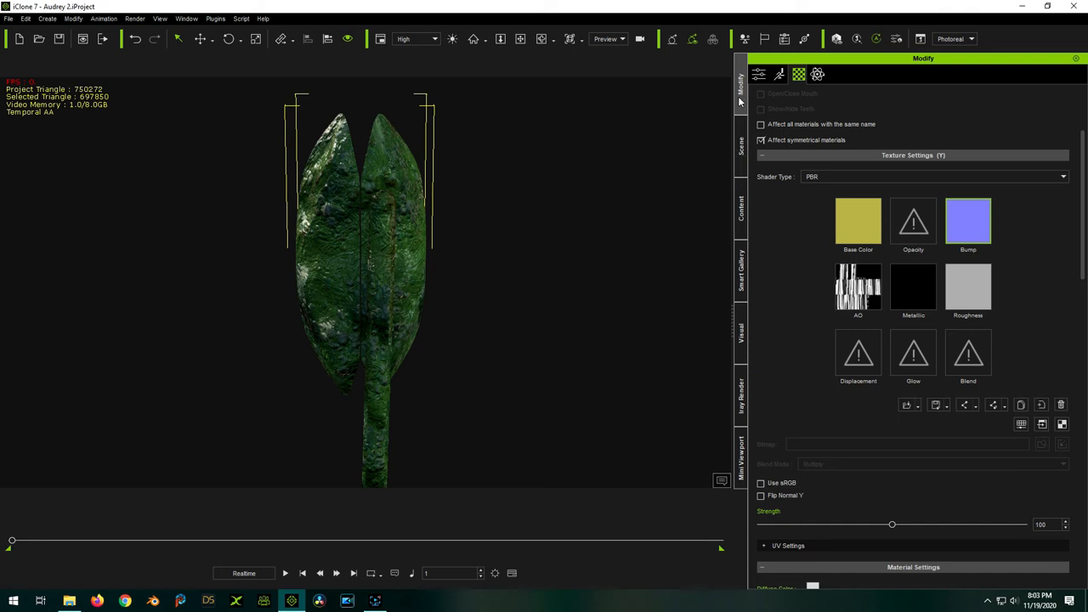
# Expand the Audrey prop in the Scene list and select the flytrap's stem for motion editing
pyautogui.click(741, 144)
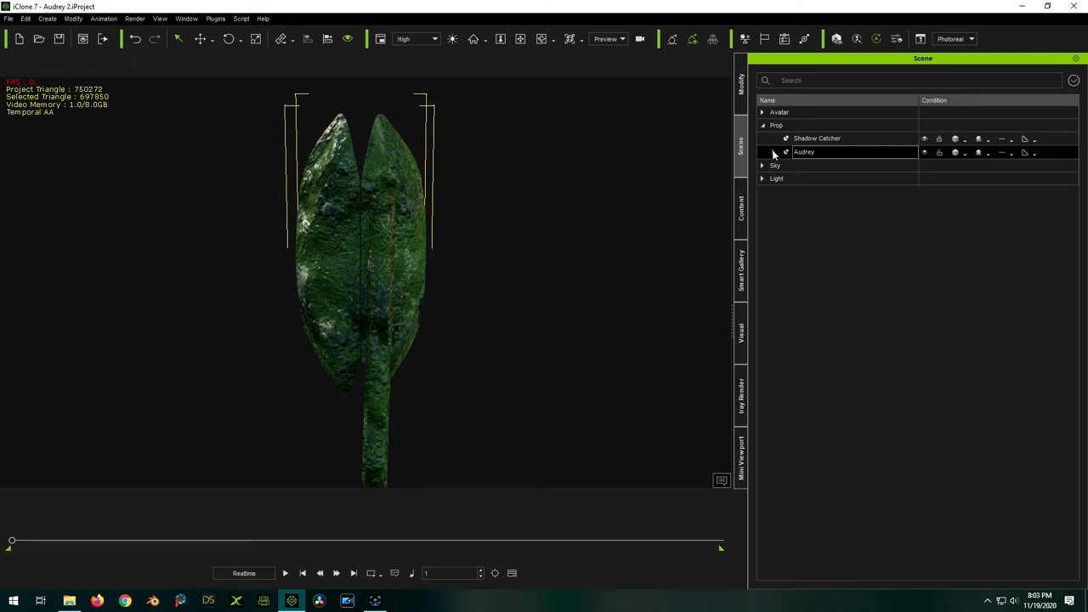
pyautogui.click(761, 151)
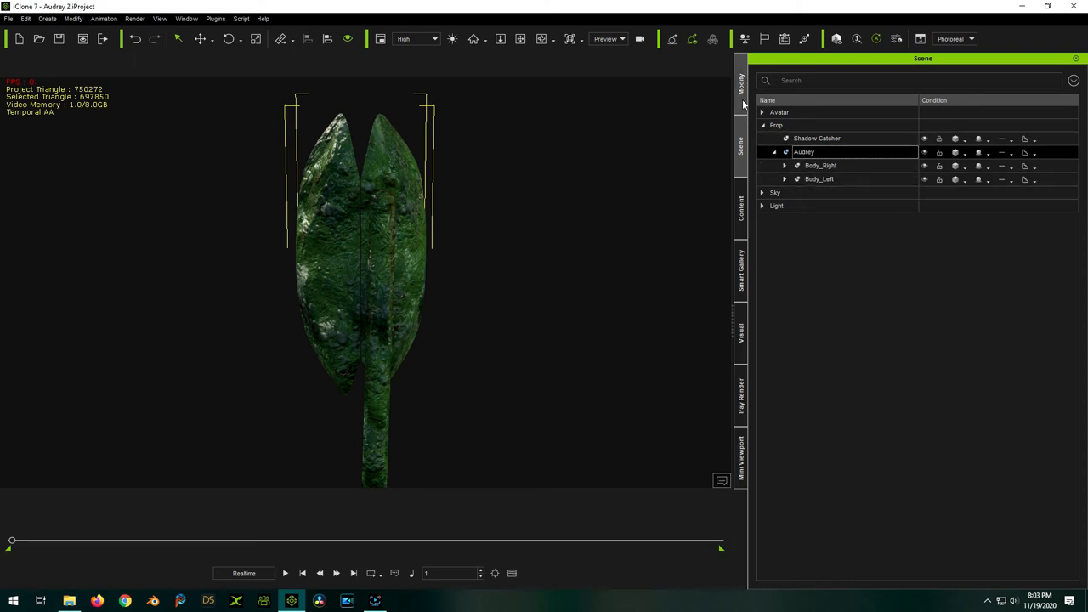
pyautogui.click(738, 85)
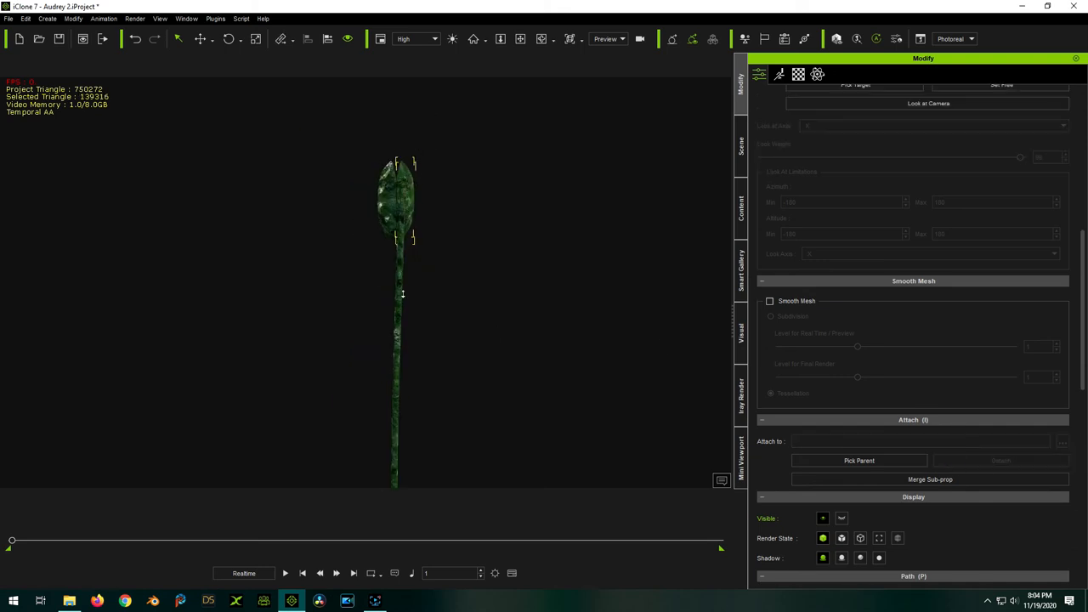
pyautogui.click(741, 144)
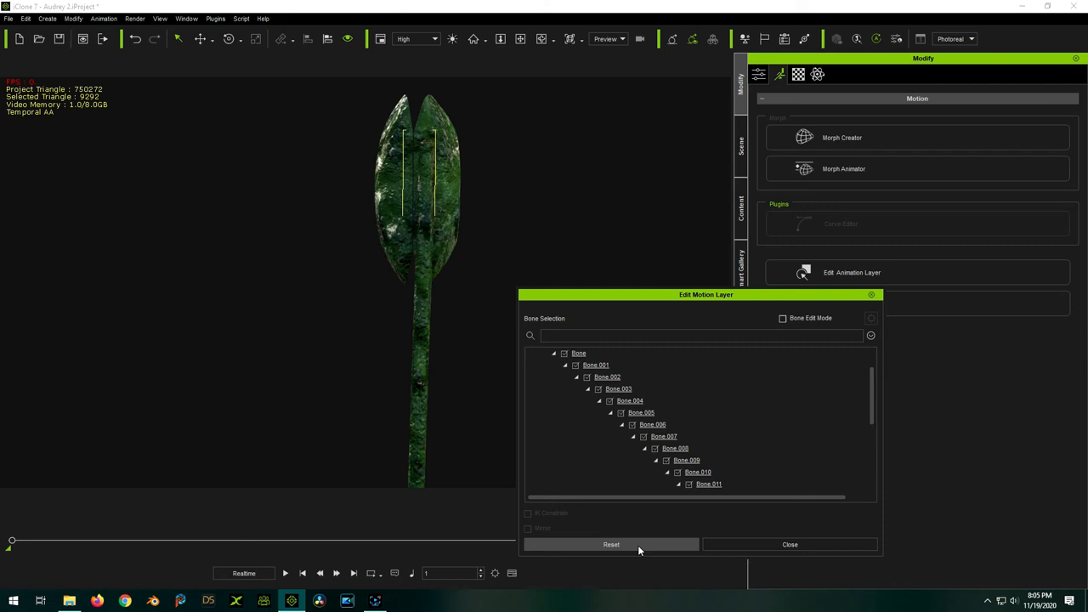
# Select the stem bones and bend the stem into a curve with the move gizmo
pyautogui.click(782, 318)
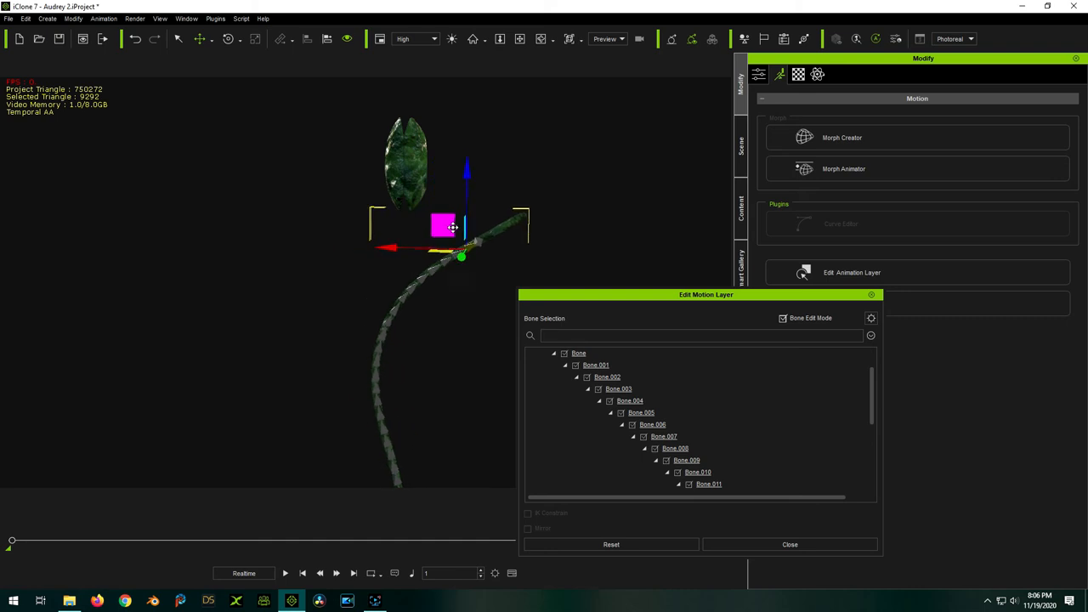
pyautogui.moveTo(452, 228); pyautogui.dragTo(411, 244)
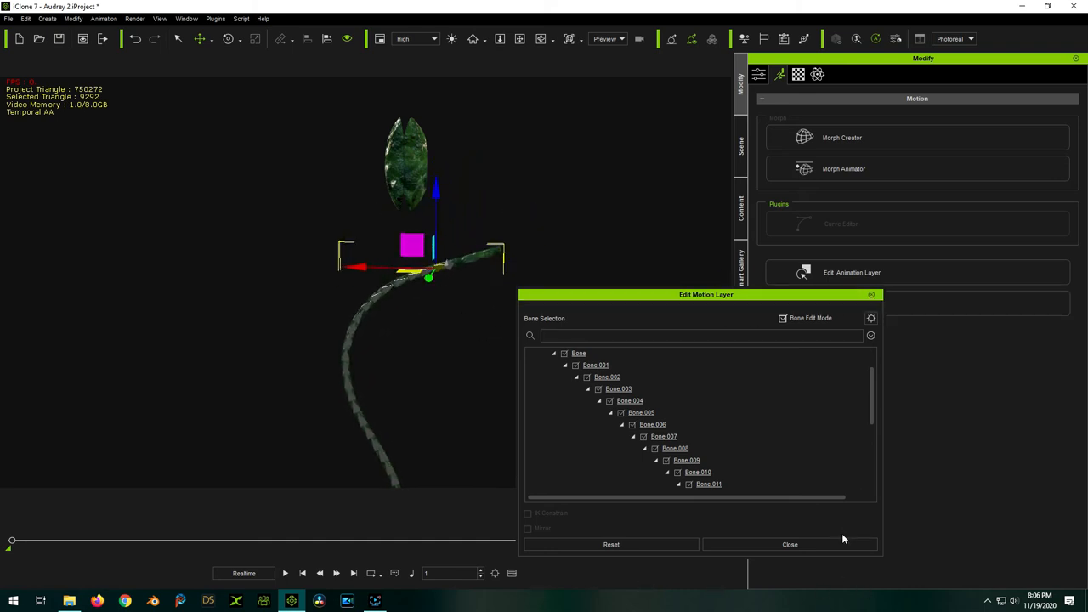
# Close the Edit Motion Layer window
pyautogui.click(789, 543)
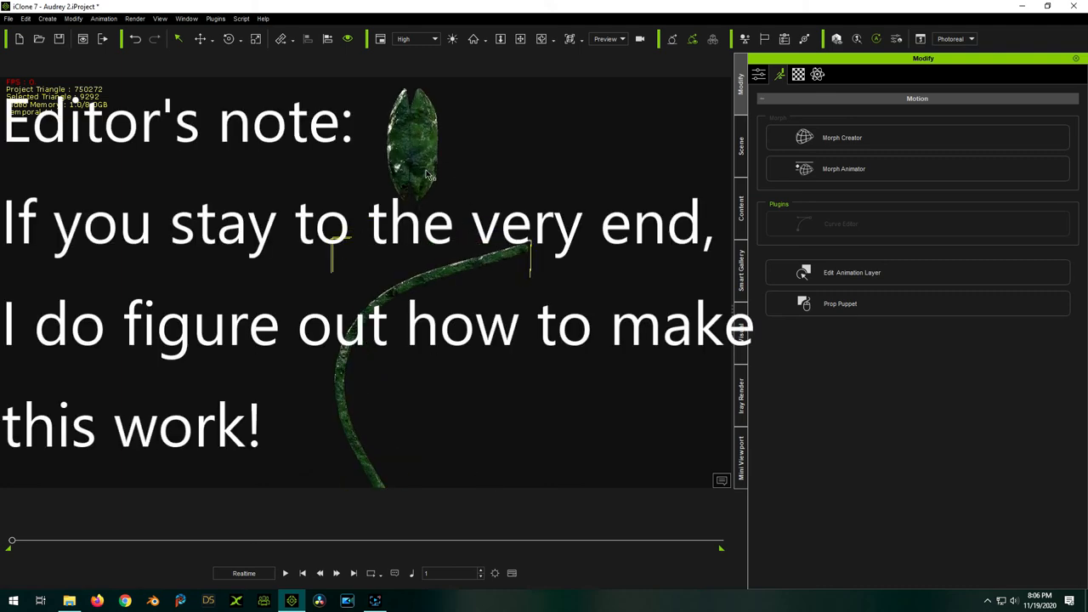
pyautogui.moveTo(411, 151)
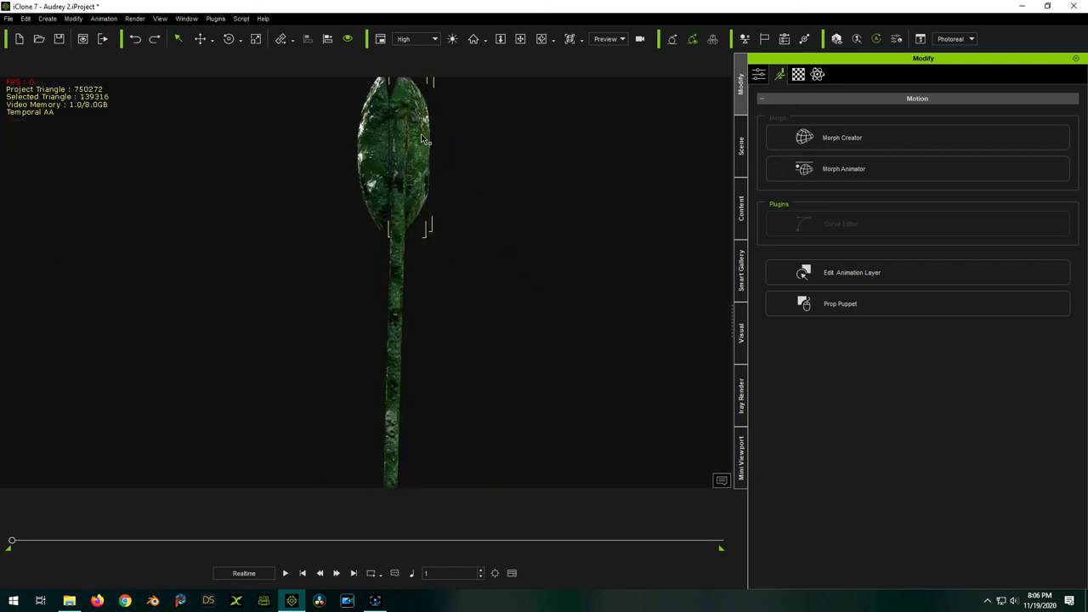
pyautogui.click(797, 74)
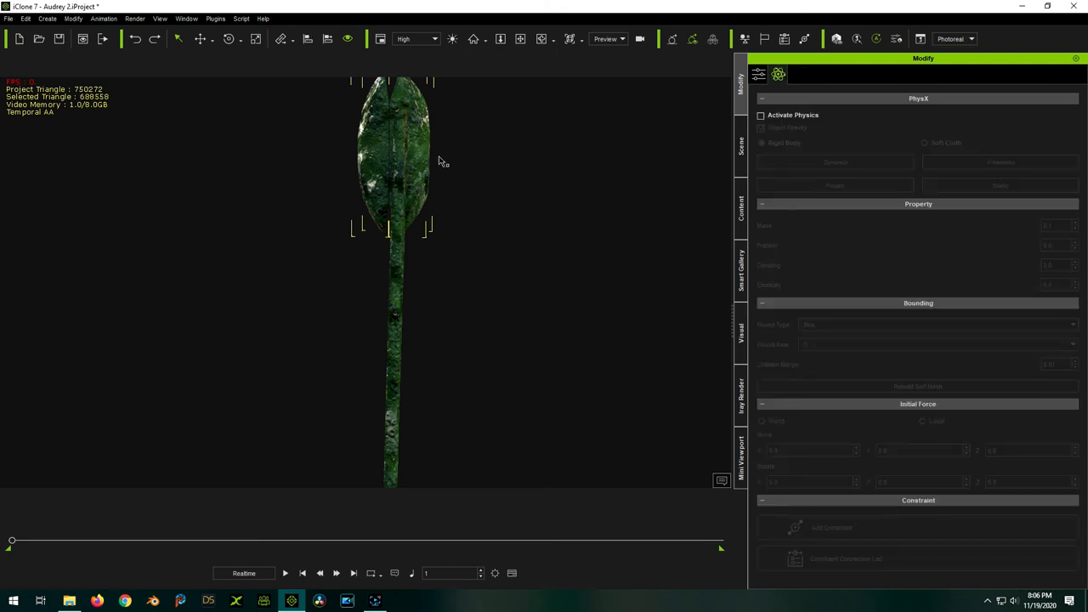
pyautogui.click(758, 75)
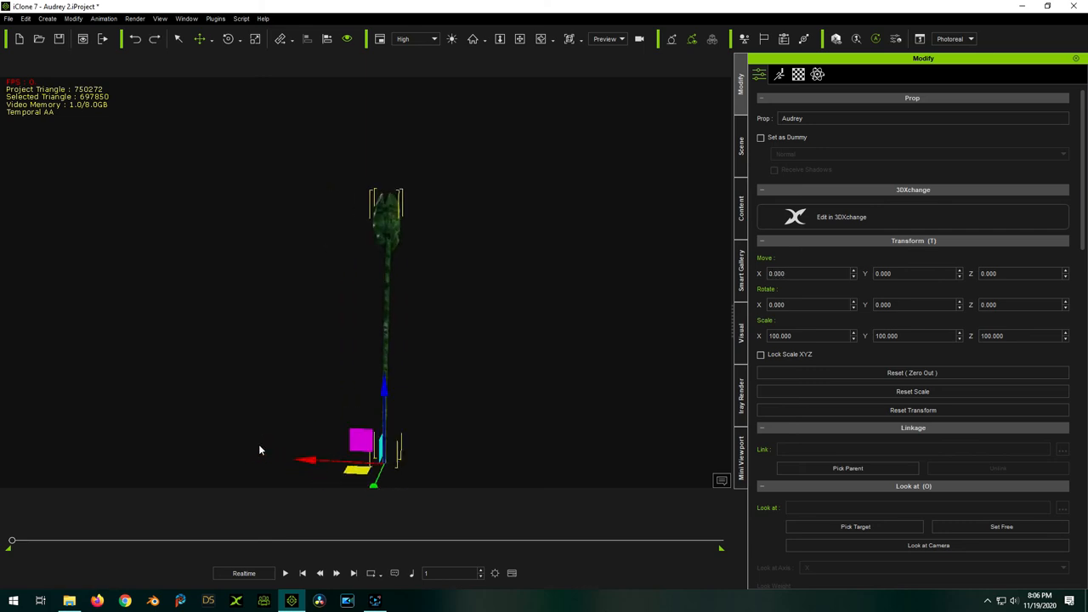
pyautogui.moveTo(388, 294)
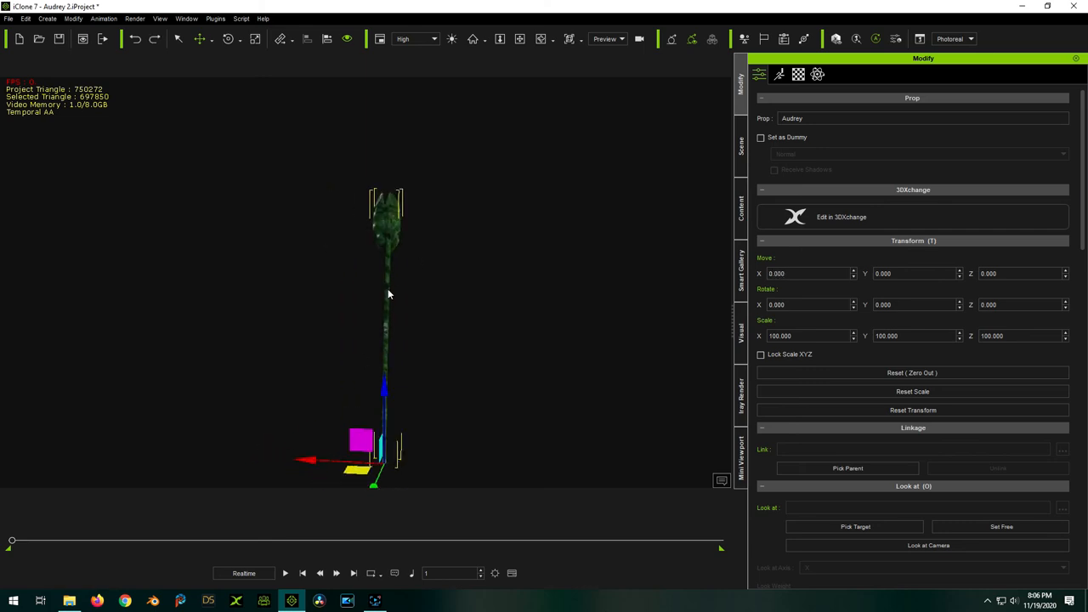
pyautogui.click(778, 75)
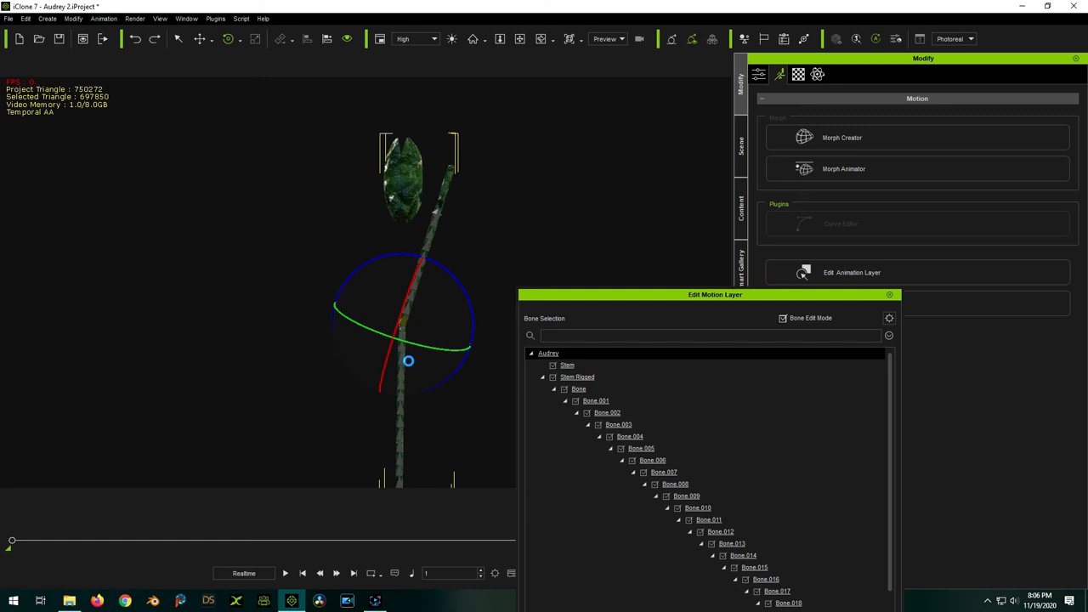
pyautogui.click(889, 294)
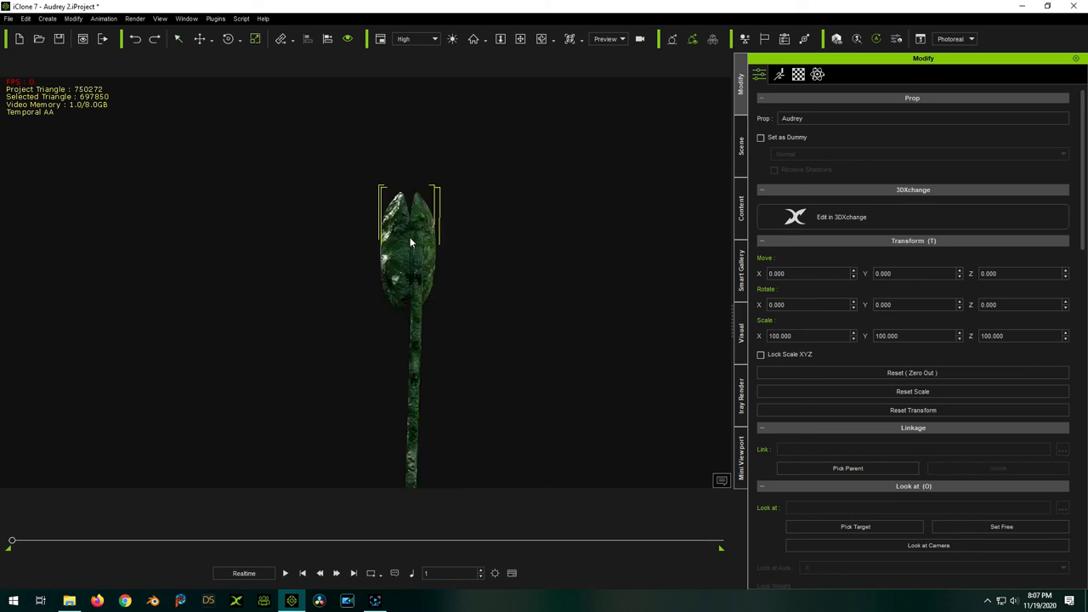
# Deselect the flytrap to view the textured prop clearly
pyautogui.click(741, 149)
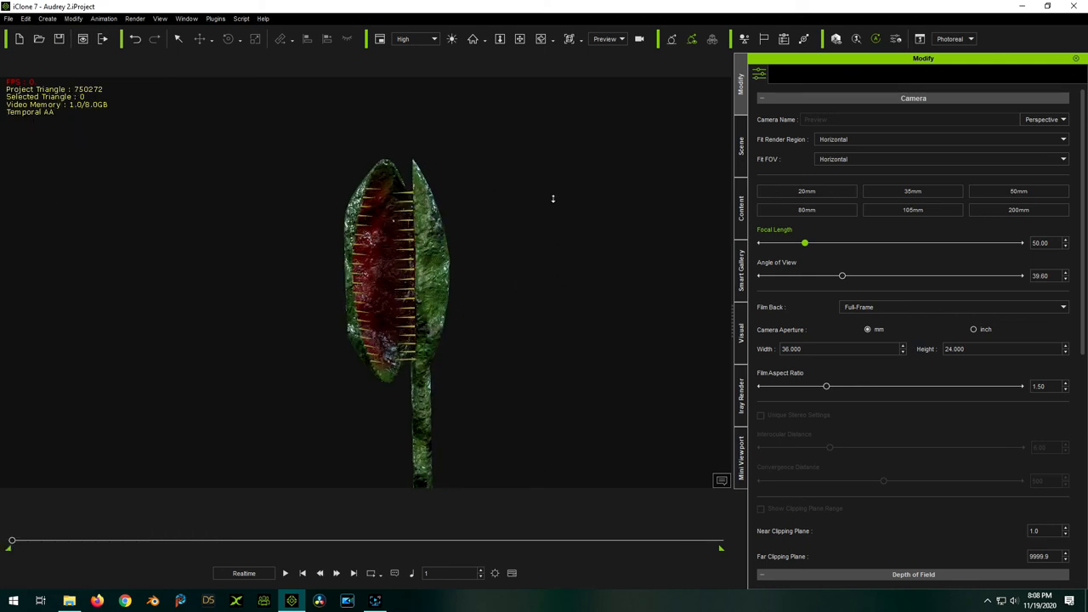
pyautogui.moveTo(549, 221)
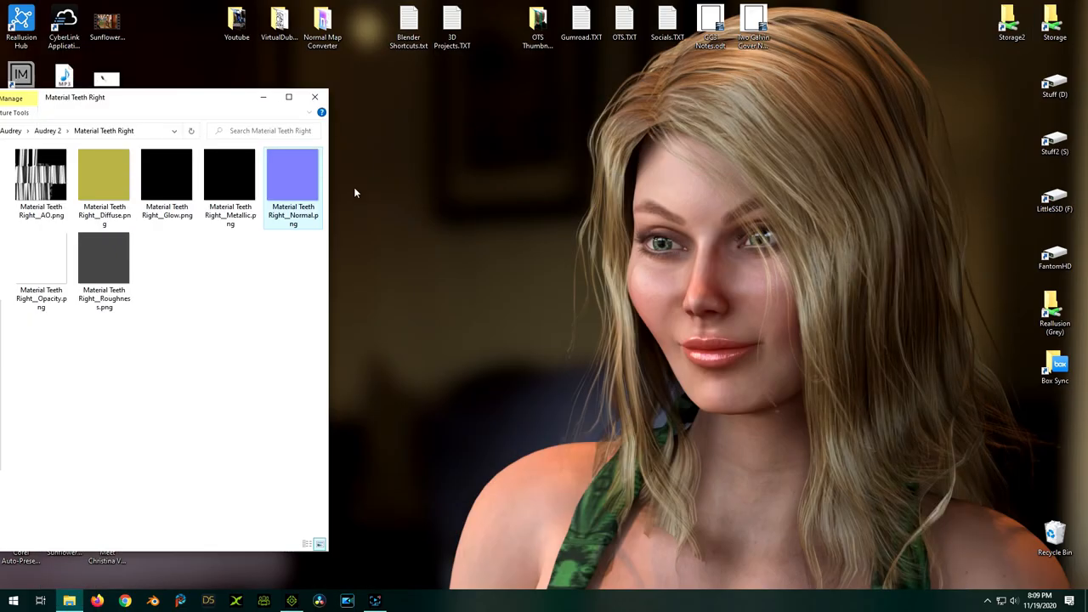
# Dismiss the texture folder and open the notes .odt document from the desktop
pyautogui.click(316, 95)
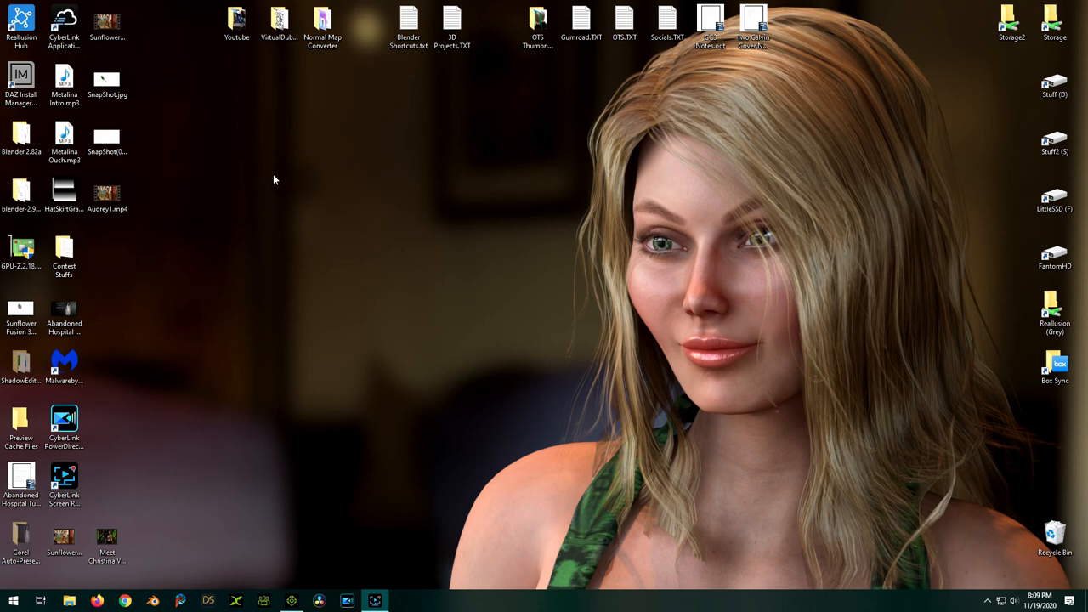
pyautogui.moveTo(109, 384)
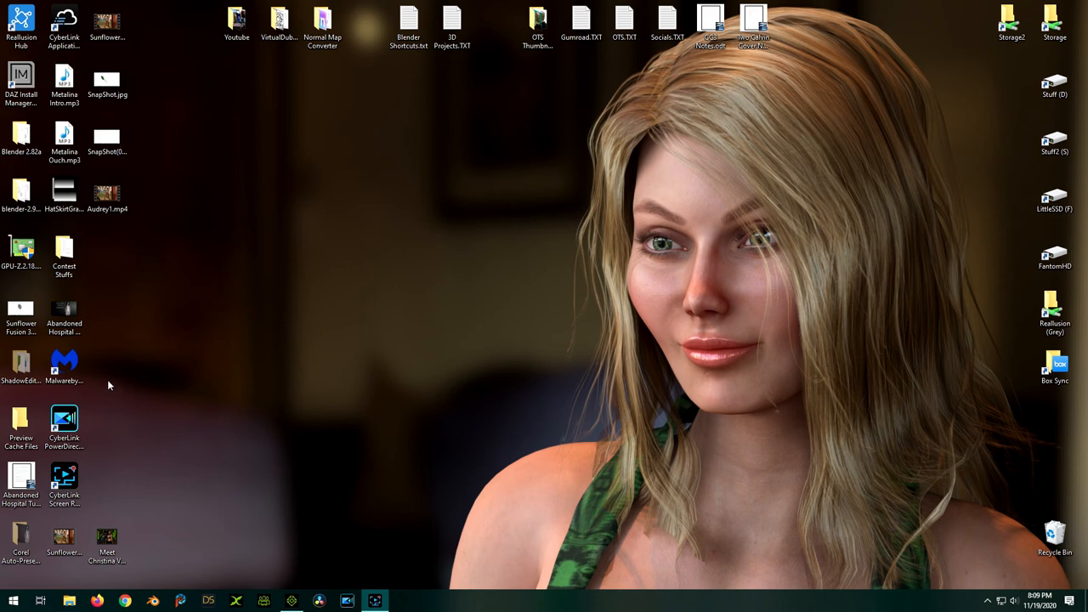
pyautogui.moveTo(632, 82)
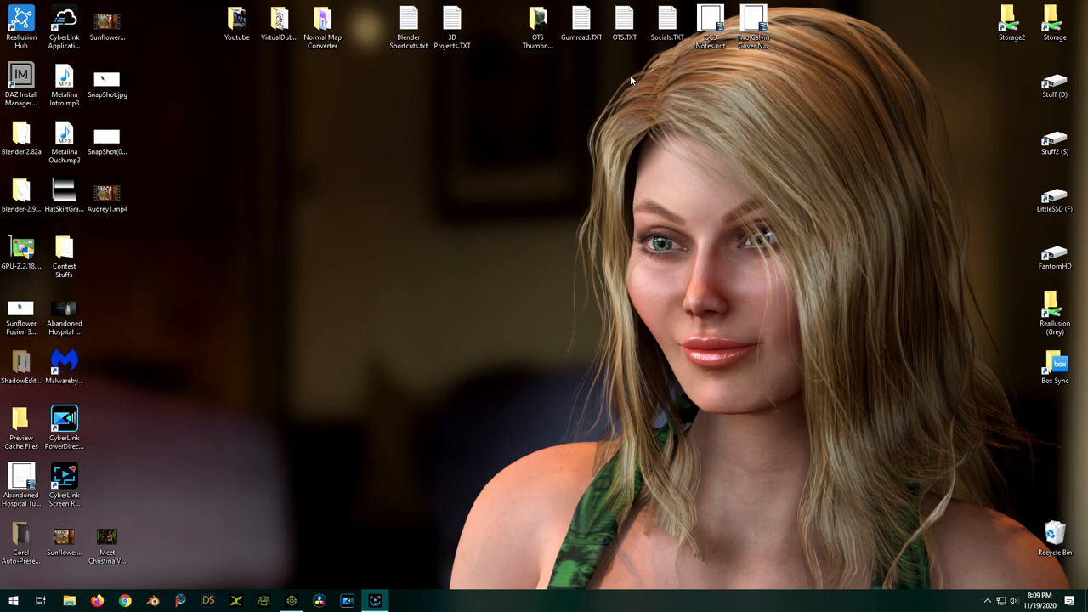
pyautogui.moveTo(521, 105)
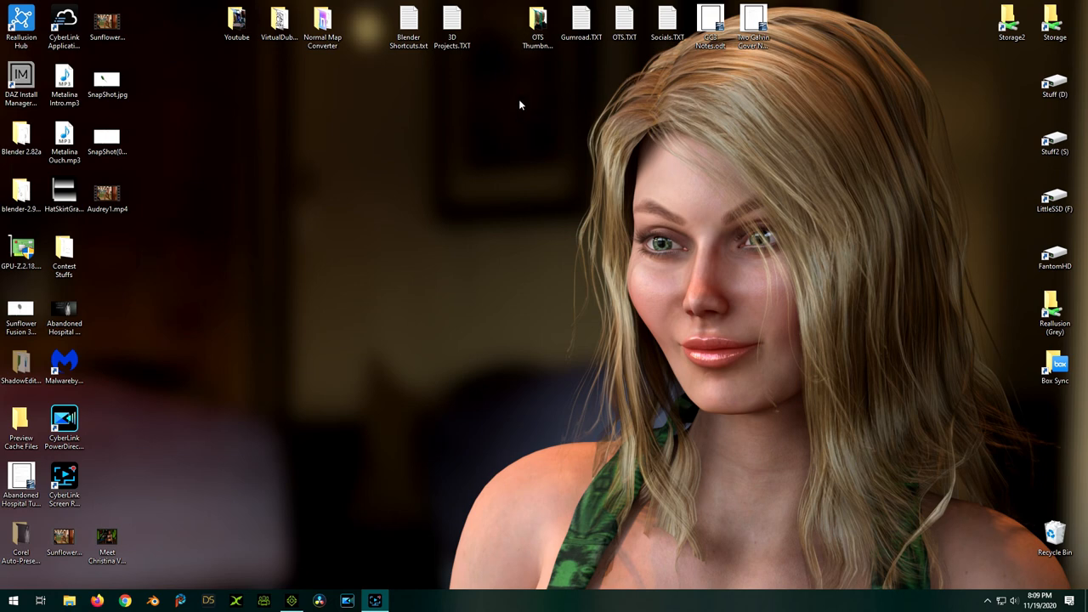
pyautogui.moveTo(476, 102)
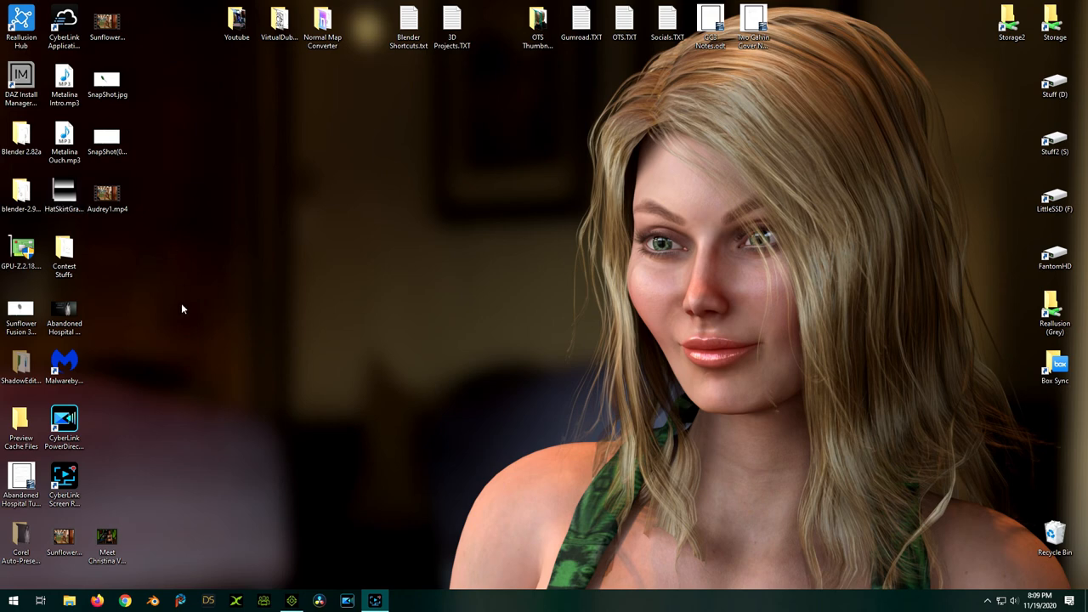
pyautogui.moveTo(619, 224)
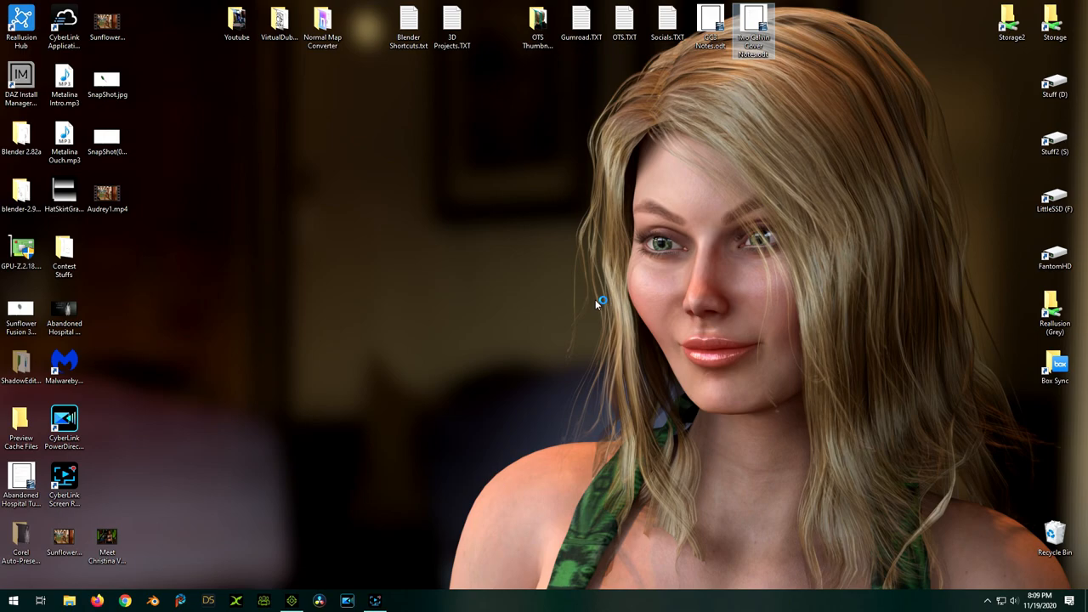
pyautogui.doubleClick(751, 25)
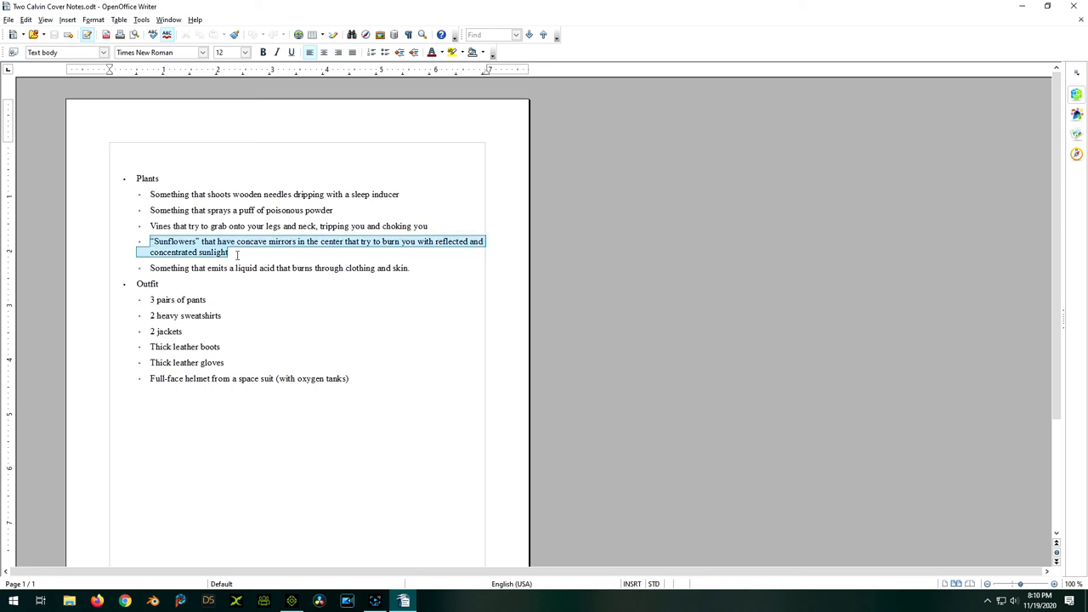
# Apply yellow highlighting to the Sunflowers bullet, then return to the Vines bullet
pyautogui.click(449, 51)
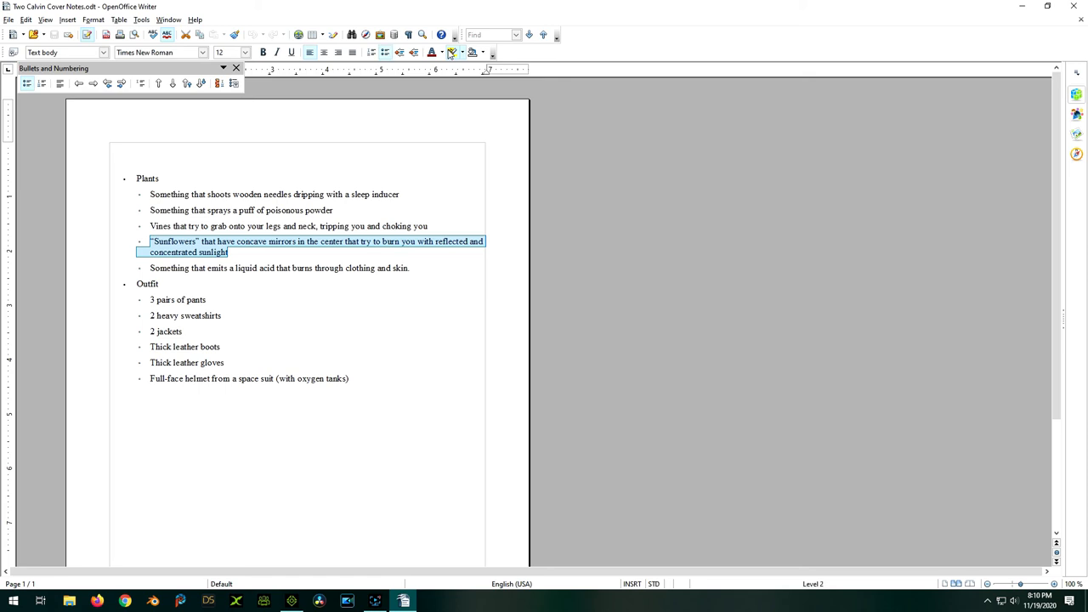
pyautogui.click(451, 51)
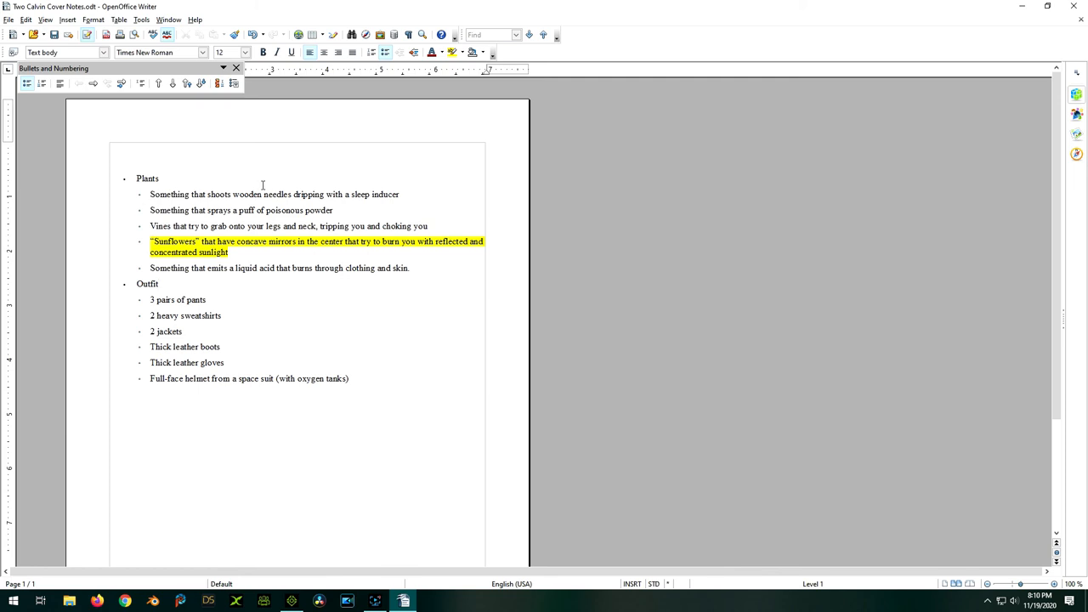
pyautogui.moveTo(80, 234)
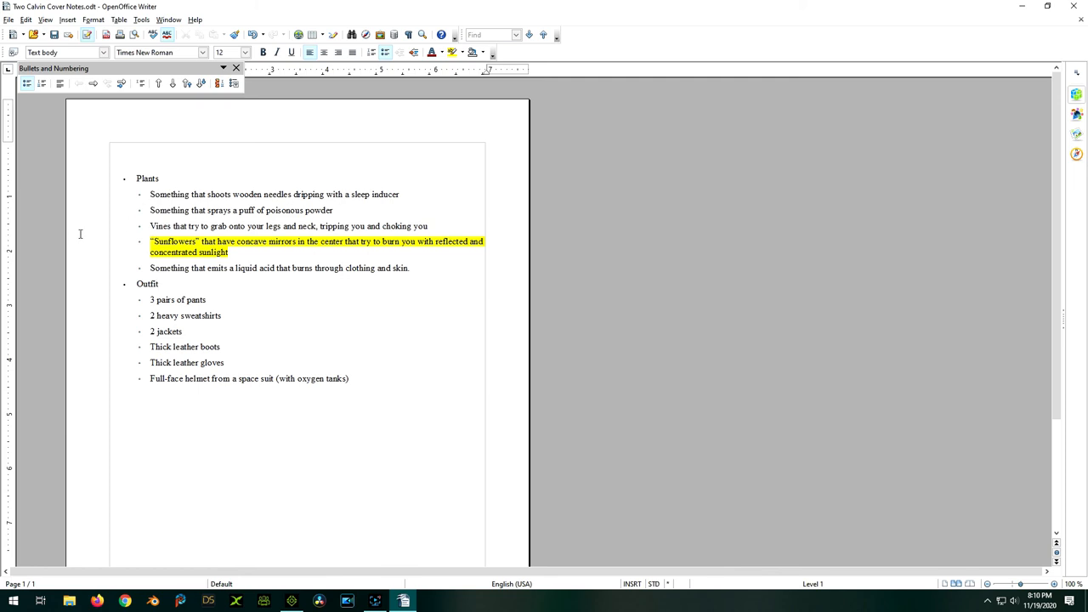
pyautogui.moveTo(119, 243)
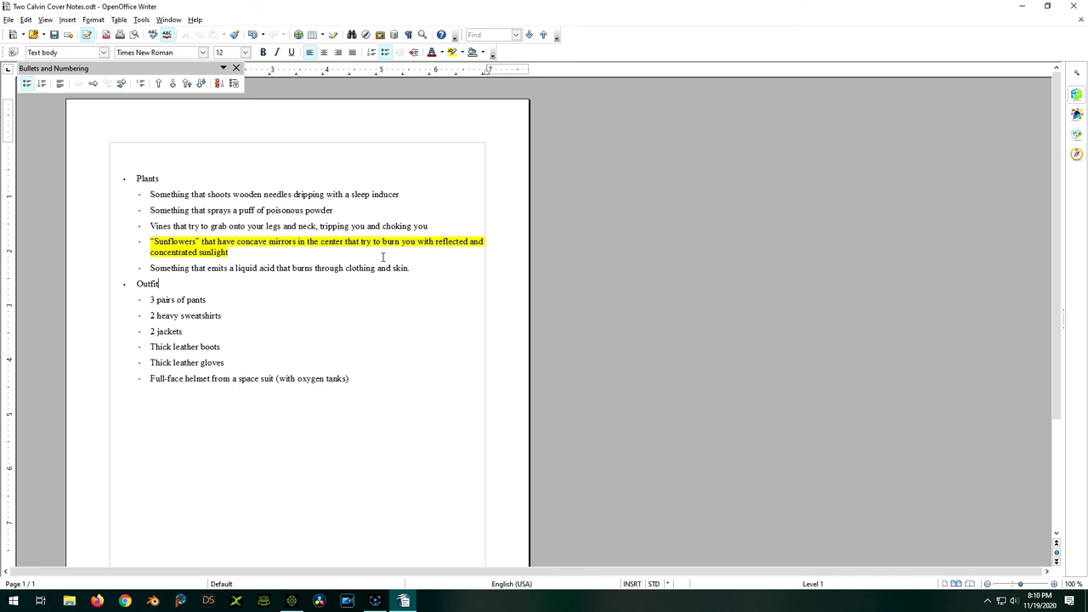
pyautogui.moveTo(346, 268)
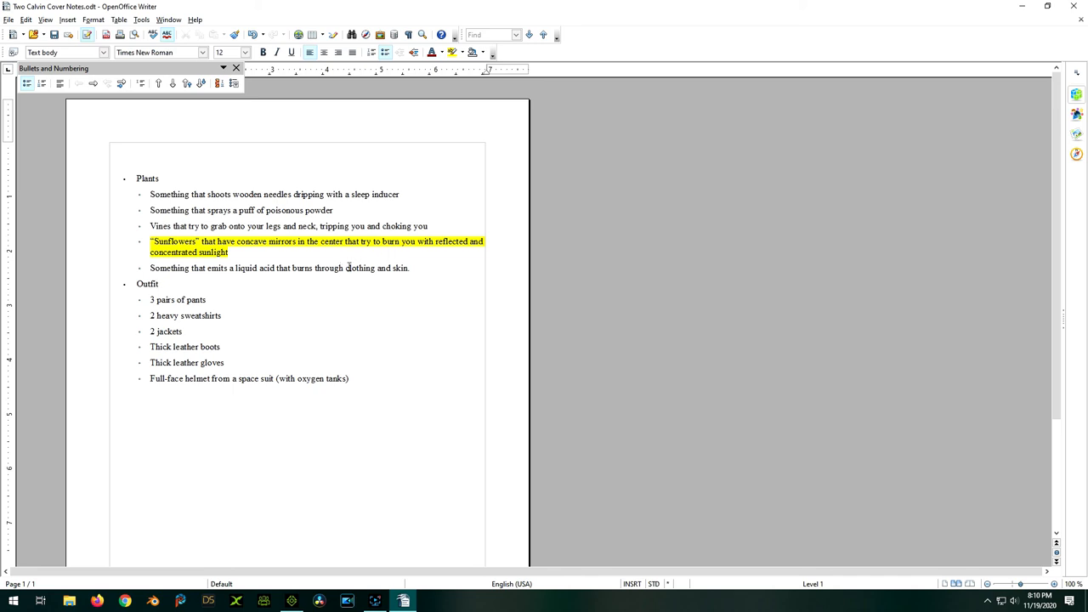
pyautogui.moveTo(299, 276)
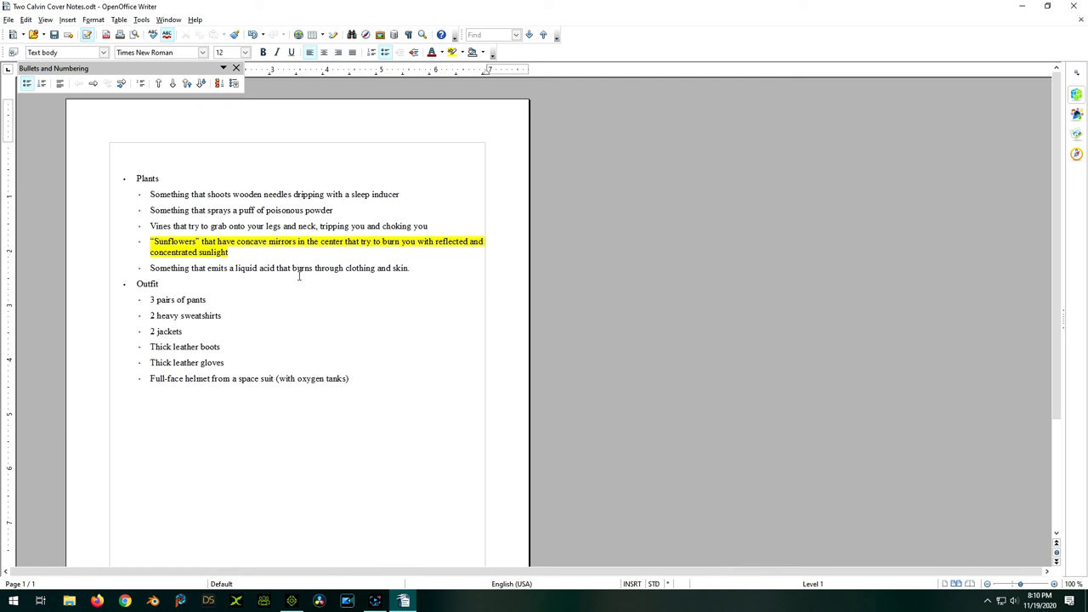
pyautogui.moveTo(317, 229)
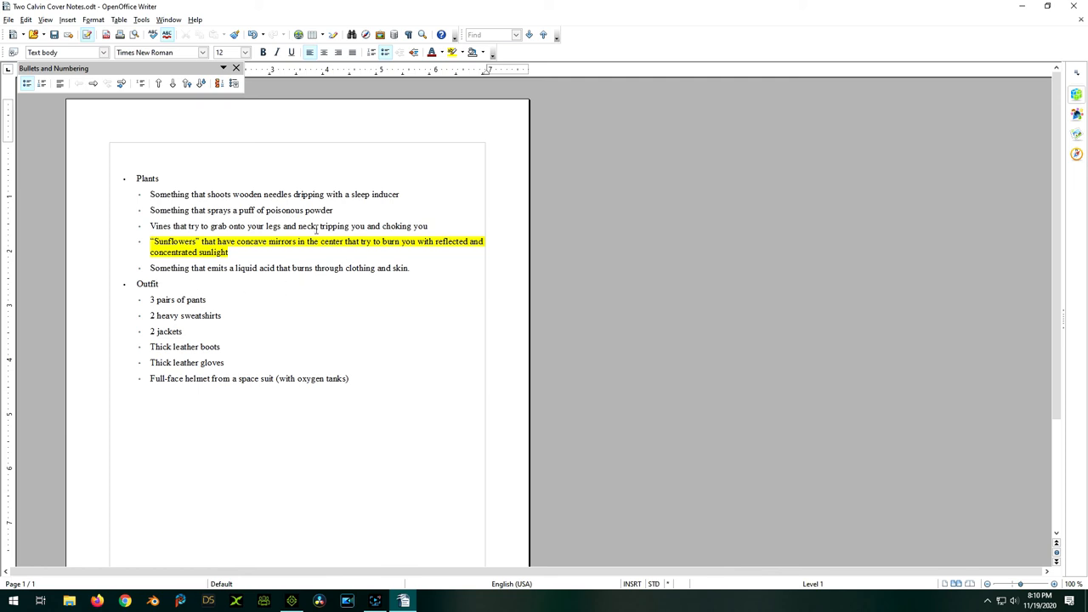
pyautogui.moveTo(350, 224)
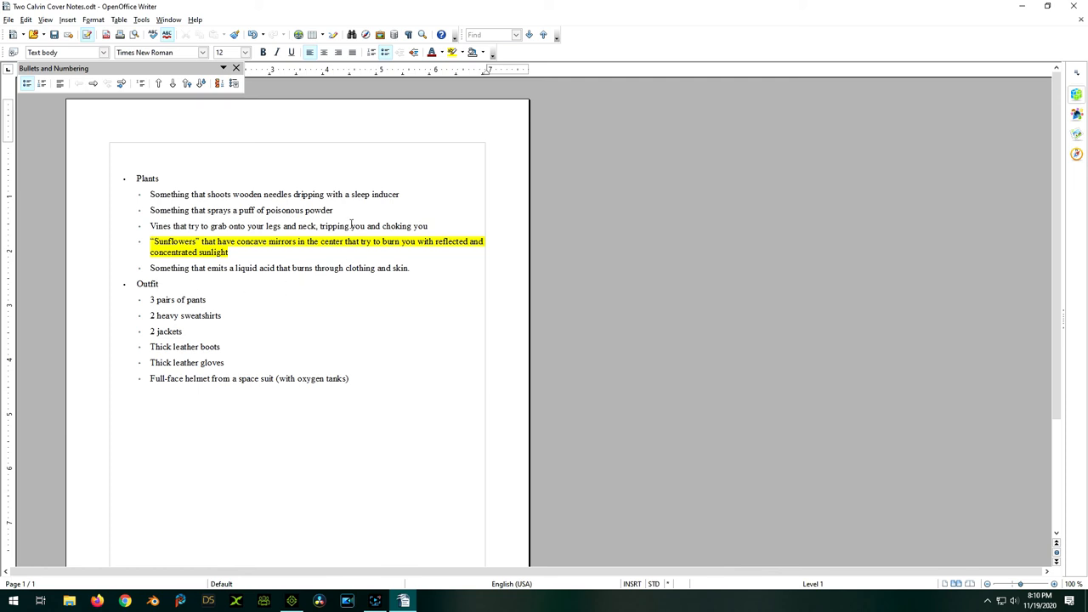
pyautogui.click(159, 284)
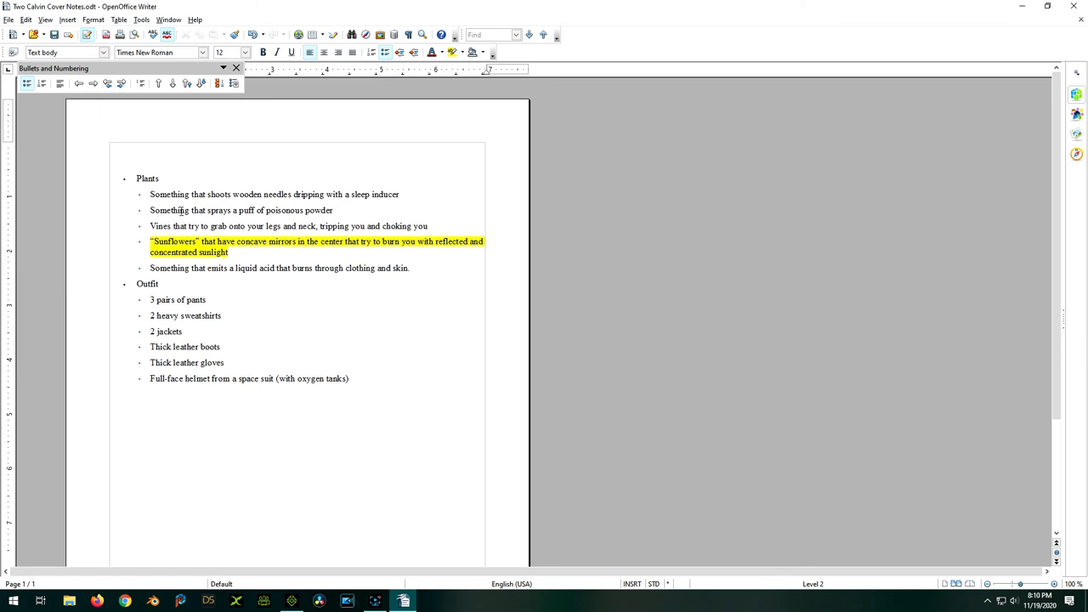
pyautogui.moveTo(245, 211)
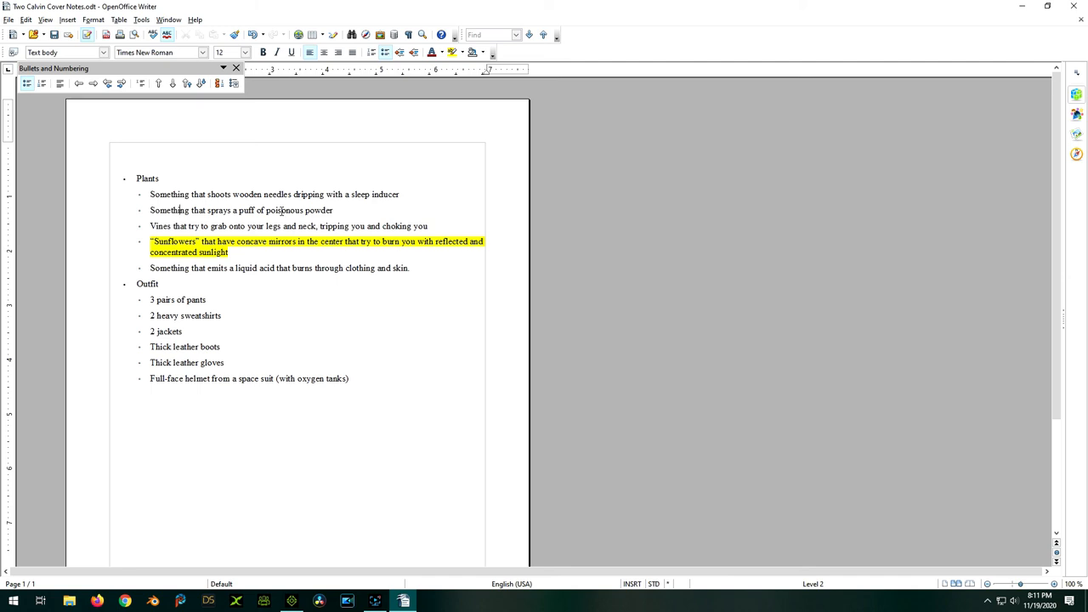
pyautogui.moveTo(741, 5)
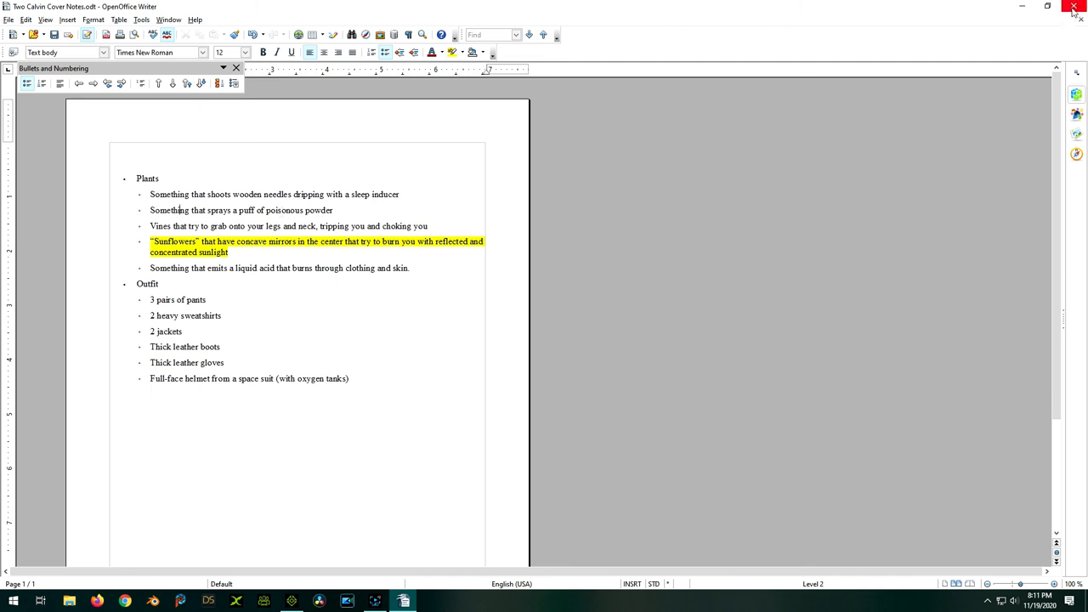
pyautogui.moveTo(1074, 10)
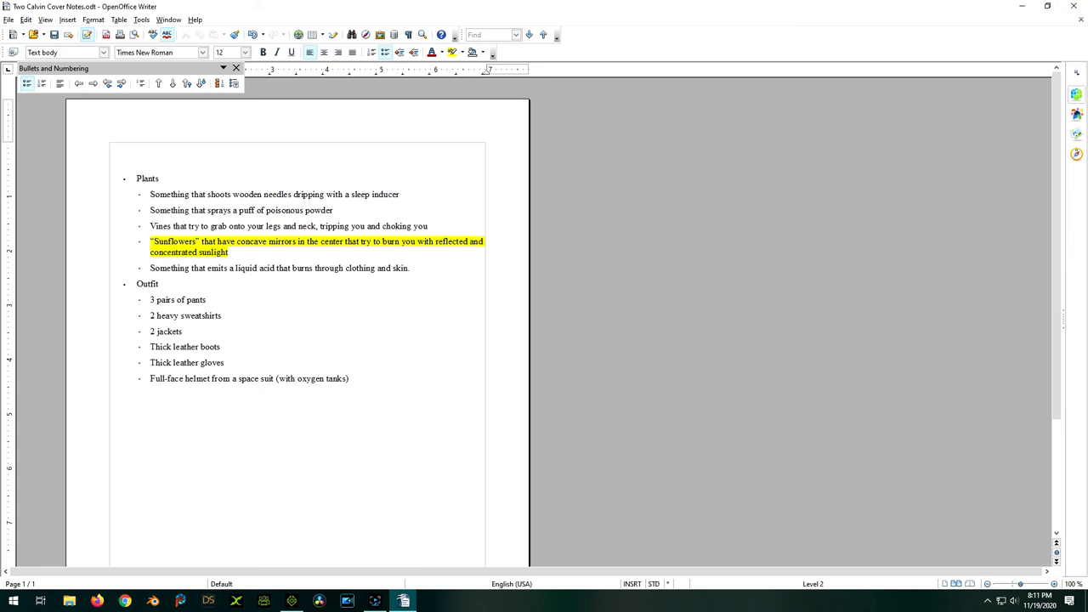
# Return to iClone, select the Body_Right prop and scroll the Modify panel to its Attach section
pyautogui.click(374, 601)
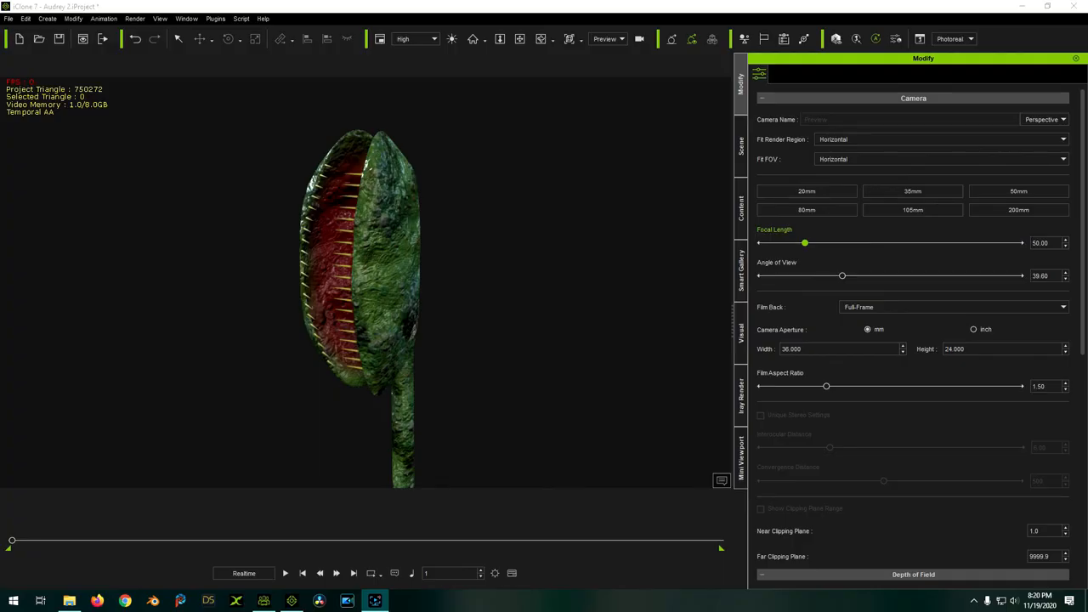
pyautogui.moveTo(428, 270)
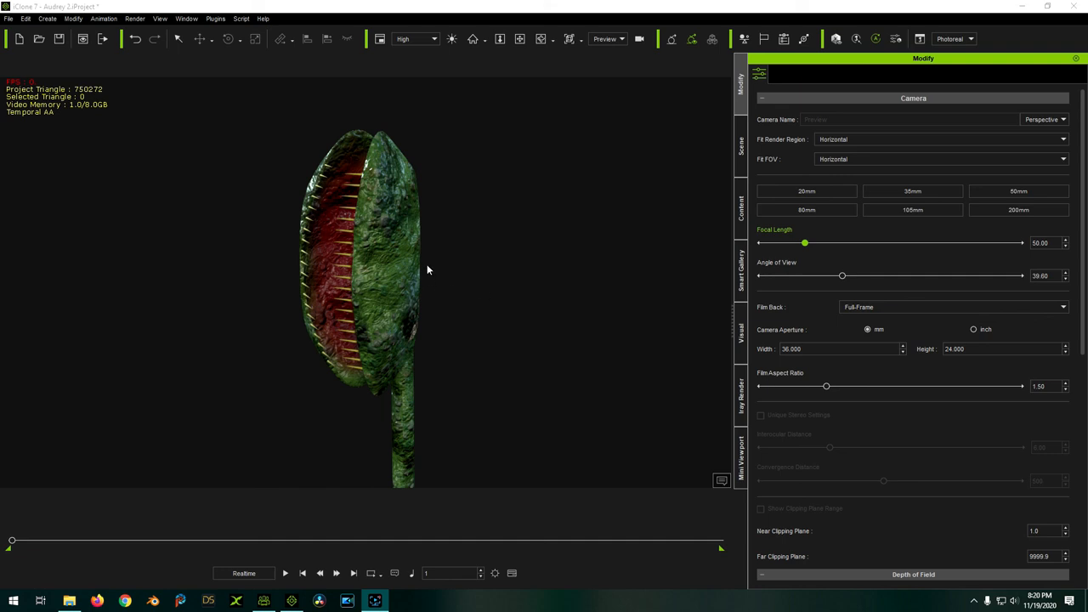
pyautogui.moveTo(392, 270)
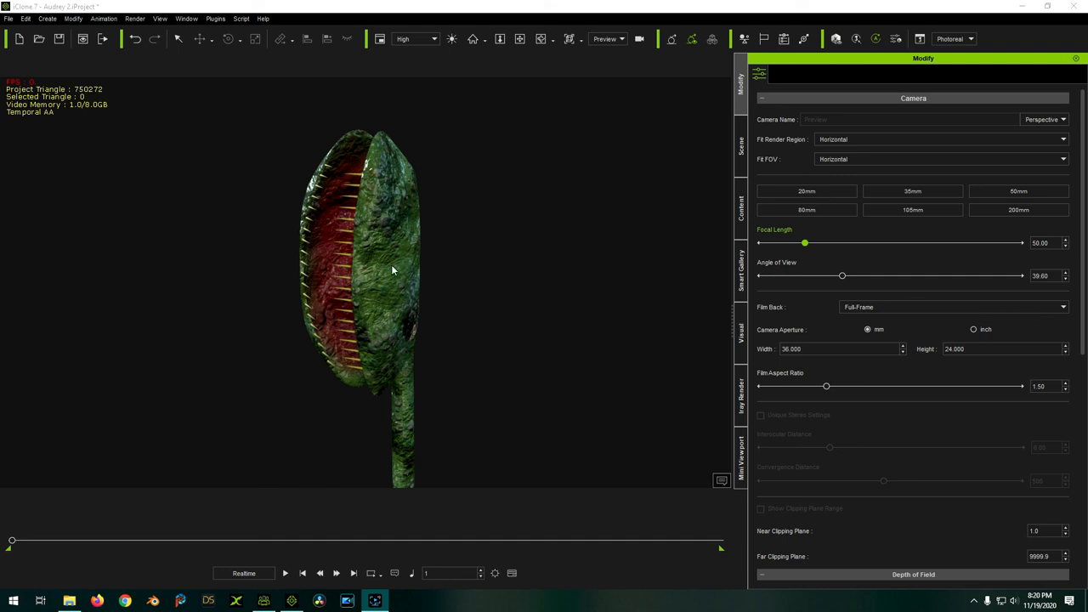
pyautogui.moveTo(391, 272); pyautogui.dragTo(404, 286)
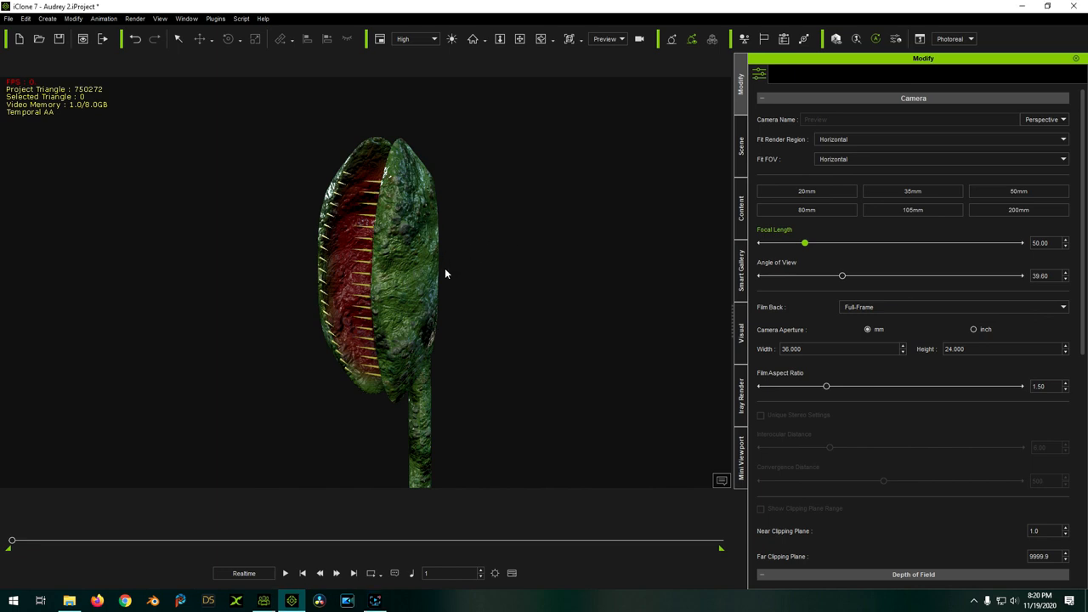
pyautogui.click(381, 218)
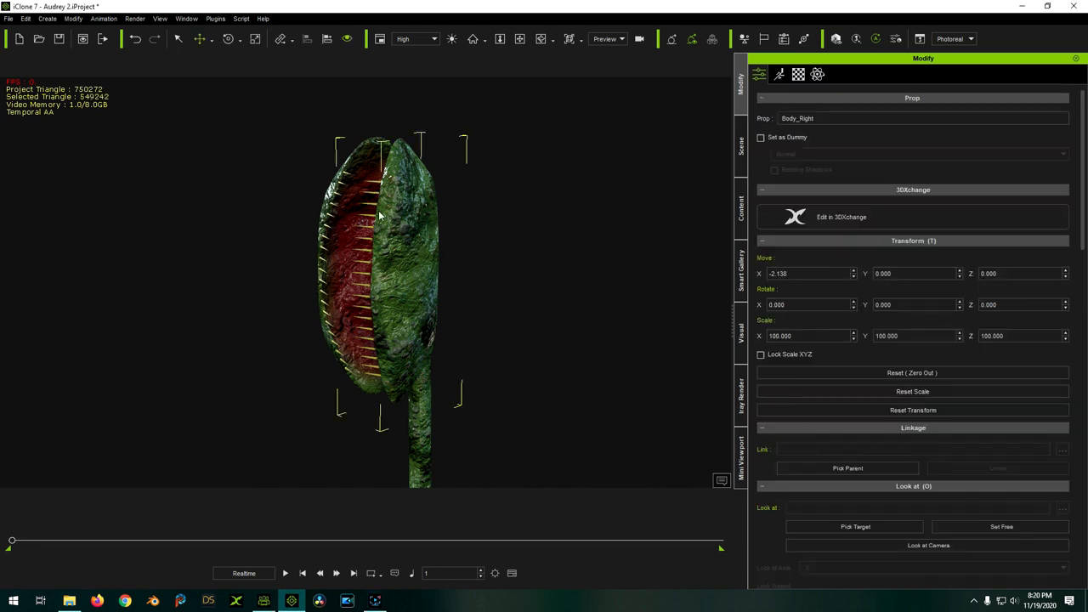
pyautogui.click(739, 144)
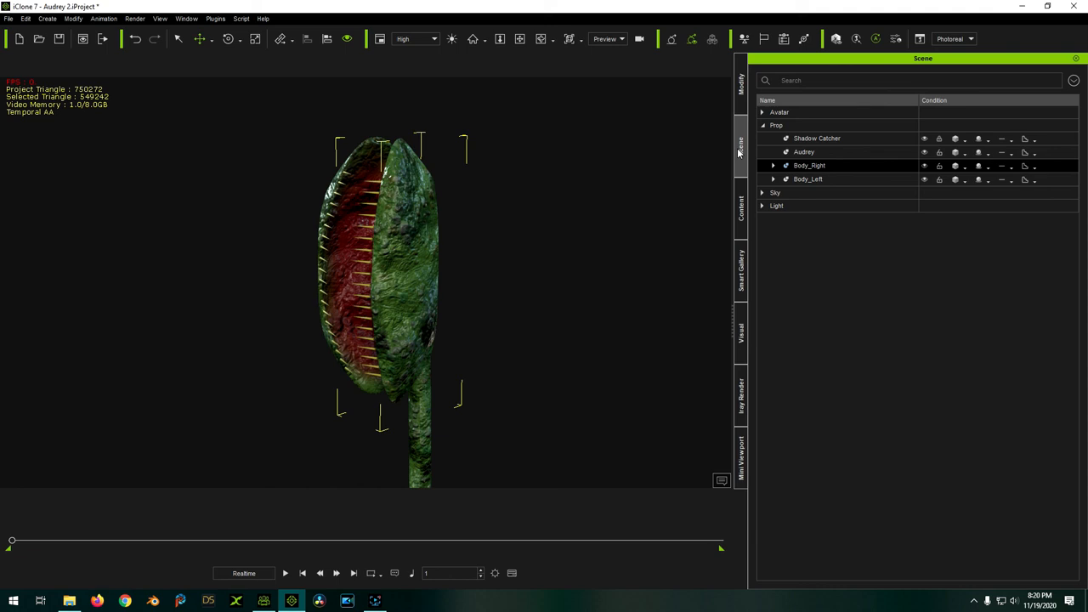
pyautogui.moveTo(789, 102)
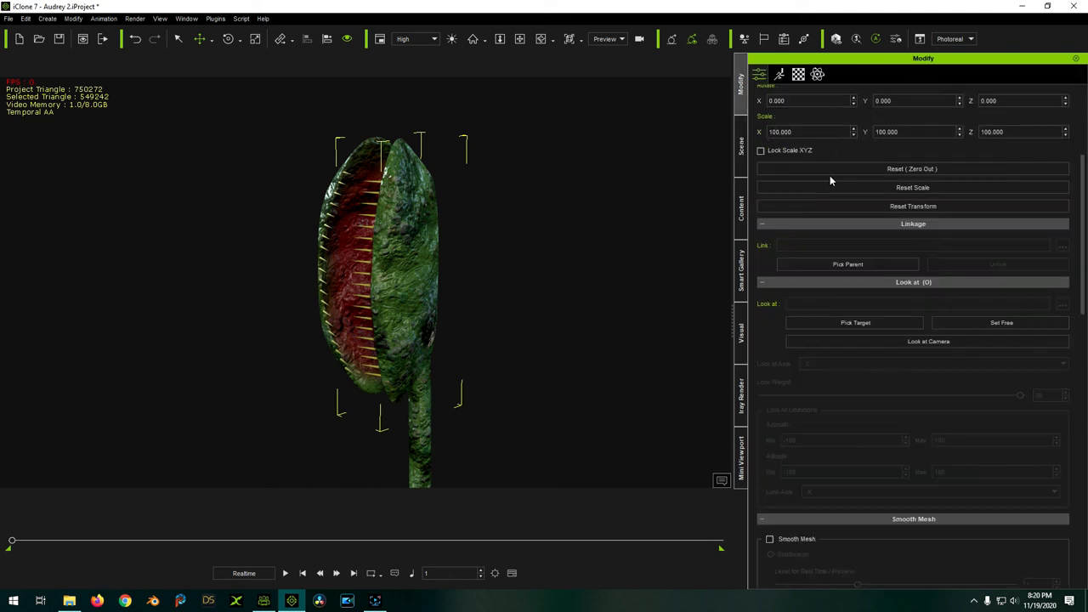
pyautogui.scroll(-3)
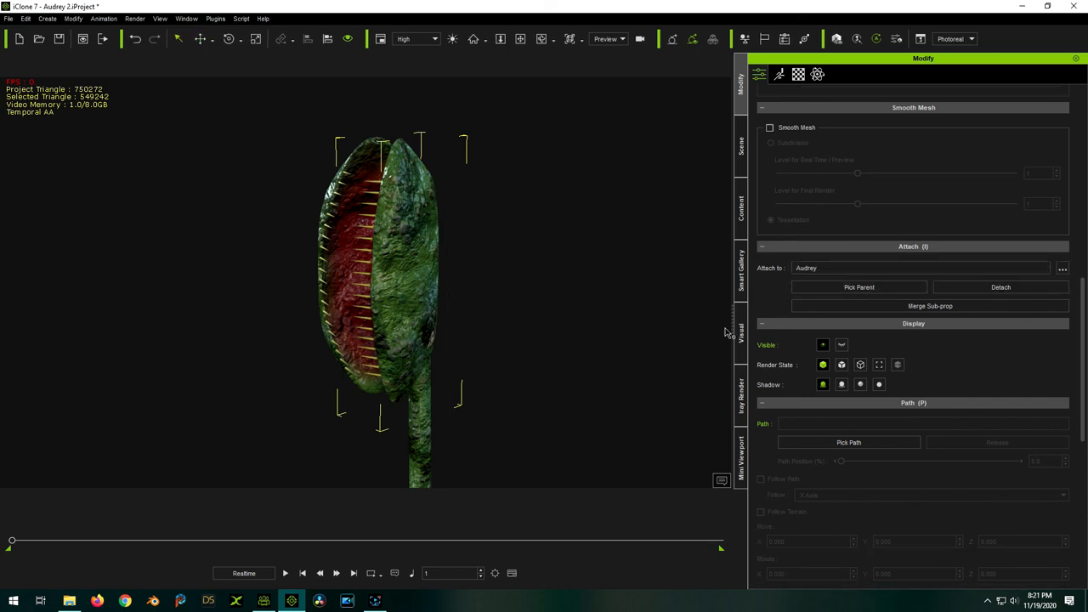
pyautogui.moveTo(483, 235)
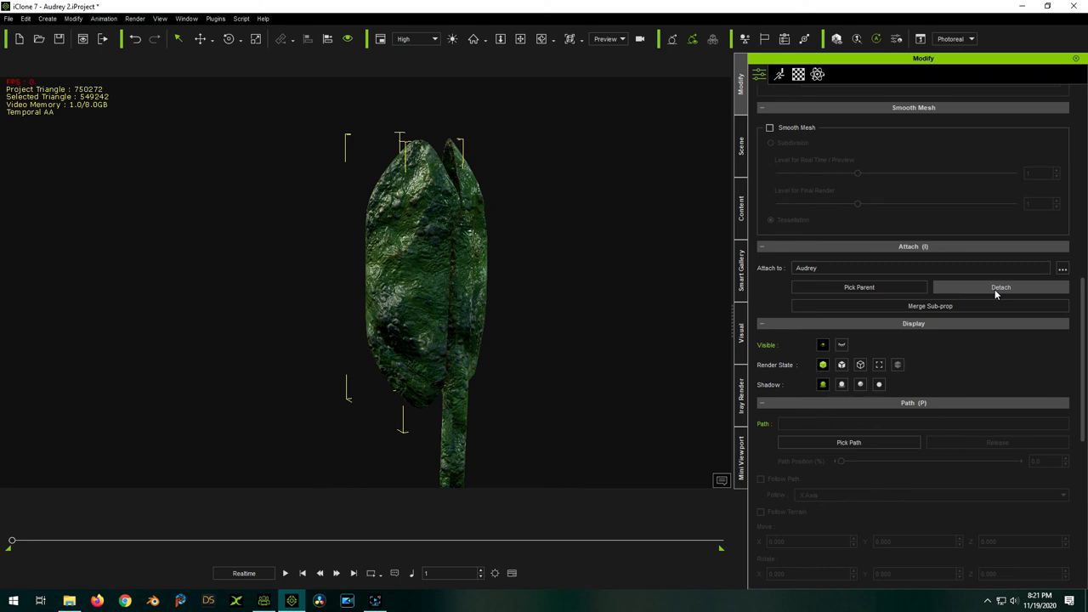
# Attach the body half to Audrey's Bone.023 sub-node and confirm
pyautogui.click(1061, 269)
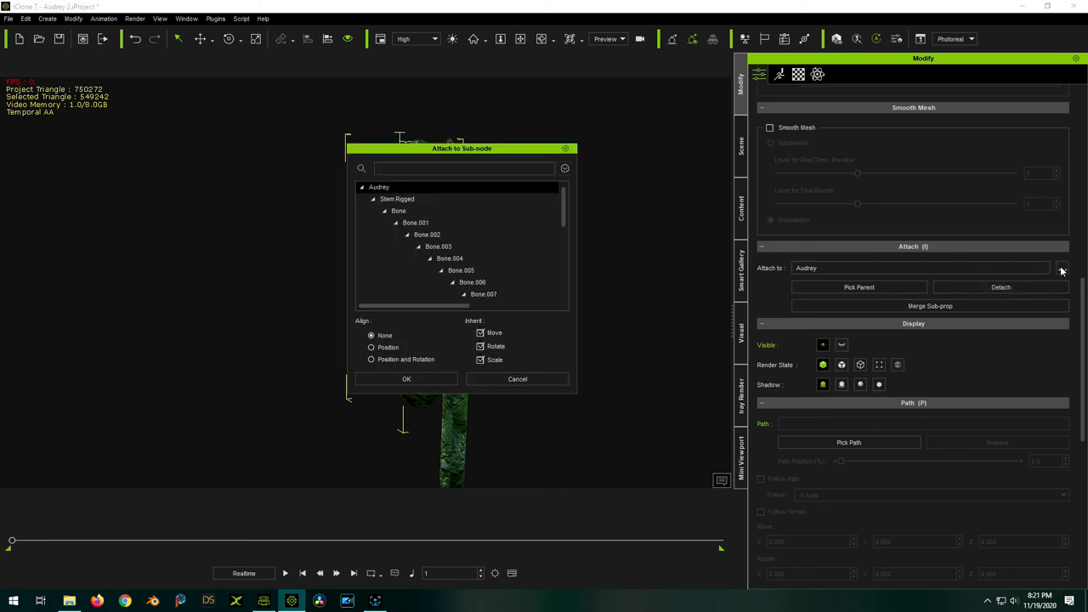
pyautogui.scroll(-3)
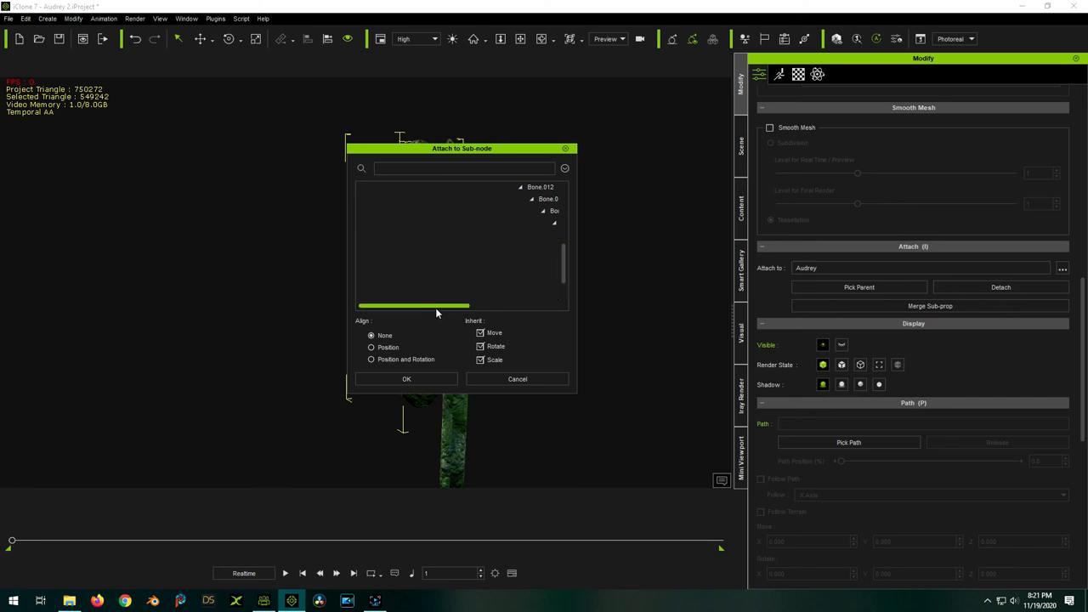
pyautogui.scroll(-3)
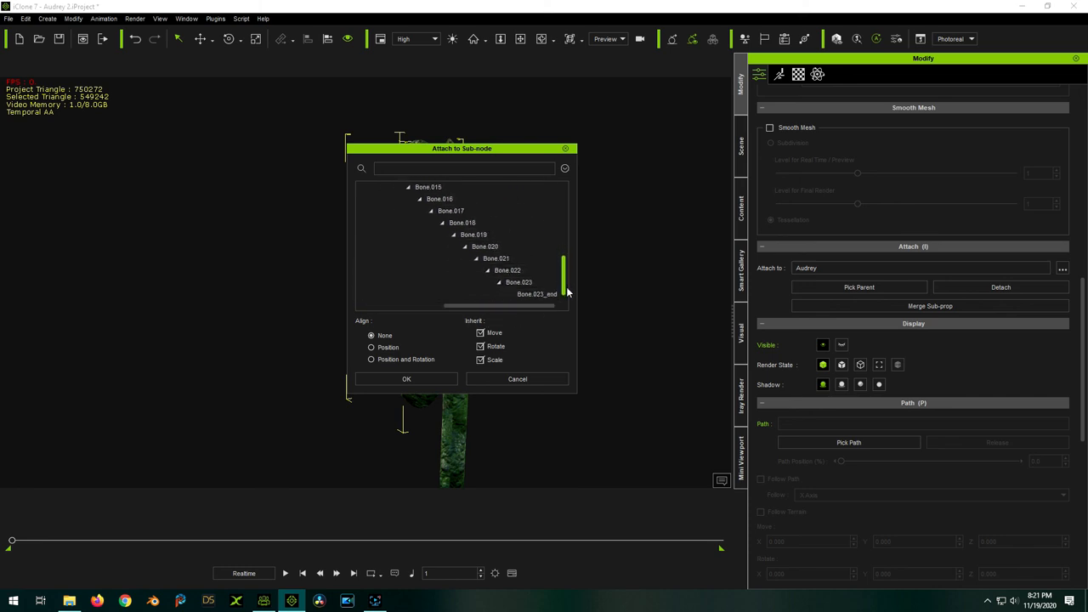
pyautogui.click(518, 282)
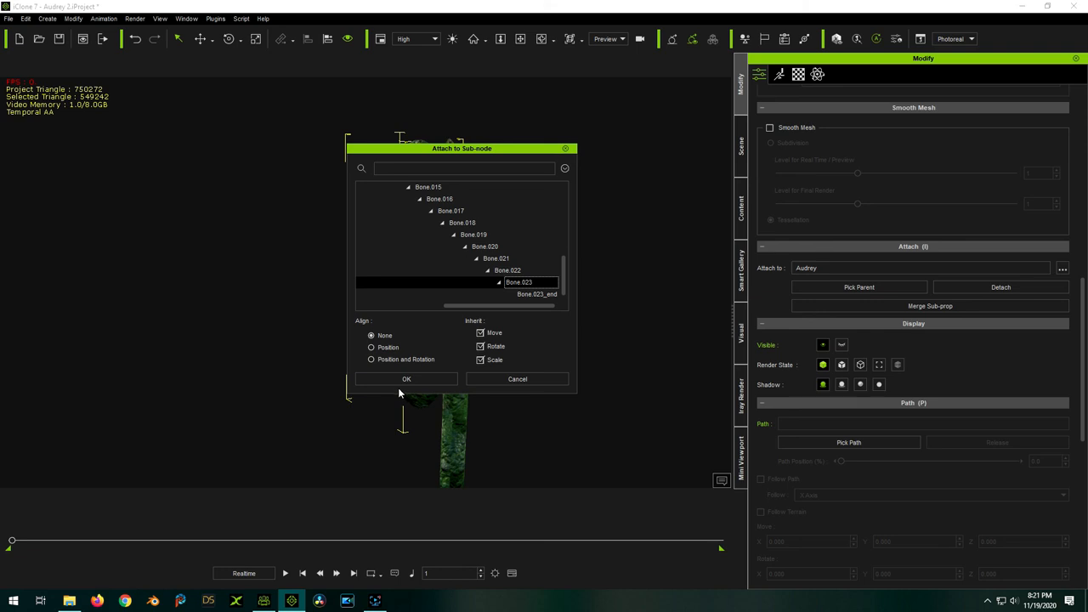
pyautogui.moveTo(501, 323)
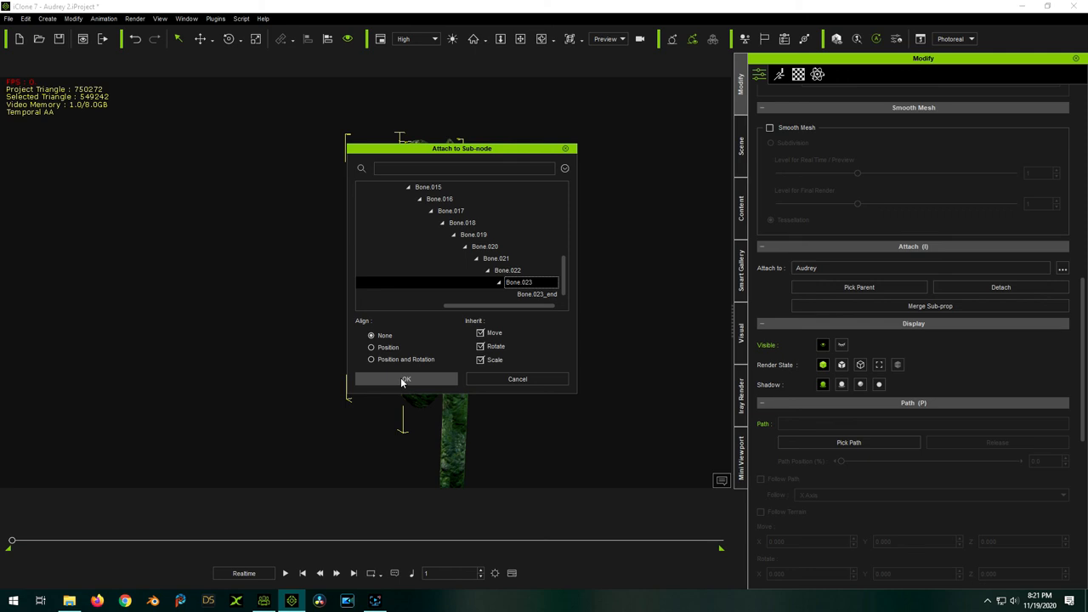
pyautogui.click(404, 378)
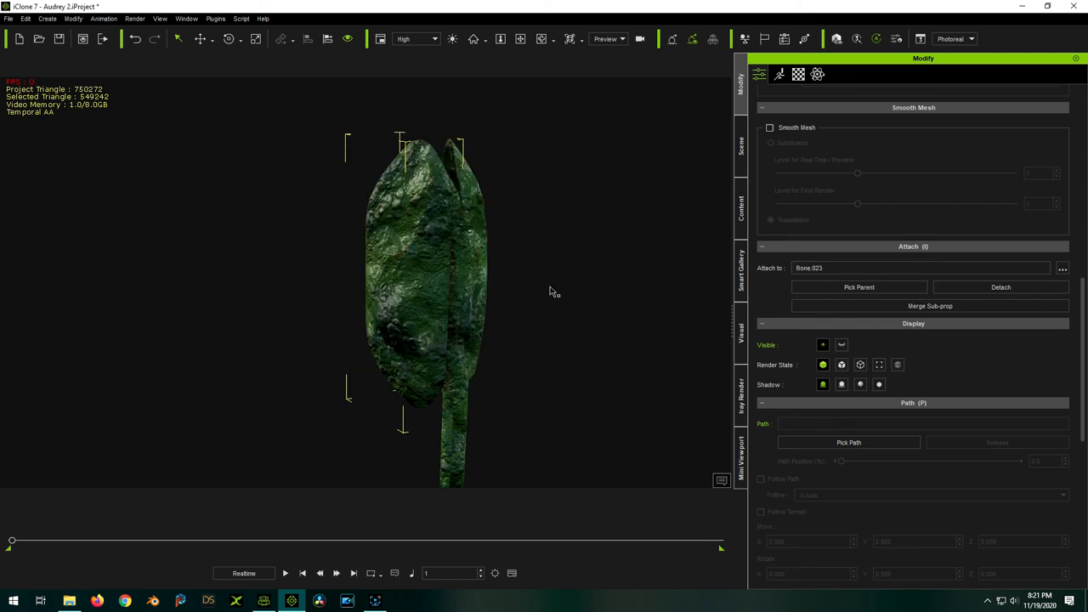
pyautogui.moveTo(485, 265)
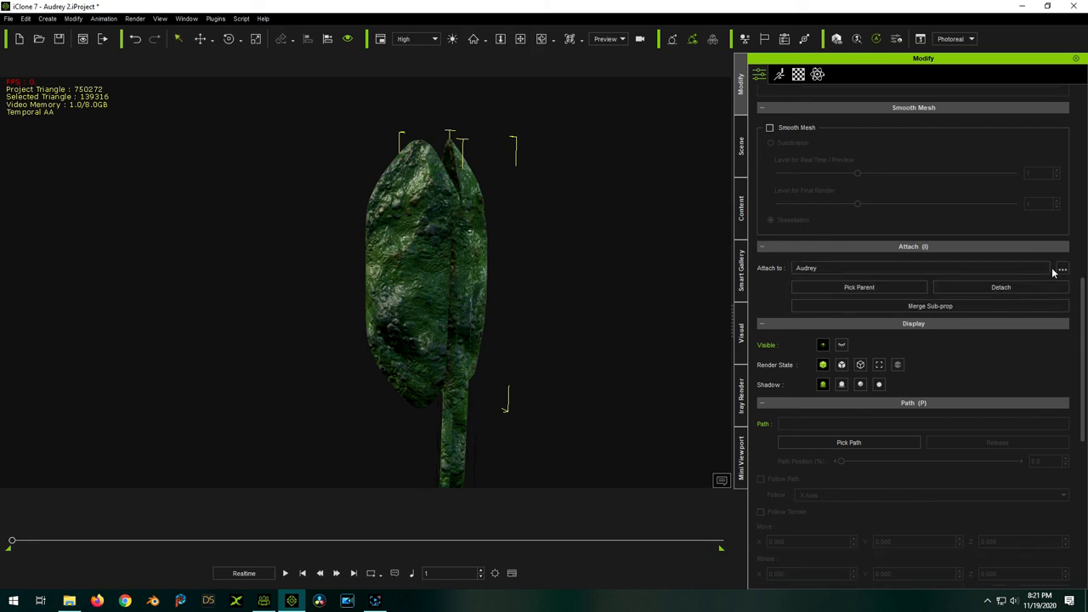
# Attach the body half to sub-node Bone.021 so it sits atop the stem
pyautogui.click(1061, 268)
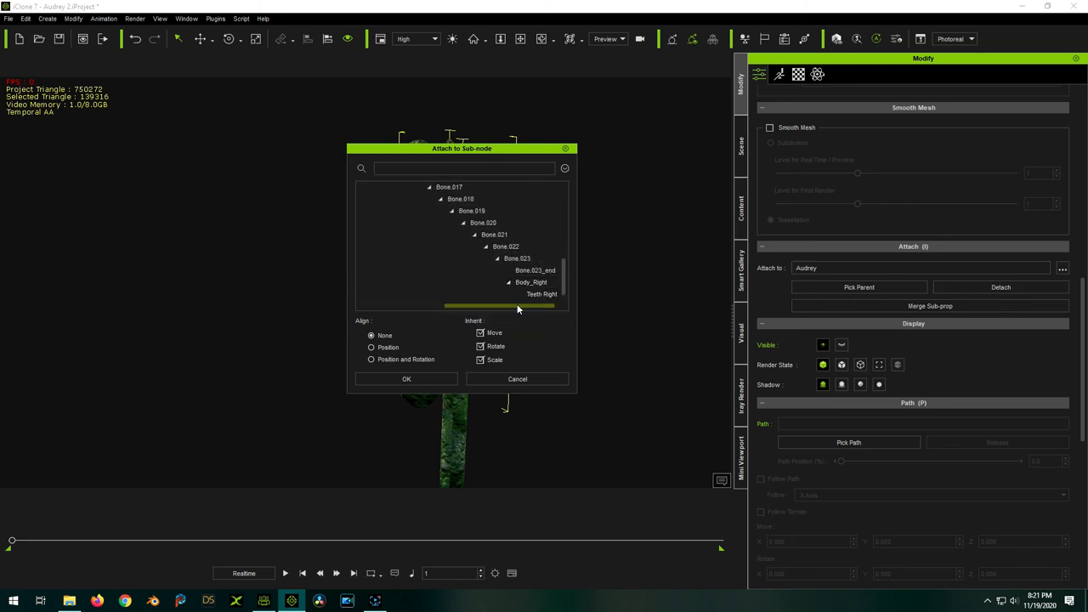
pyautogui.click(517, 259)
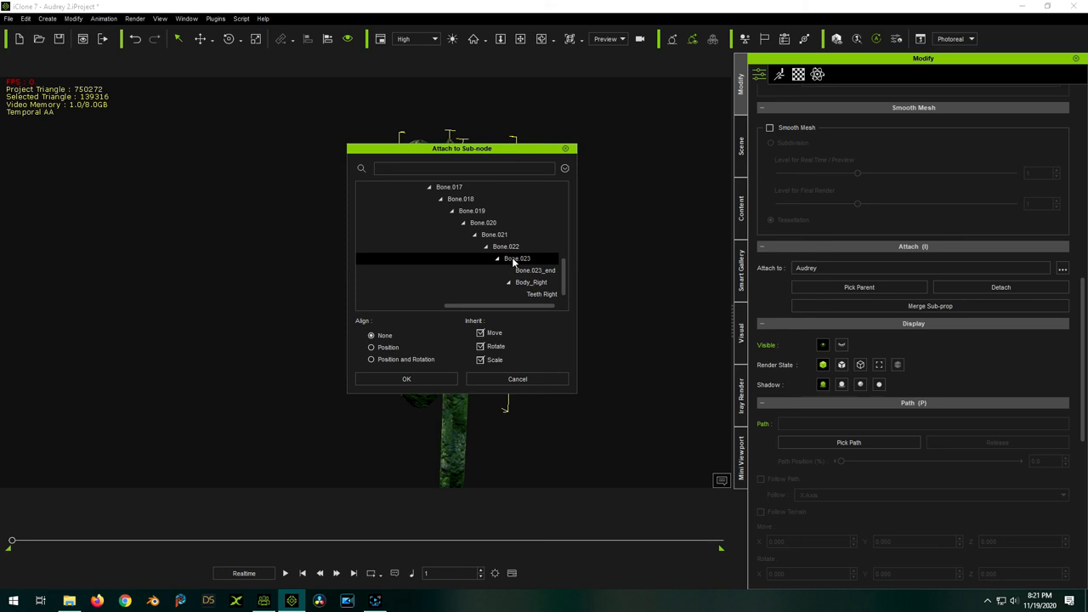
pyautogui.click(405, 377)
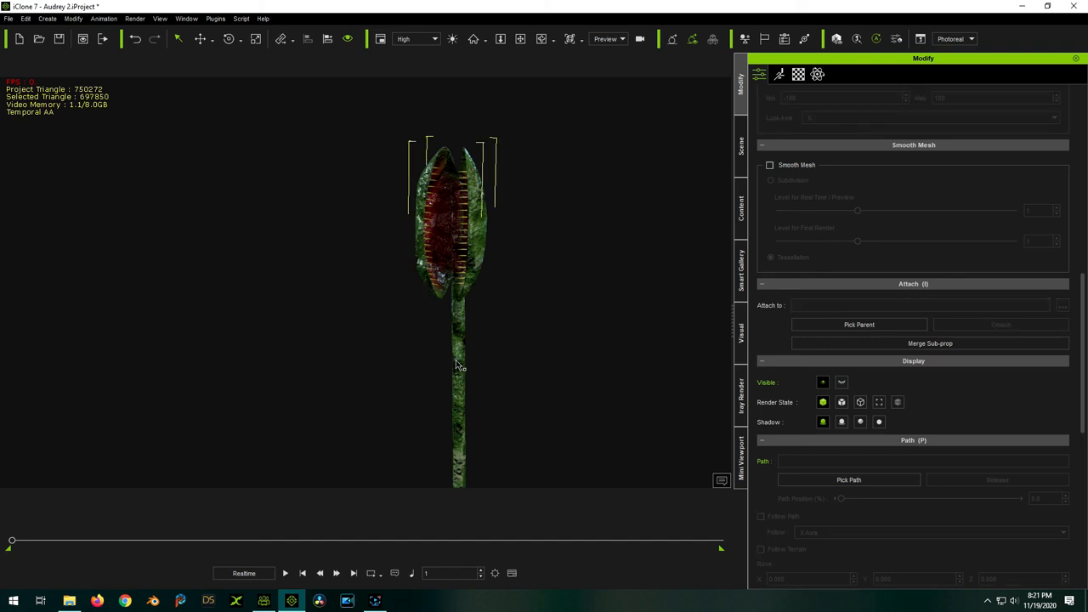
# In Edit Animation Layer, rotate stem bones including Bone.007 so the stem snakes sideways
pyautogui.click(799, 75)
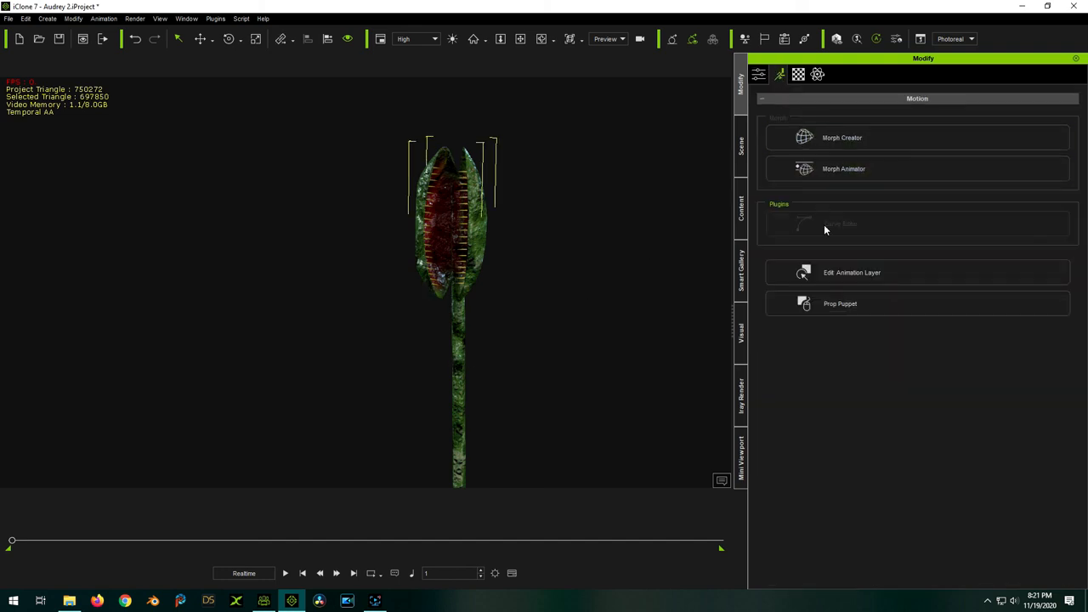
pyautogui.click(851, 272)
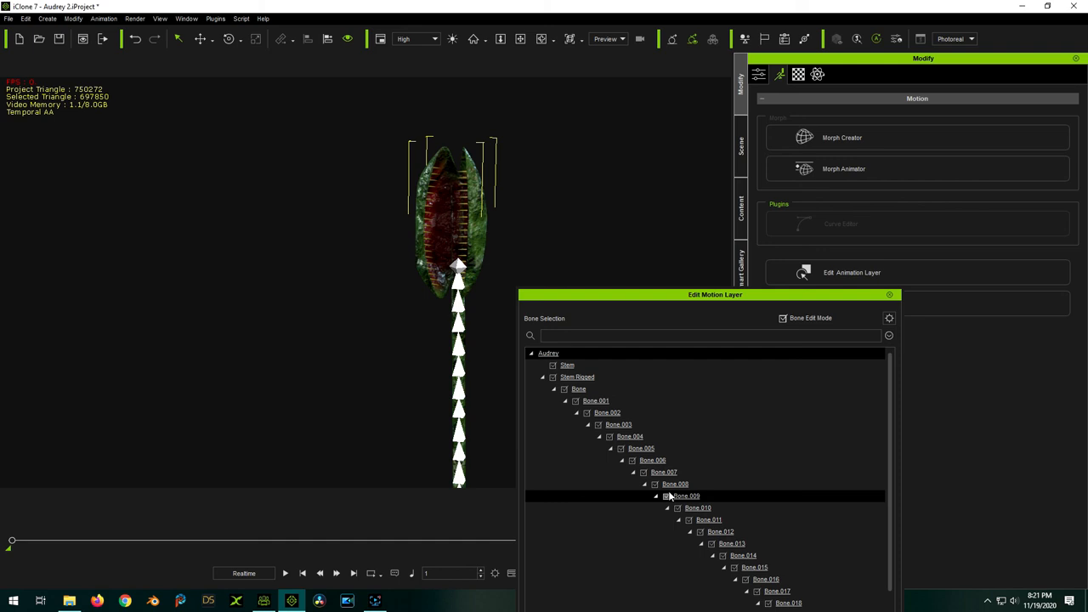
pyautogui.click(674, 483)
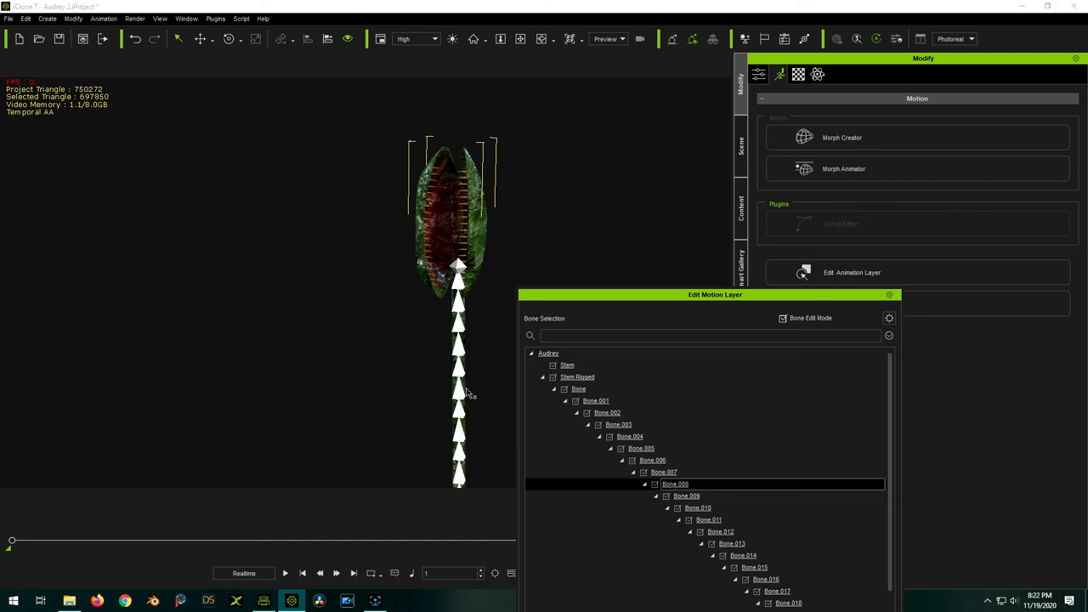
pyautogui.click(458, 387)
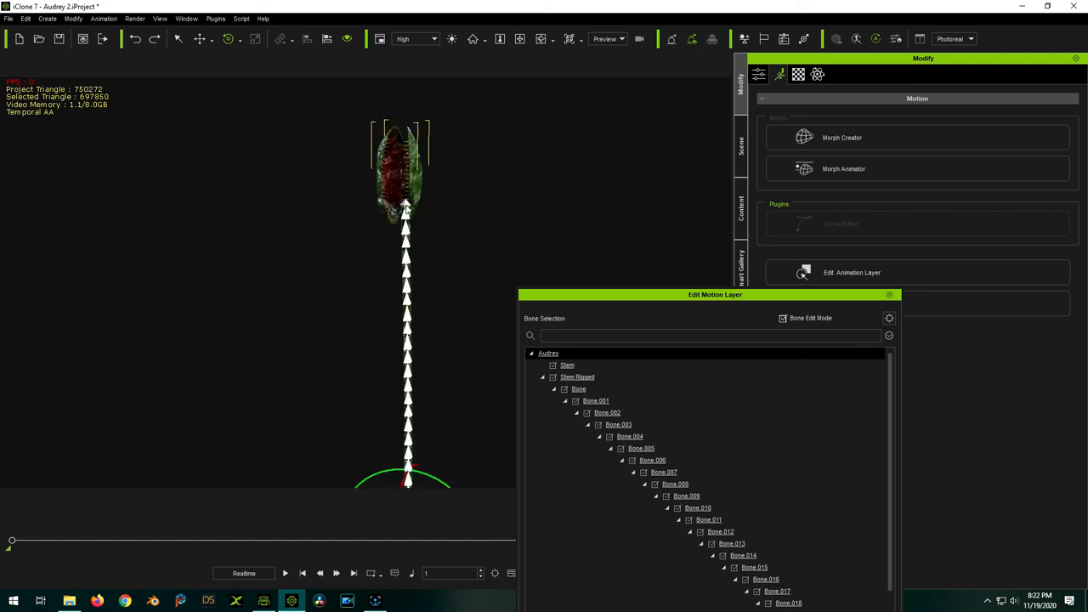
pyautogui.click(405, 204)
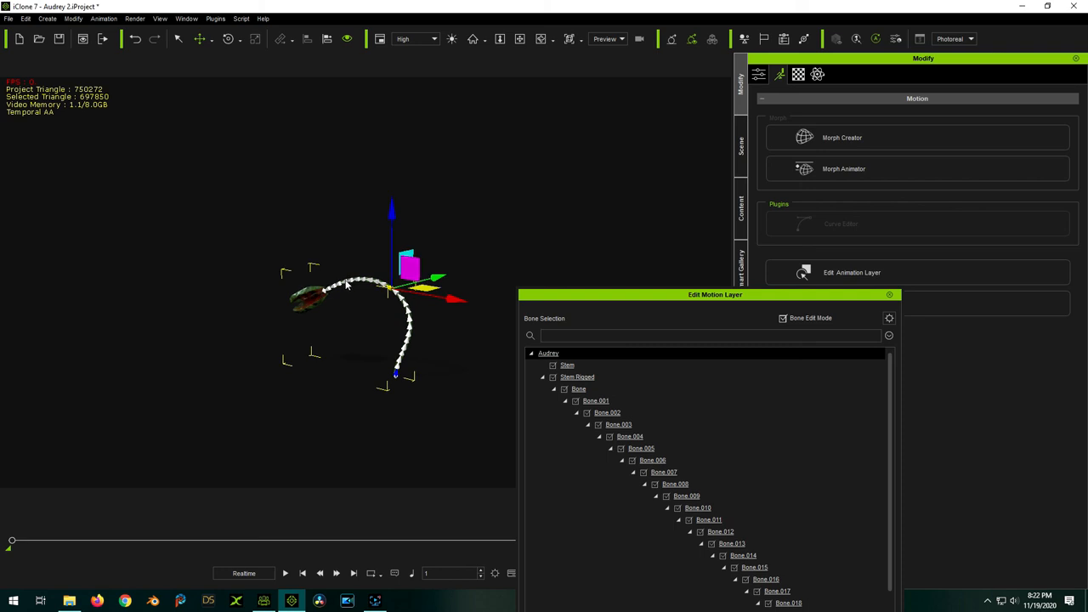
pyautogui.moveTo(333, 289)
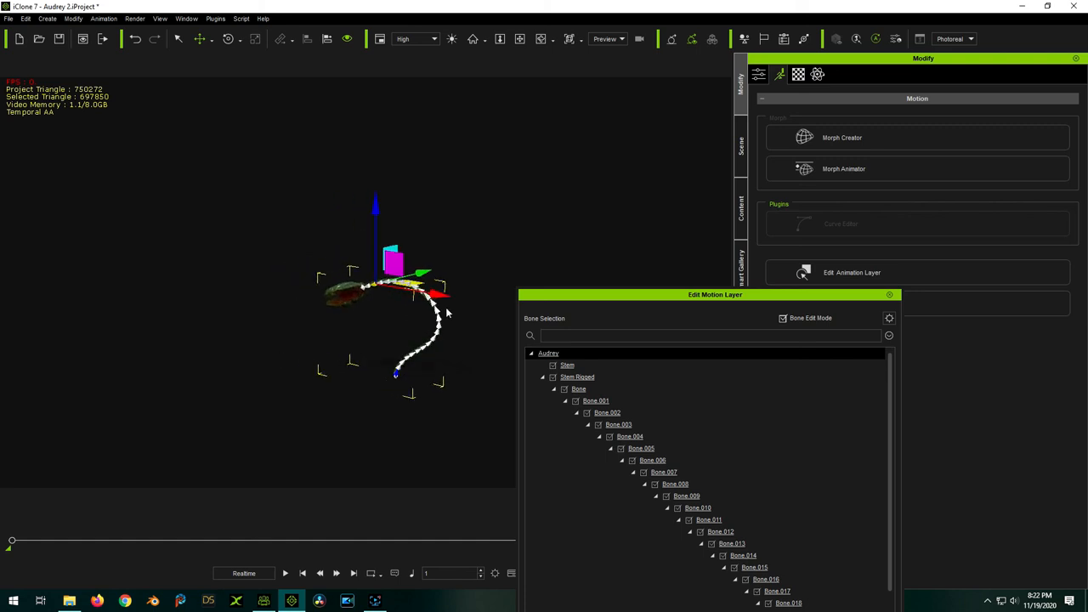
pyautogui.click(663, 473)
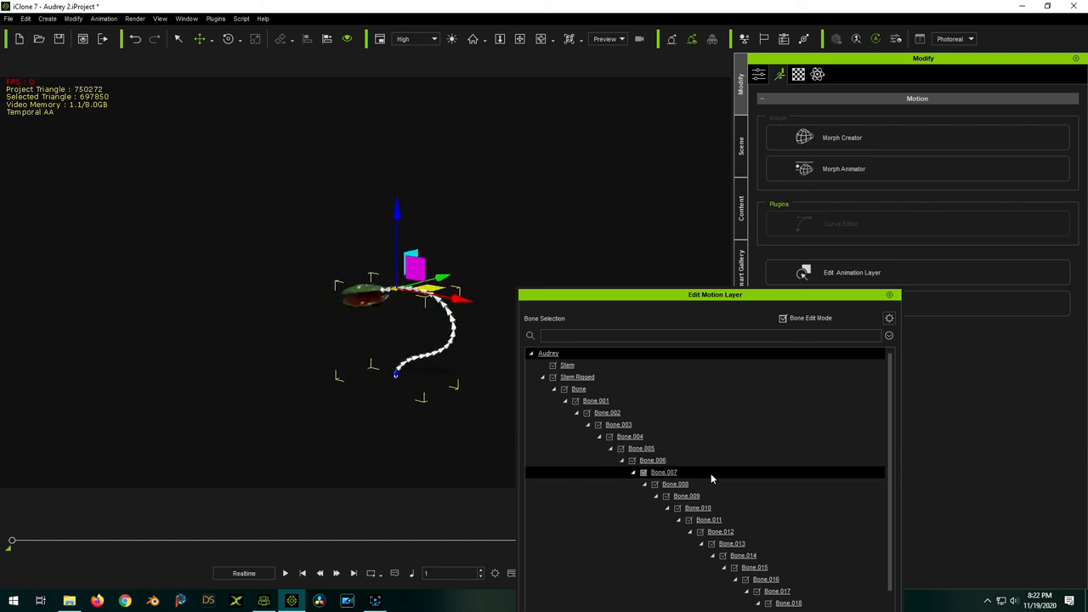
pyautogui.click(889, 295)
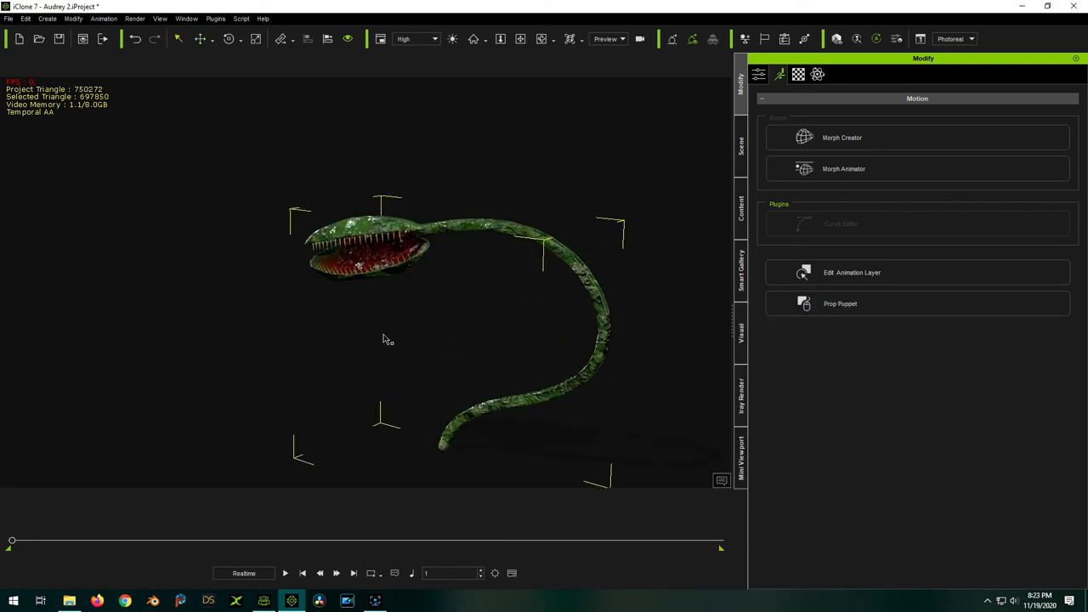
pyautogui.moveTo(382, 340); pyautogui.dragTo(421, 263)
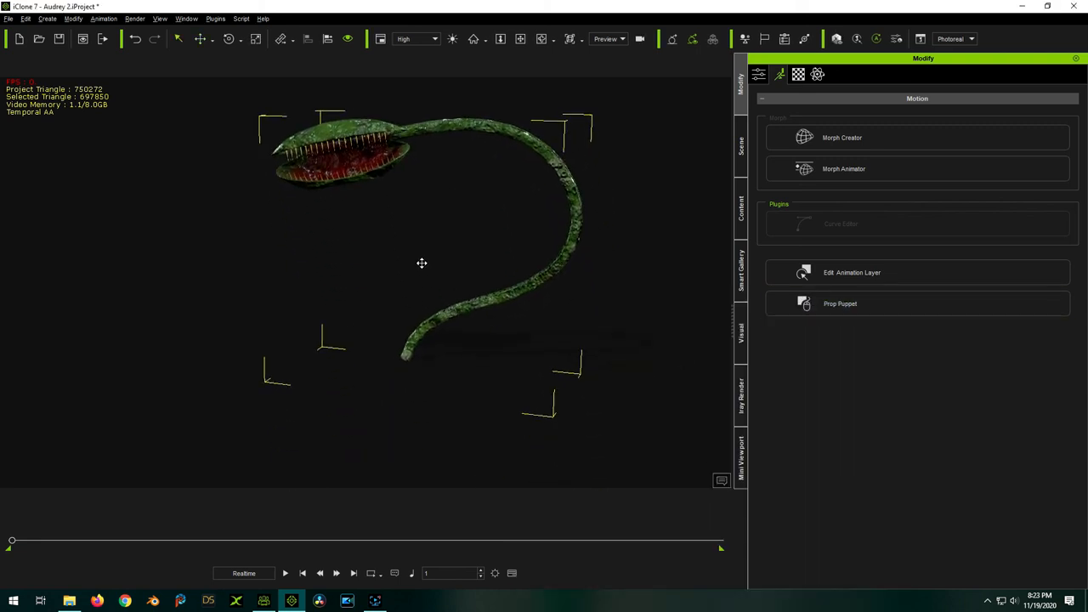
pyautogui.moveTo(422, 262); pyautogui.dragTo(391, 273)
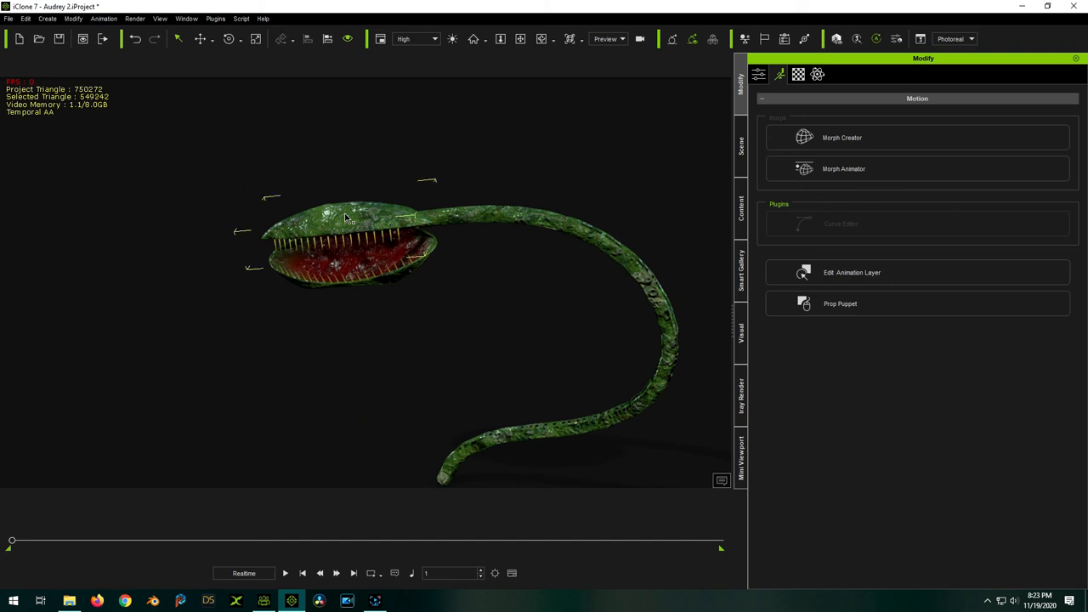
pyautogui.moveTo(289, 219)
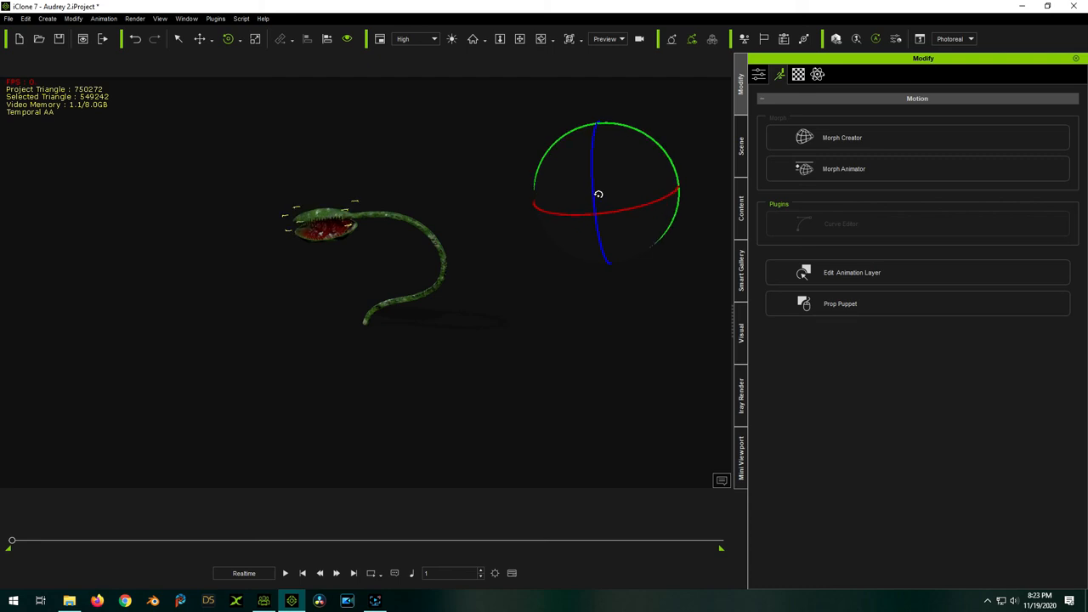
# Rotate a jaw half with the gizmo rings until the toothed head bites shut
pyautogui.moveTo(598, 194); pyautogui.dragTo(605, 214)
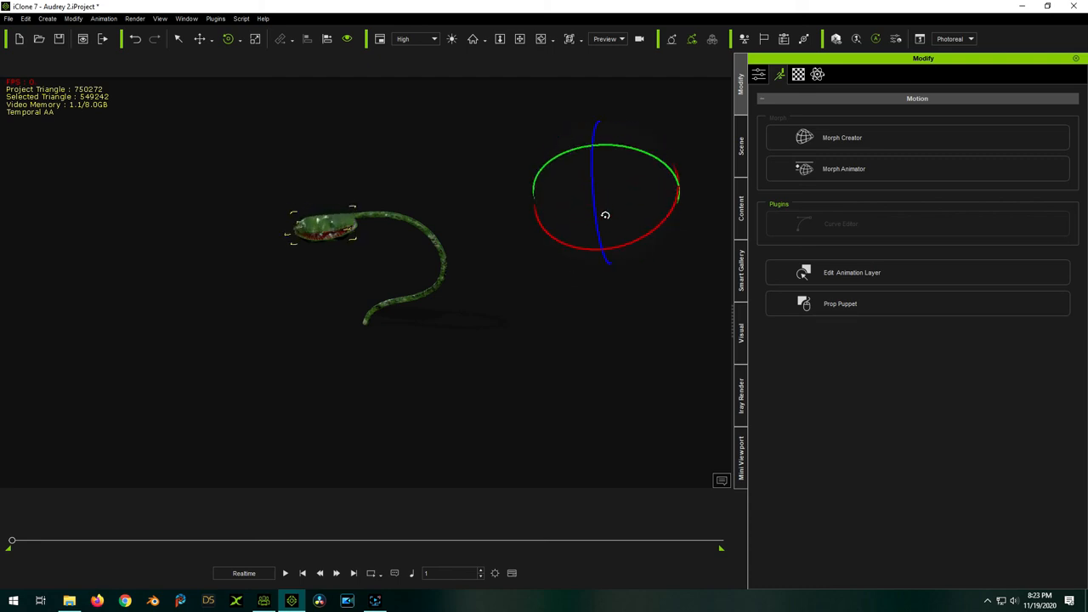
pyautogui.moveTo(605, 214); pyautogui.dragTo(603, 183)
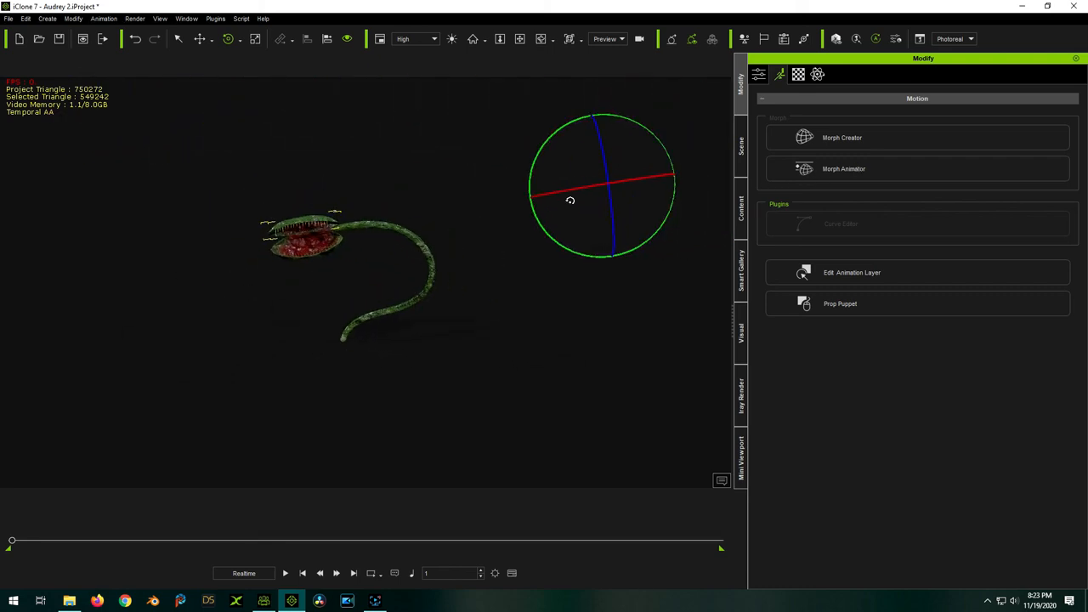
pyautogui.moveTo(571, 200); pyautogui.dragTo(615, 190)
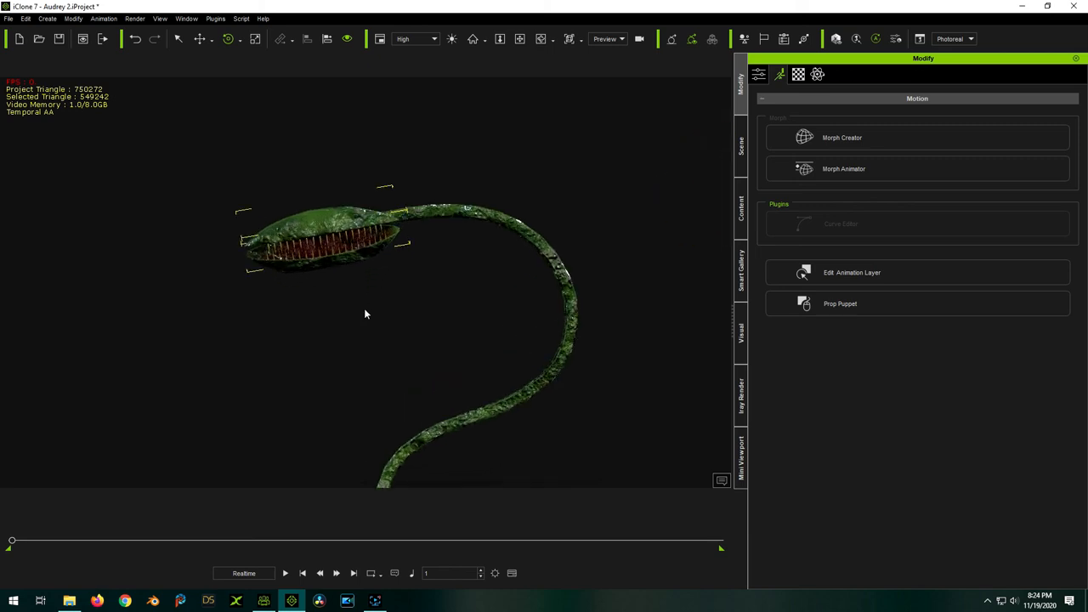
pyautogui.moveTo(319, 170)
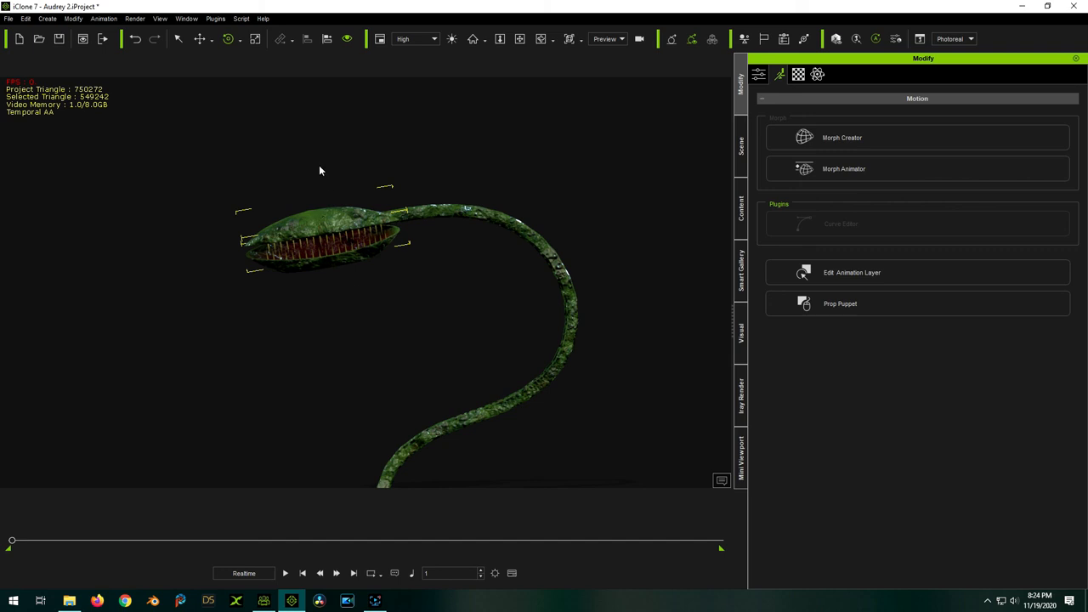